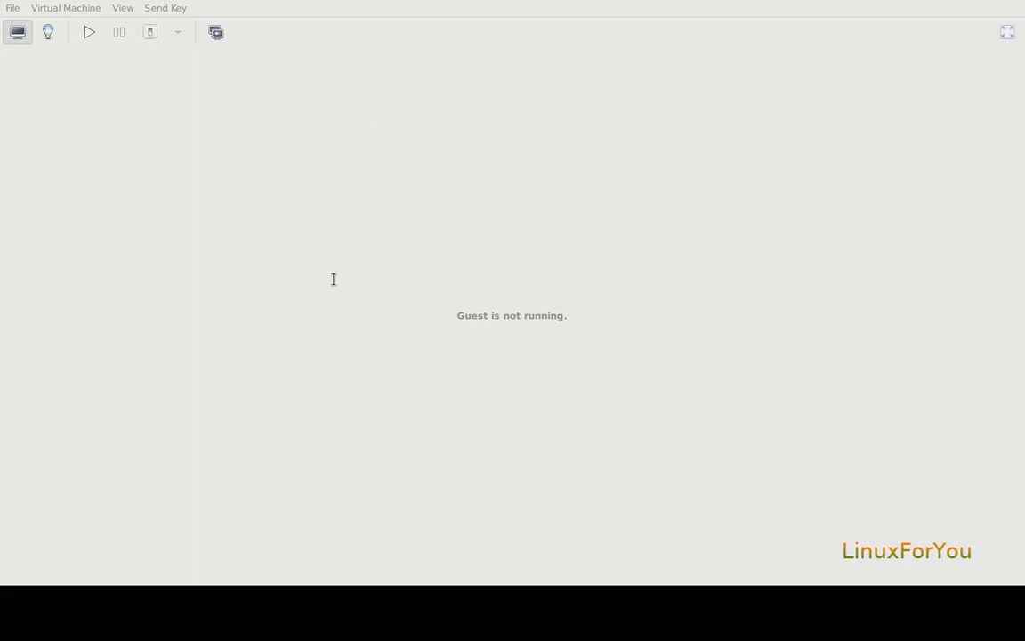
mouse_move(282, 274)
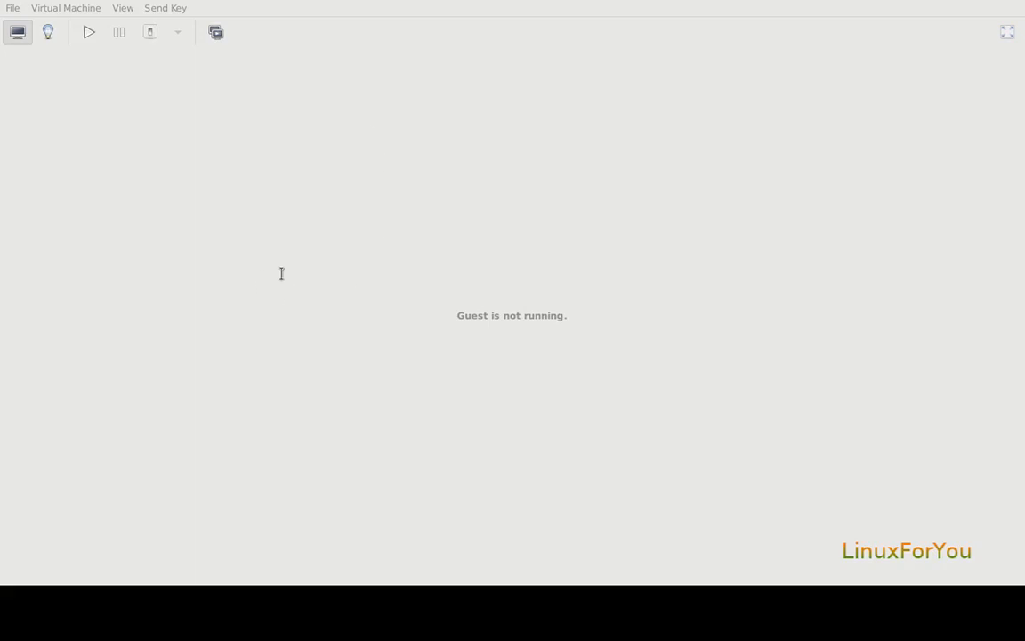
mouse_move(412, 264)
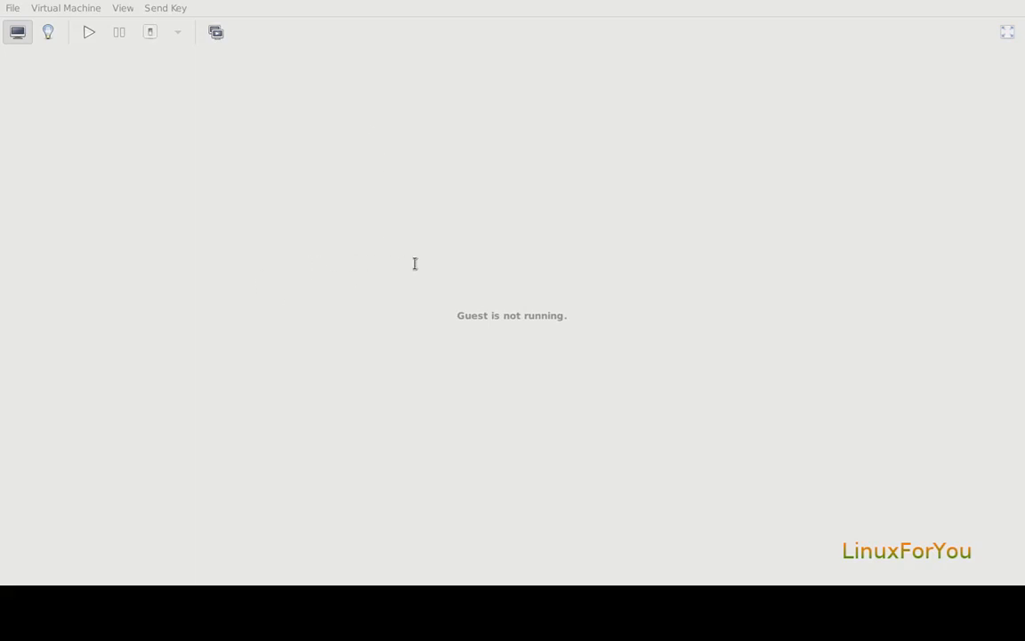
mouse_move(516, 262)
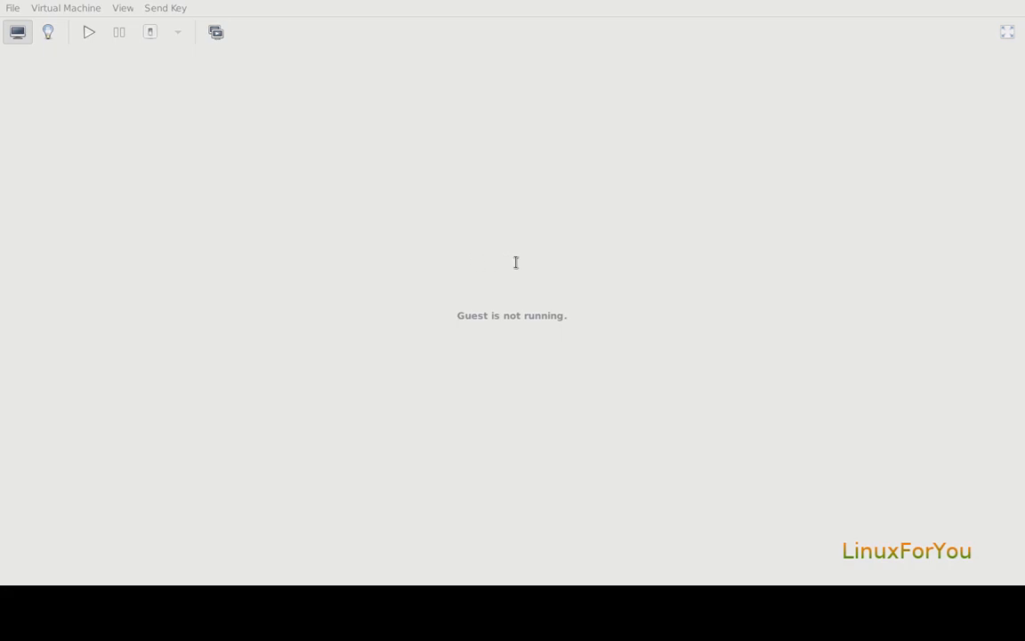
mouse_move(399, 347)
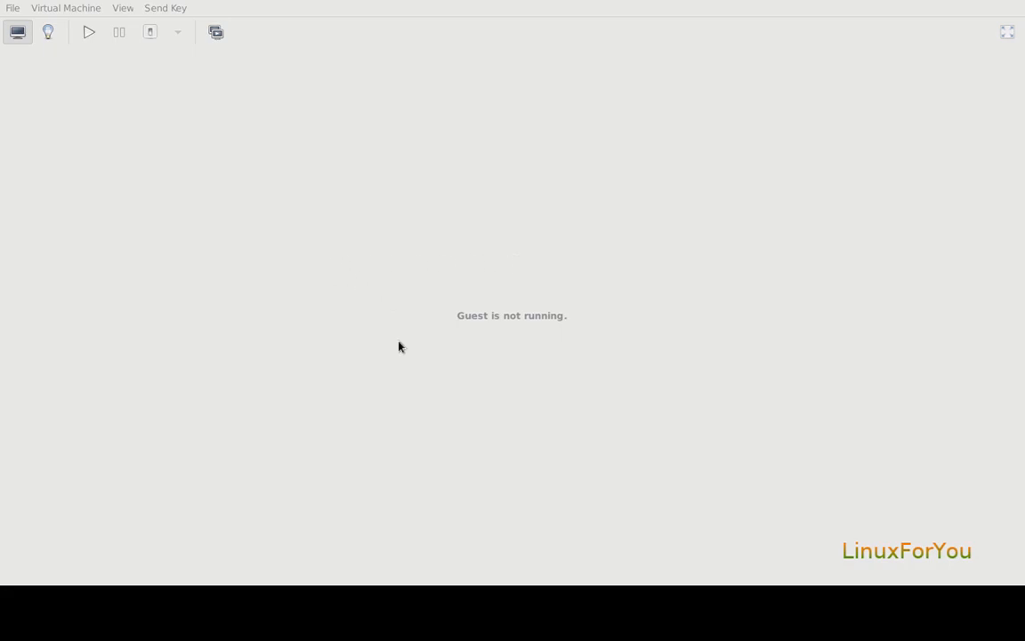
mouse_move(398, 399)
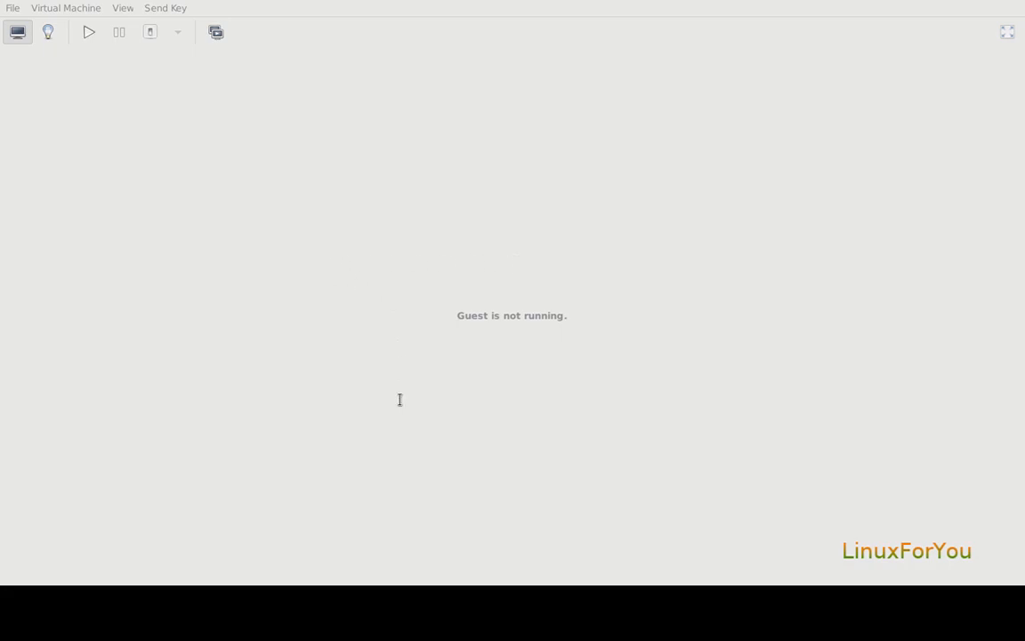
mouse_move(210, 75)
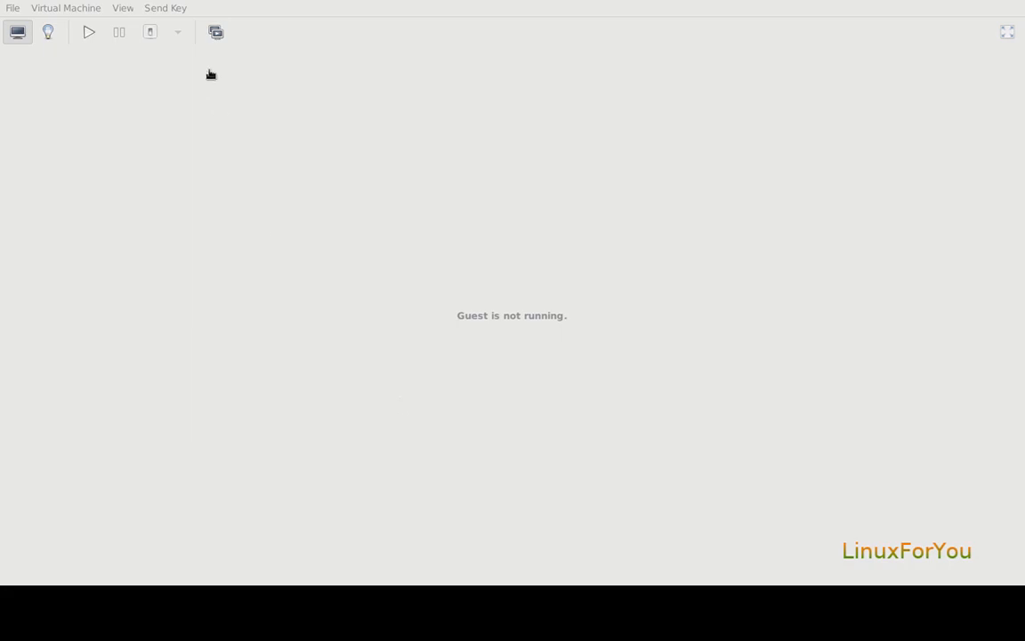
mouse_move(260, 299)
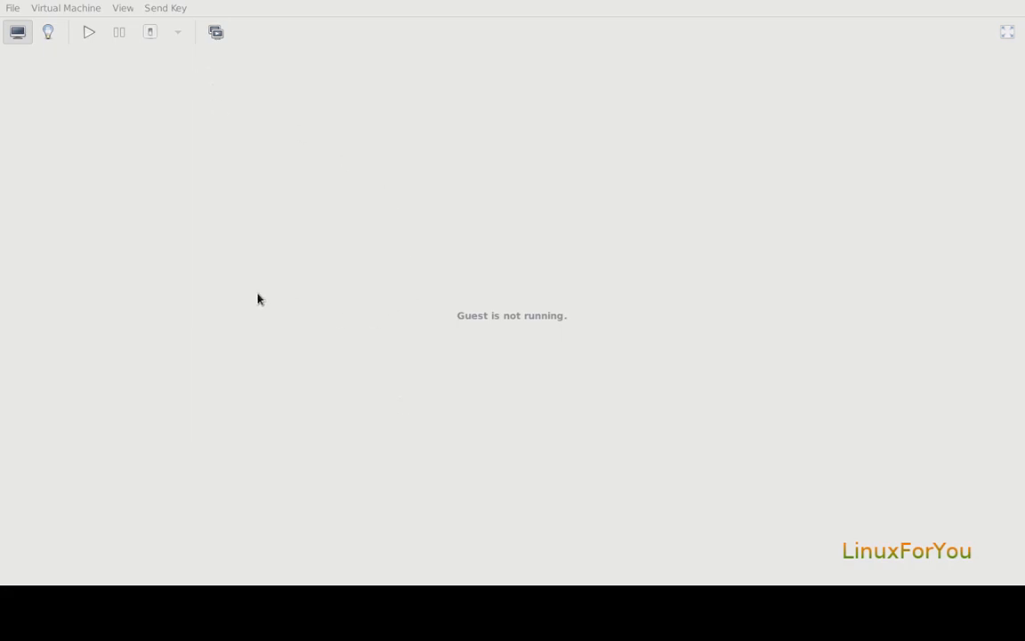
mouse_move(201, 445)
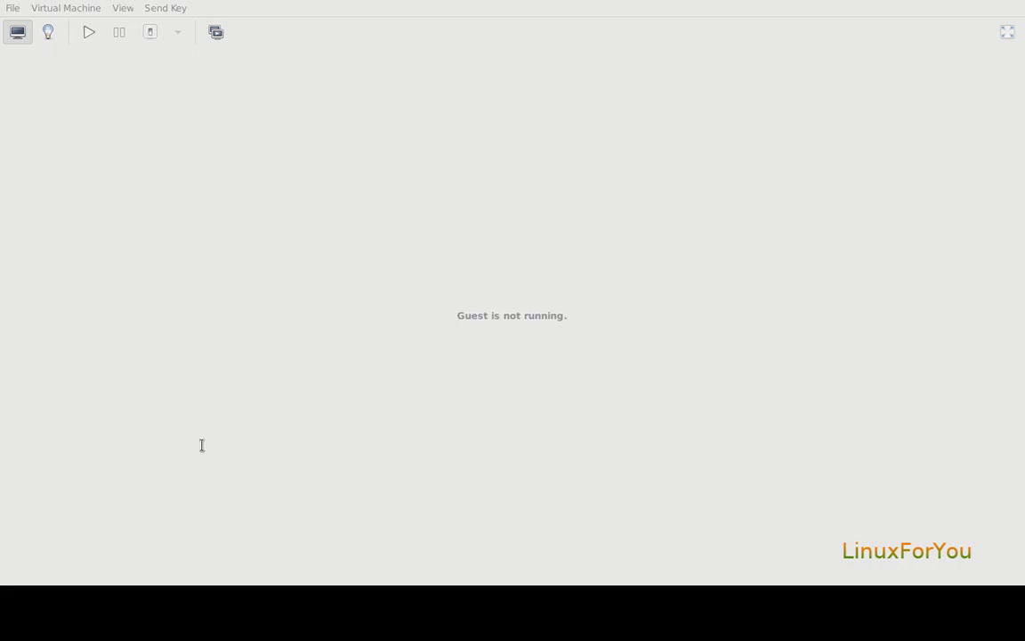
mouse_move(187, 429)
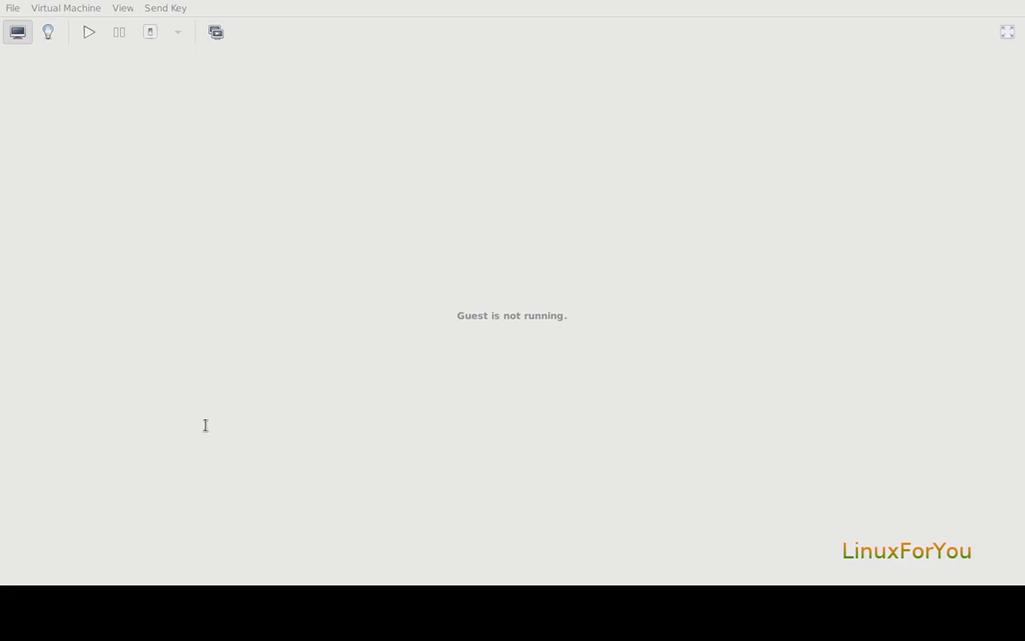
mouse_move(226, 408)
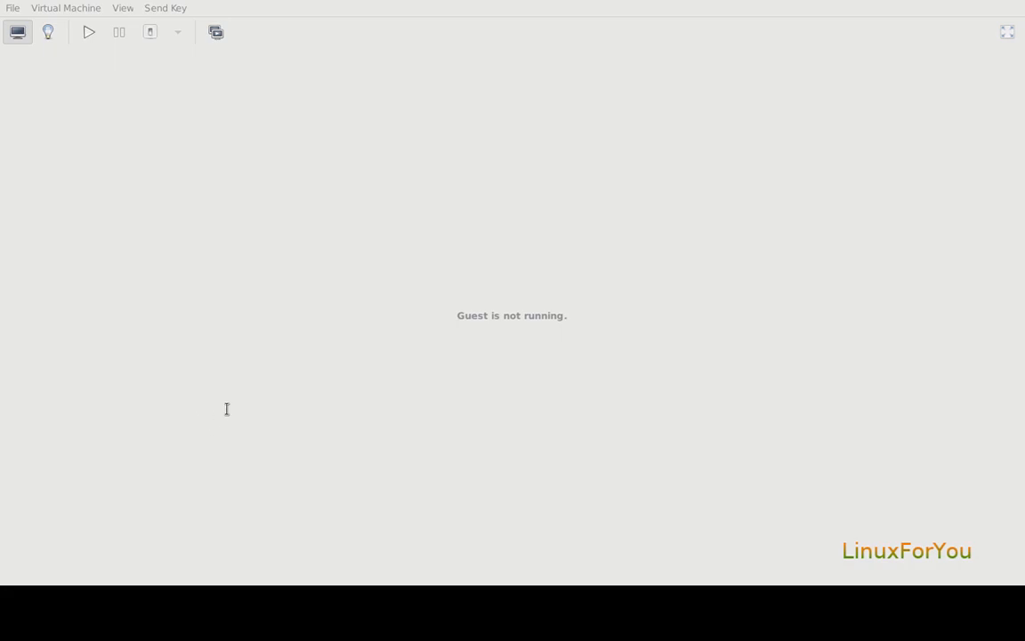
mouse_move(226, 435)
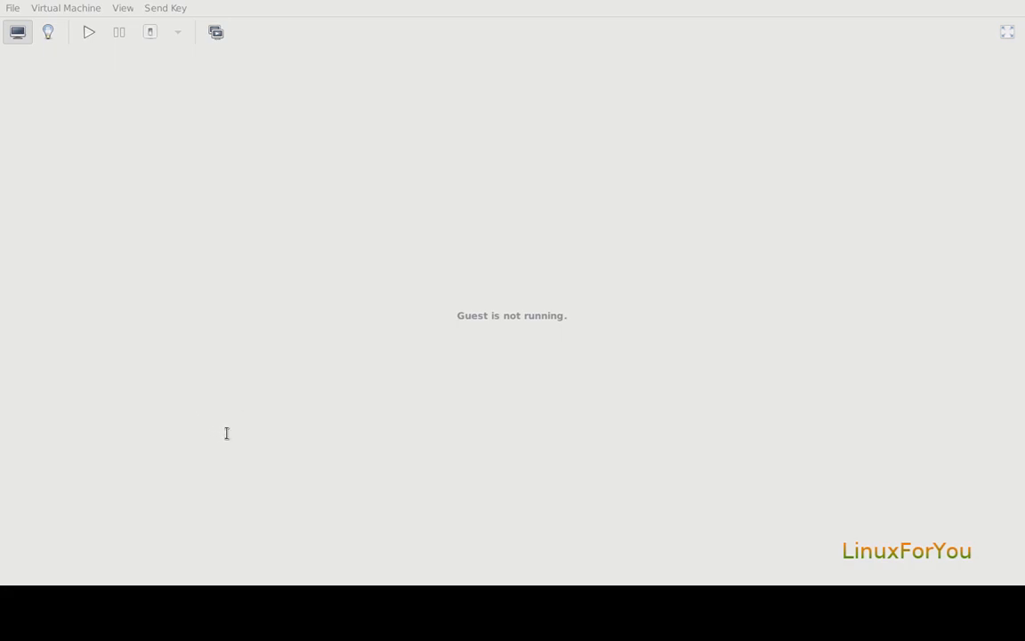
mouse_move(260, 435)
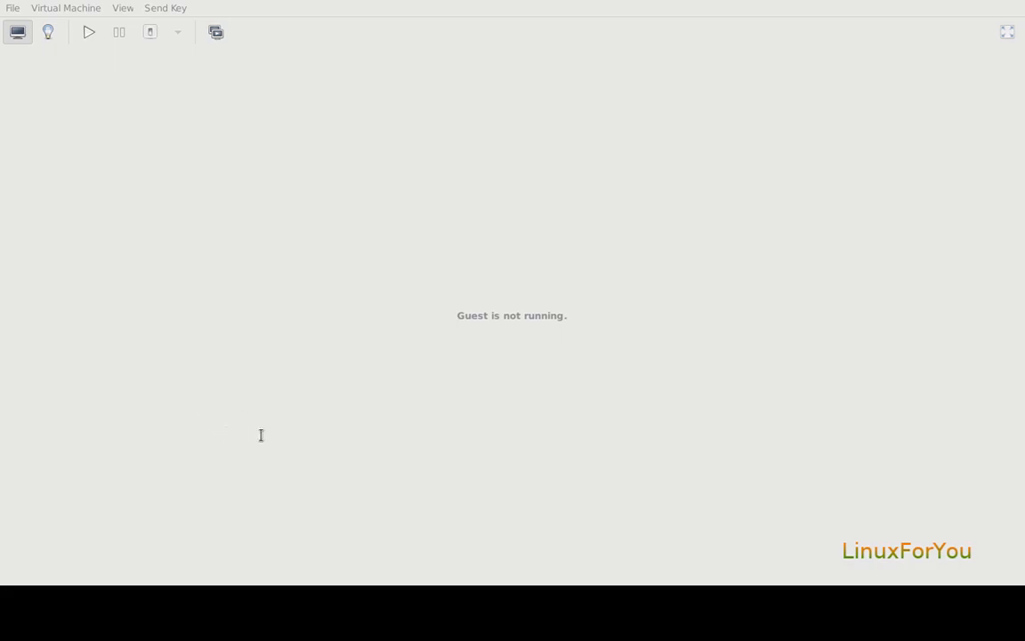
mouse_move(413, 398)
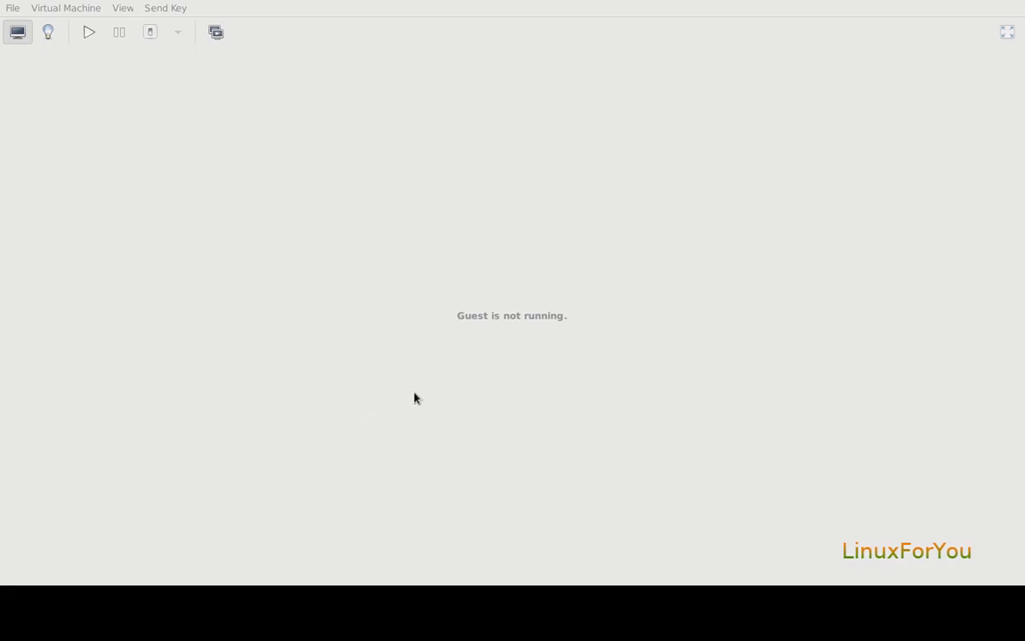
mouse_move(431, 433)
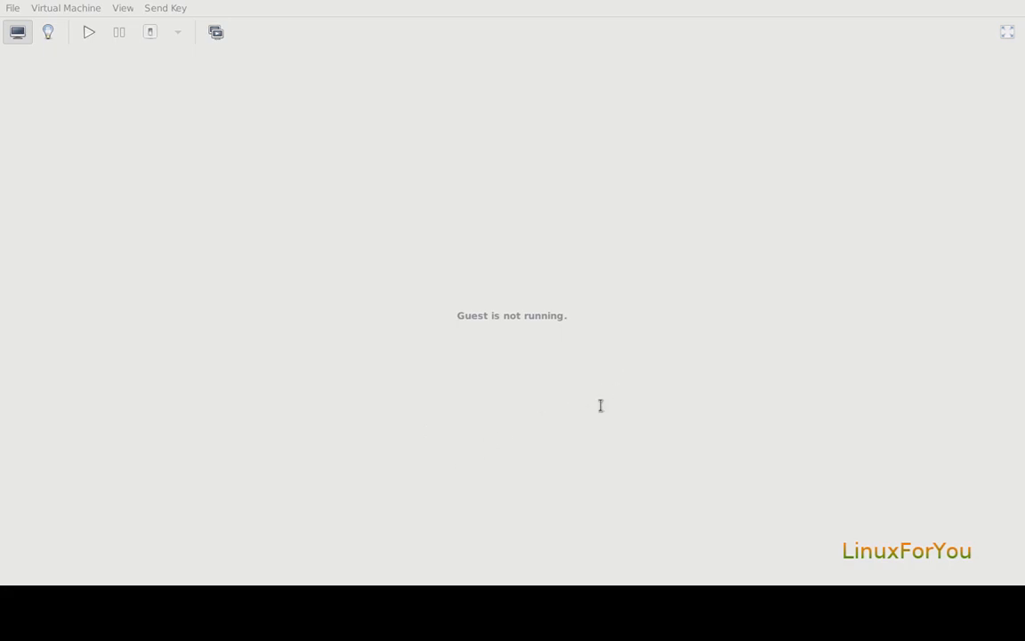
mouse_move(616, 420)
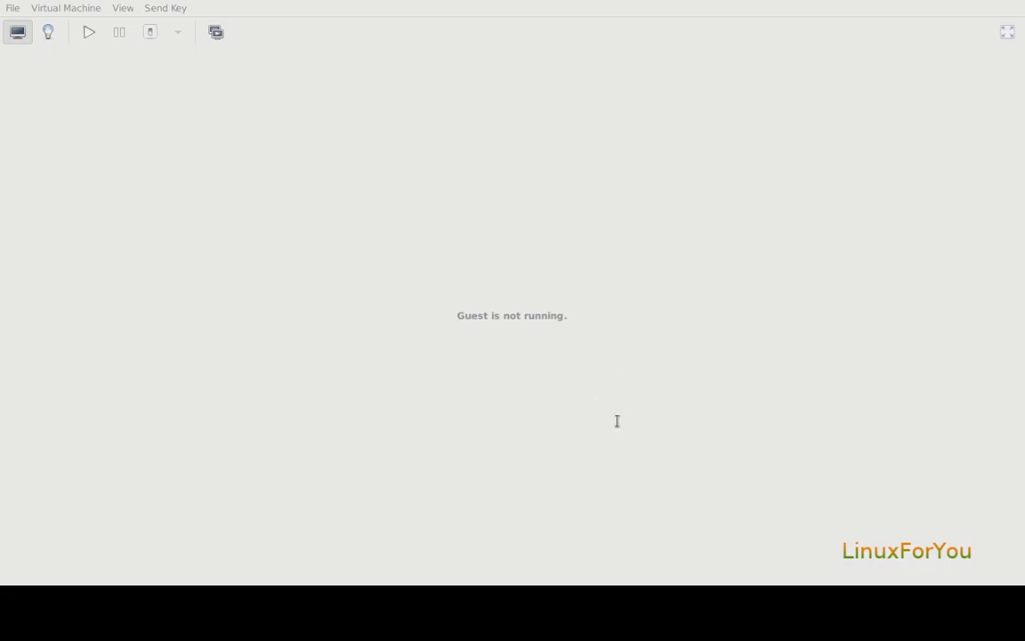
mouse_move(612, 457)
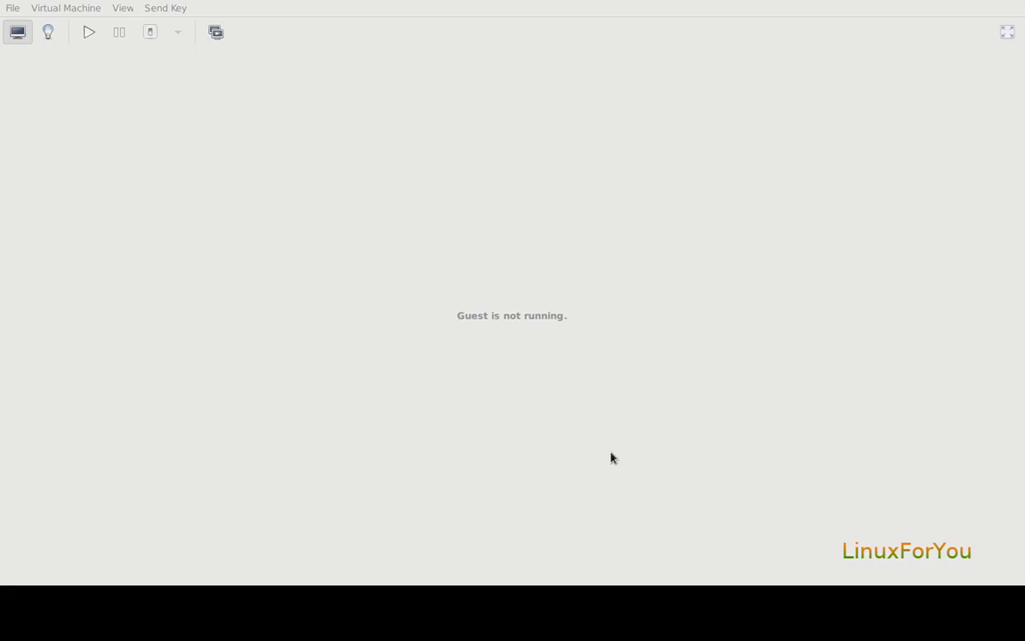
mouse_move(644, 442)
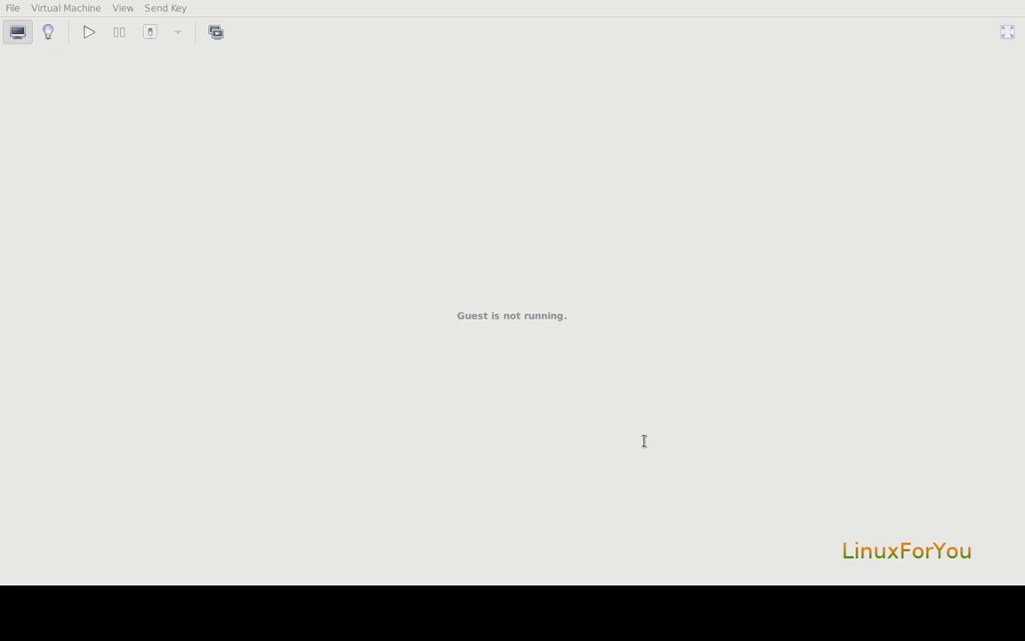
mouse_move(892, 433)
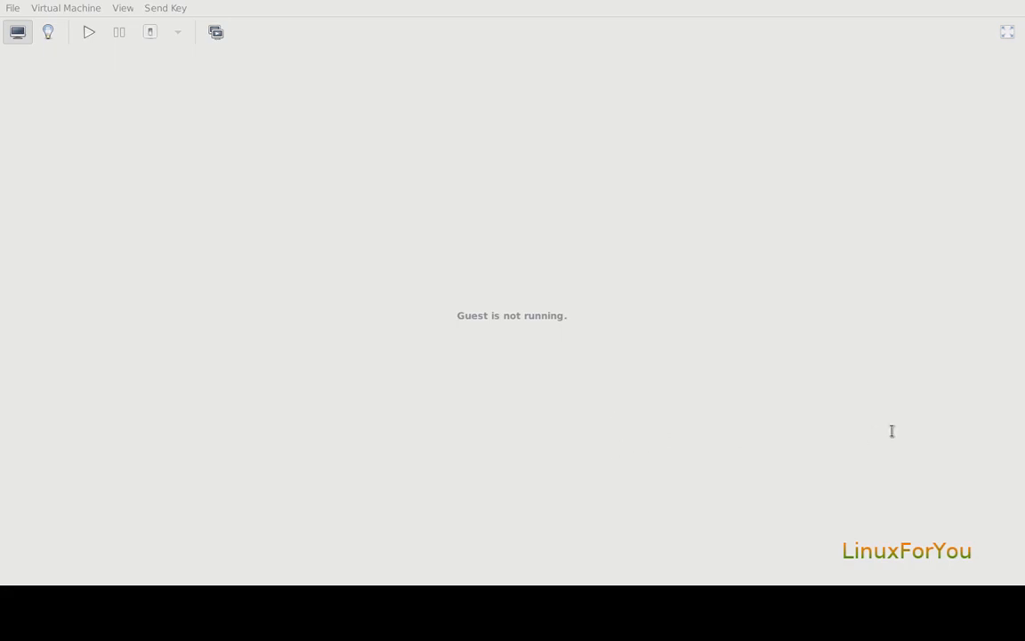
mouse_move(843, 427)
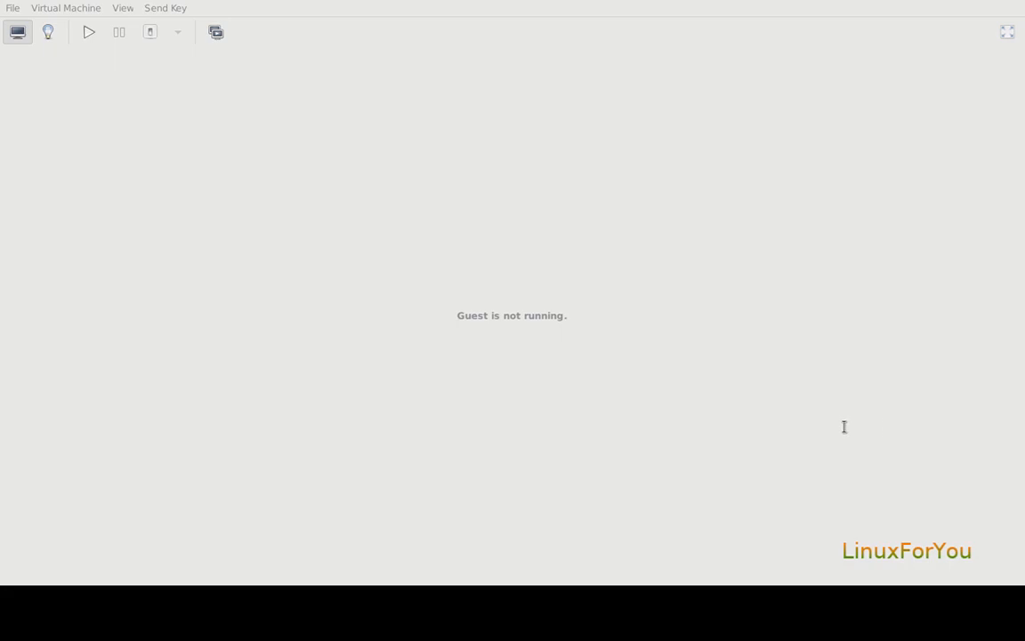
mouse_move(843, 433)
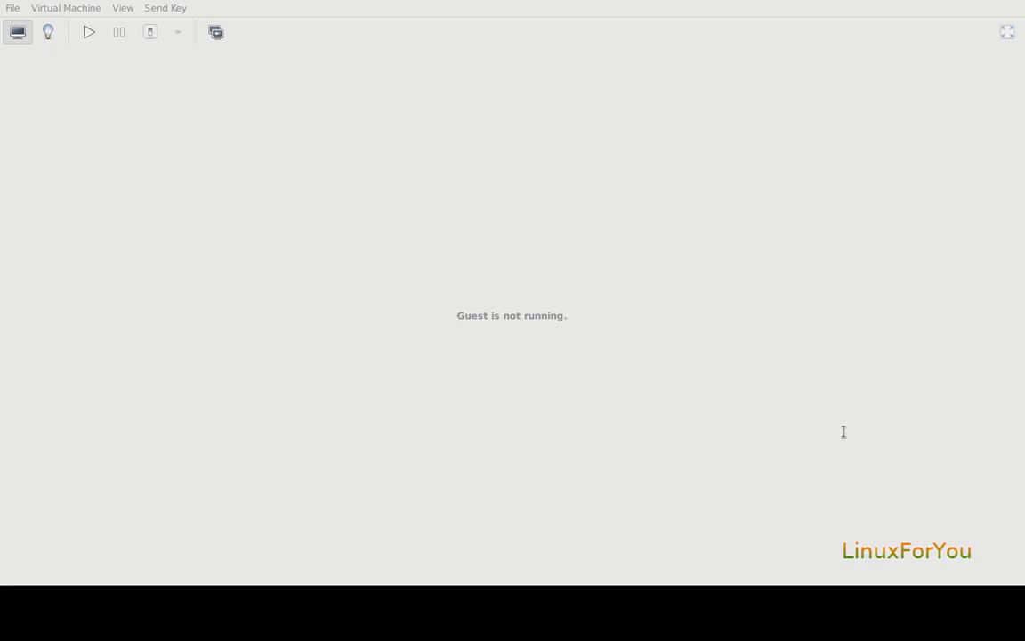
mouse_move(836, 445)
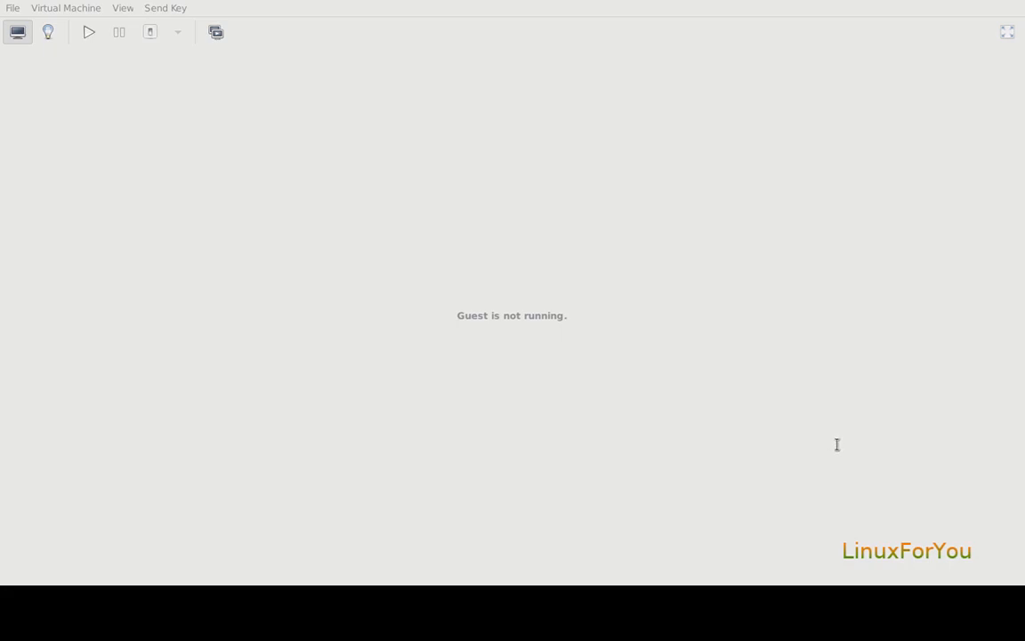
mouse_move(900, 441)
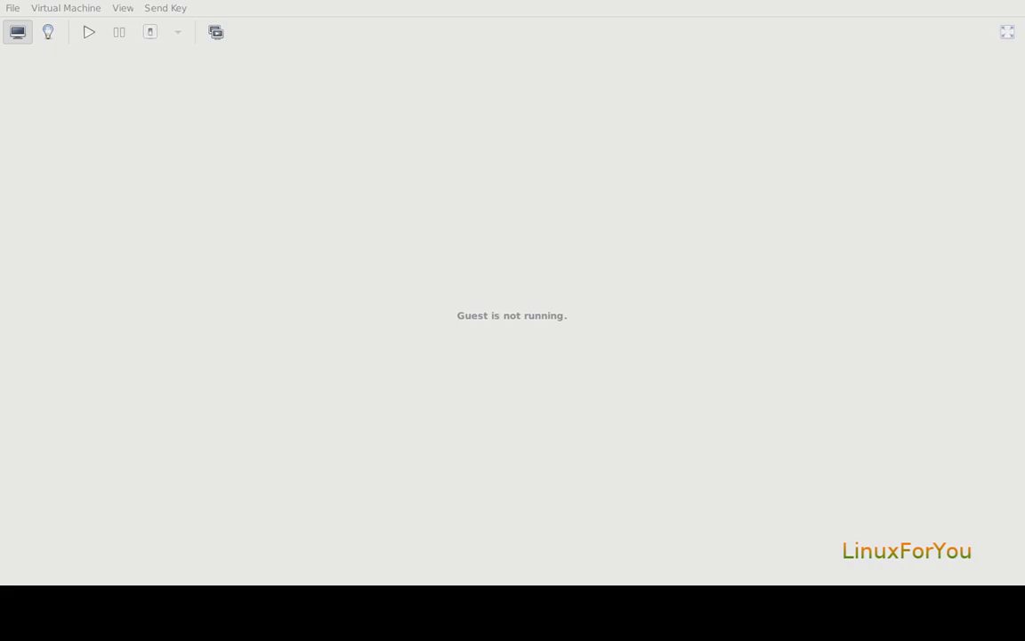
mouse_move(75, 96)
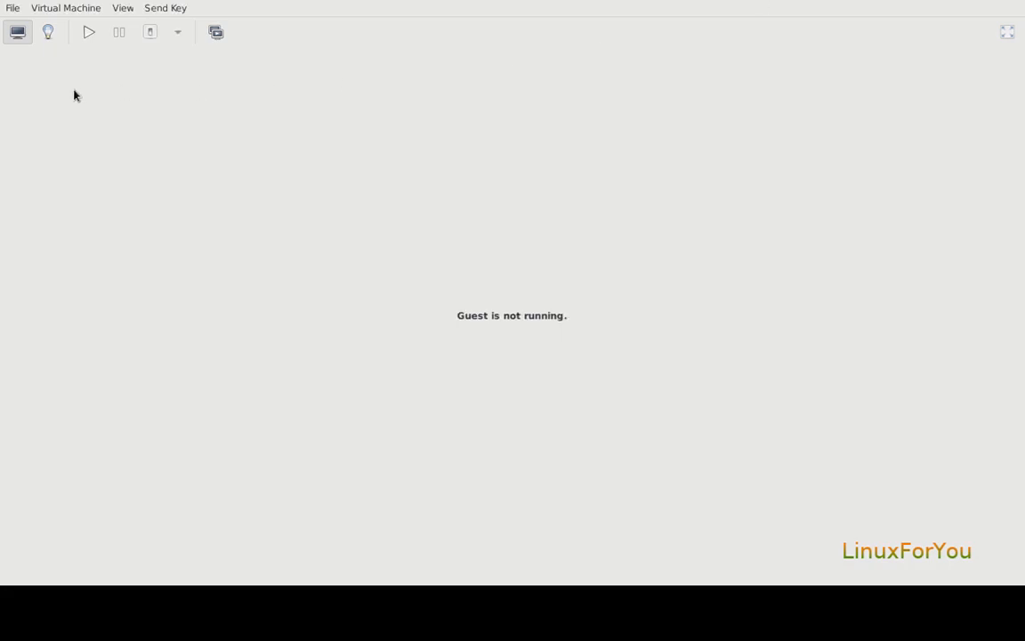
Step: Show the VM's hardware details and check its allocation of 4 CPUs and 4000 MiB memory
left_click(48, 32)
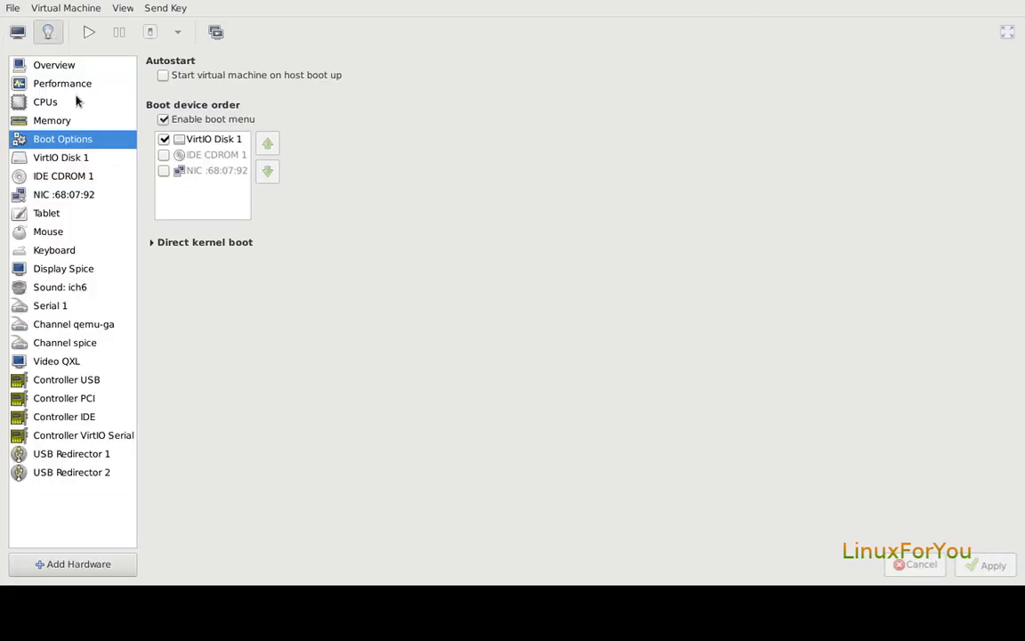
left_click(44, 101)
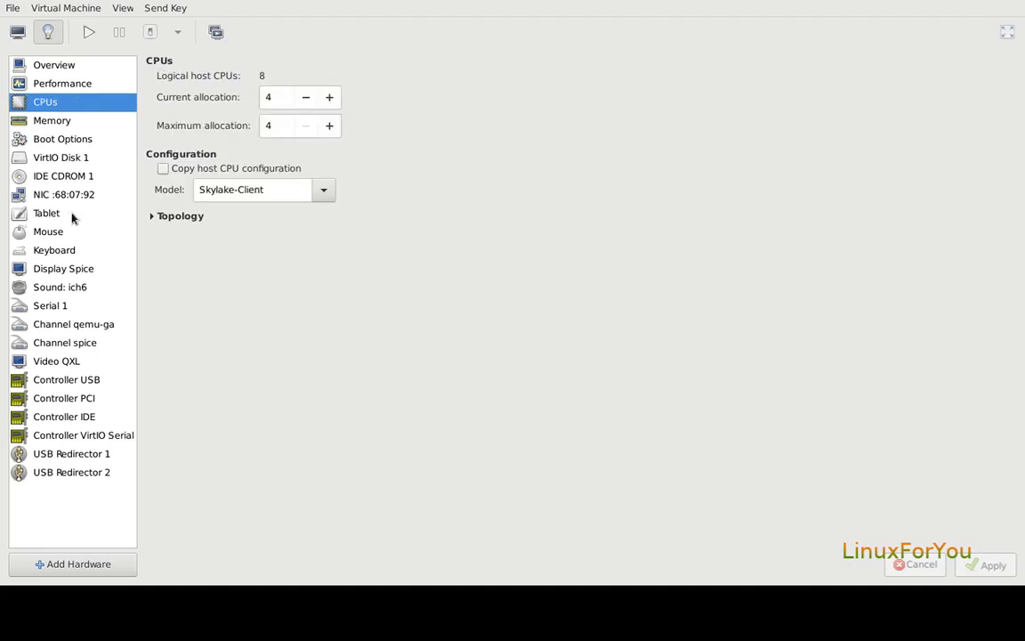
left_click(51, 121)
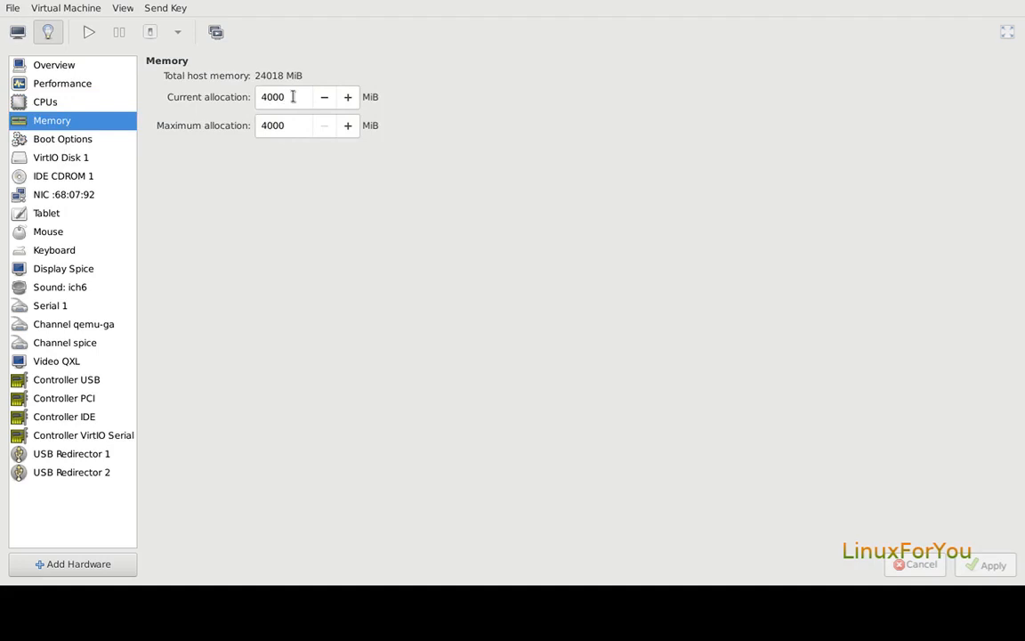
mouse_move(55, 196)
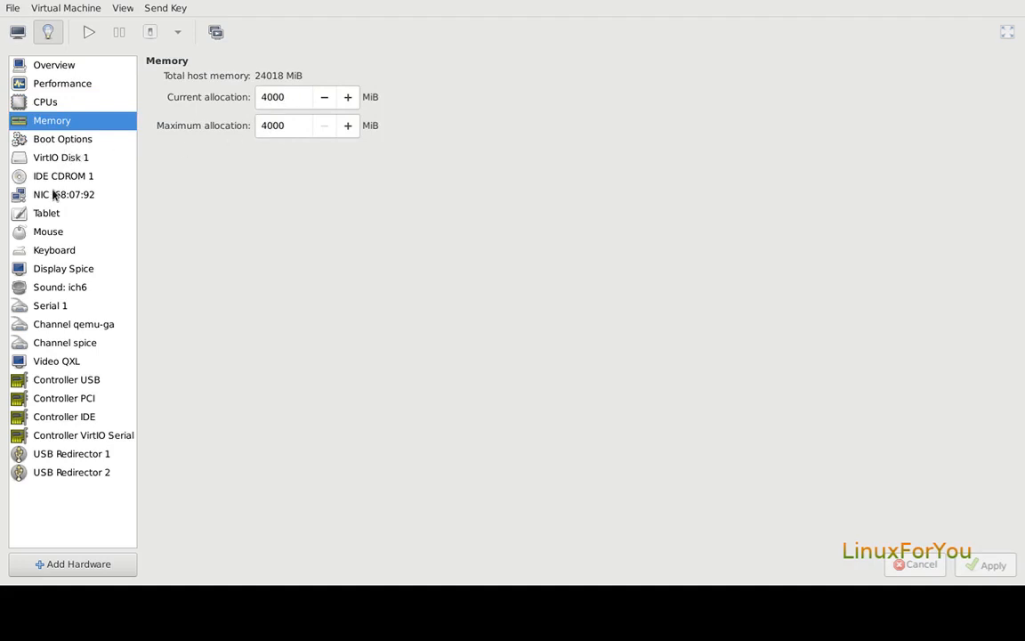
Step: Check the BOSS 7.0 ISO on IDE CDROM 1 and the boot device order, then return to the console
left_click(64, 176)
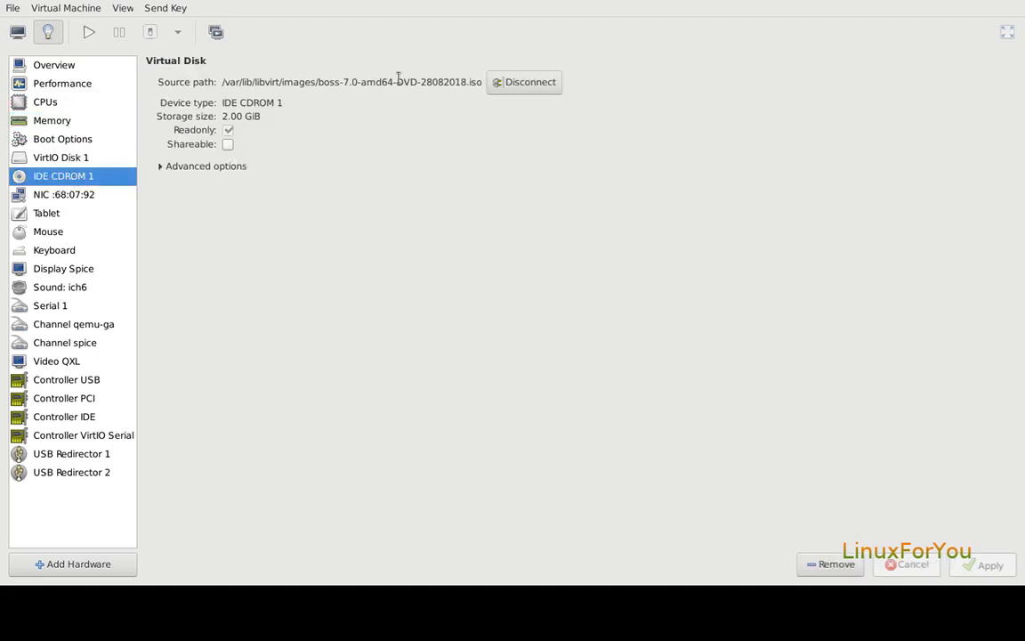
double_click(327, 81)
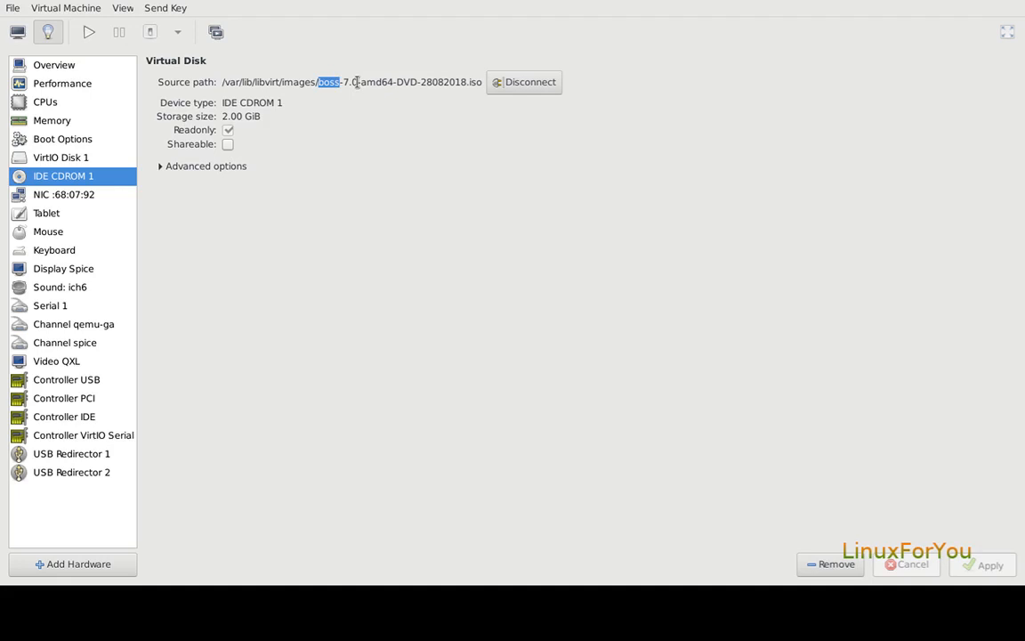
mouse_move(349, 121)
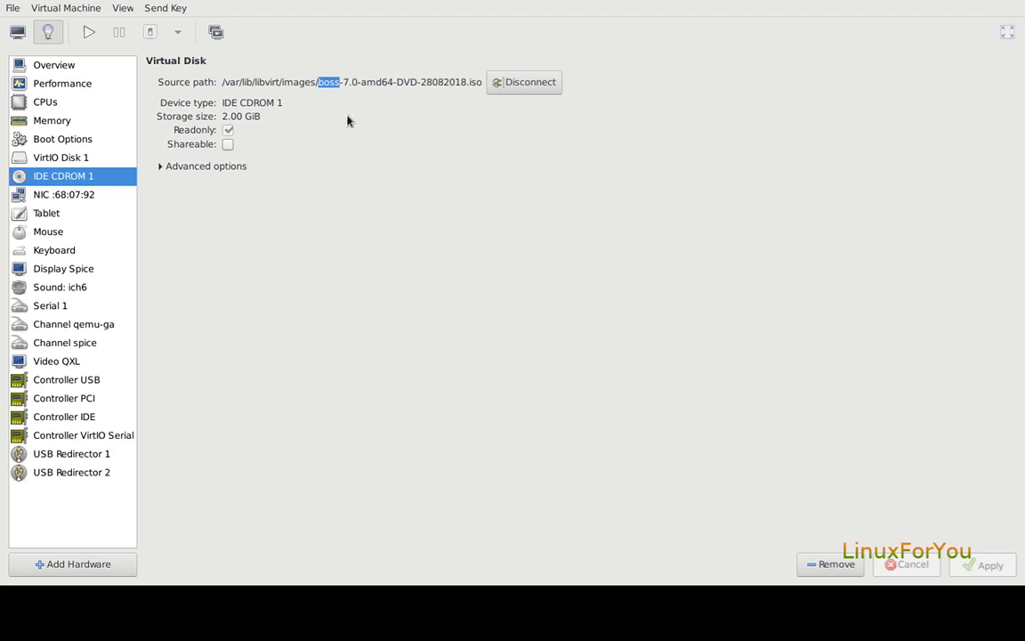
left_click(62, 139)
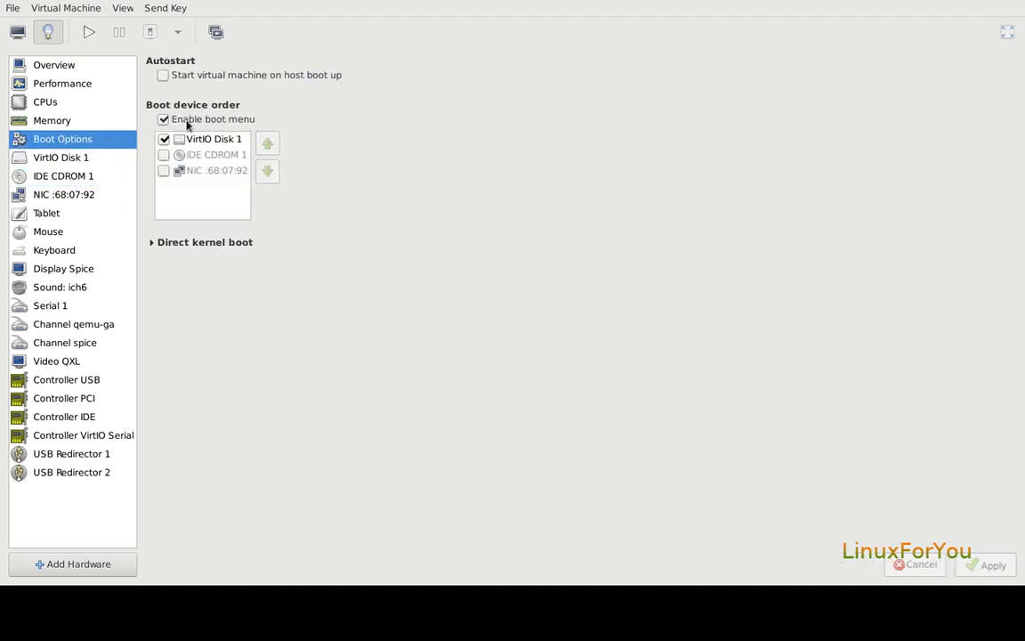
left_click(18, 33)
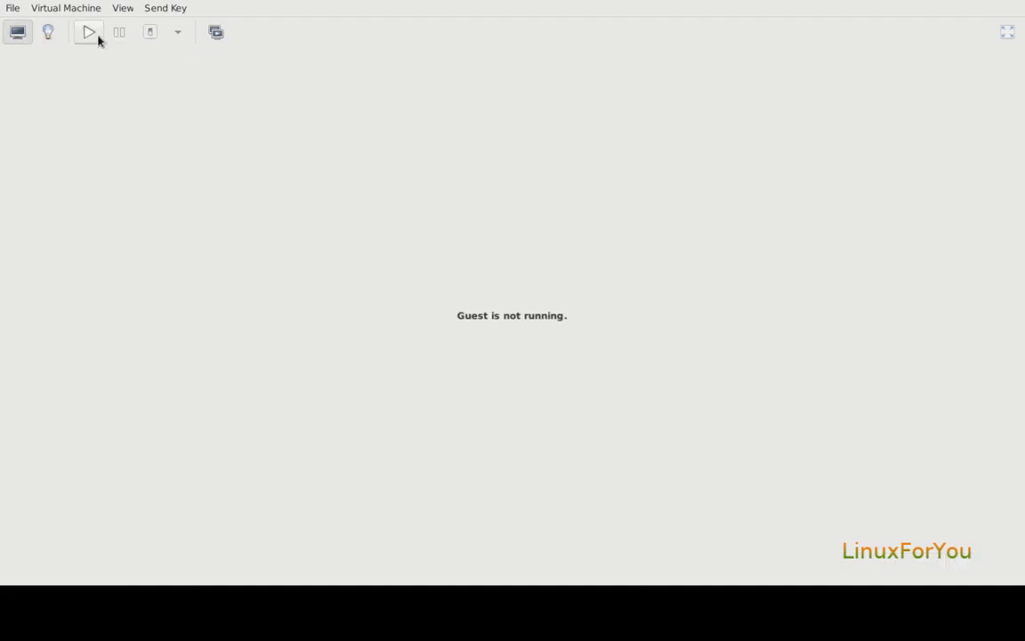
Step: Power on the VM and browse the boot menu entries from BOSS Live to speech synthesis, settling on Graphical install
left_click(89, 32)
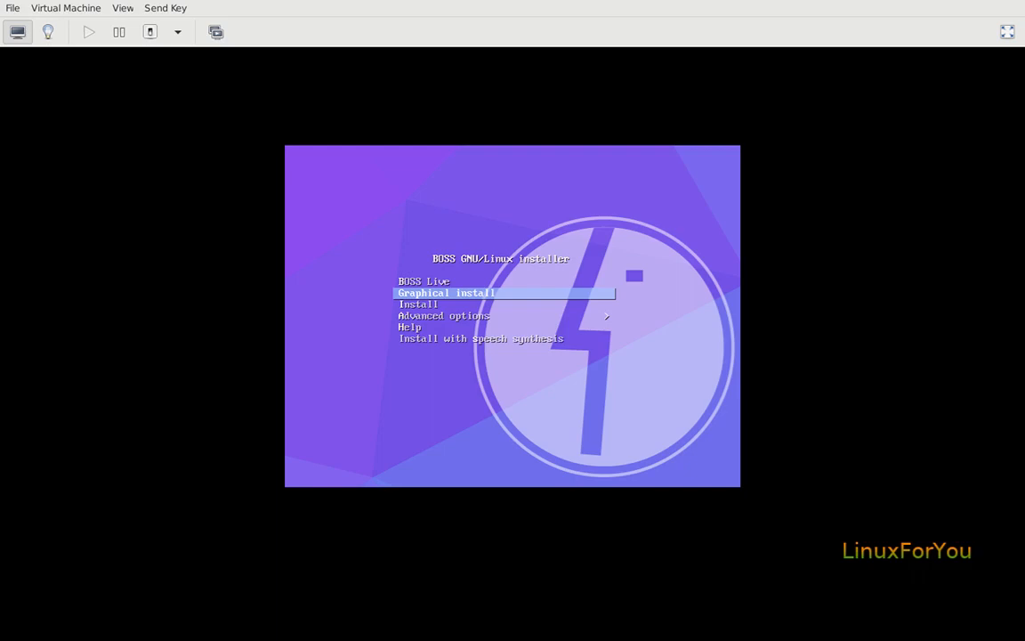
key("Up")
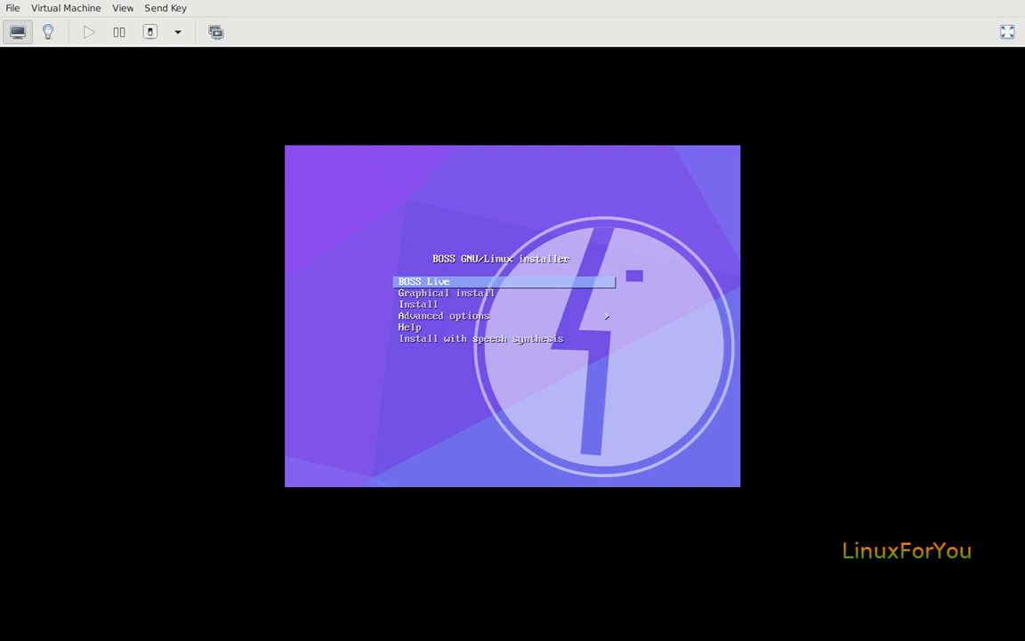
key("Down")
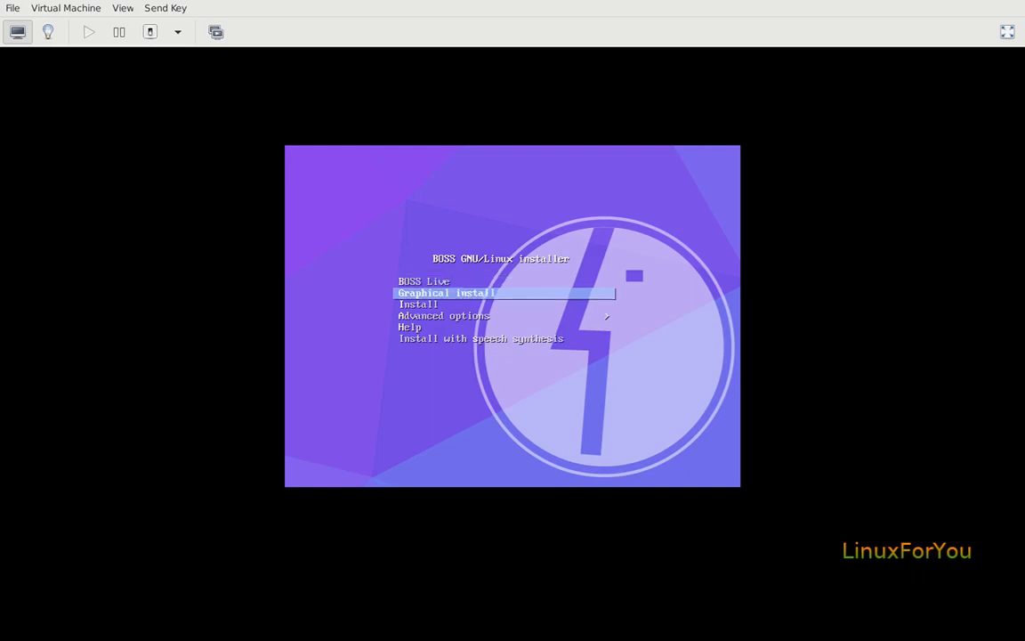
key("Down")
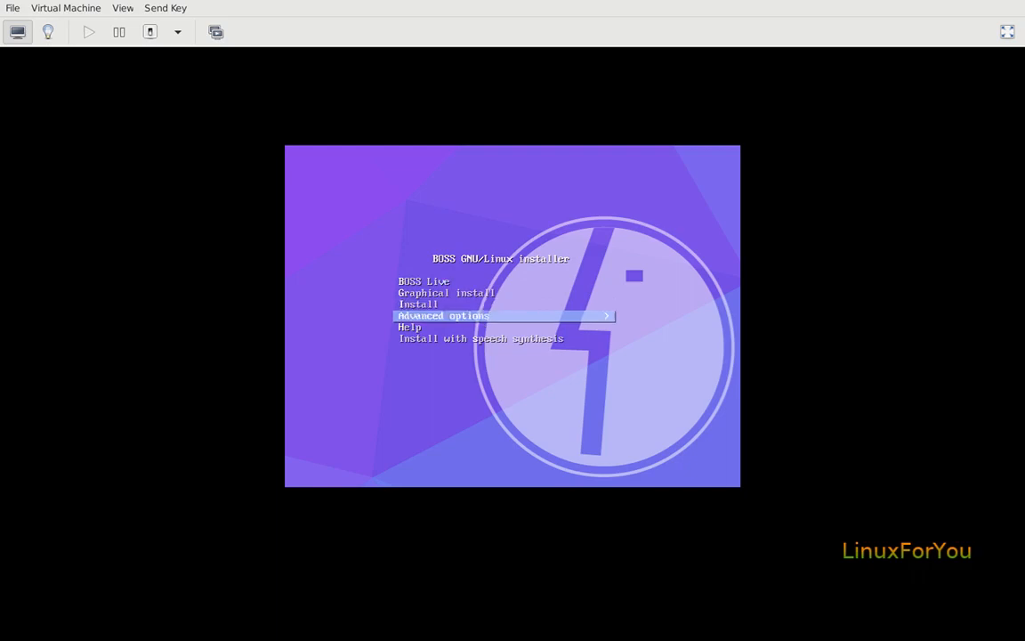
key("Down")
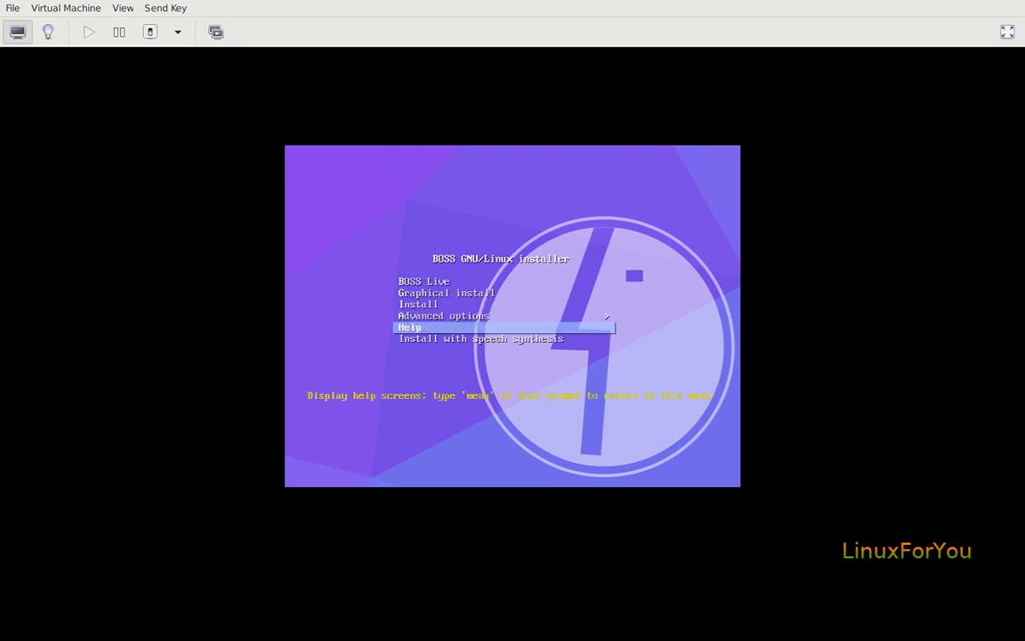
key("Down")
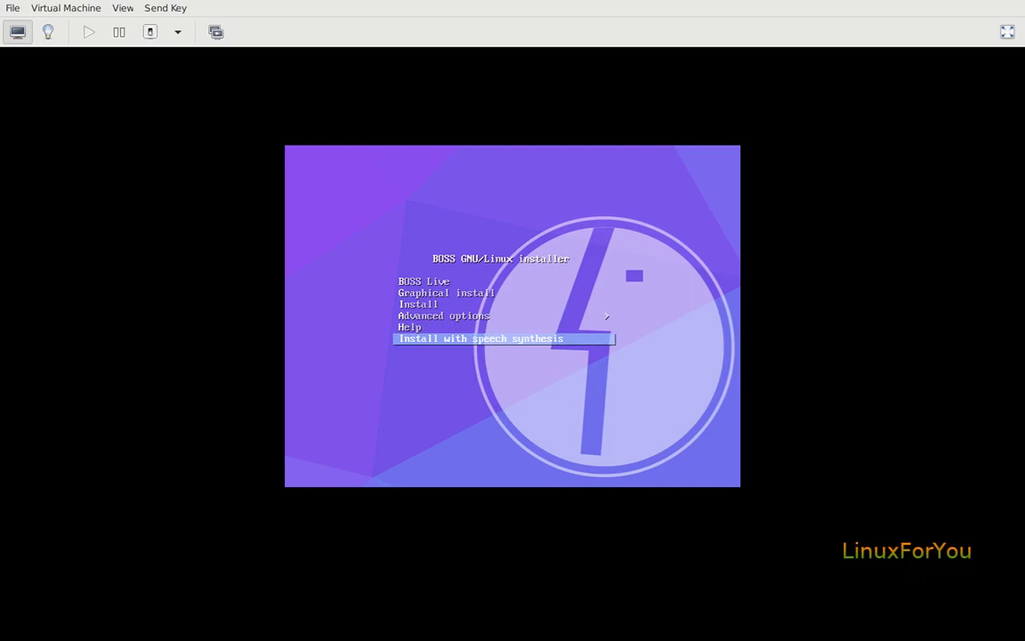
key("up")
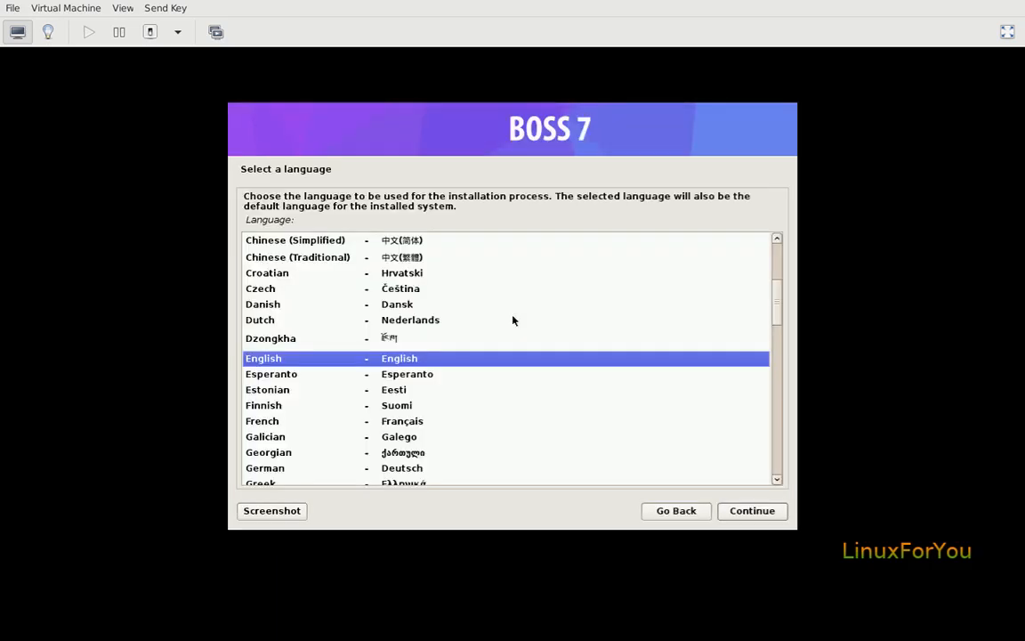
mouse_move(331, 252)
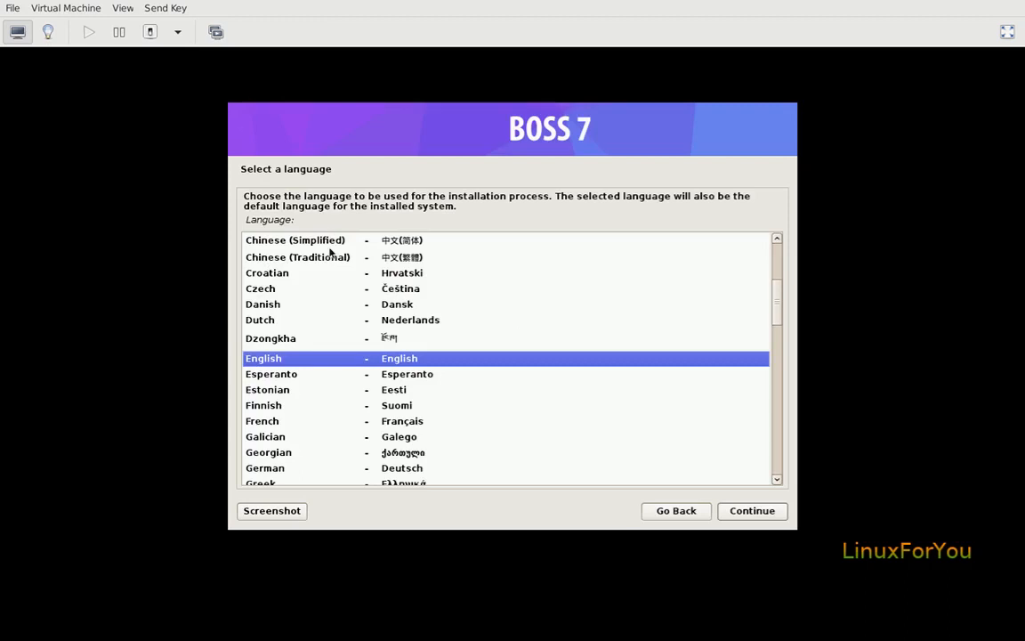
Step: Continue with English as the language and India as the location
left_click(751, 509)
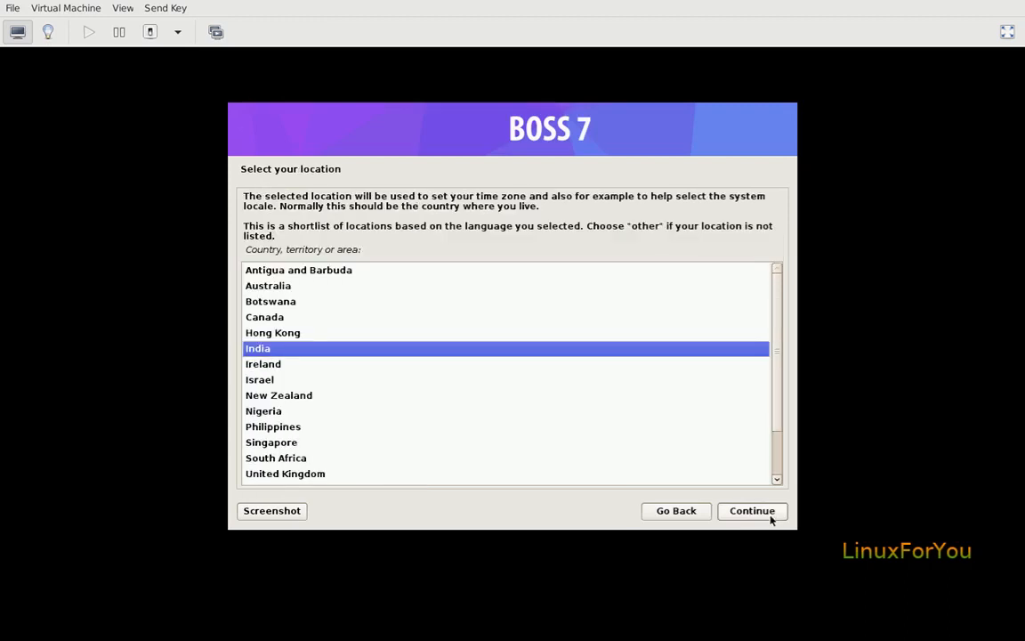
mouse_move(544, 363)
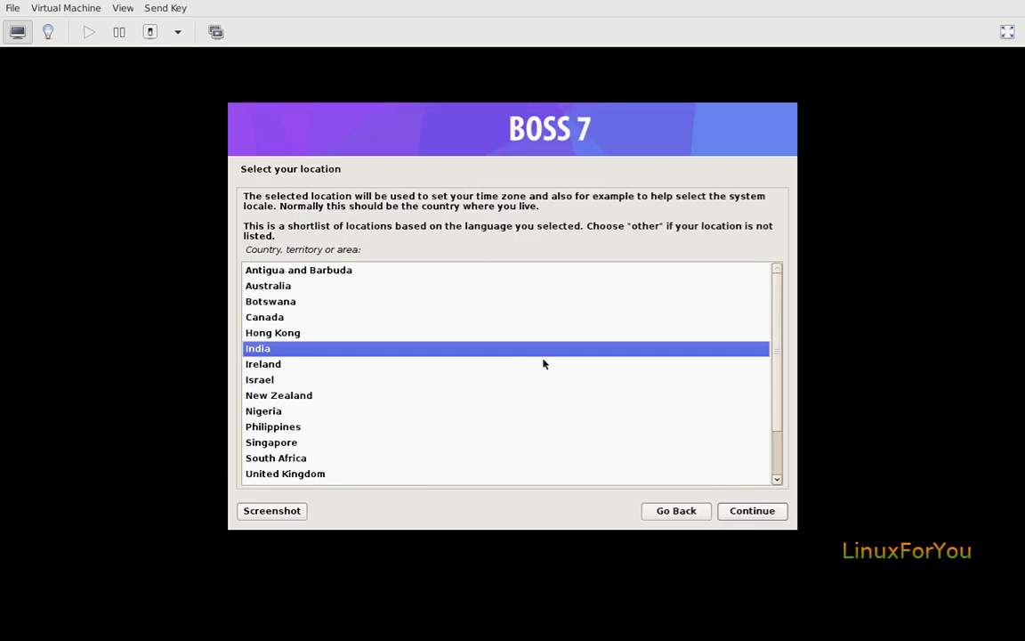
left_click(751, 509)
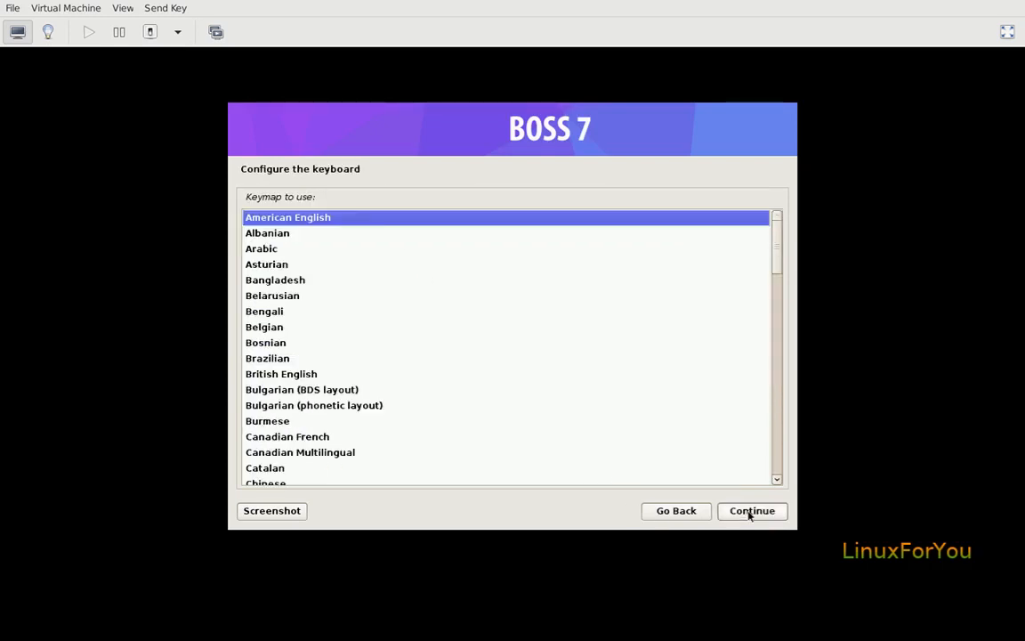
Step: Continue with the American English keymap so the installer detects and mounts the CD-ROM
left_click(751, 509)
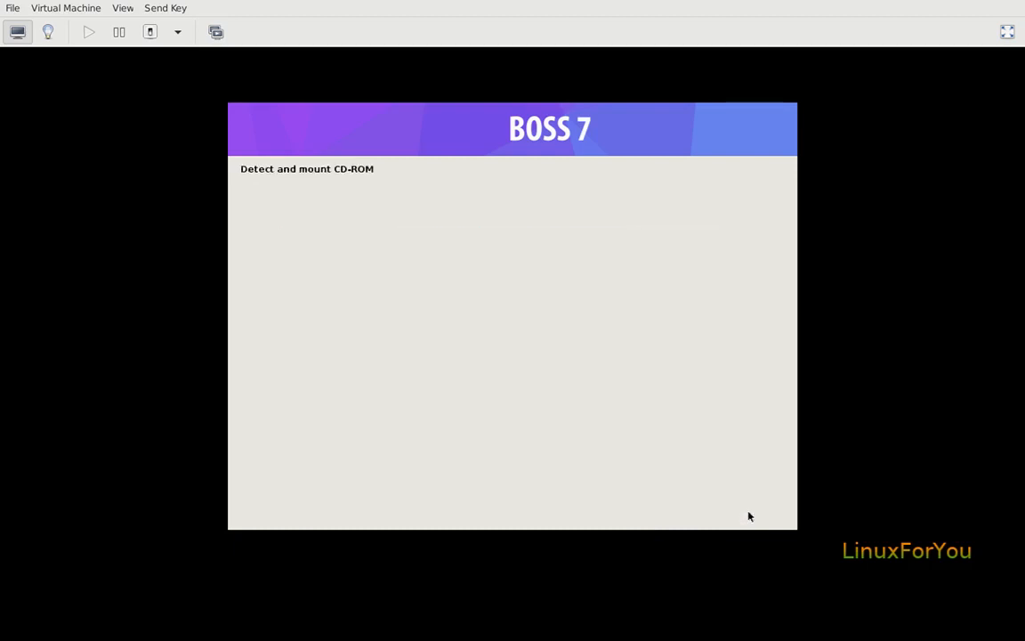
mouse_move(372, 170)
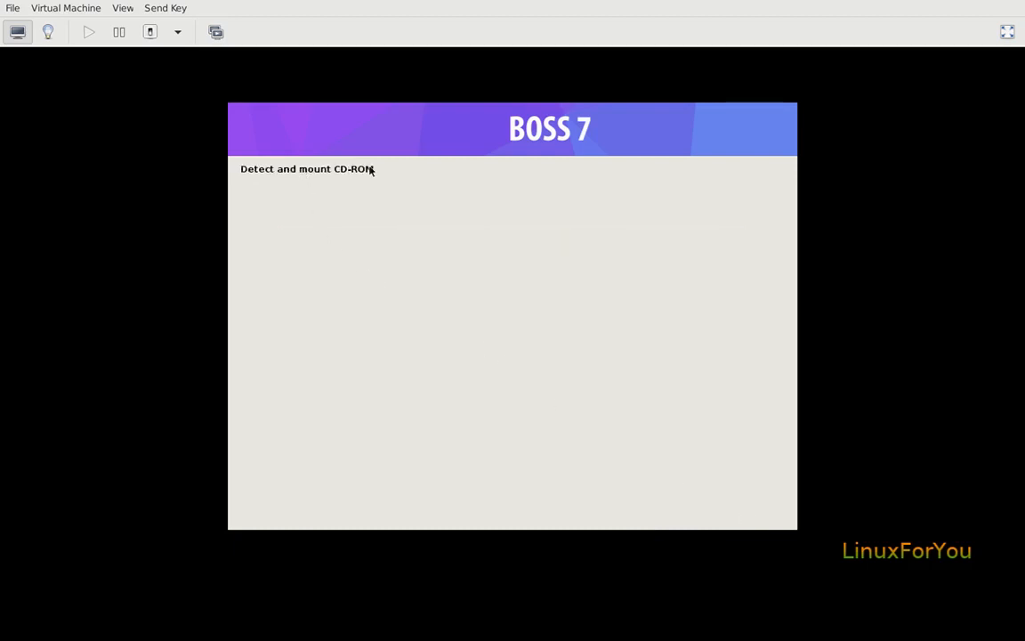
mouse_move(295, 258)
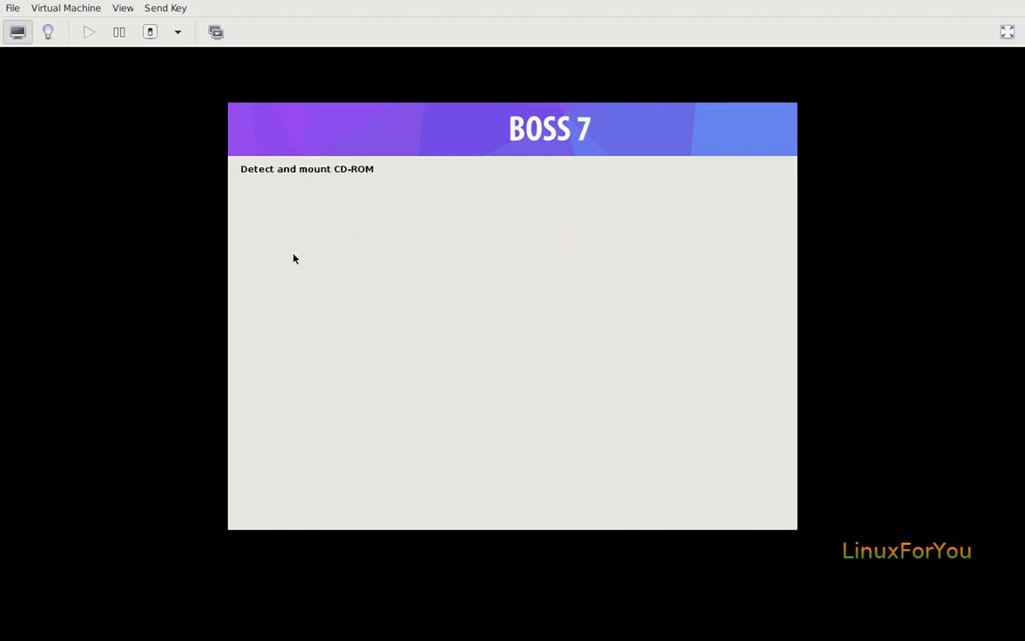
mouse_move(398, 210)
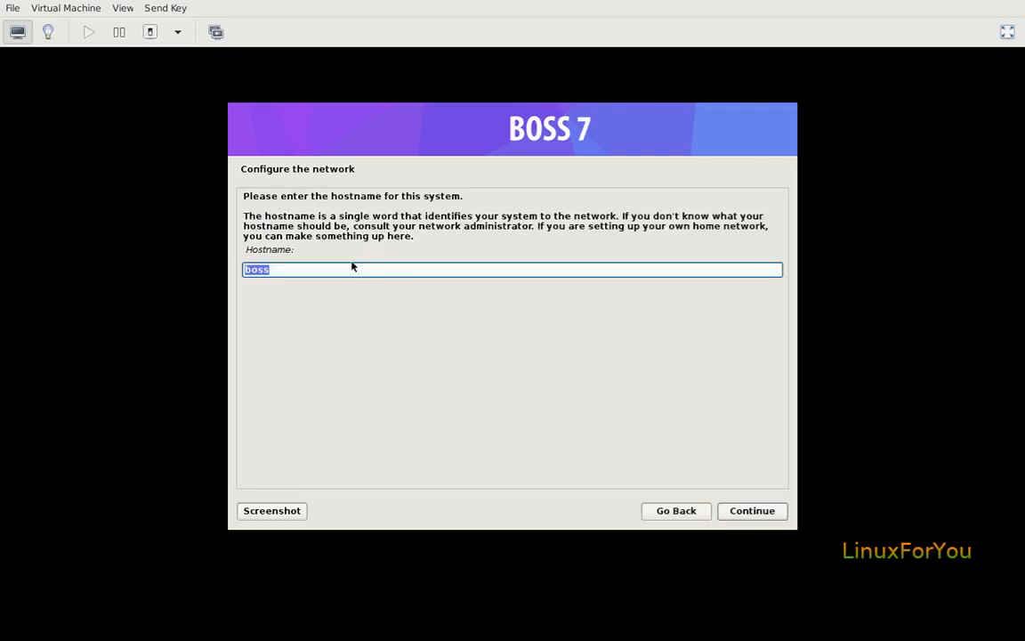
mouse_move(338, 267)
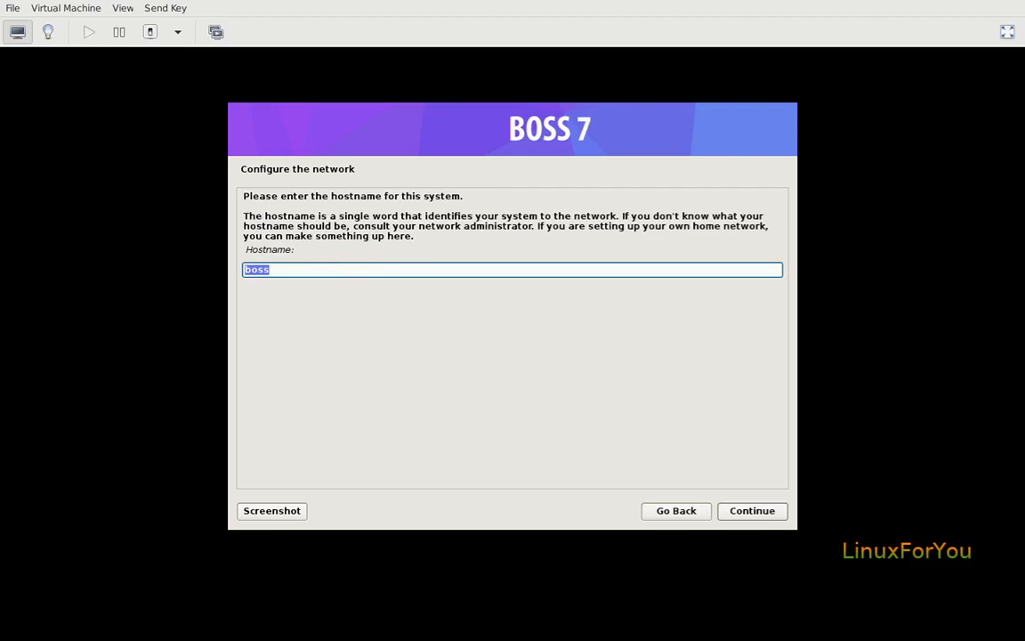
Step: Enter hostname boss1 and domain name example.com and continue to user setup
type("boss1")
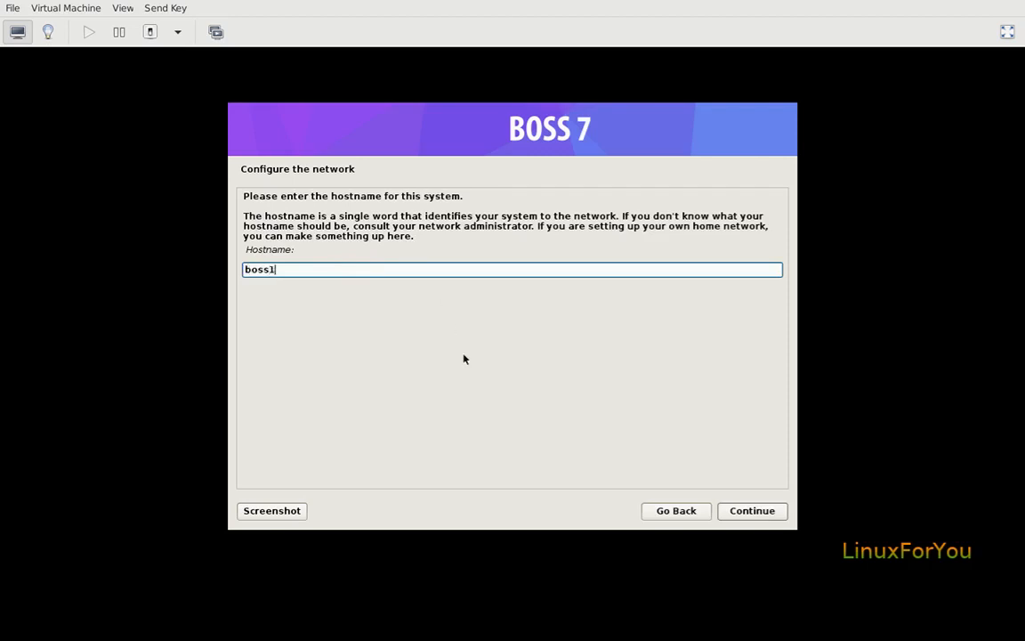
left_click(751, 509)
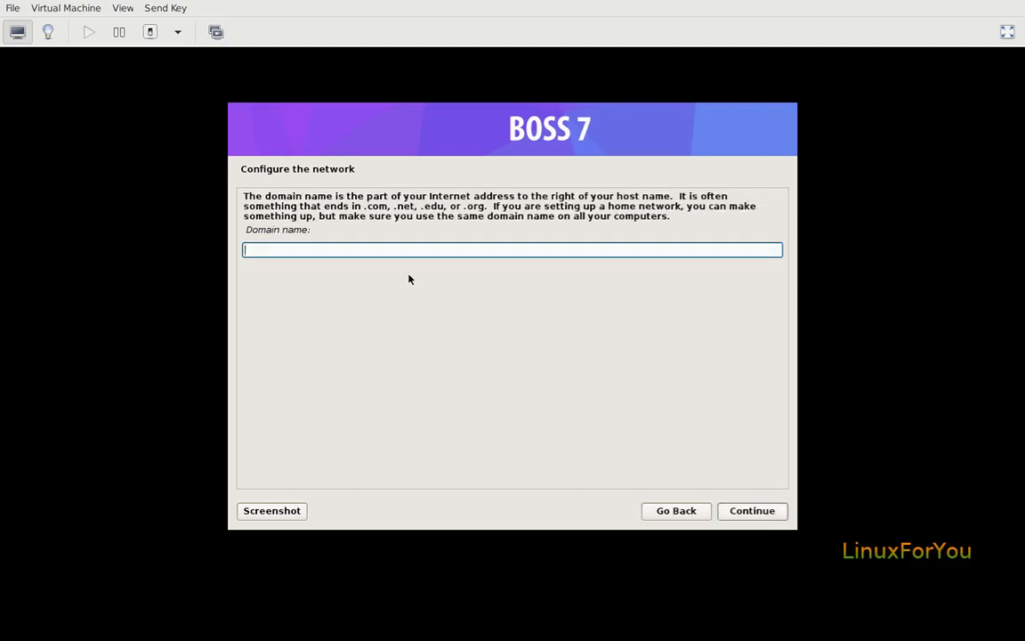
type("exAm")
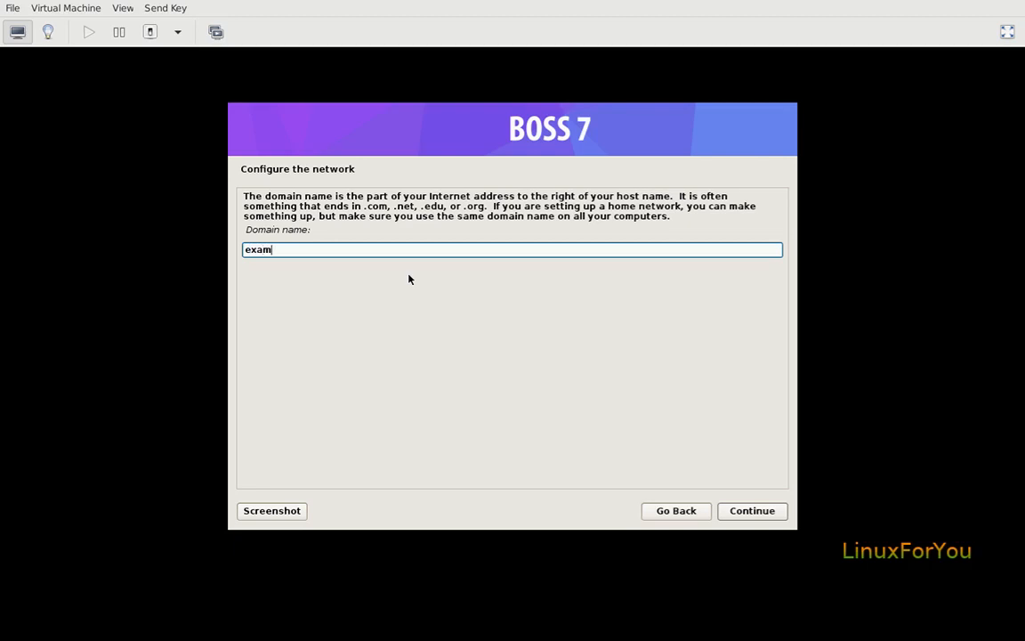
type("ple.com")
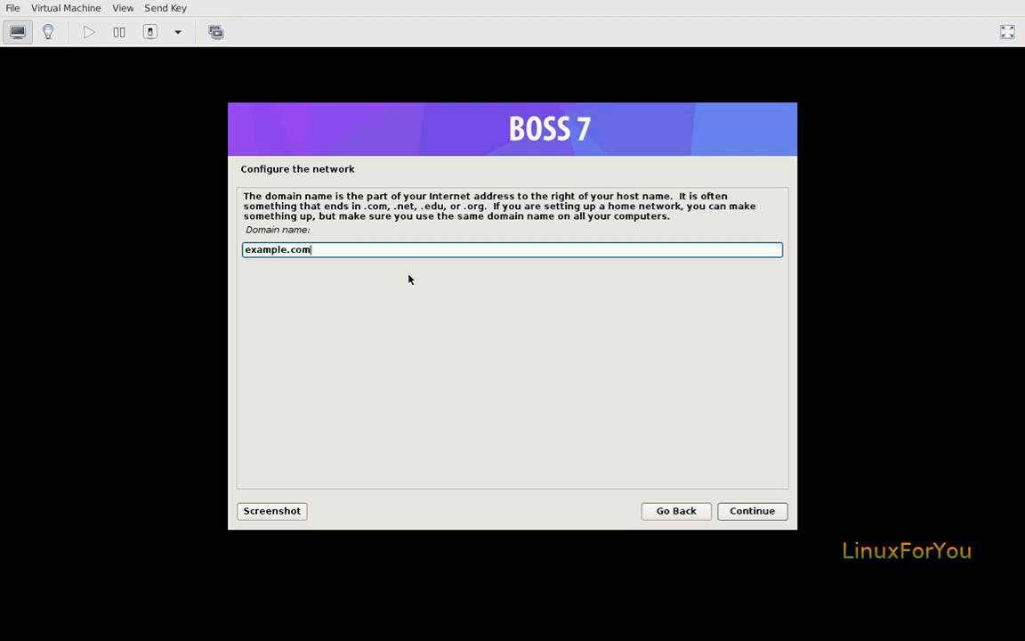
left_click(751, 509)
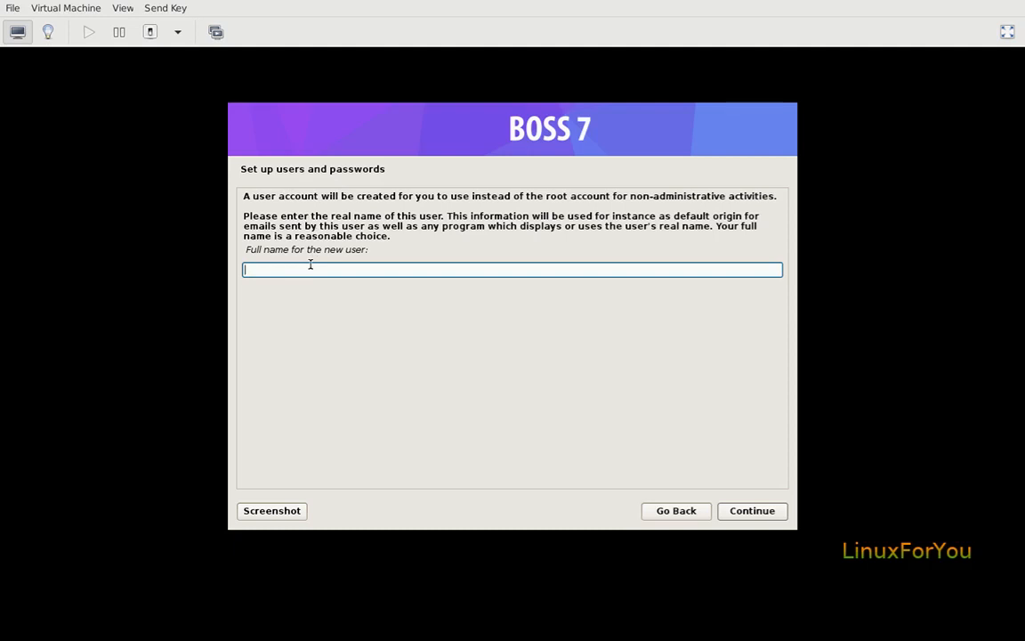
Step: Create the user with full name Boss1, username boss1 and a password
type("B")
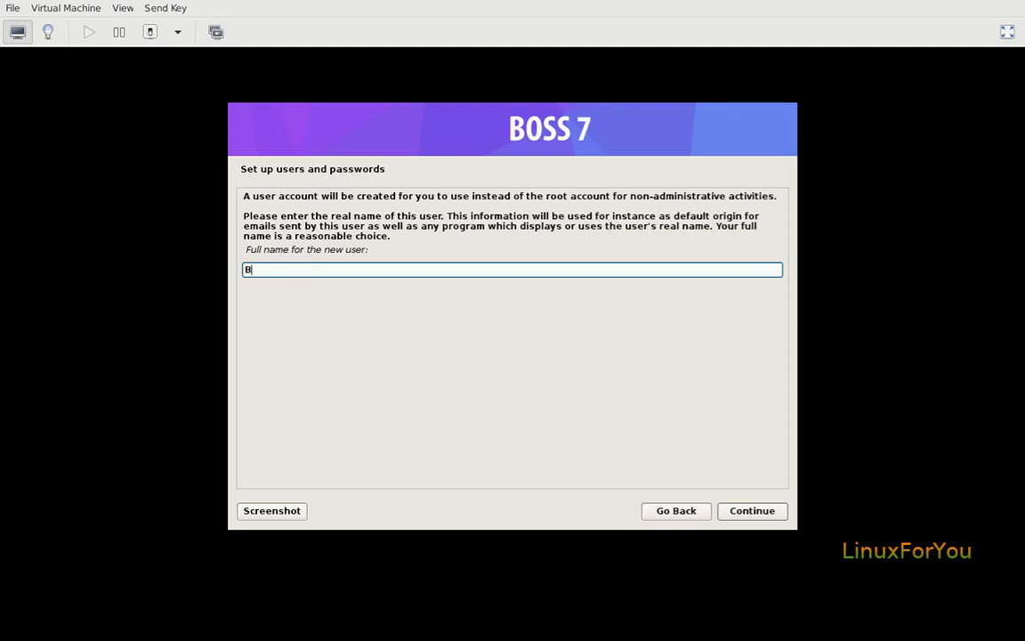
type("oss1")
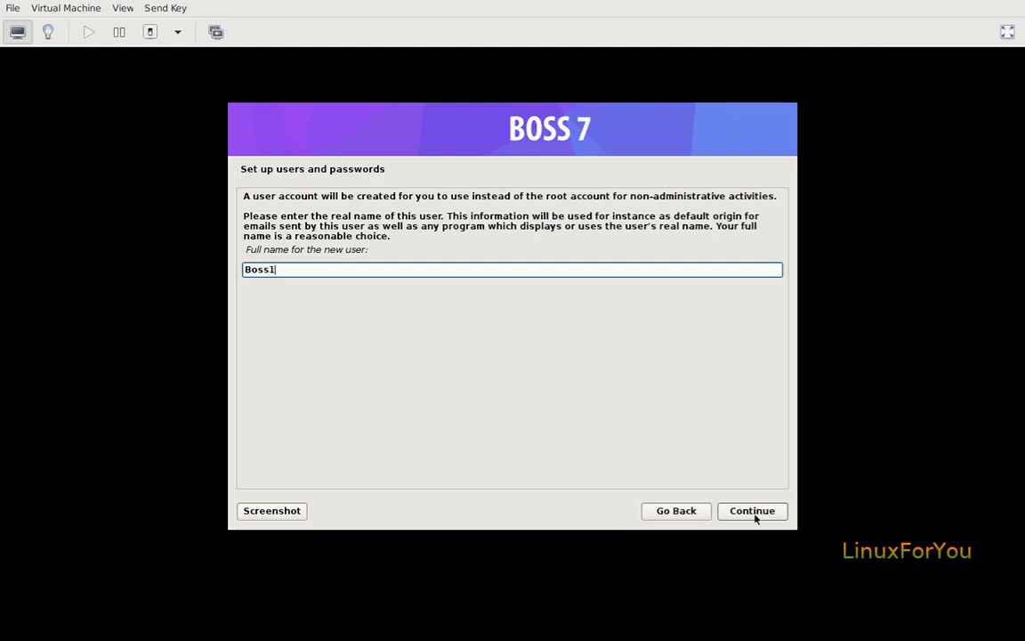
left_click(751, 509)
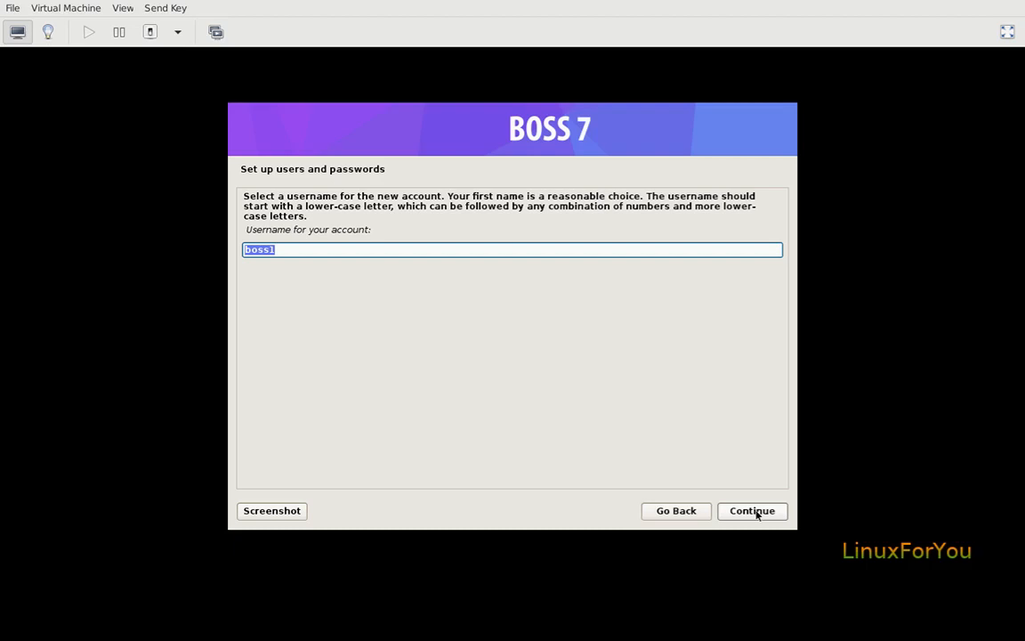
left_click(751, 509)
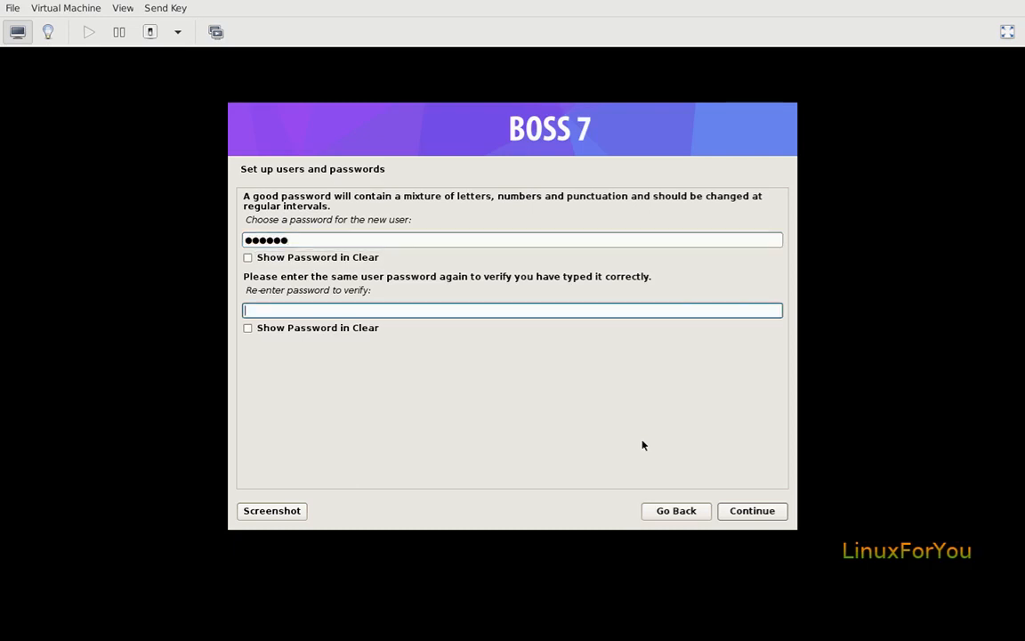
left_click(751, 509)
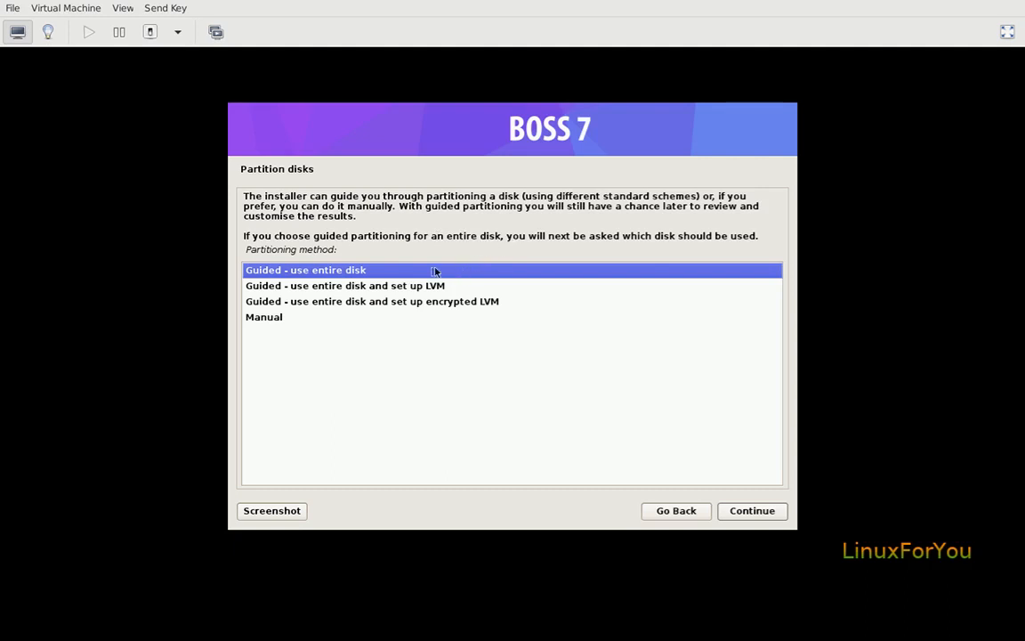
mouse_move(395, 249)
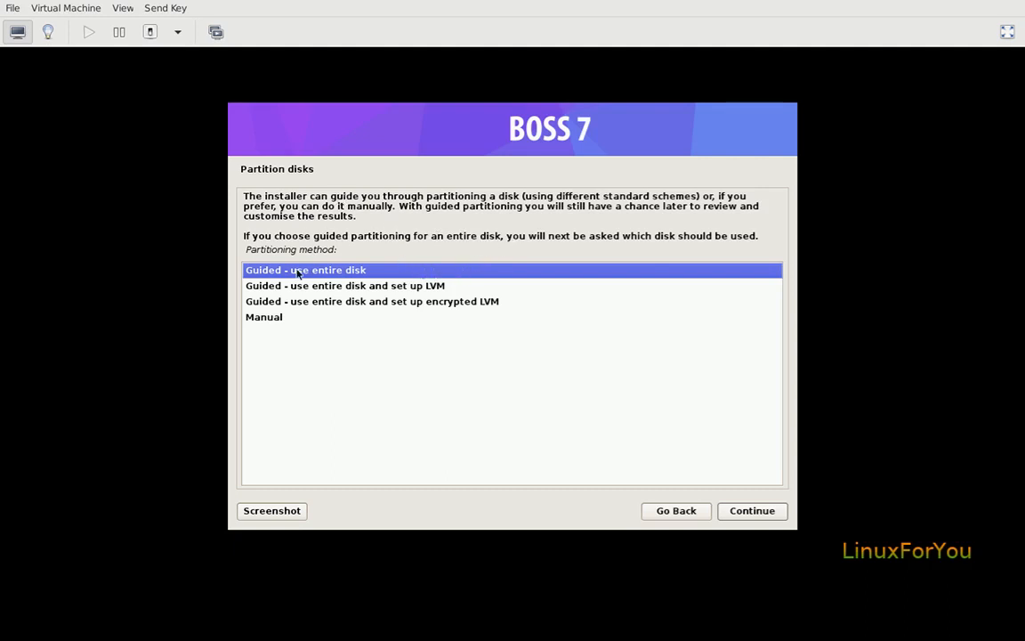
mouse_move(356, 278)
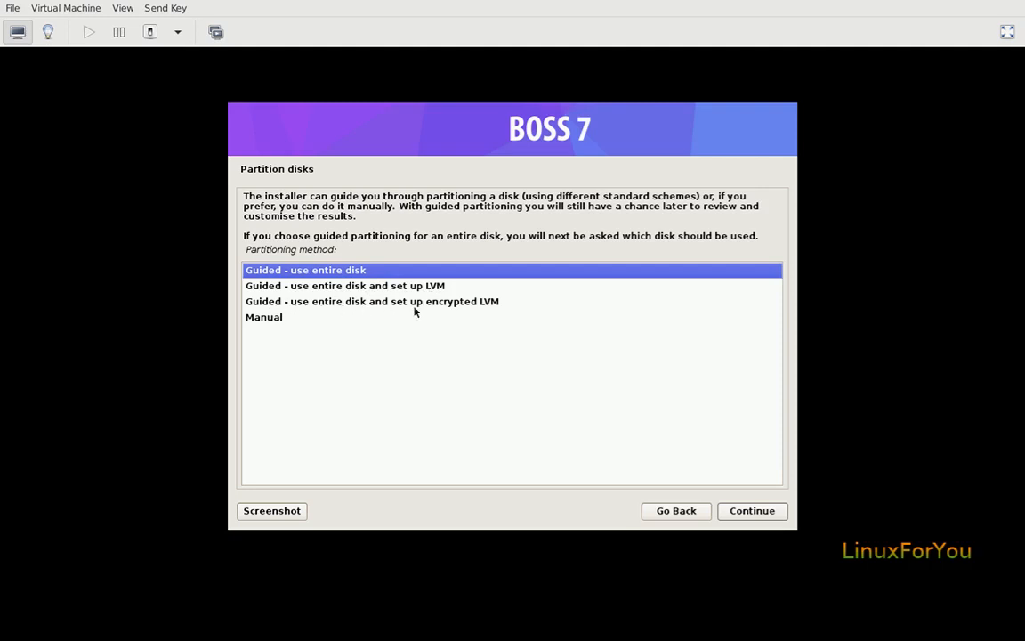
mouse_move(449, 315)
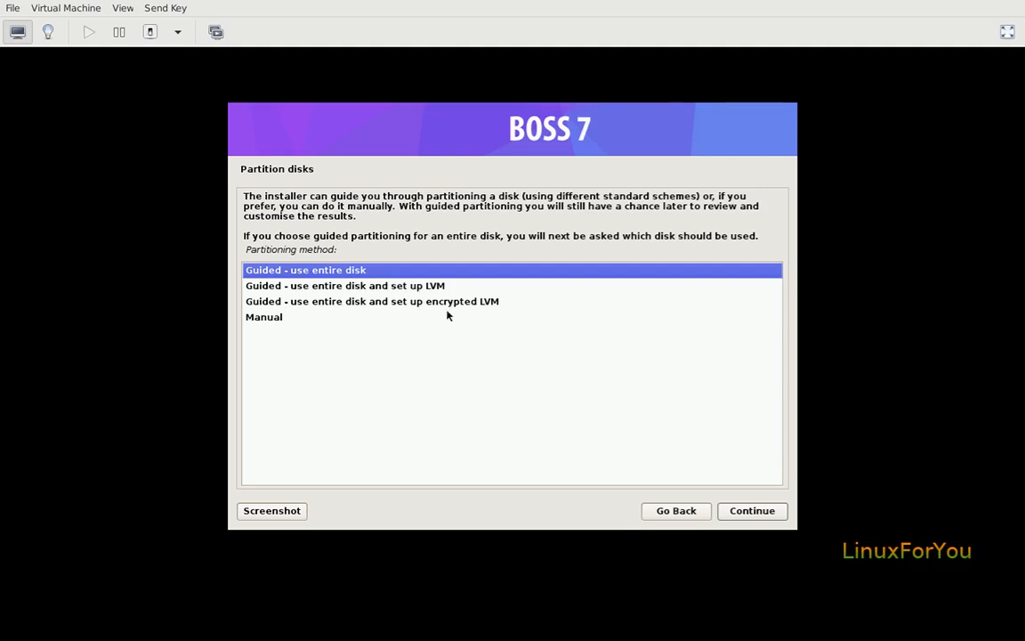
mouse_move(336, 318)
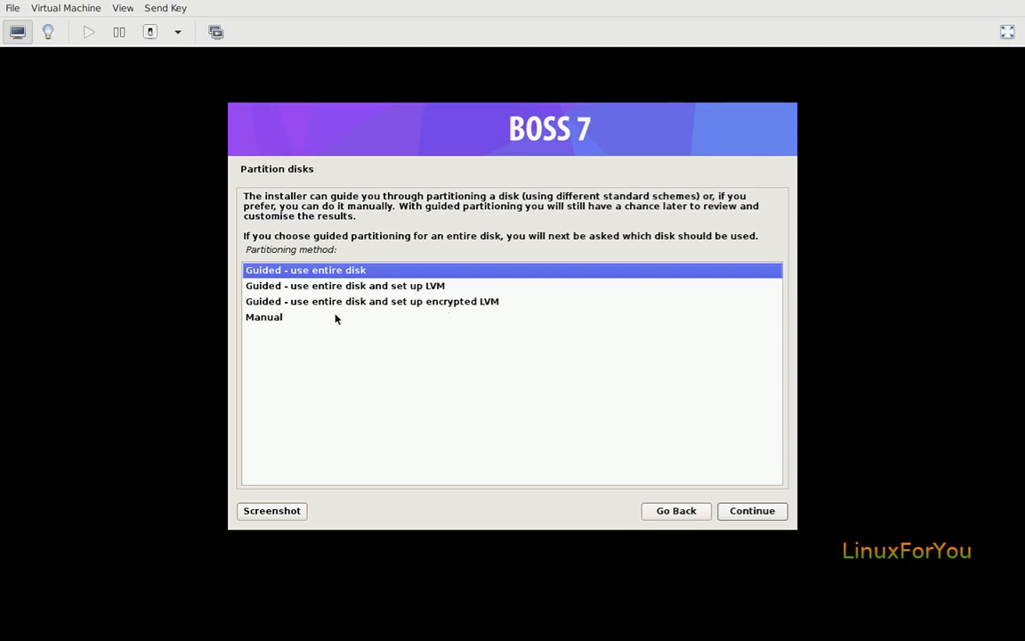
mouse_move(342, 323)
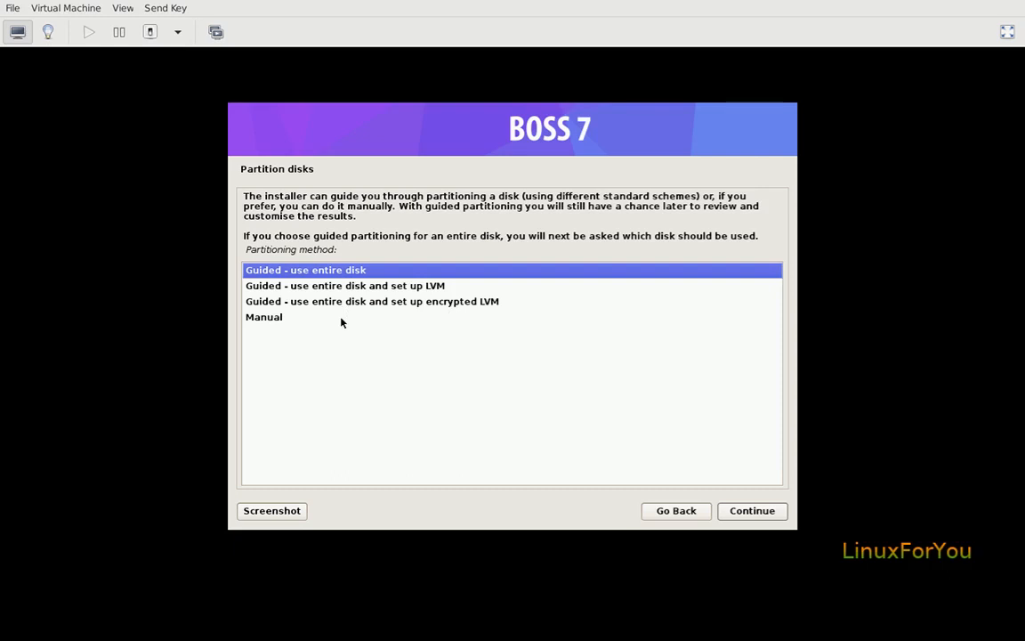
mouse_move(354, 319)
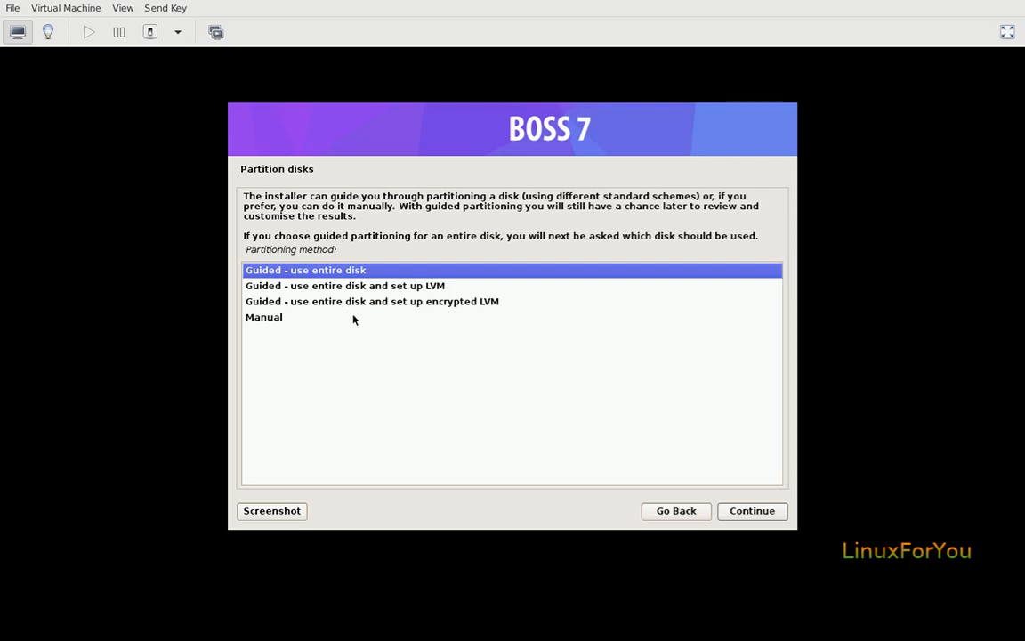
mouse_move(374, 310)
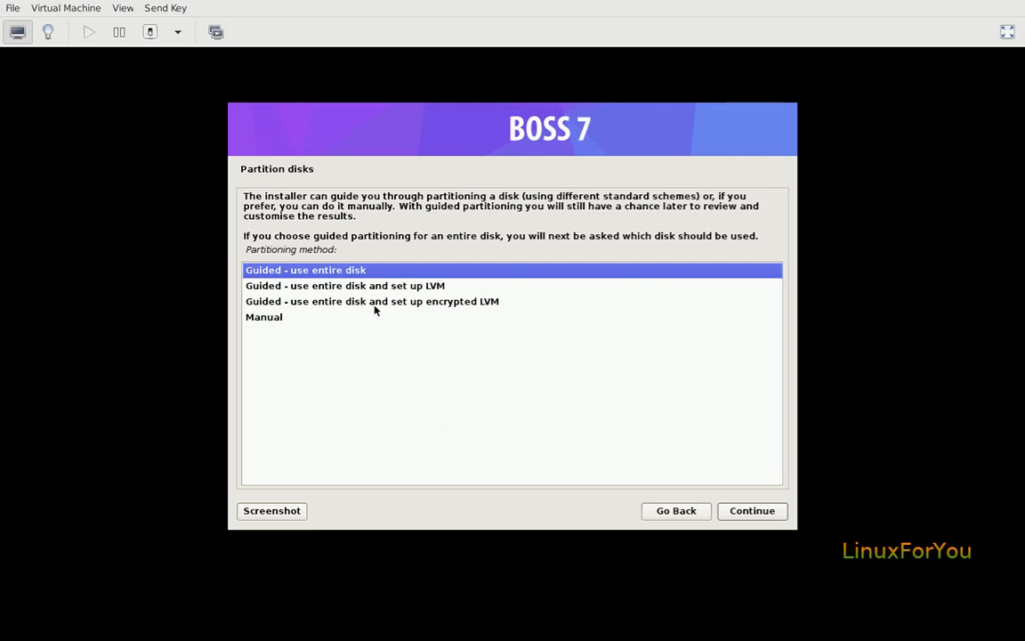
mouse_move(295, 302)
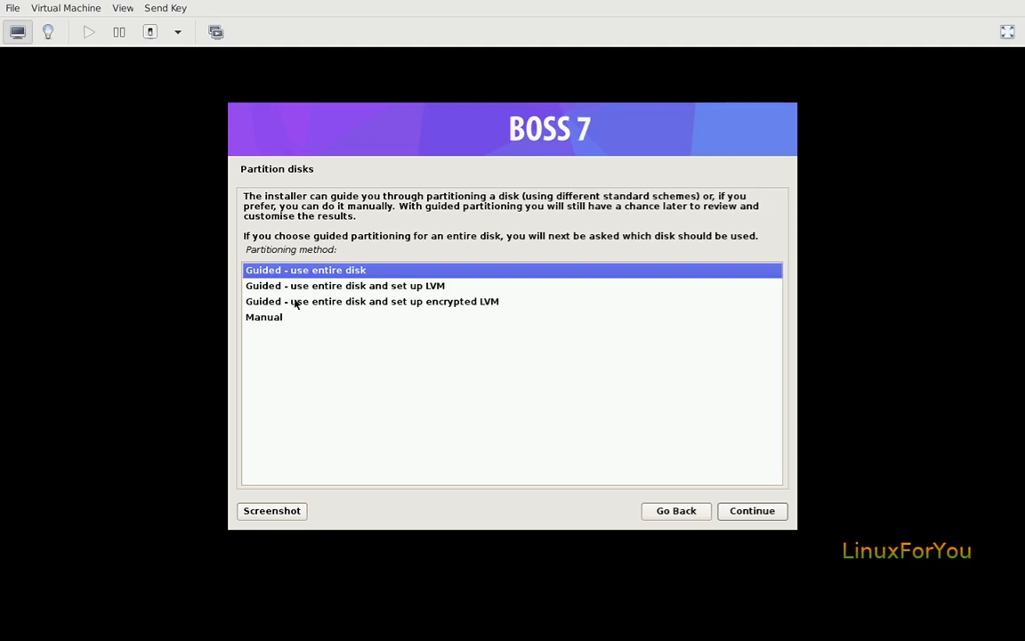
mouse_move(297, 309)
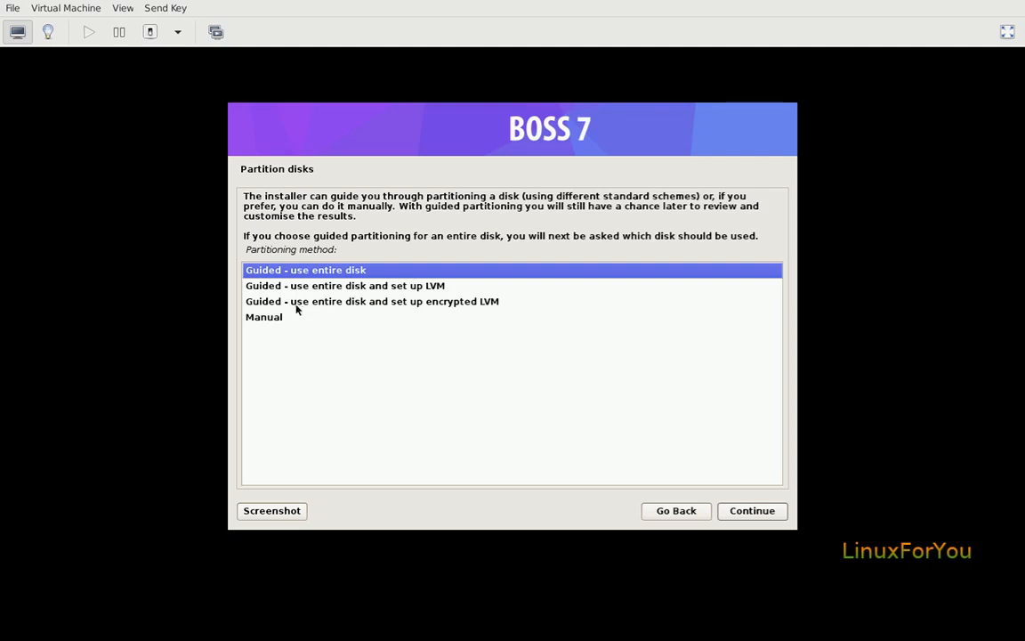
Step: Choose 'Guided - use entire disk and set up LVM' (not the encrypted variant) and continue
left_click(370, 301)
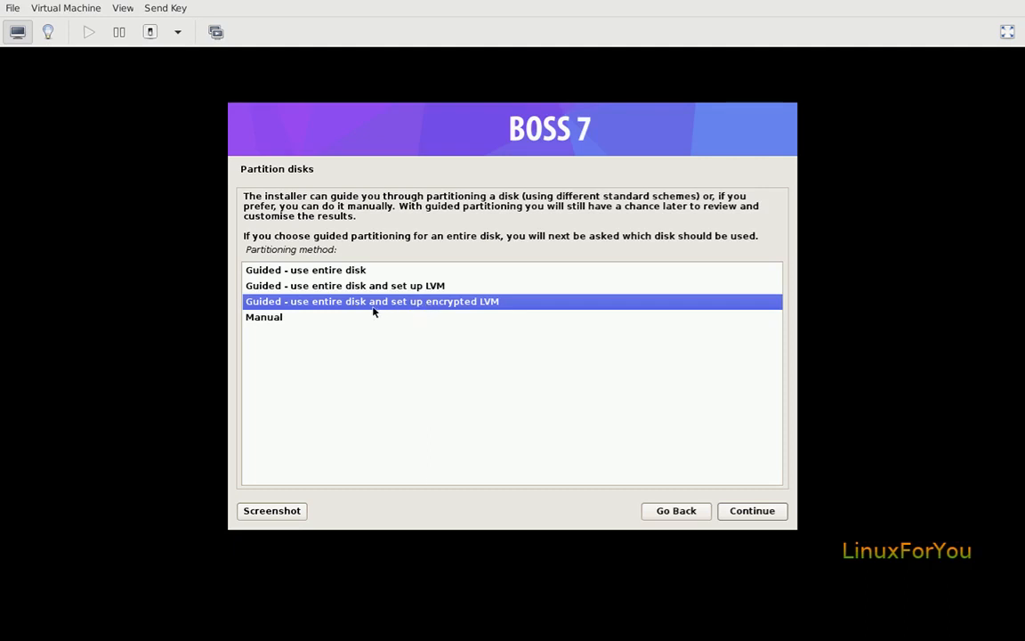
mouse_move(409, 311)
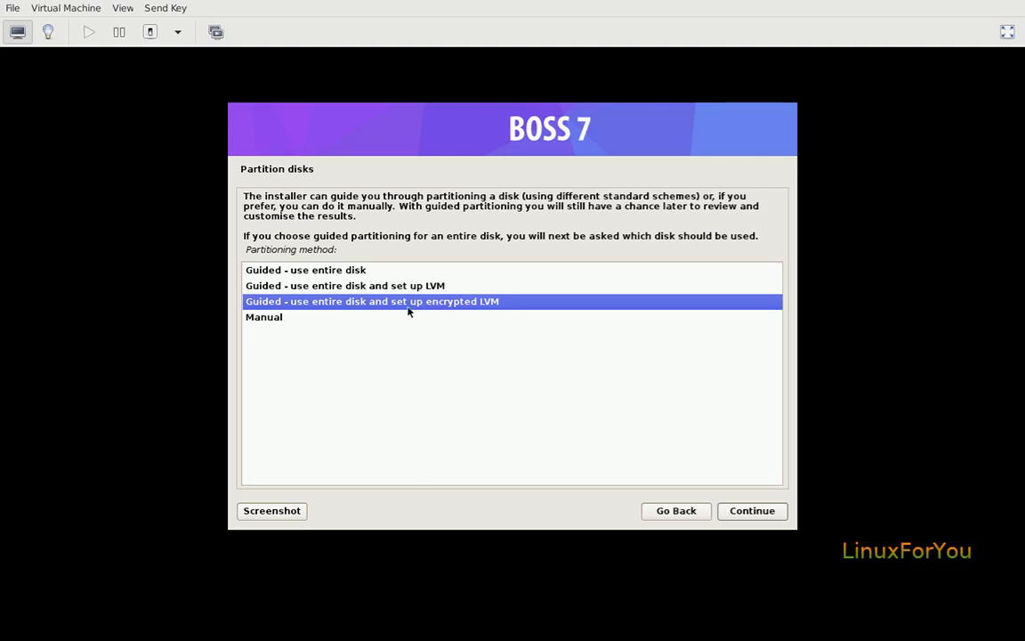
mouse_move(427, 301)
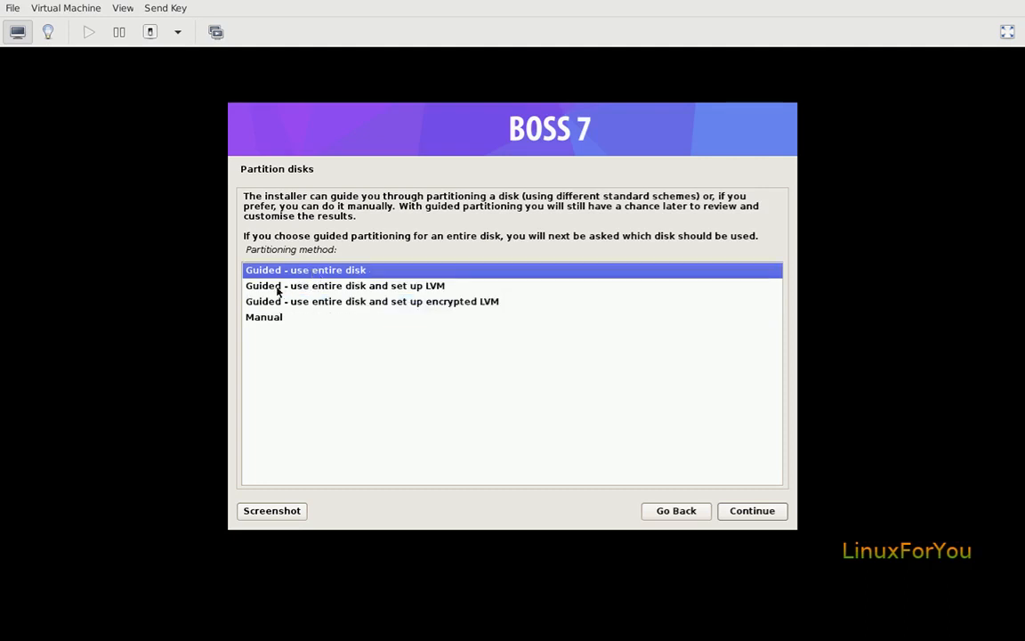
mouse_move(339, 277)
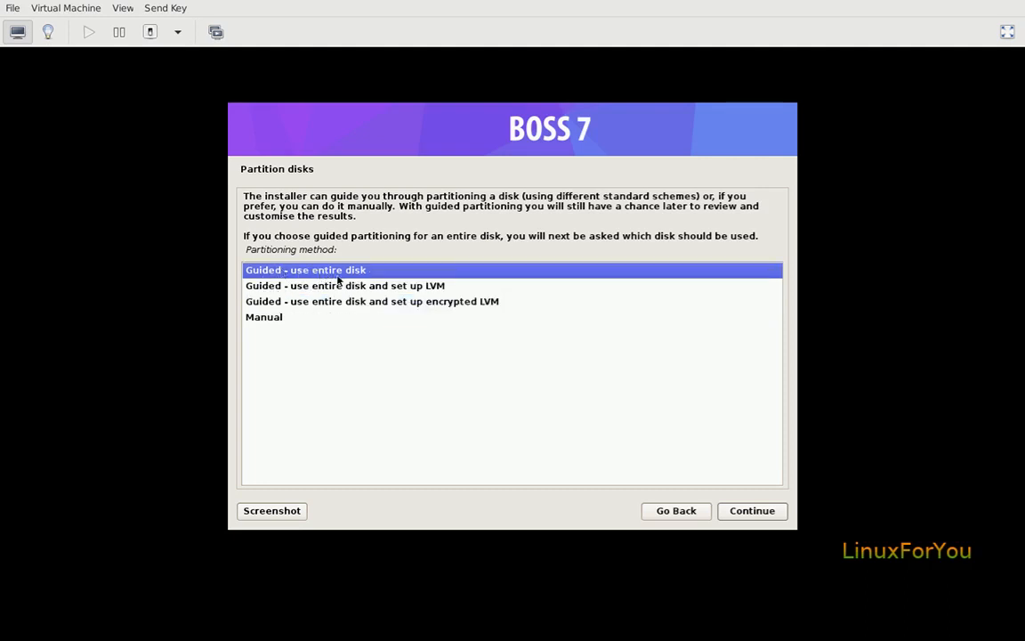
mouse_move(356, 320)
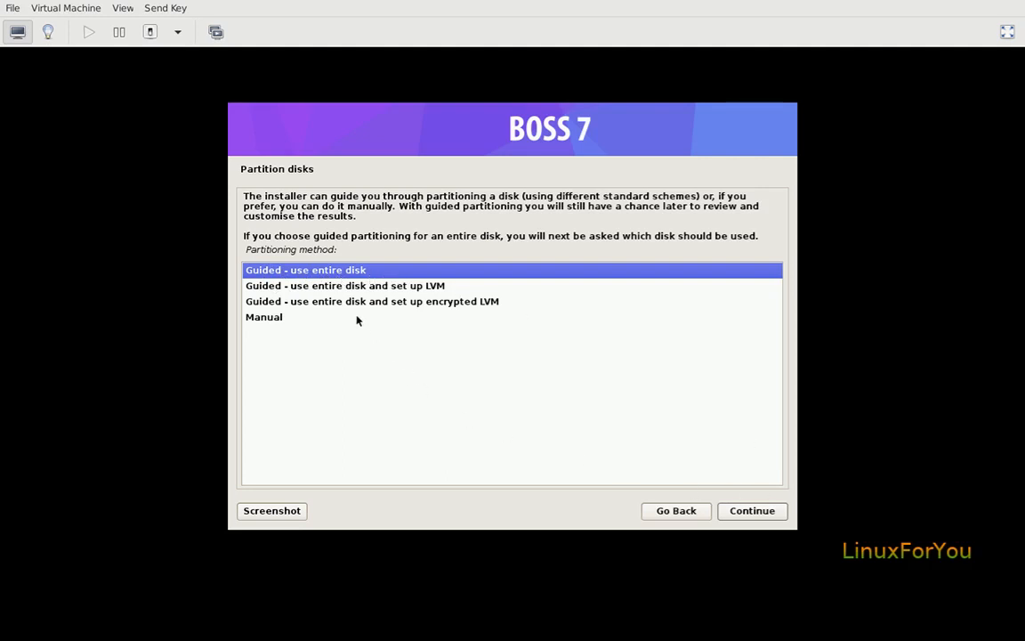
mouse_move(354, 288)
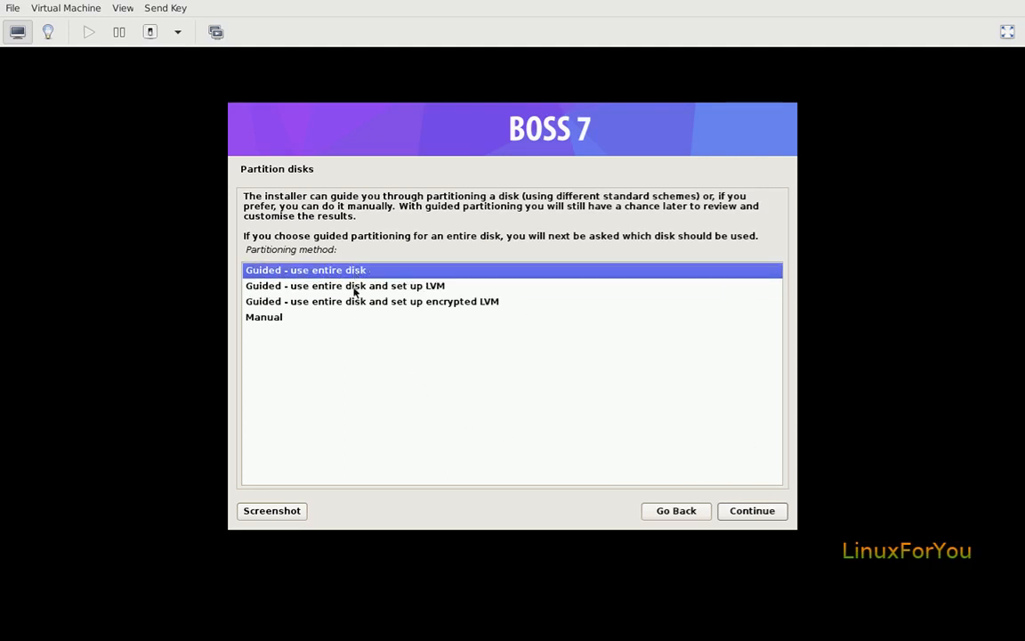
left_click(345, 285)
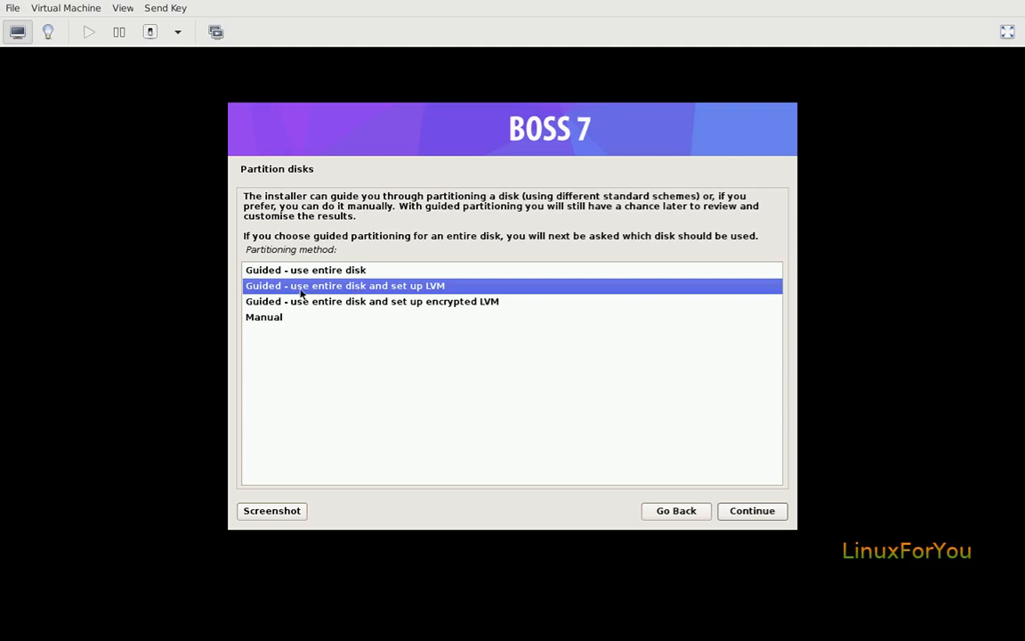
mouse_move(445, 284)
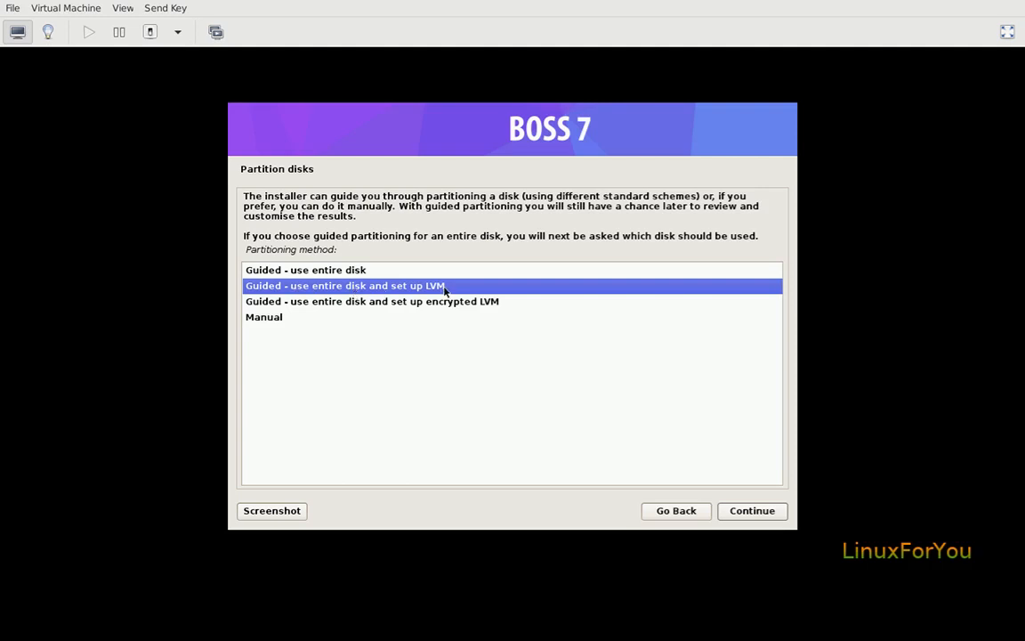
mouse_move(372, 292)
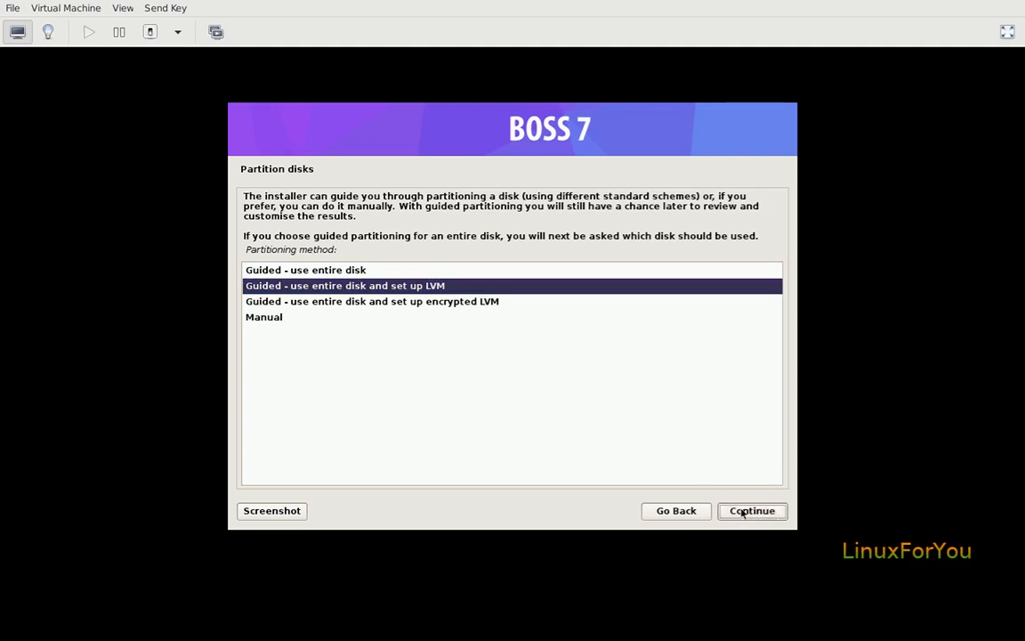
left_click(751, 509)
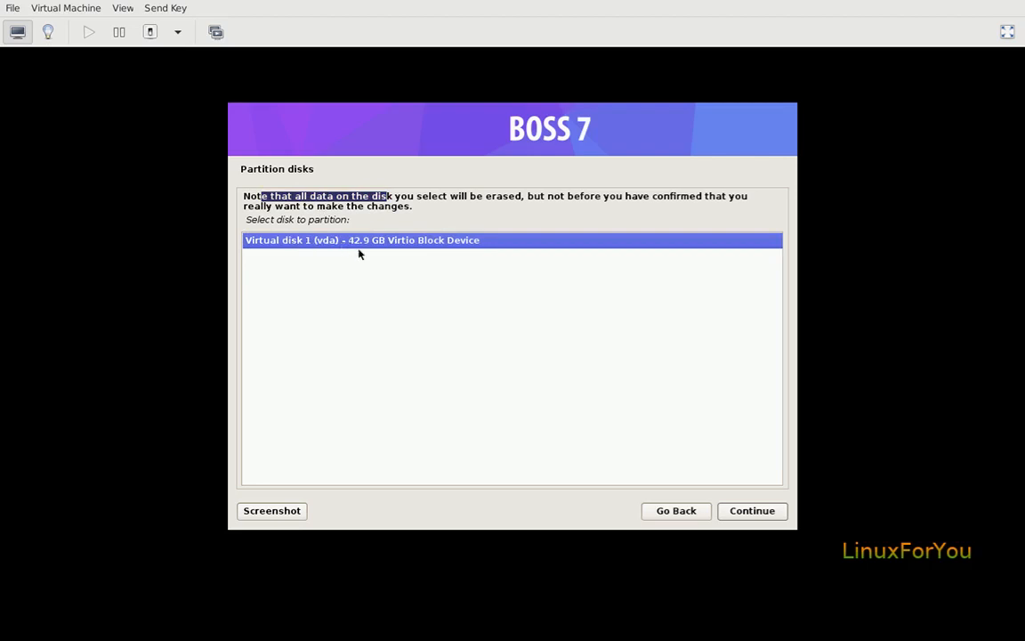
mouse_move(402, 251)
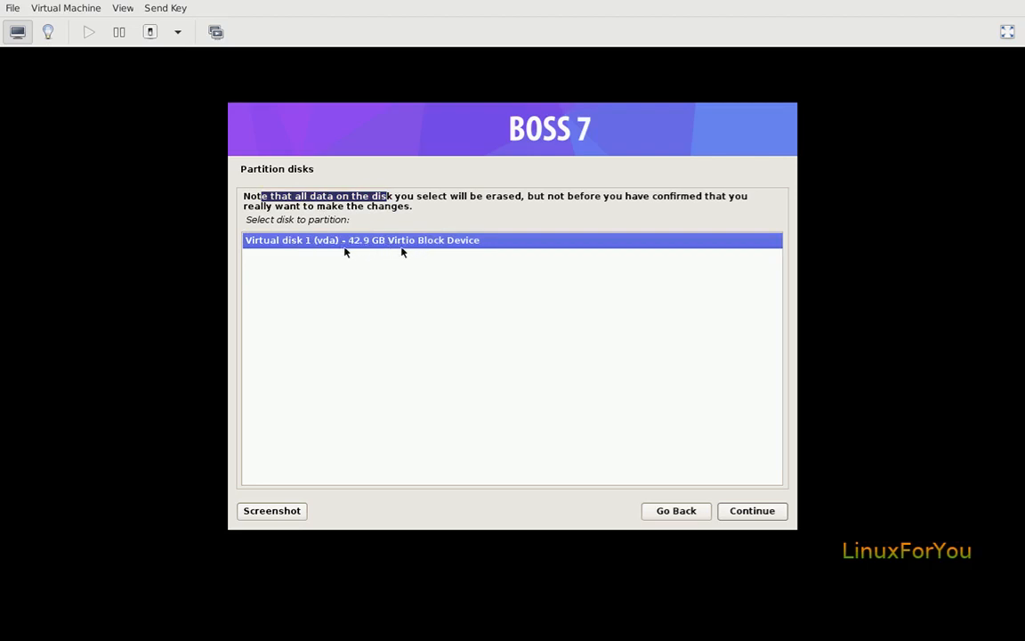
mouse_move(425, 242)
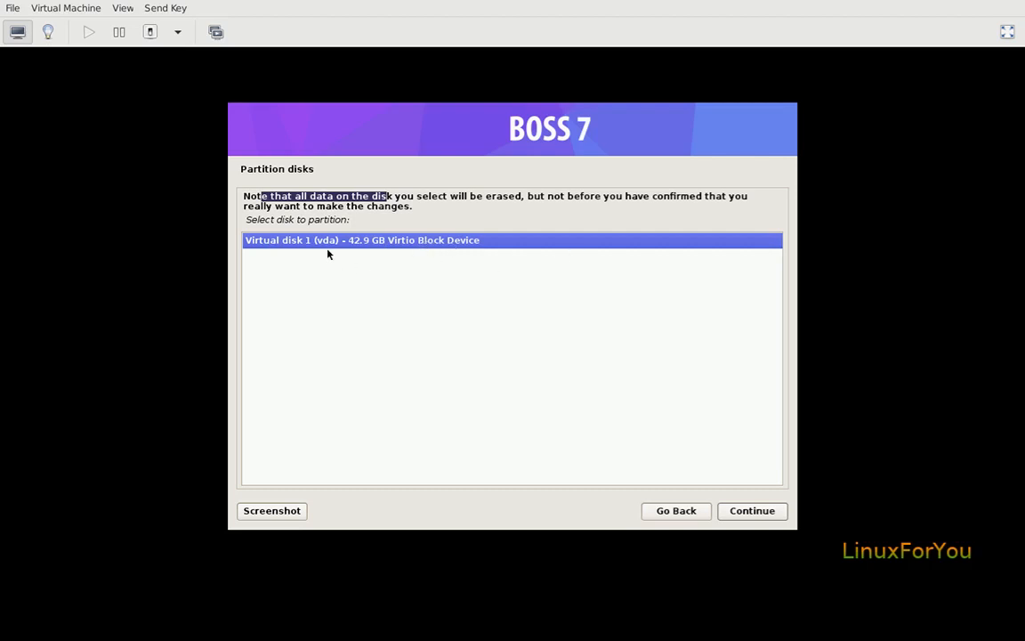
mouse_move(335, 255)
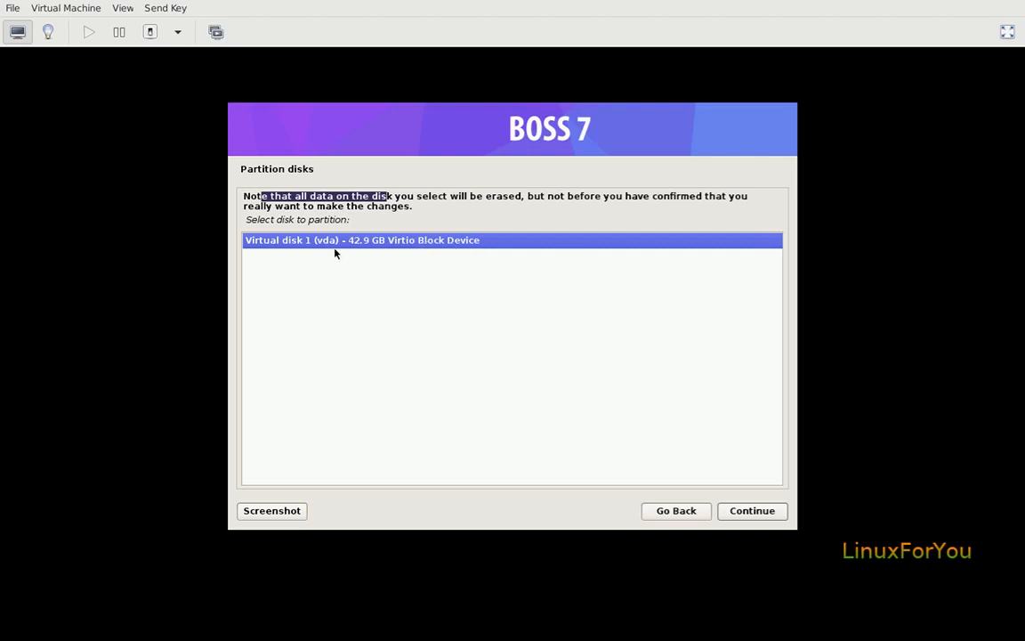
mouse_move(522, 260)
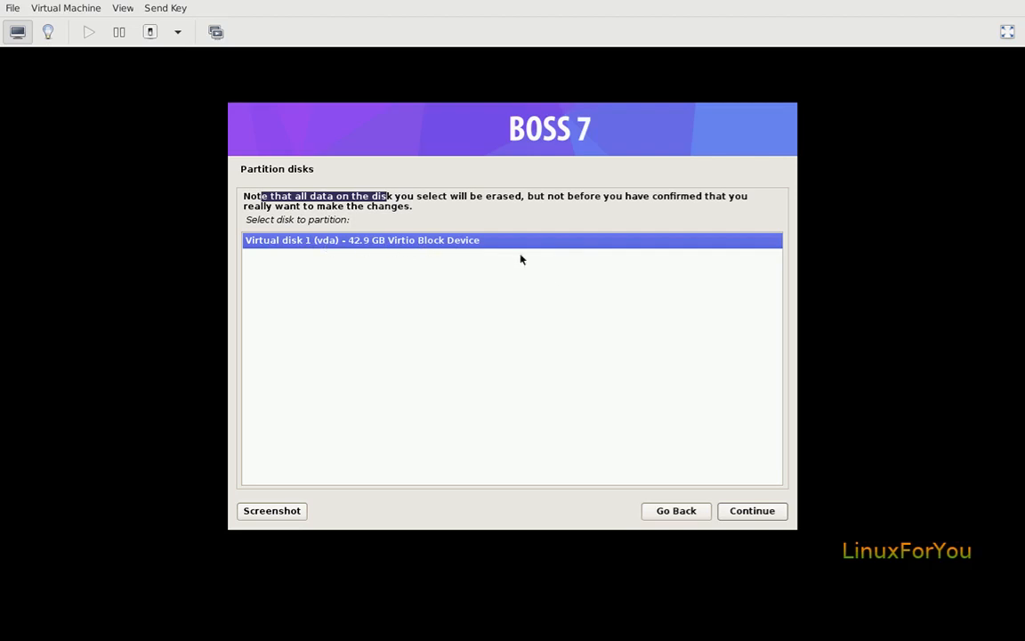
mouse_move(263, 306)
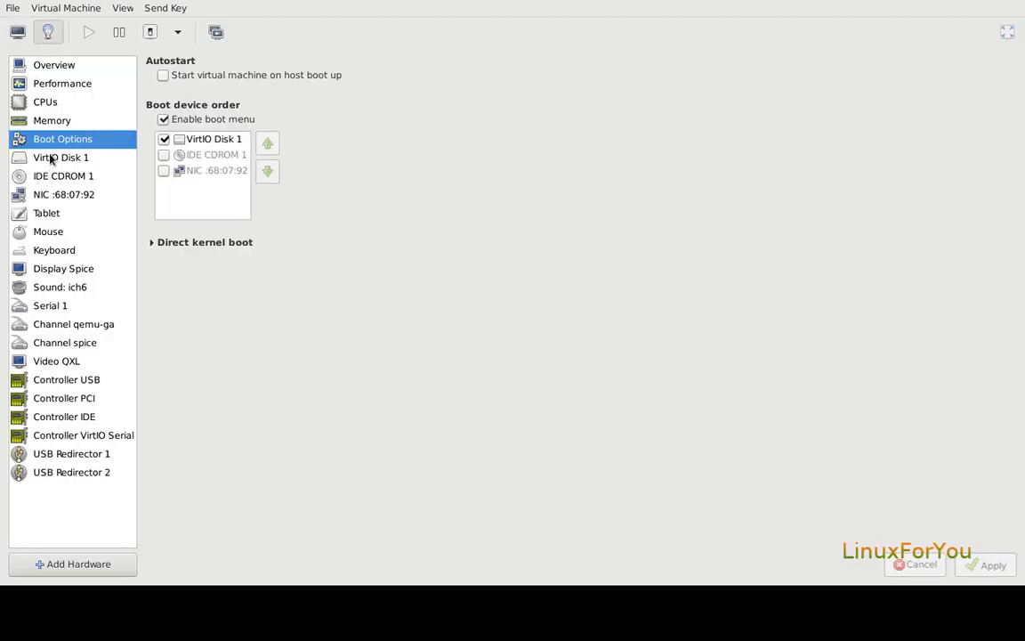
left_click(60, 156)
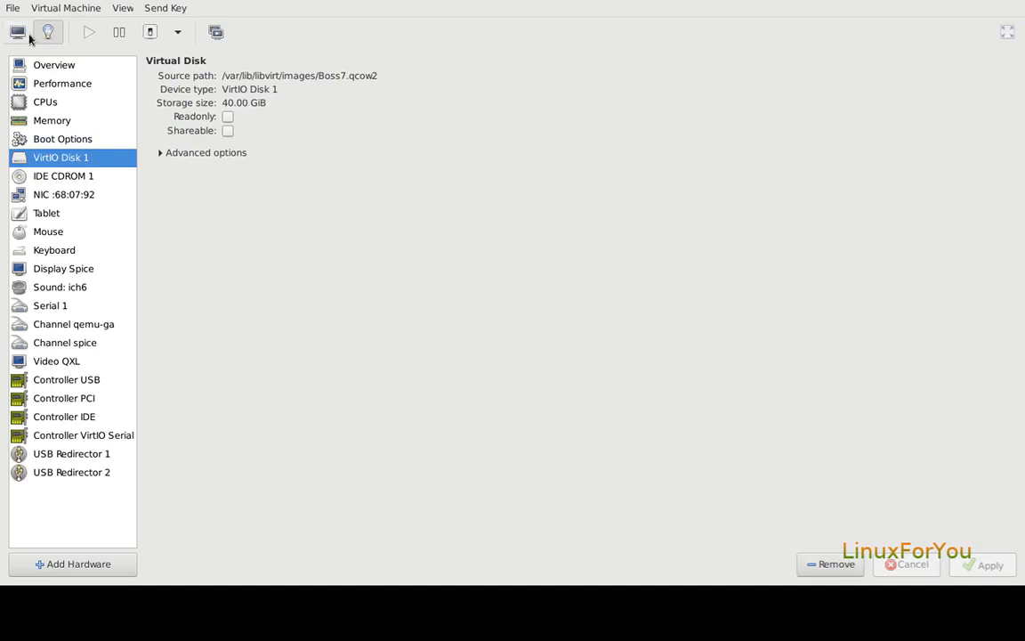
left_click(18, 32)
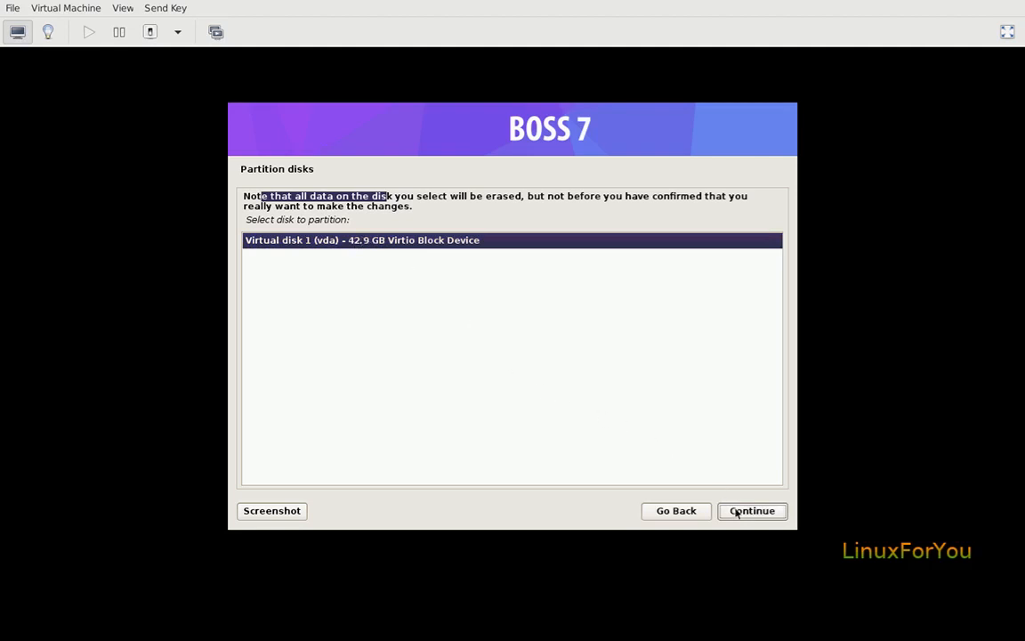
Step: Confirm the 42.9 GB virtual disk and, after viewing the separate-partition schemes, choose all files in one partition
left_click(751, 509)
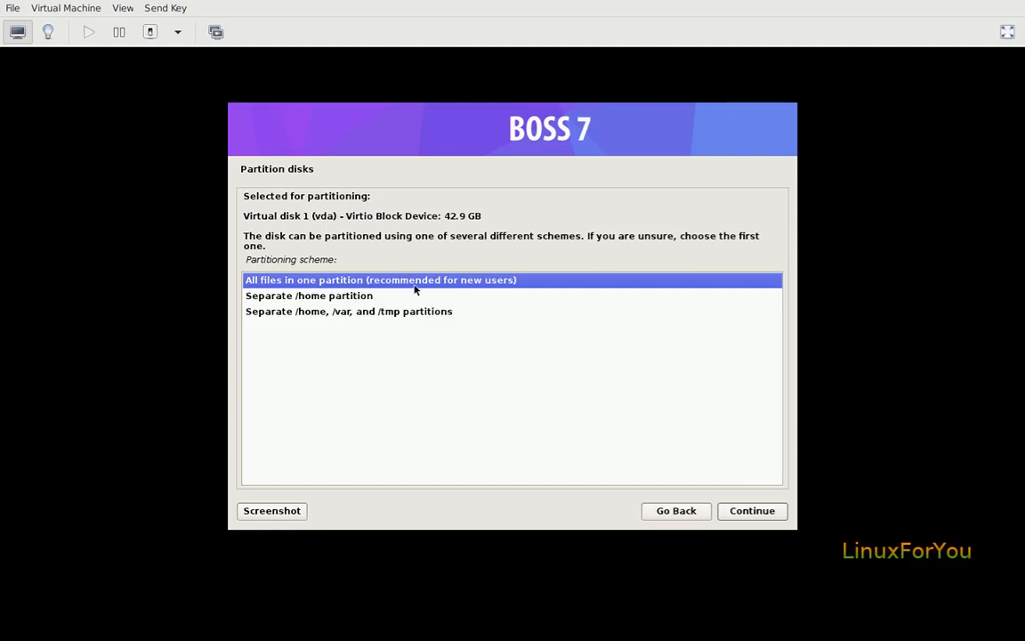
mouse_move(408, 303)
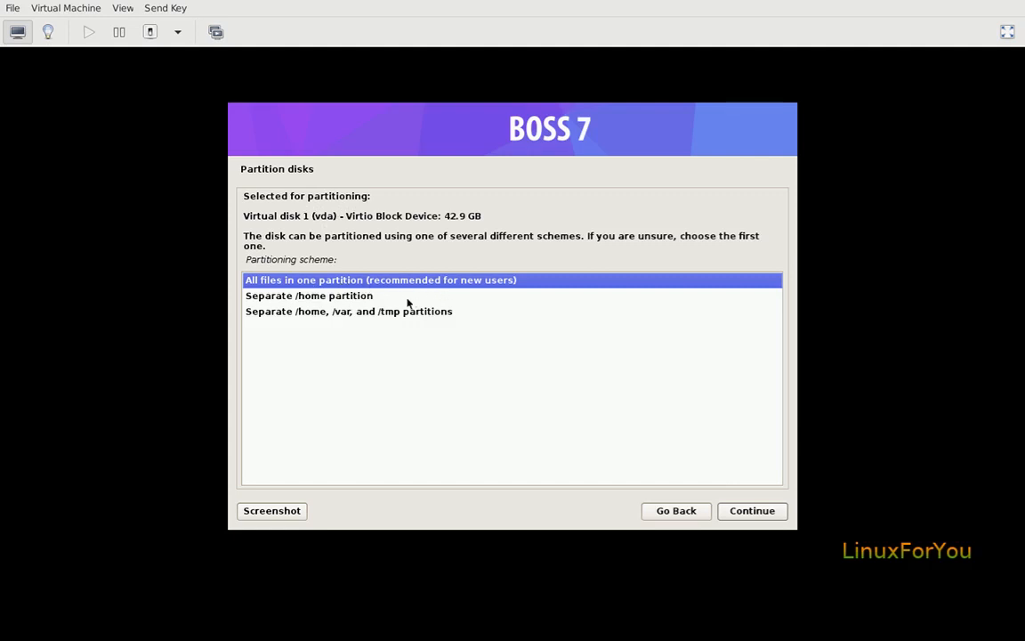
mouse_move(380, 317)
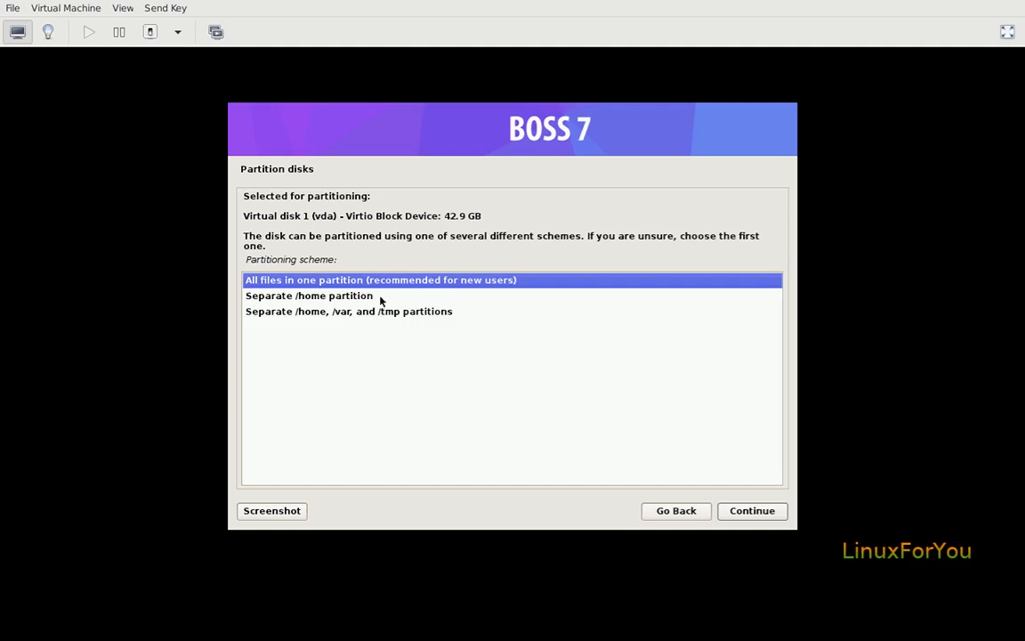
mouse_move(363, 299)
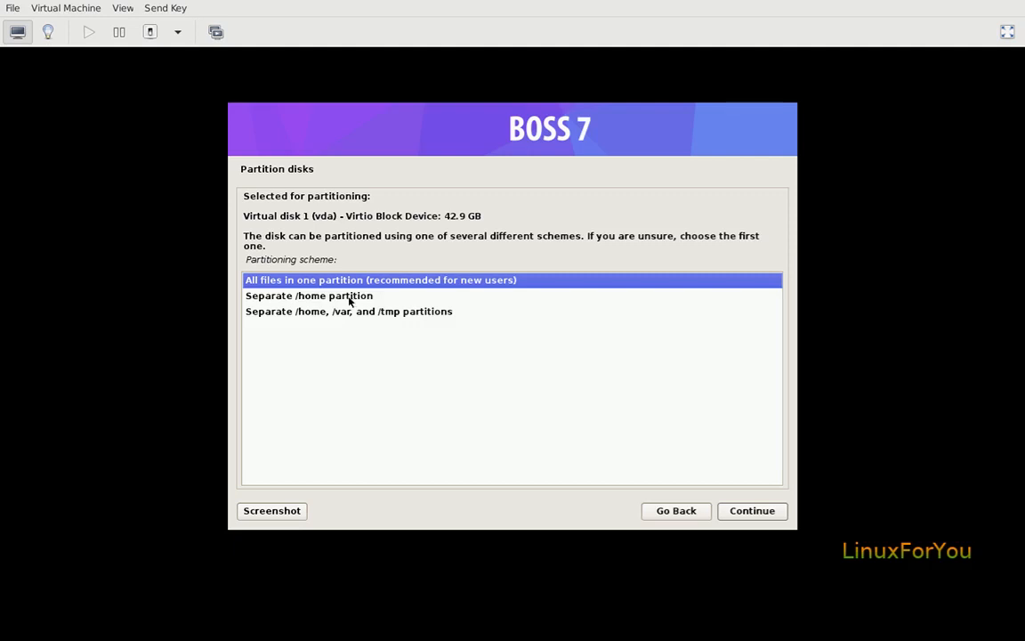
left_click(309, 295)
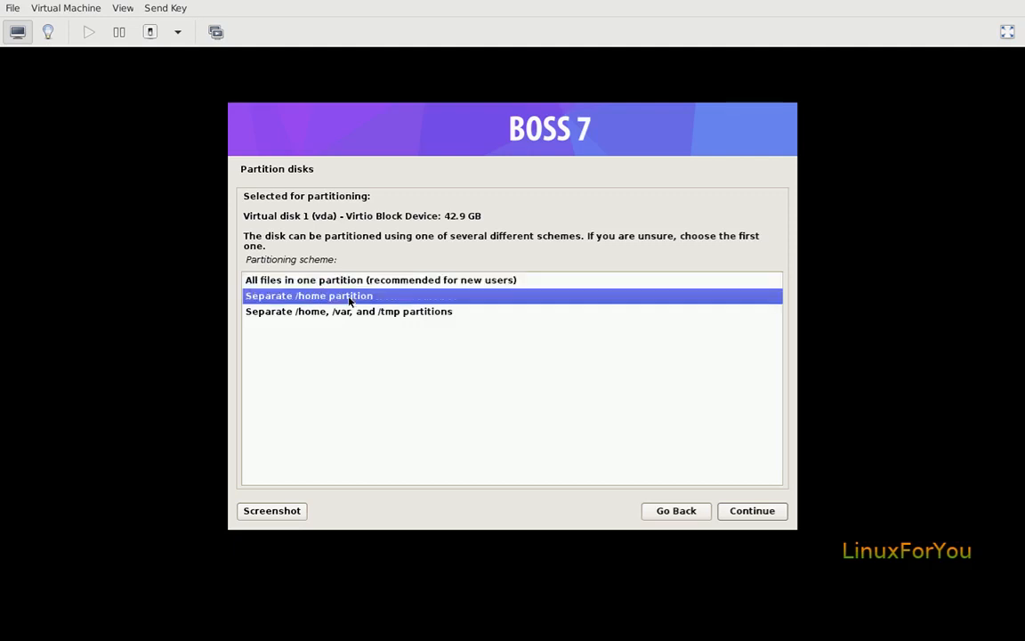
mouse_move(280, 309)
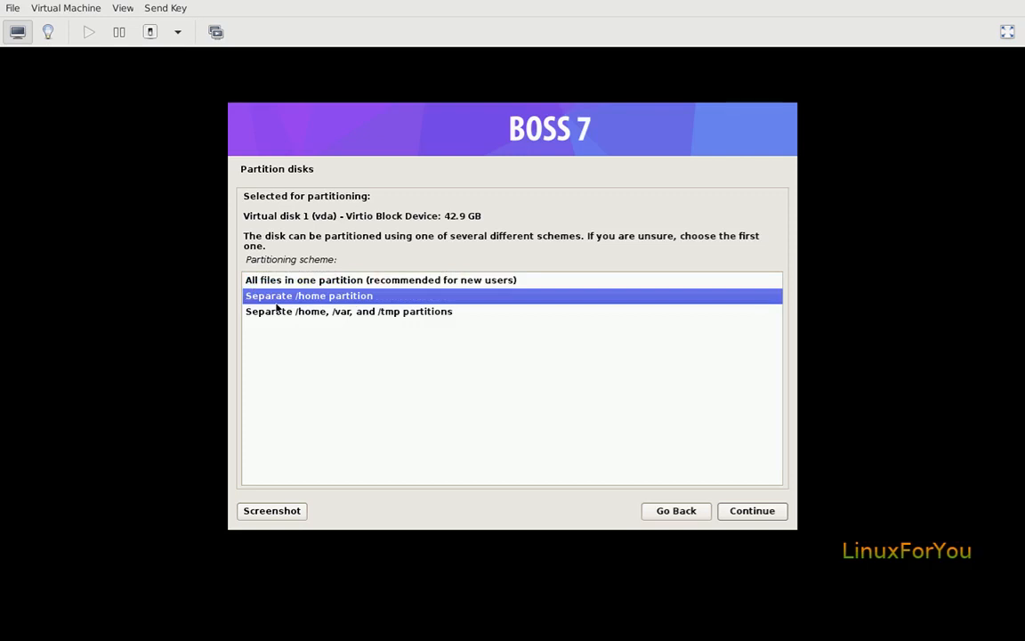
mouse_move(283, 306)
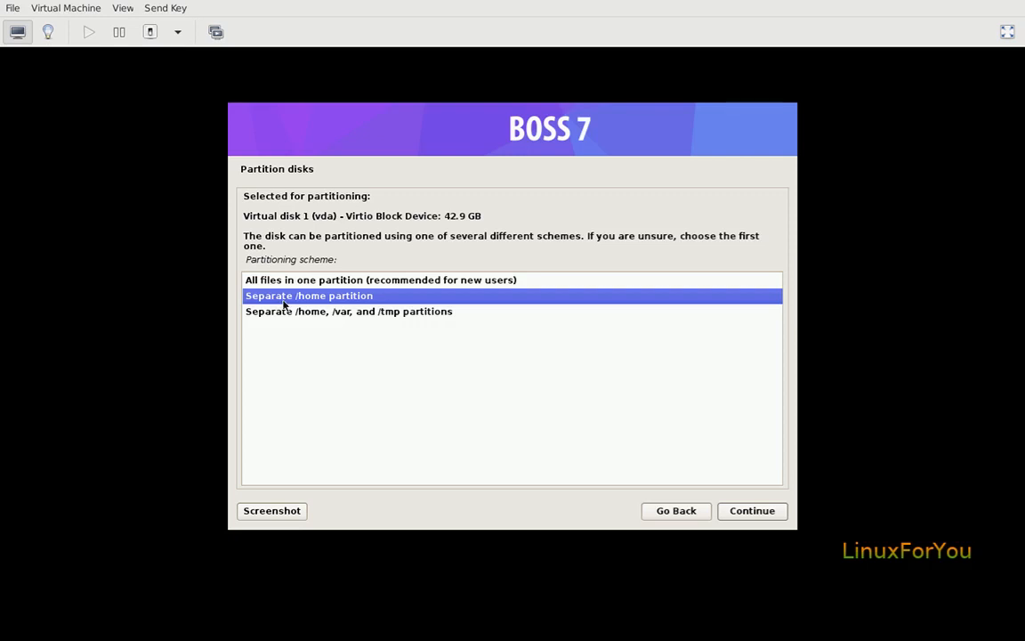
mouse_move(311, 306)
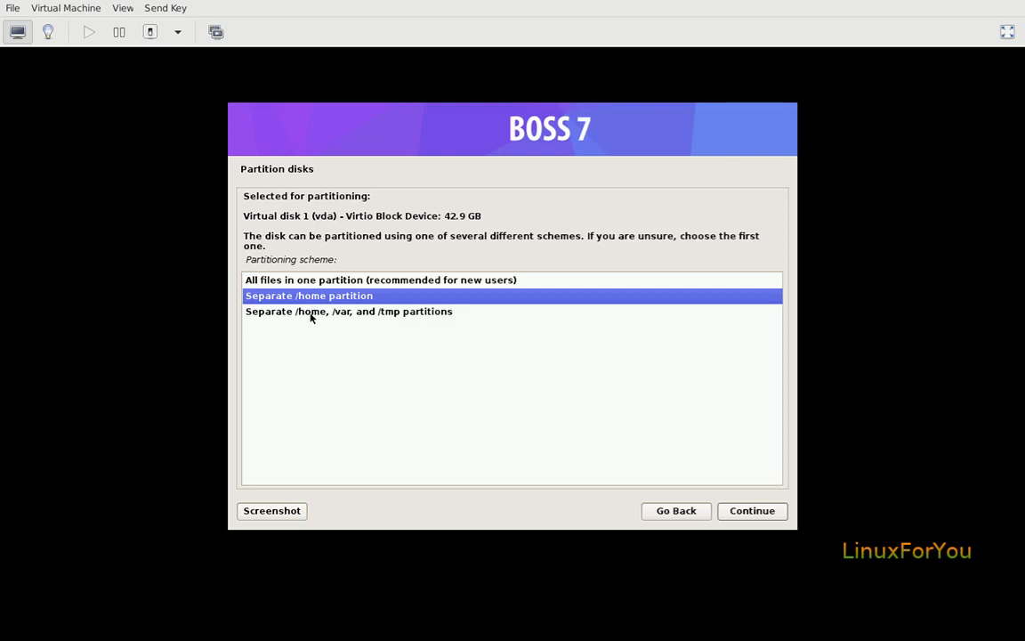
left_click(349, 309)
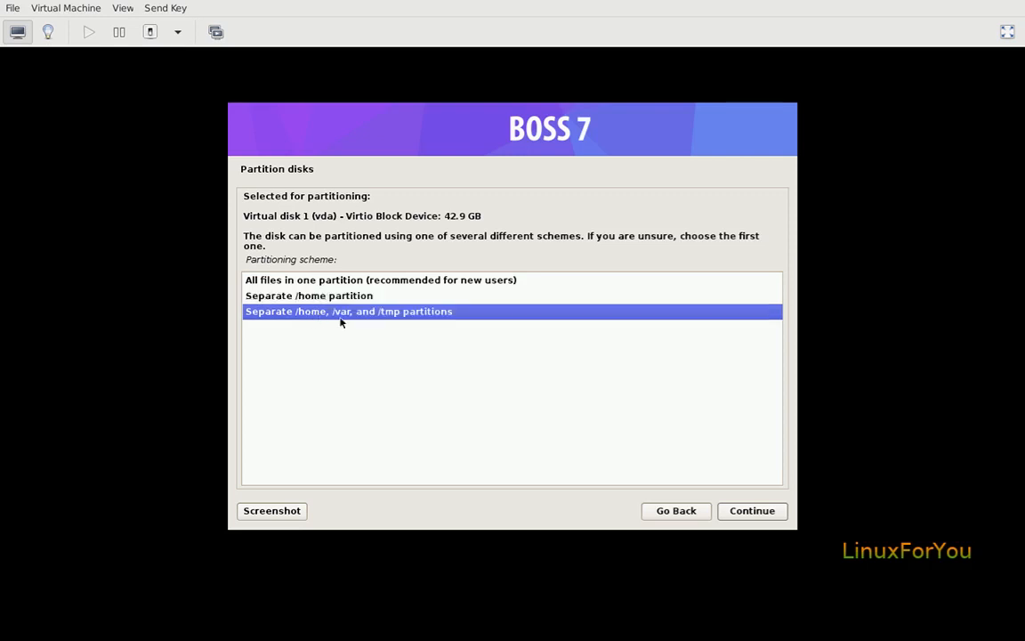
mouse_move(430, 320)
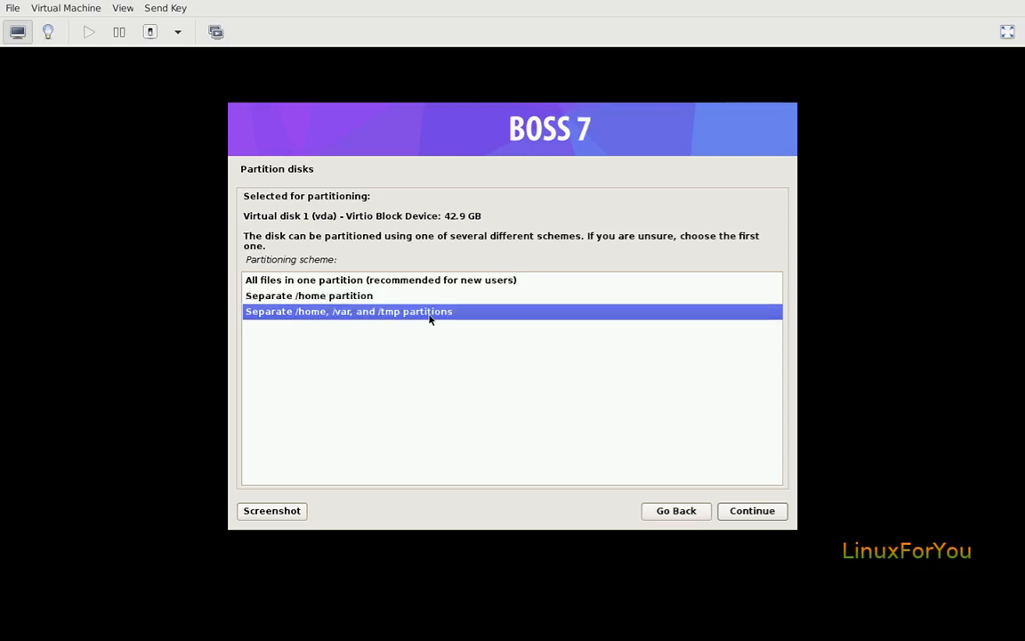
mouse_move(317, 309)
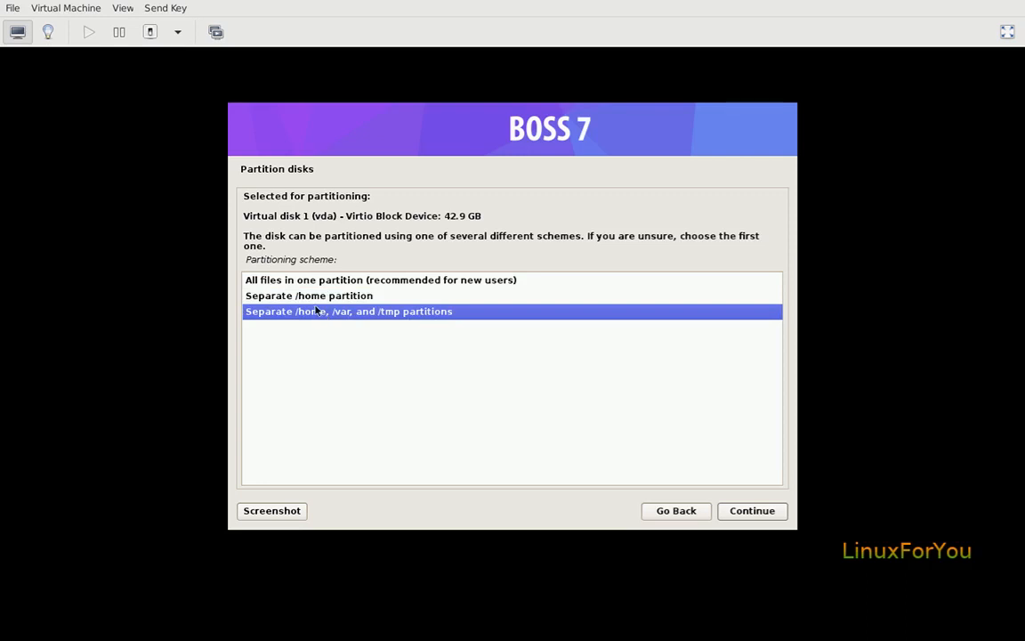
left_click(310, 296)
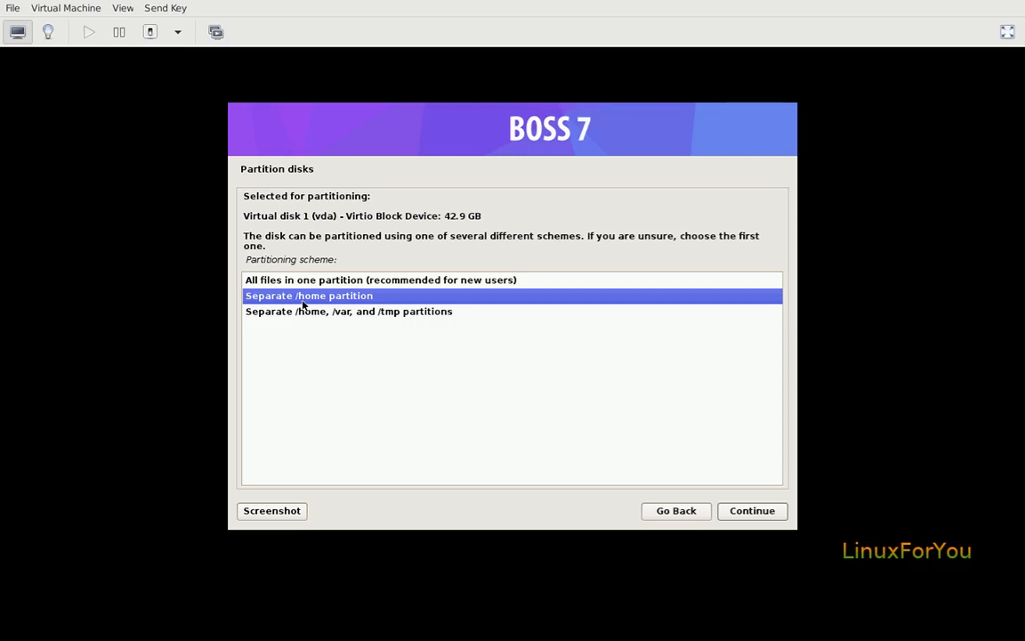
left_click(381, 280)
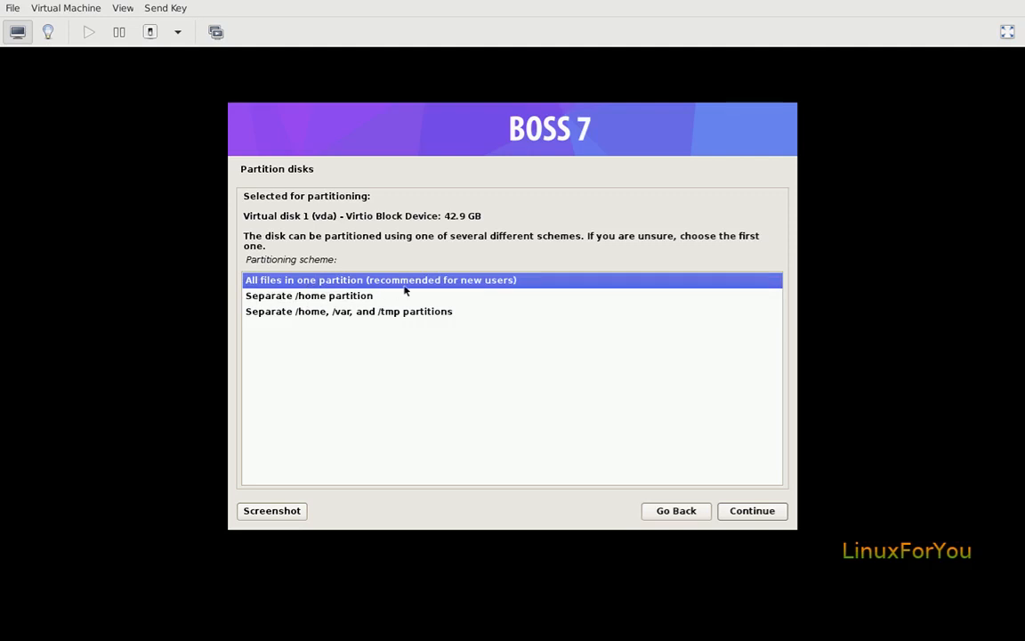
mouse_move(438, 292)
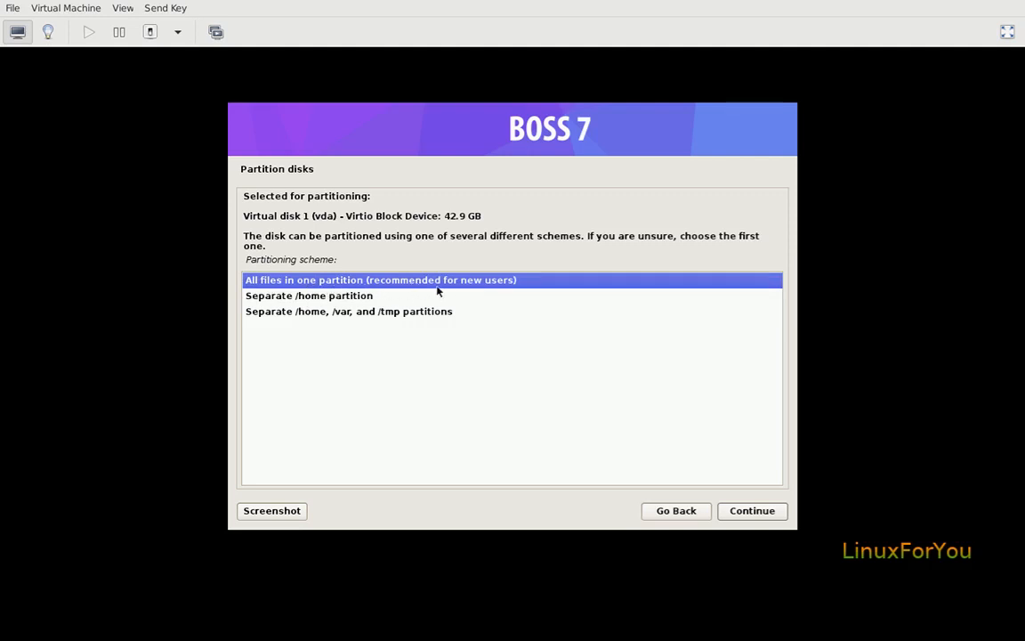
mouse_move(751, 509)
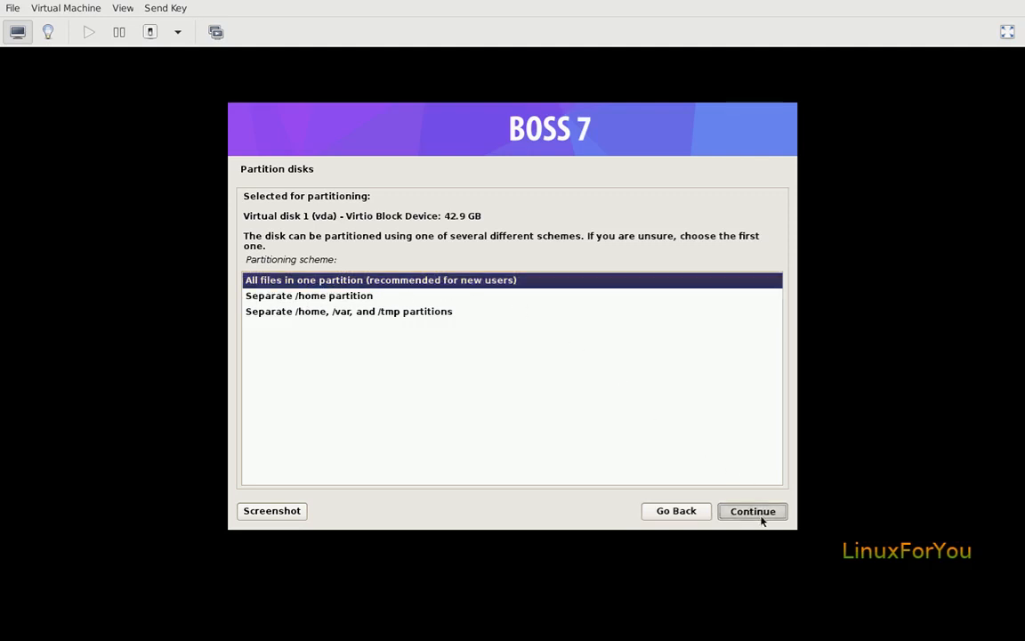
Step: Answer Yes to writing the changes to disk and configuring LVM, then continue
left_click(751, 510)
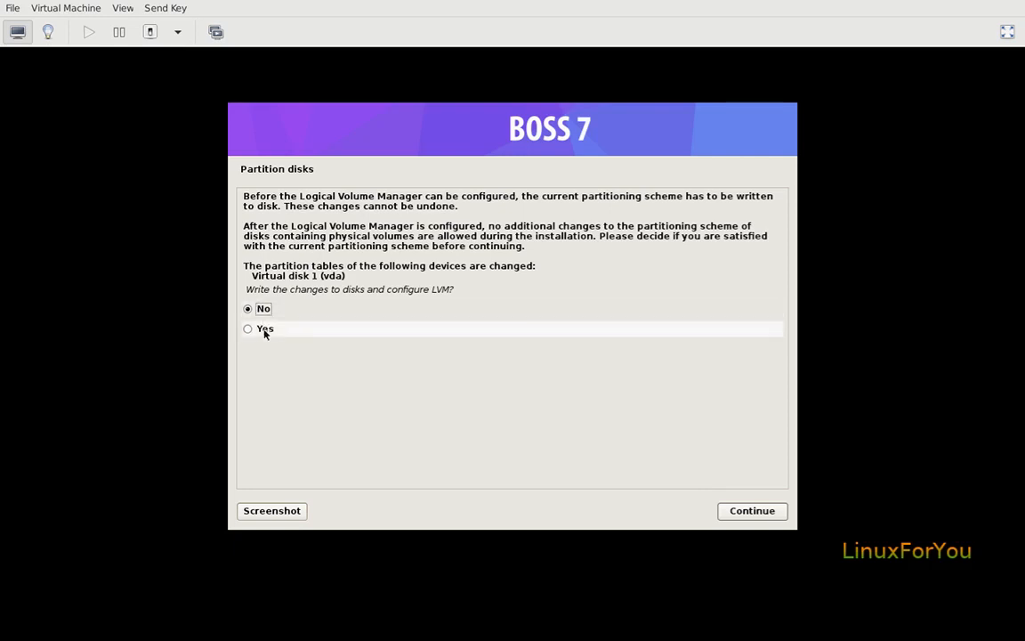
left_click(247, 327)
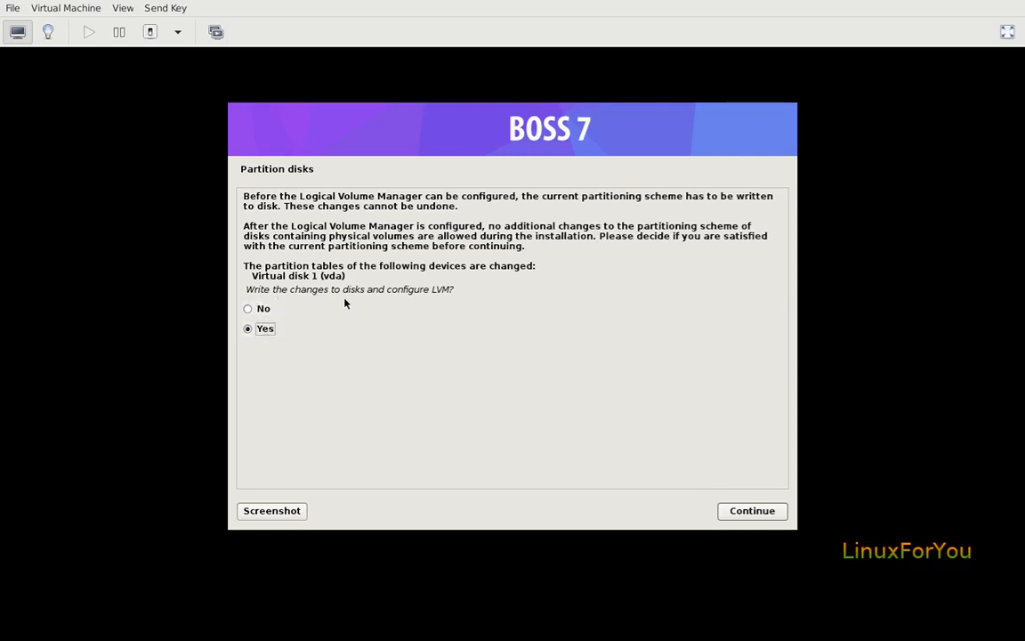
mouse_move(349, 301)
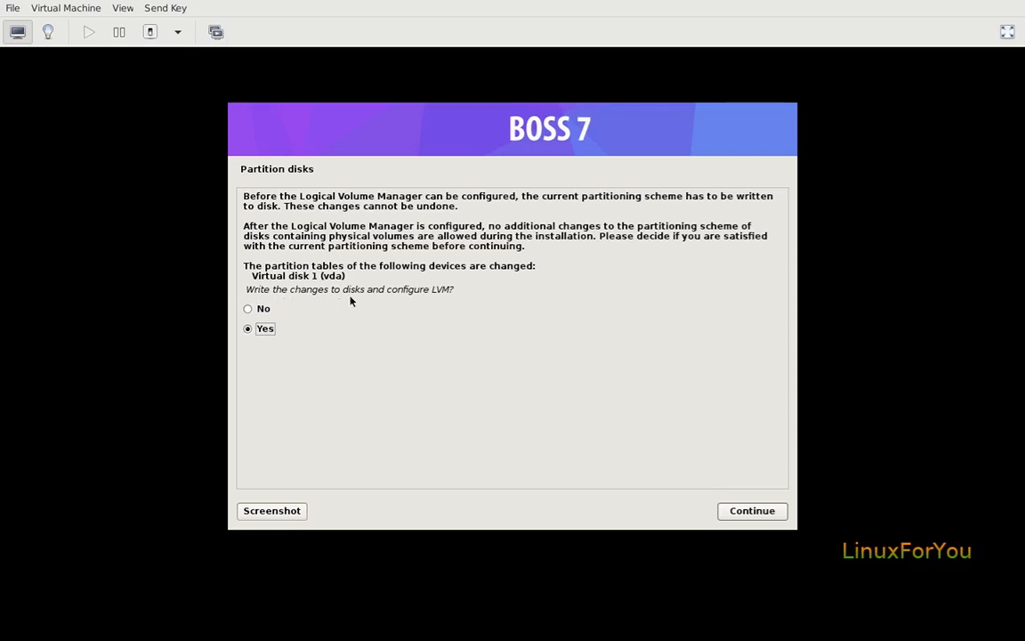
mouse_move(442, 304)
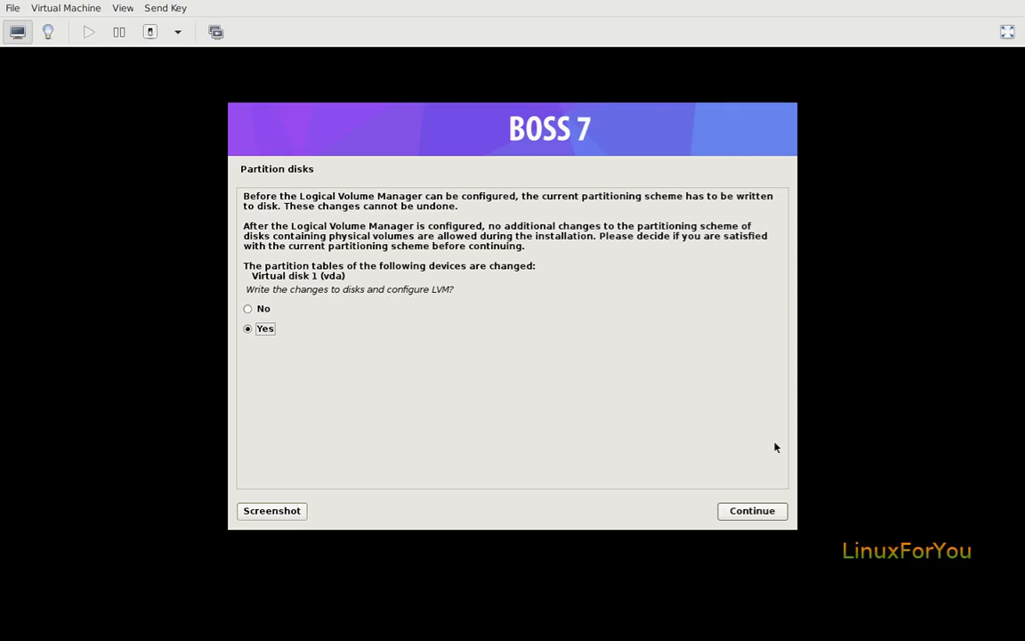
mouse_move(512, 436)
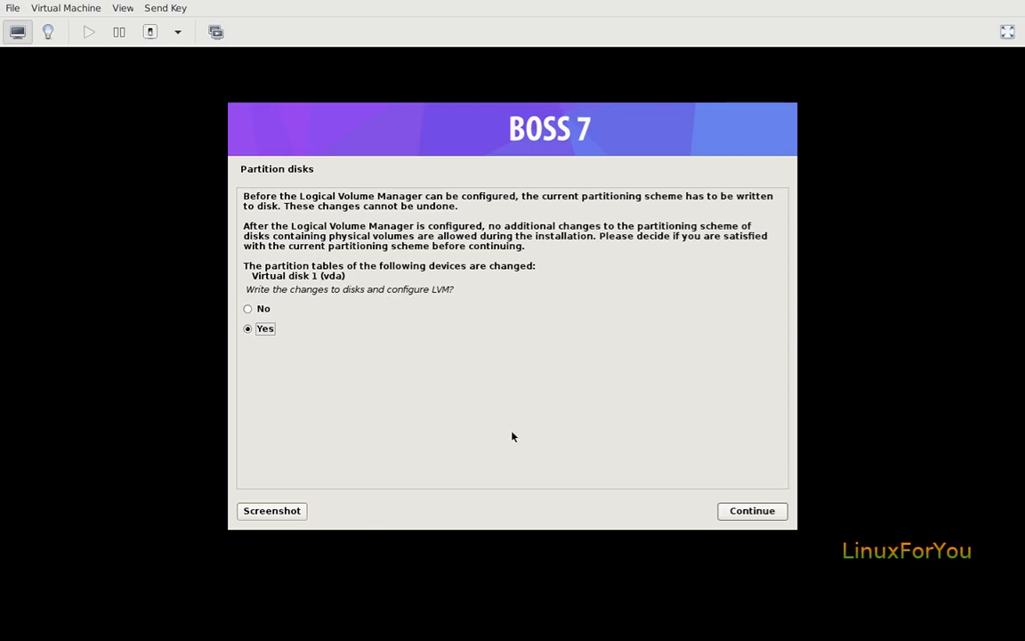
left_click(751, 509)
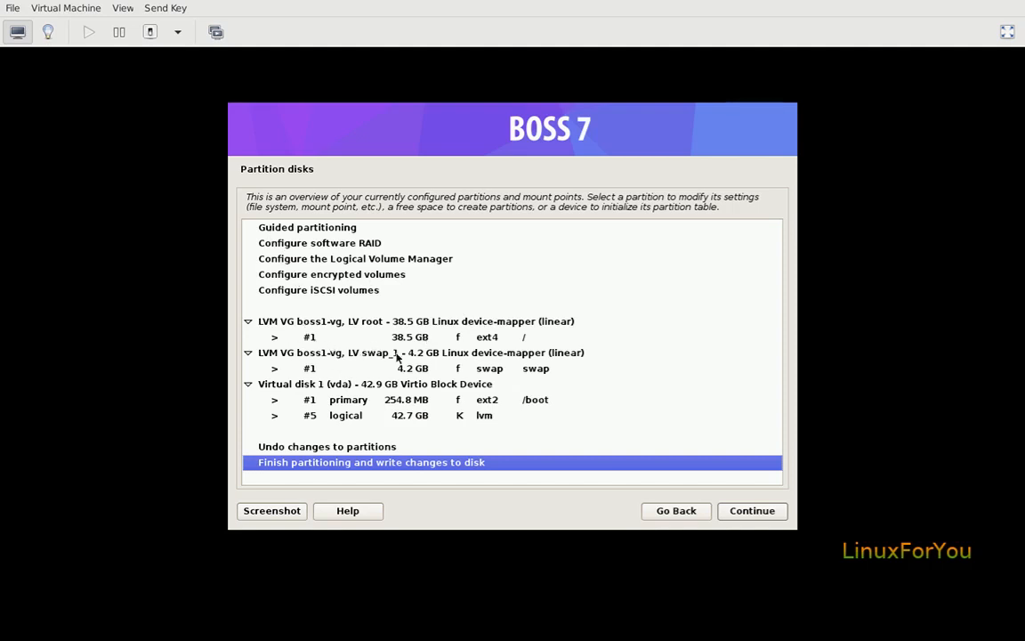
mouse_move(334, 342)
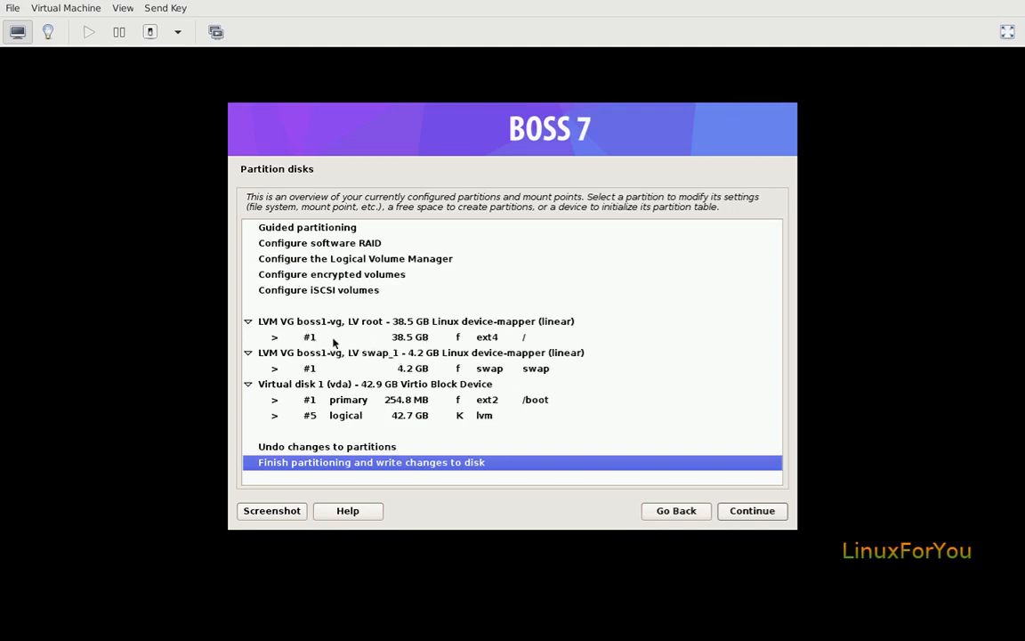
mouse_move(472, 347)
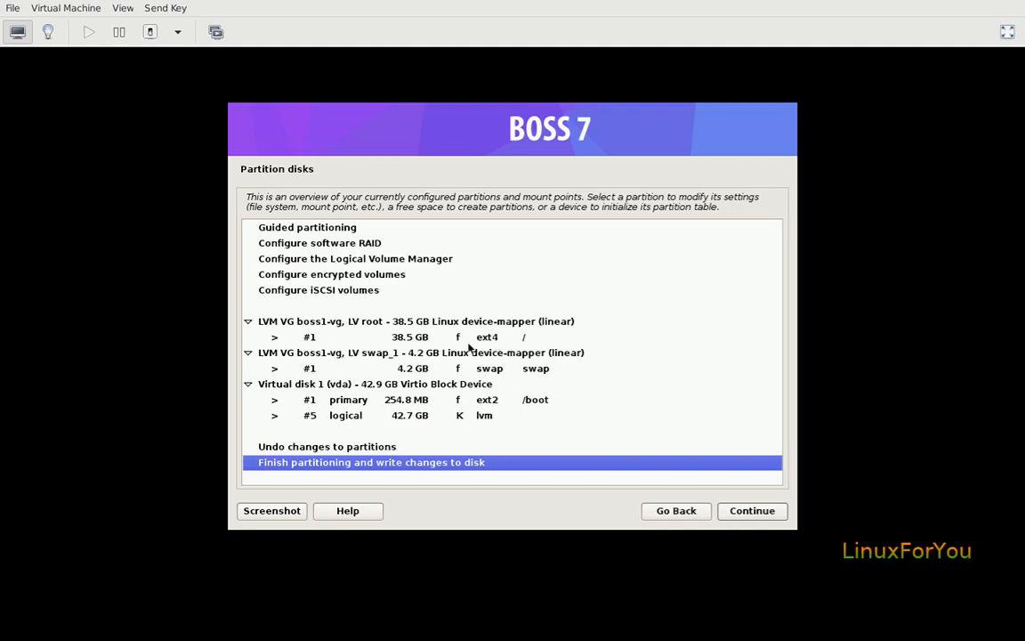
mouse_move(516, 345)
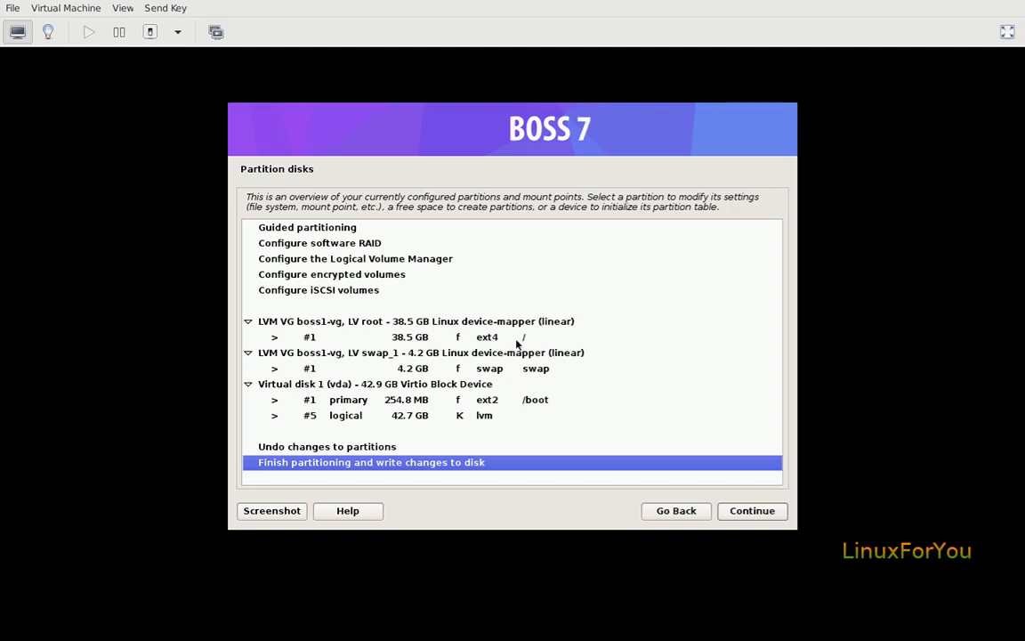
mouse_move(523, 343)
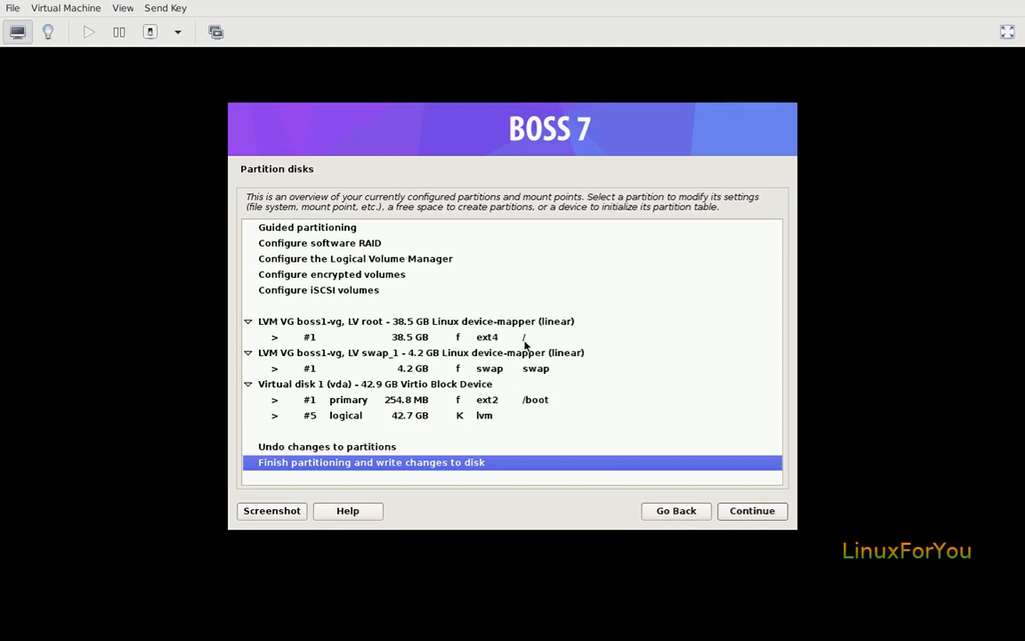
mouse_move(405, 342)
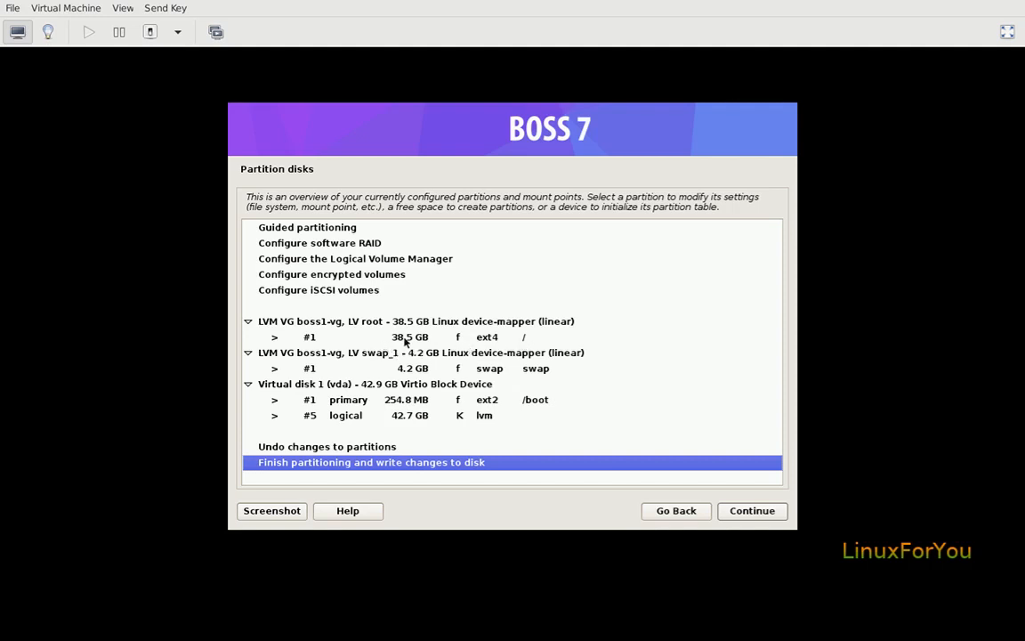
mouse_move(395, 383)
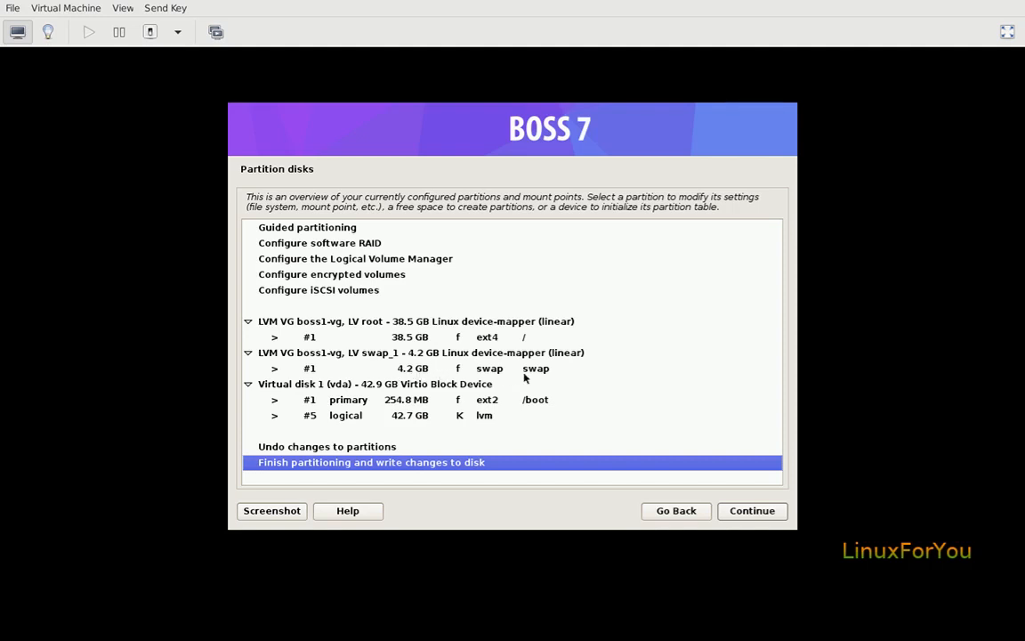
mouse_move(520, 410)
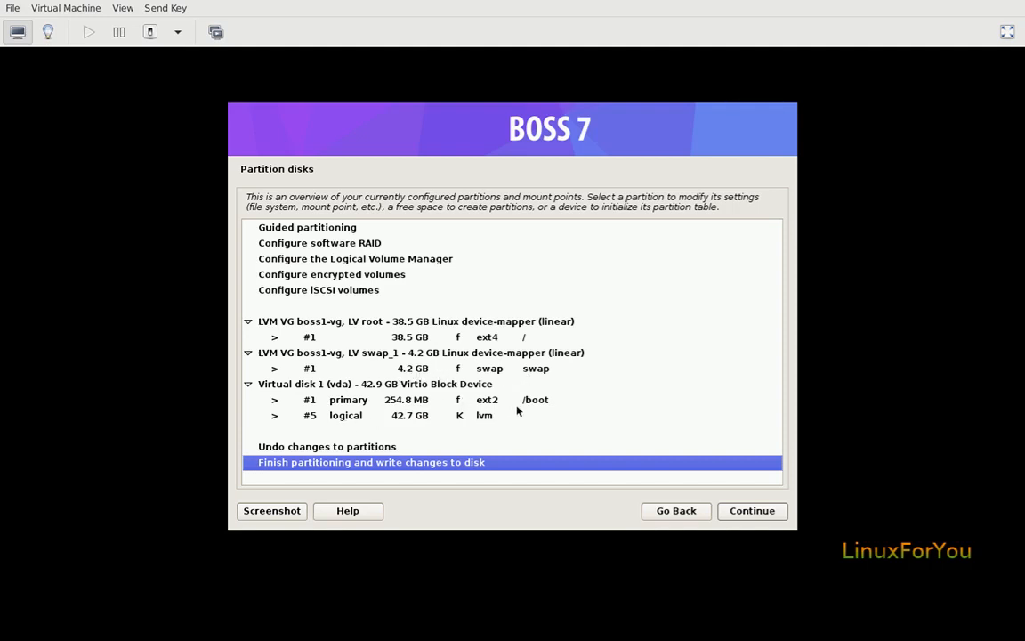
mouse_move(498, 406)
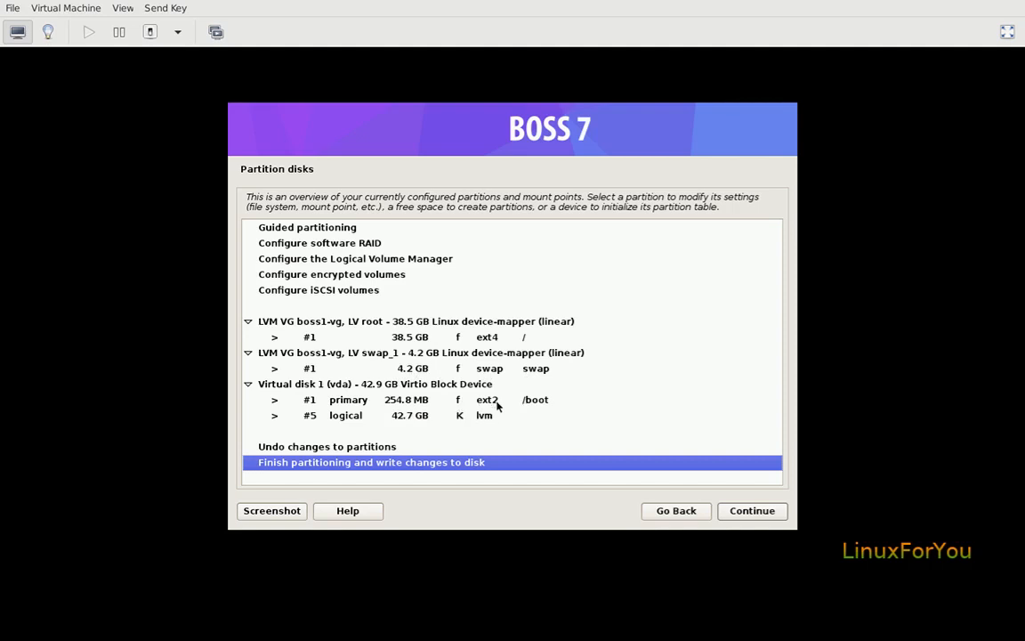
mouse_move(395, 409)
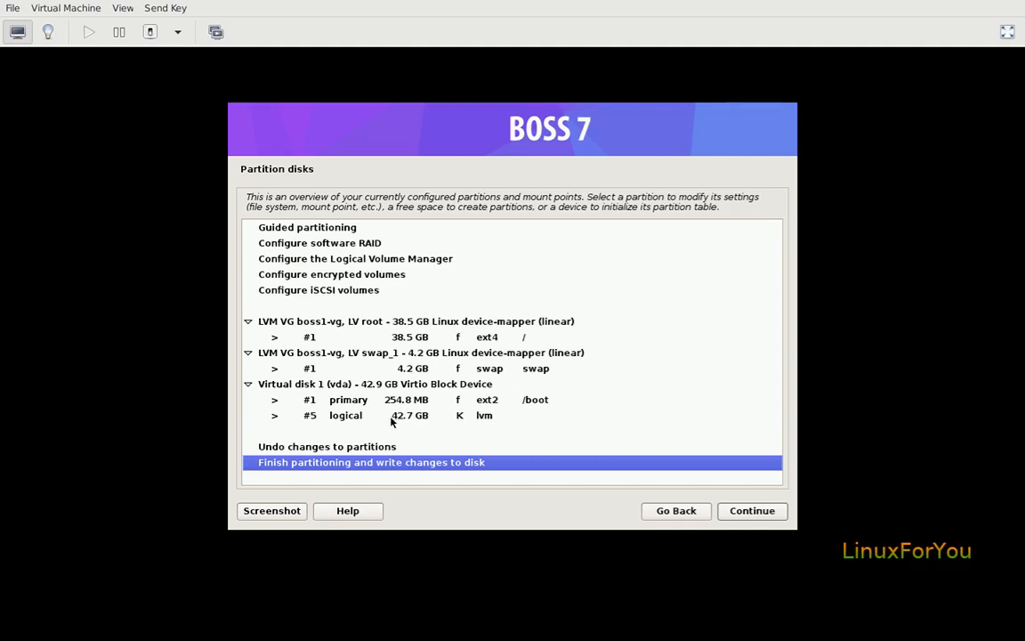
mouse_move(477, 418)
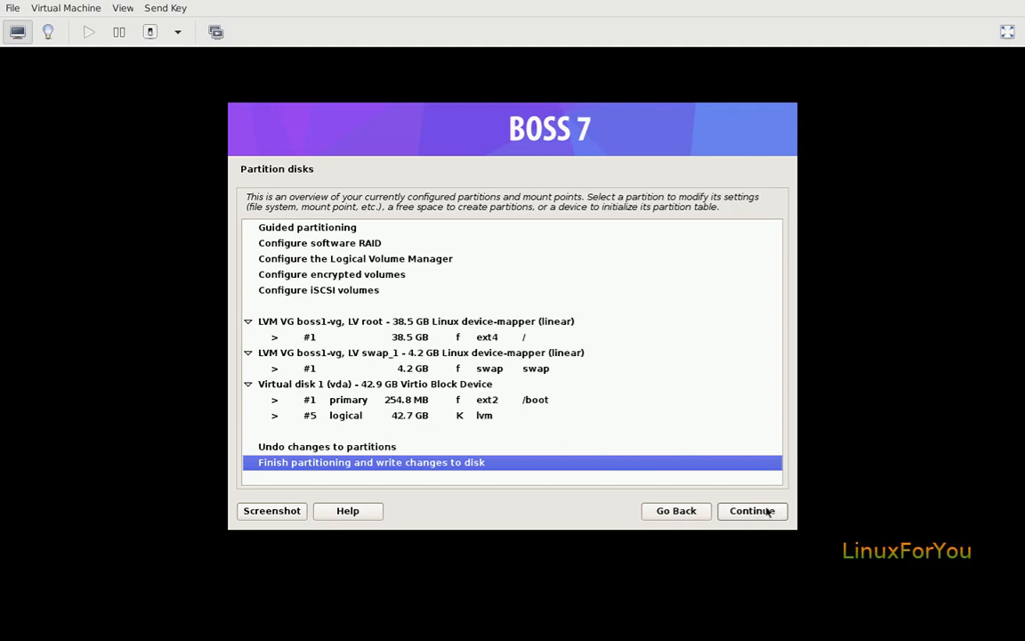
Step: Finish partitioning with the proposed ext4 root, swap and ext2 /boot layout
left_click(751, 509)
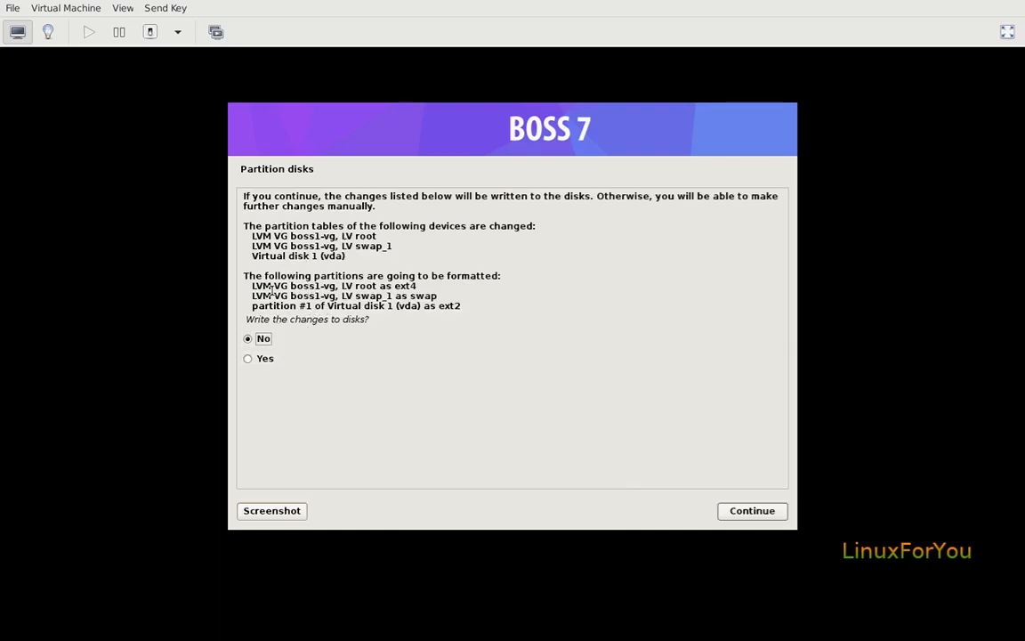
Step: Confirm Yes to write the partition changes so formatting and installation begin
left_click(264, 358)
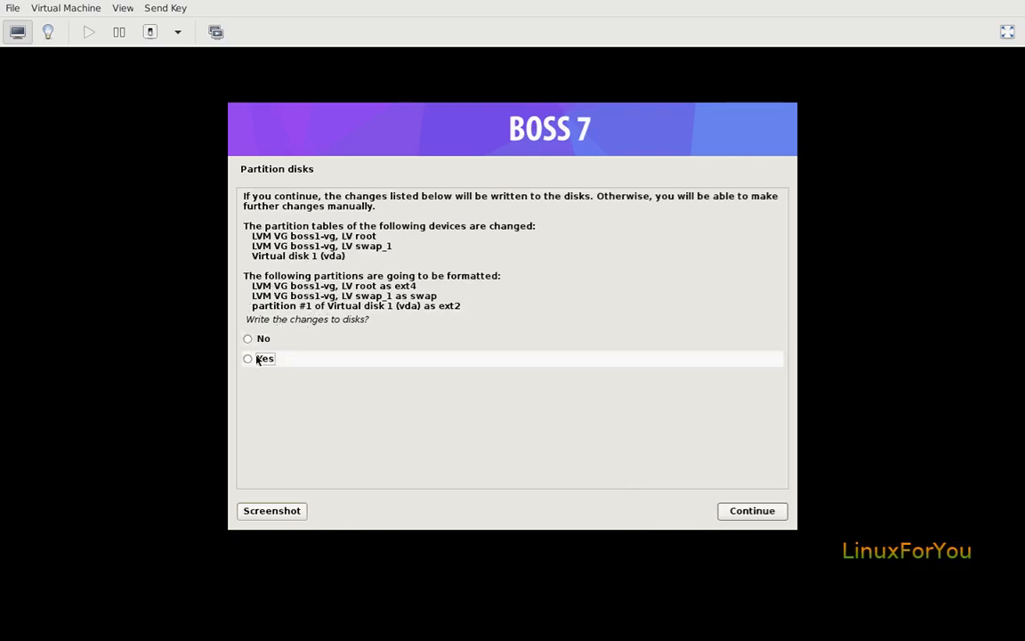
left_click(751, 509)
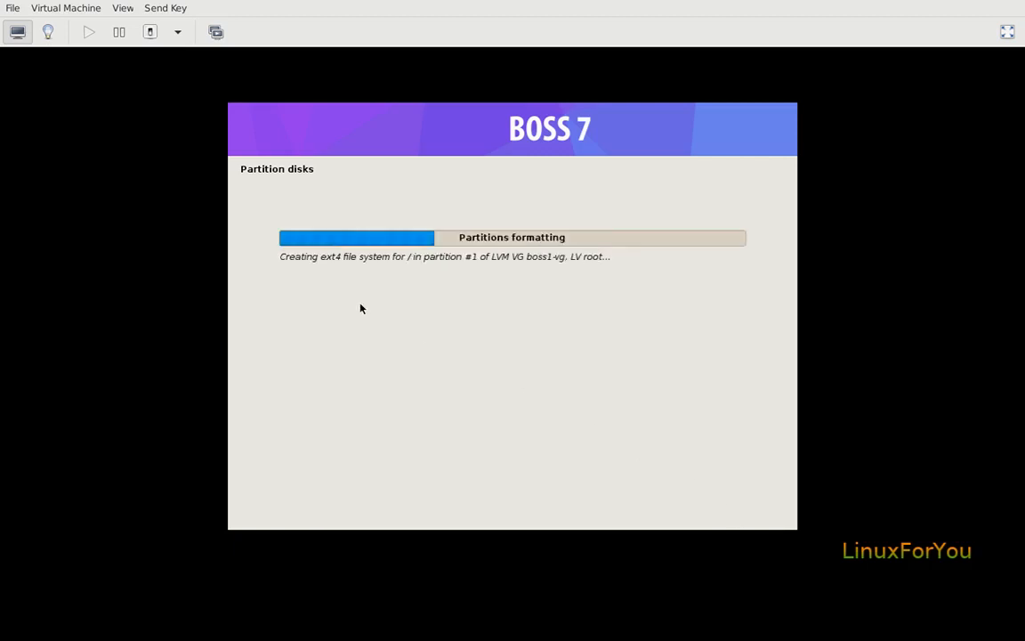
mouse_move(507, 251)
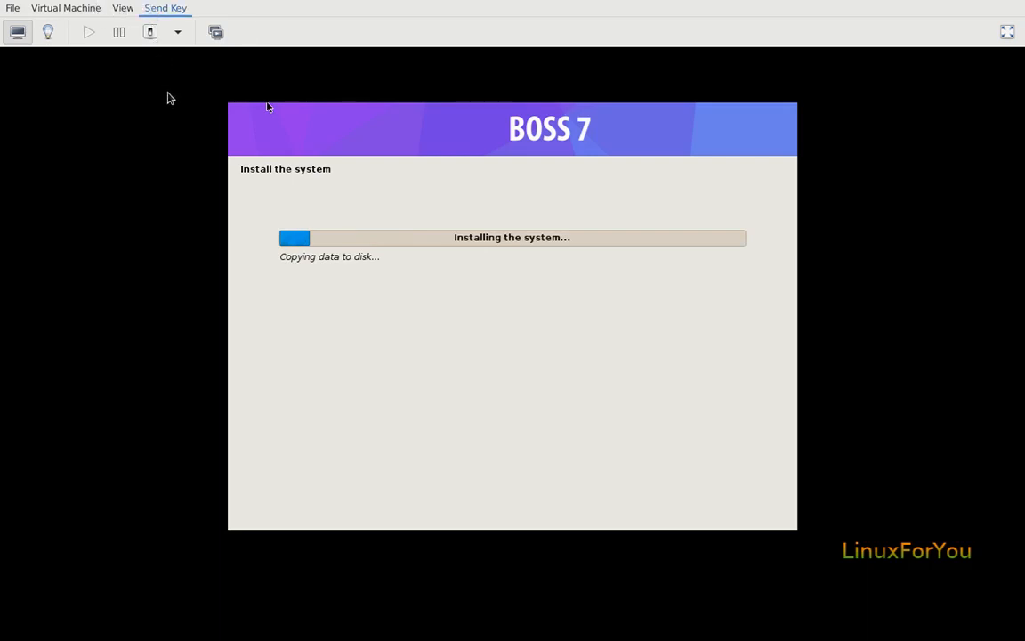
mouse_move(176, 122)
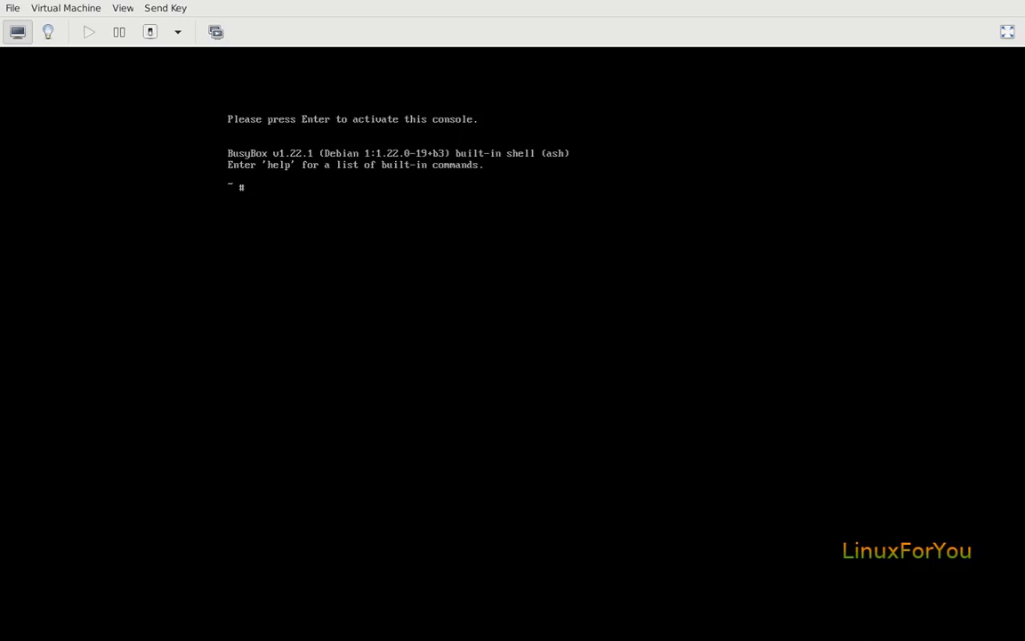
Step: Check the guest's network addresses and routes with ip addr and ip r in the BusyBox console
type("ifc")
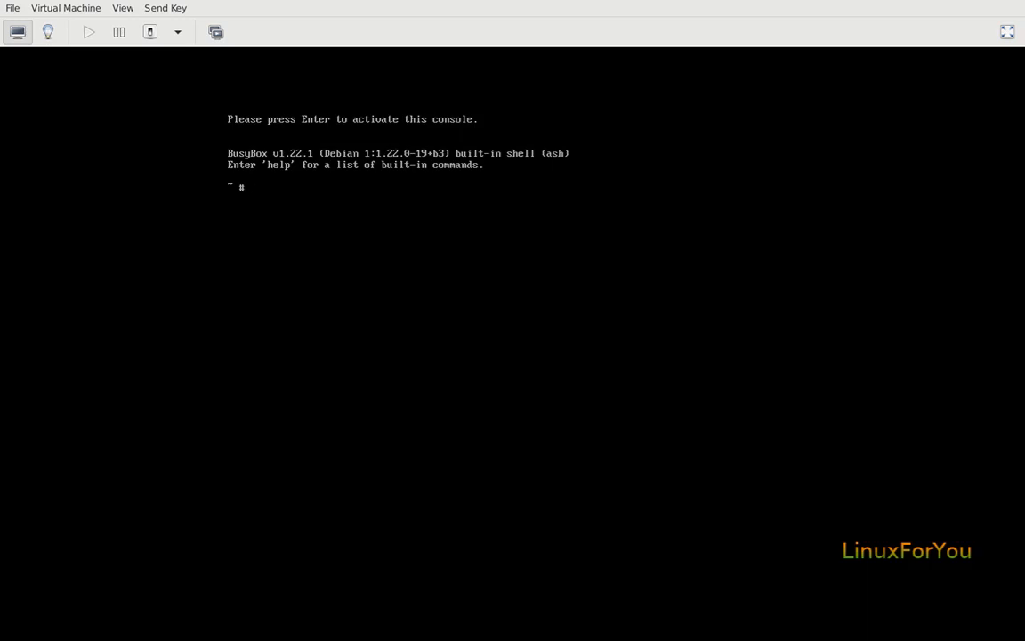
type("ip")
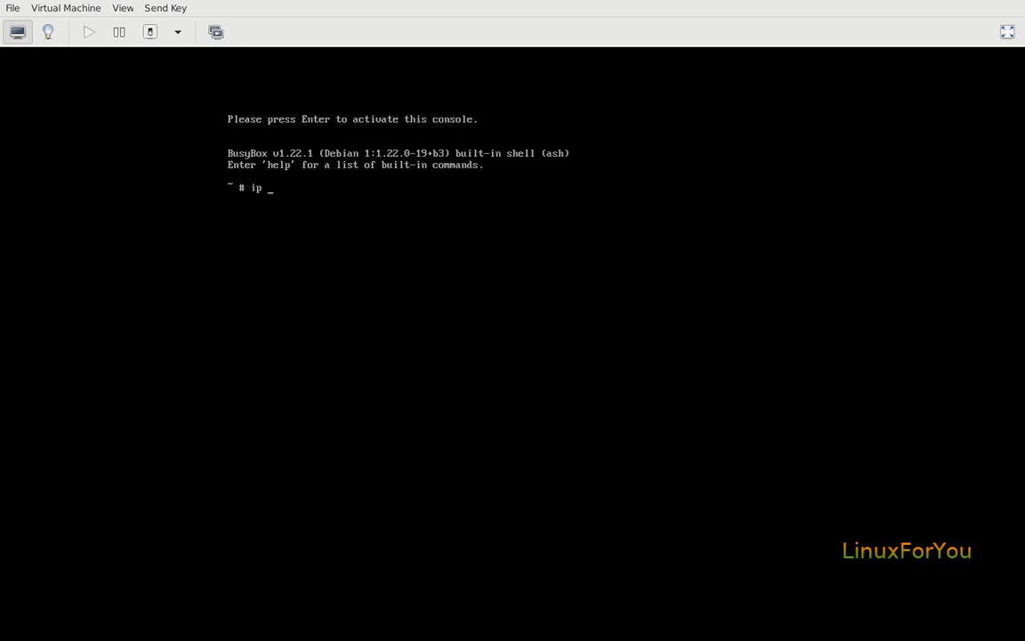
type("aadr")
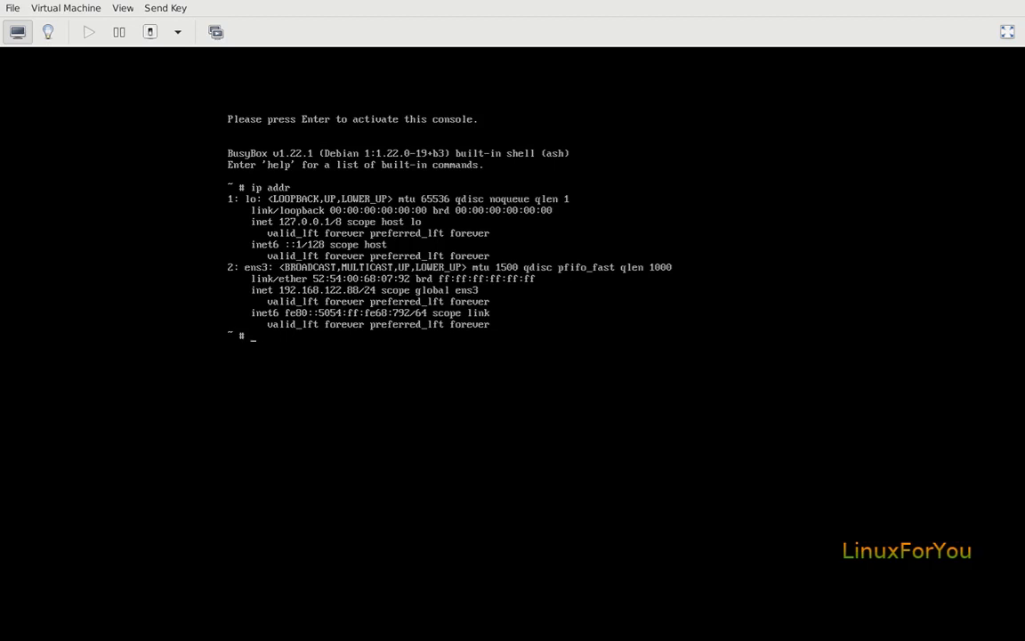
type("ip r s")
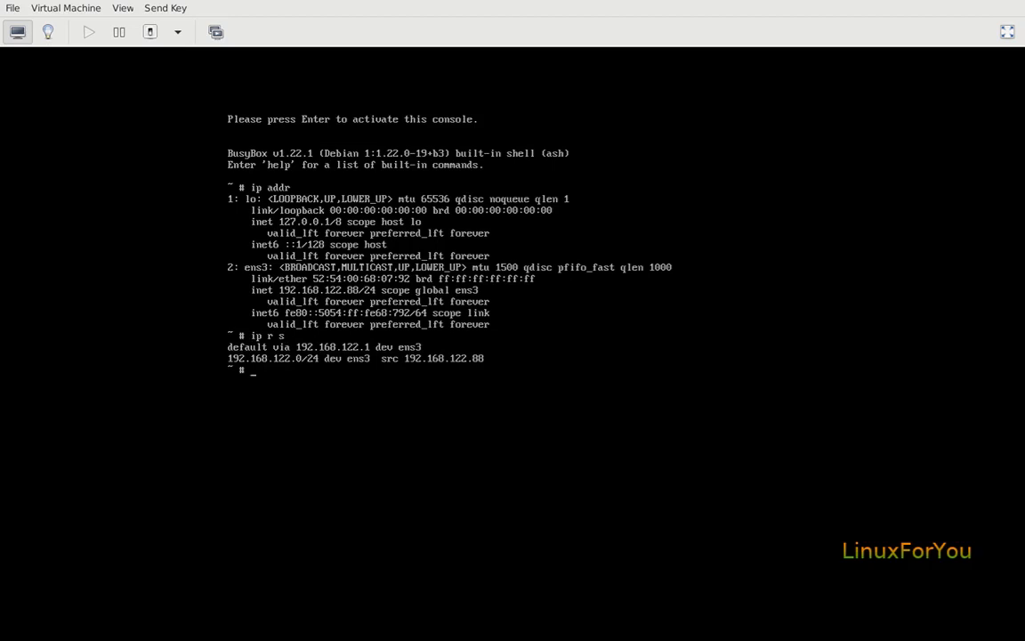
Step: Ping 8.8.8.8, stop it with Ctrl+C, then try an fdisk command to list available shell commands
type("ping")
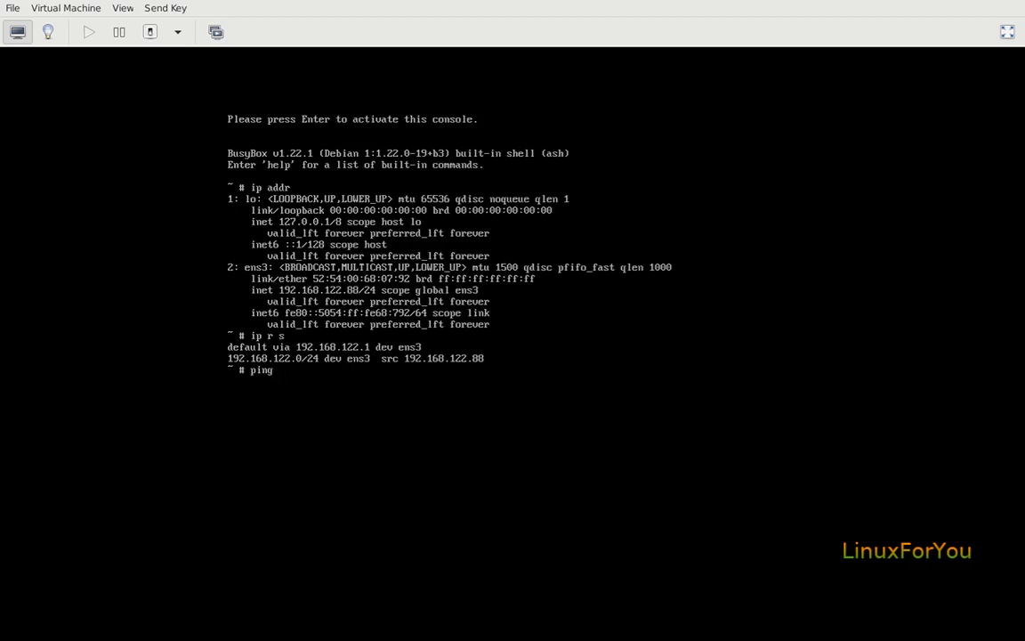
type("8.8.8.8")
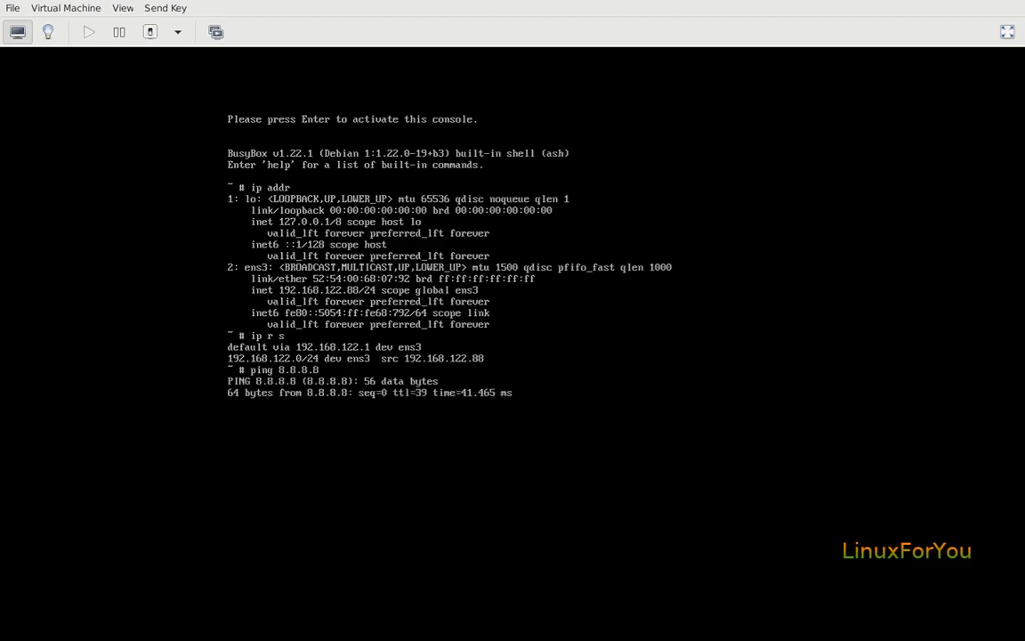
key("ctrl+c")
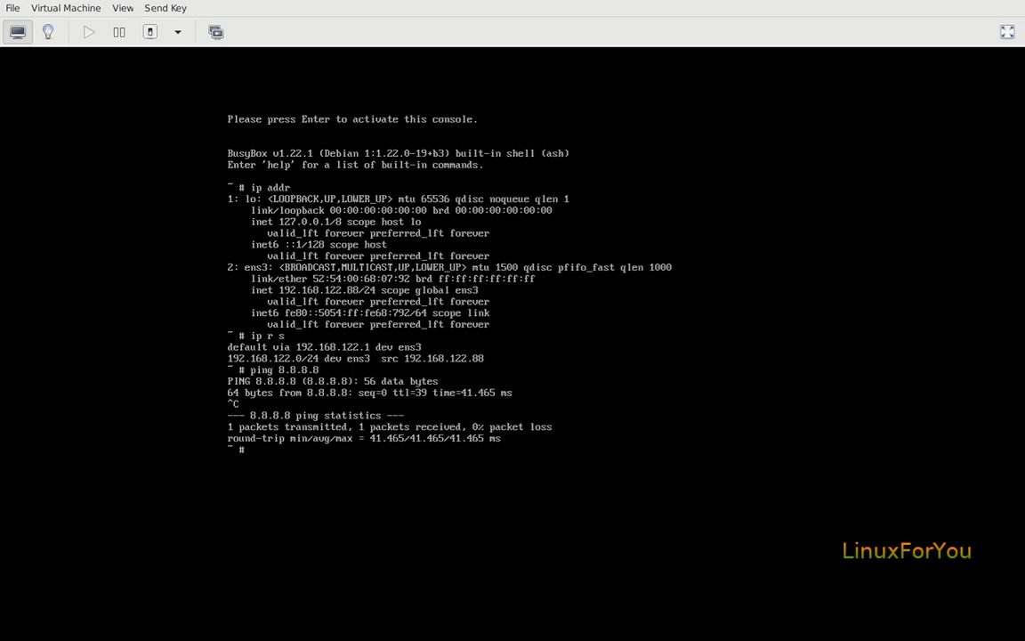
type("fdisk -")
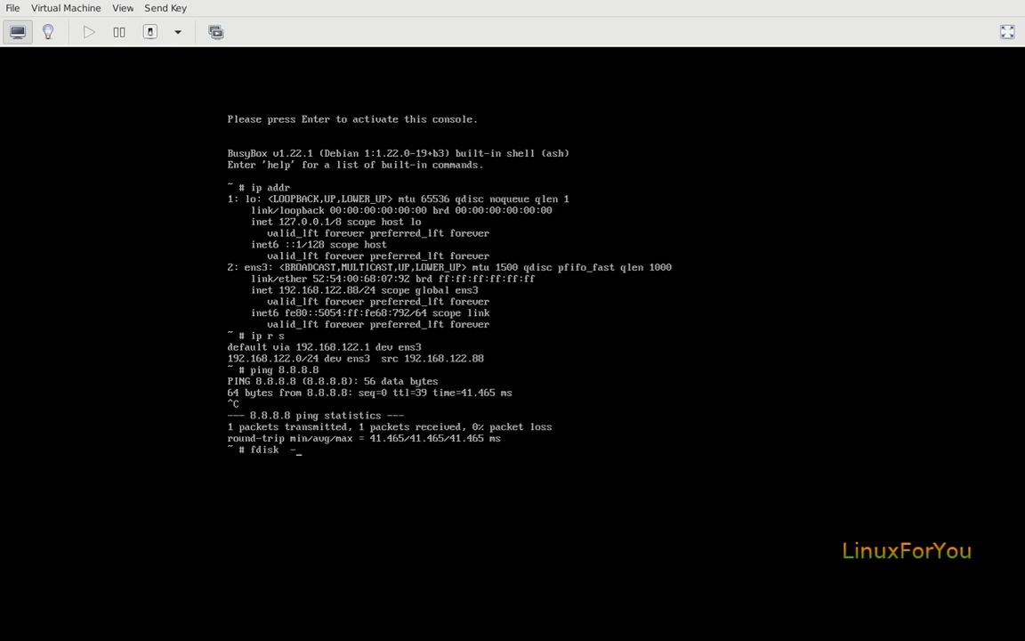
key("Return")
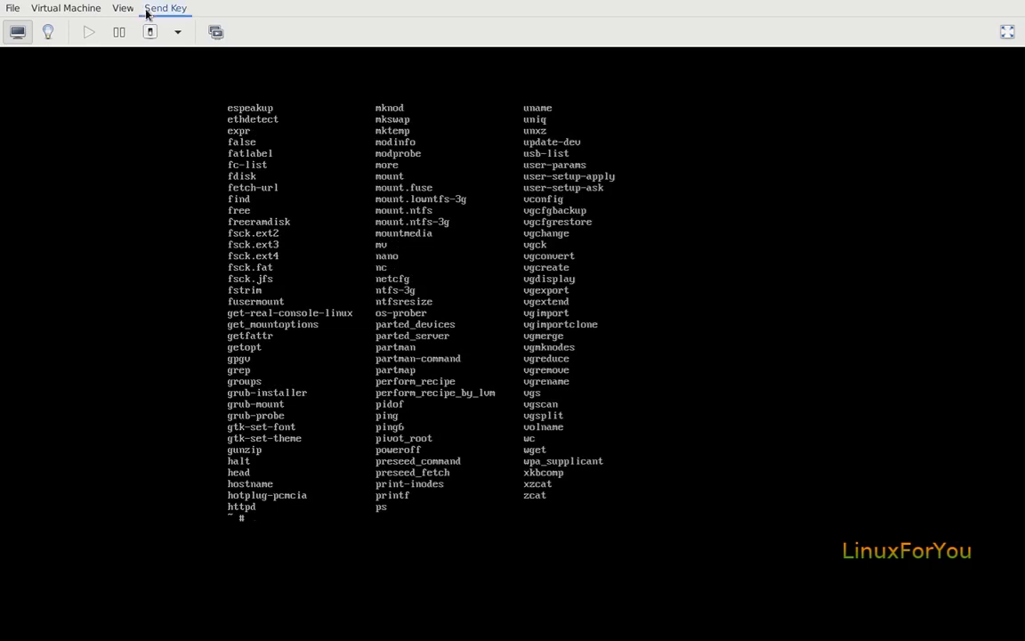
mouse_move(222, 146)
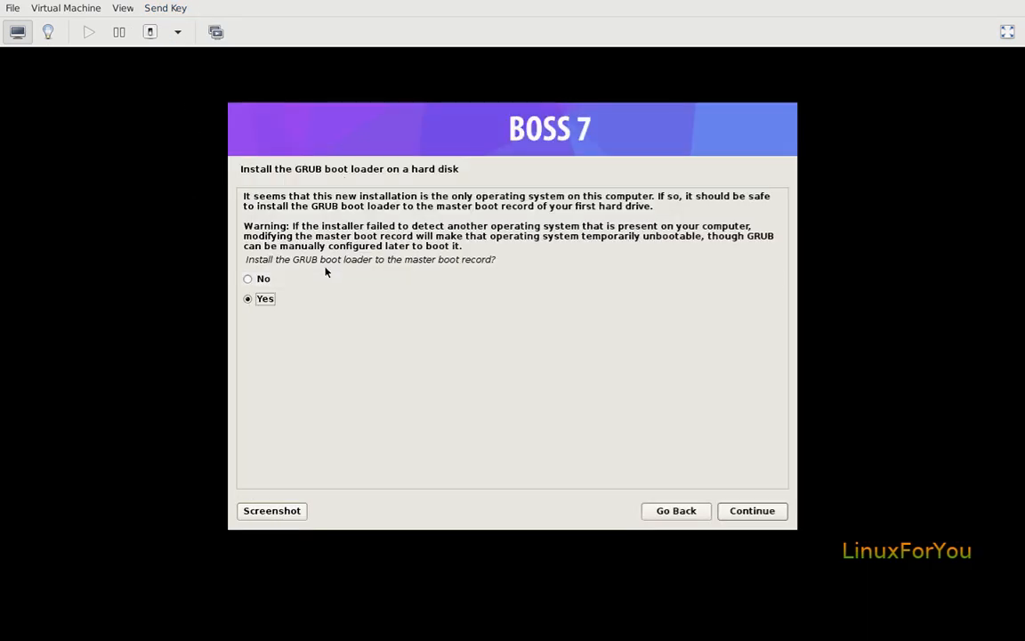
mouse_move(287, 196)
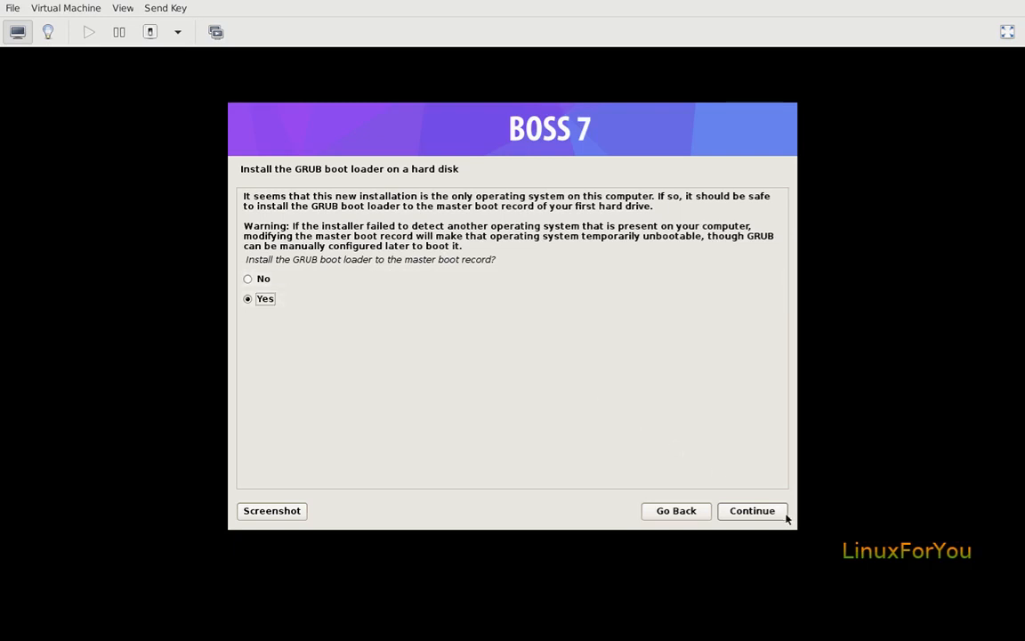
Step: Accept installing GRUB to the master boot record and choose /dev/vda as its device
left_click(751, 509)
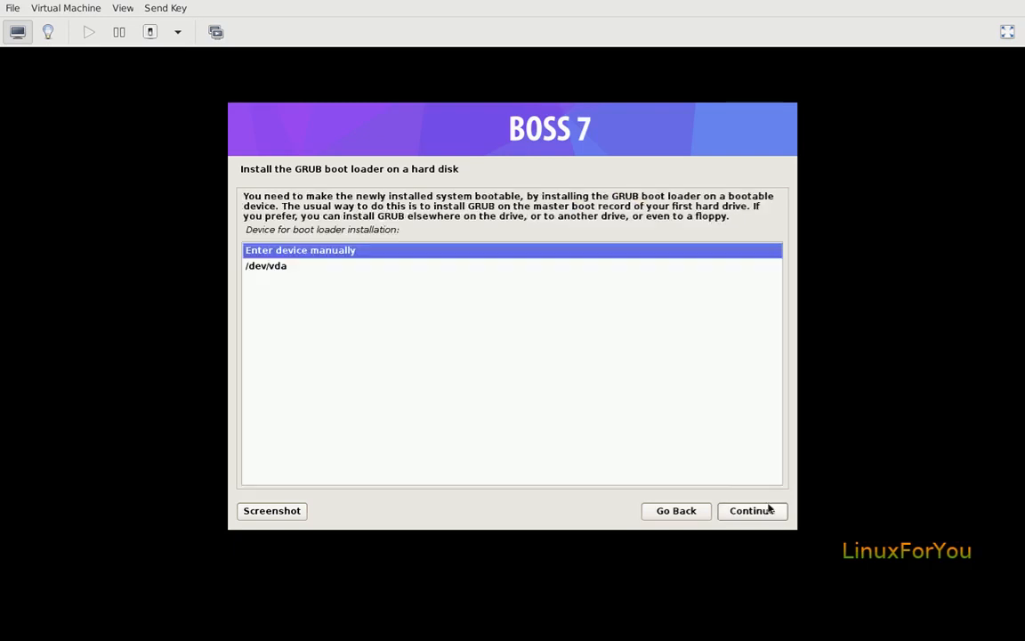
mouse_move(285, 178)
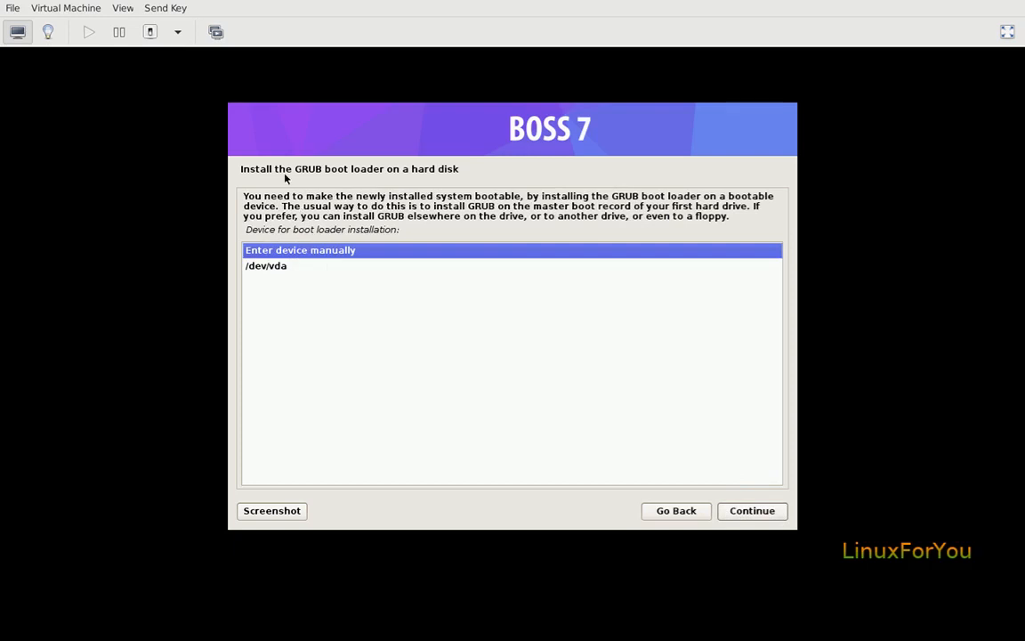
mouse_move(413, 181)
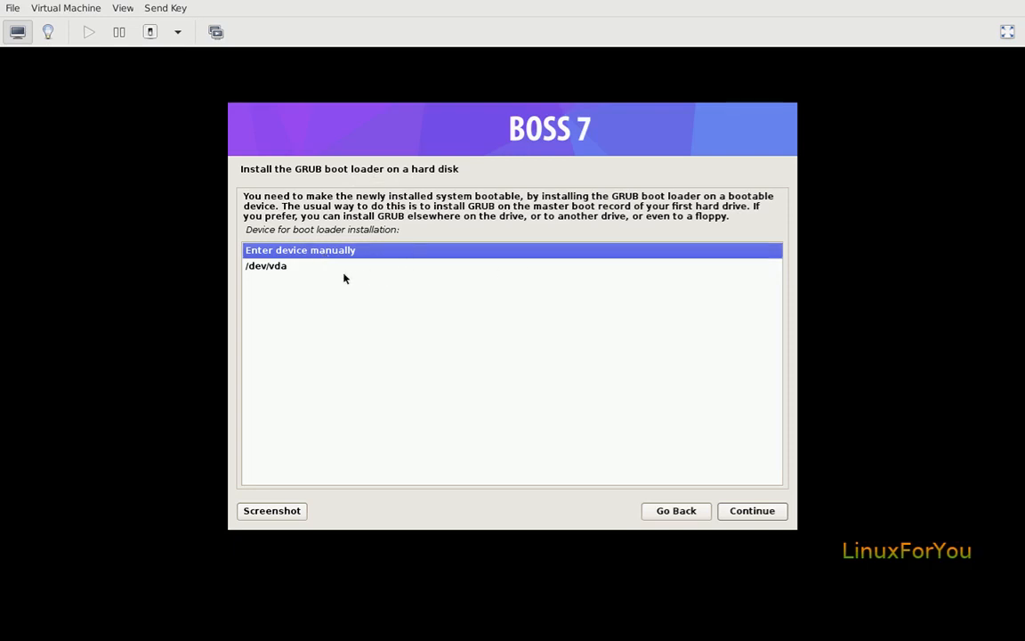
left_click(265, 265)
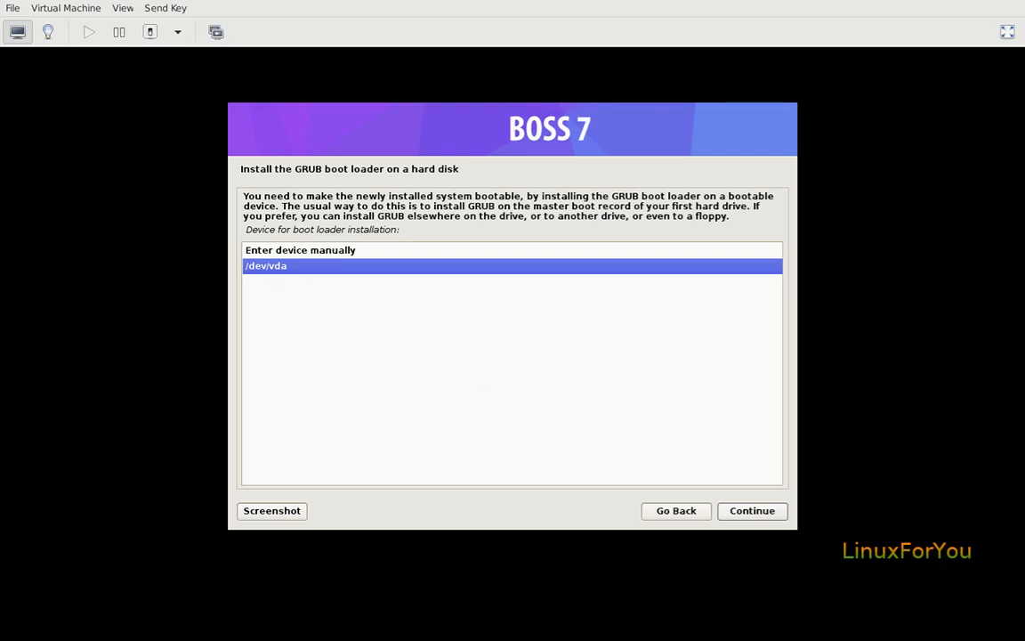
Step: Continue so grub-install runs on /dev/vda
left_click(751, 509)
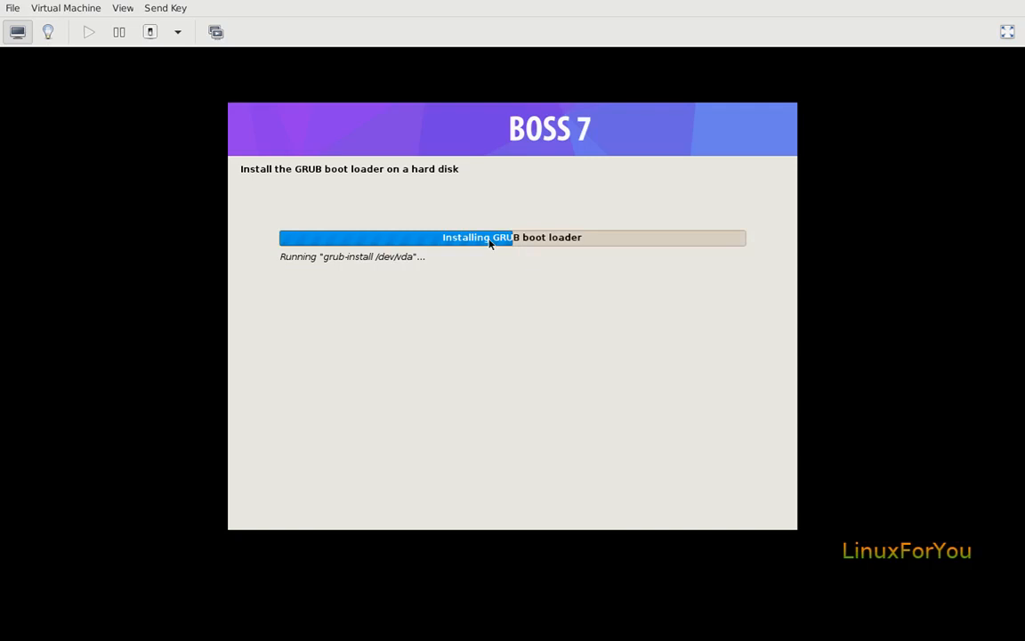
mouse_move(347, 249)
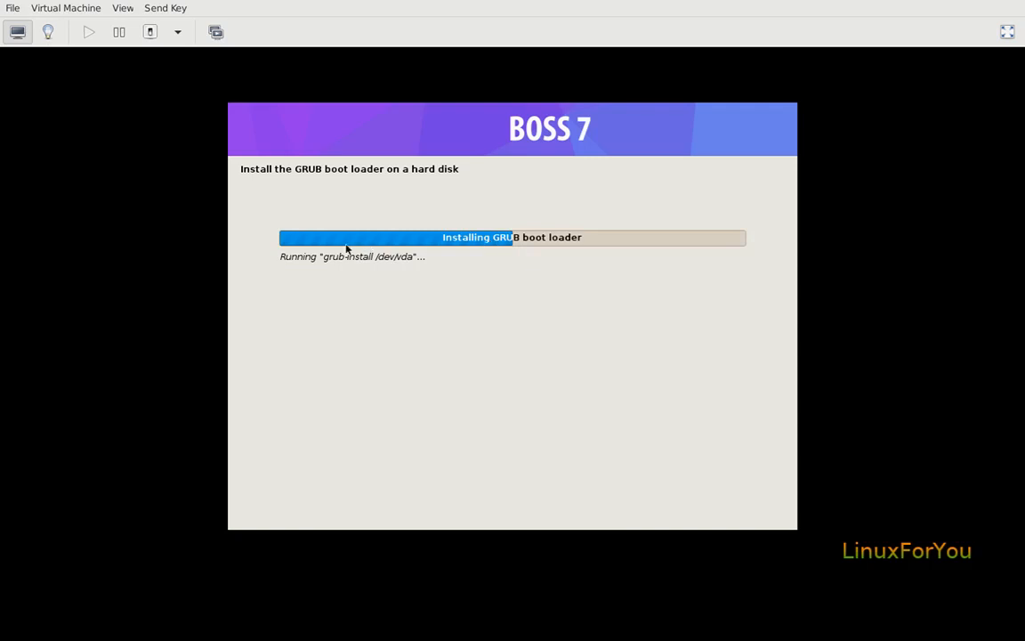
mouse_move(317, 253)
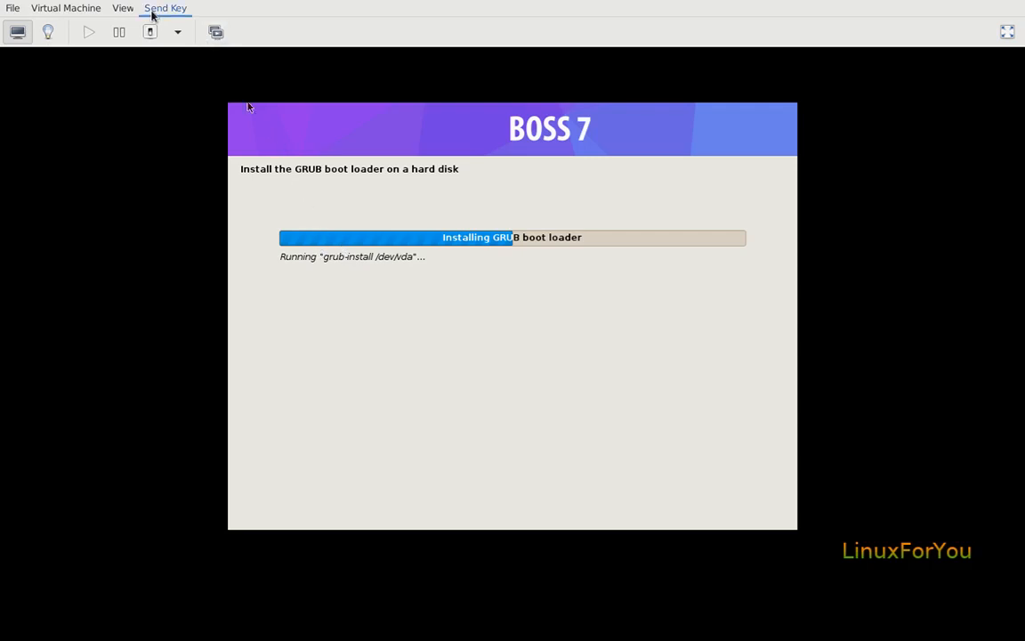
mouse_move(174, 125)
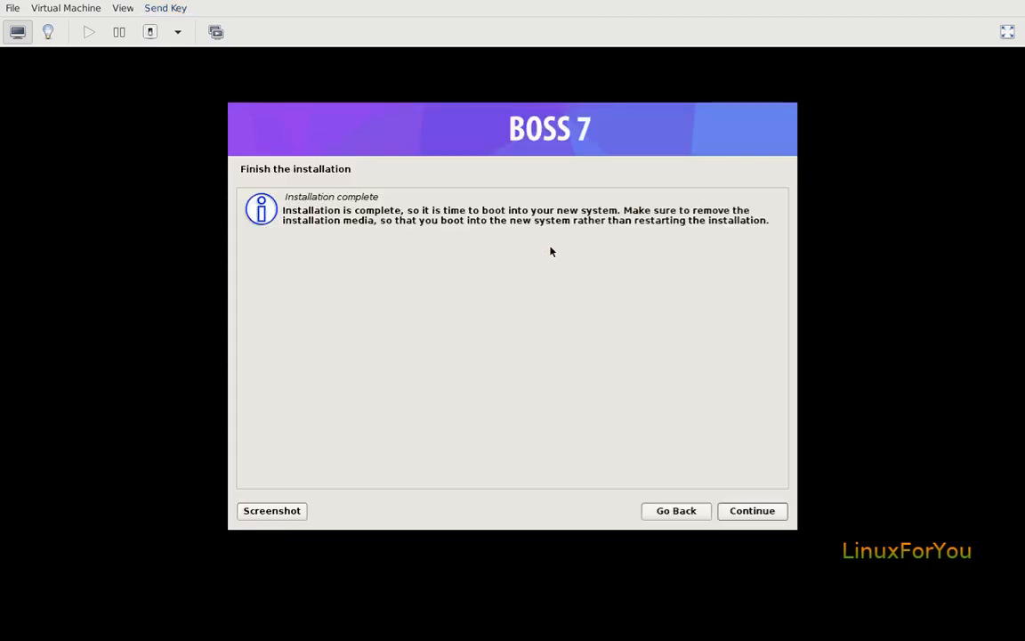
mouse_move(434, 174)
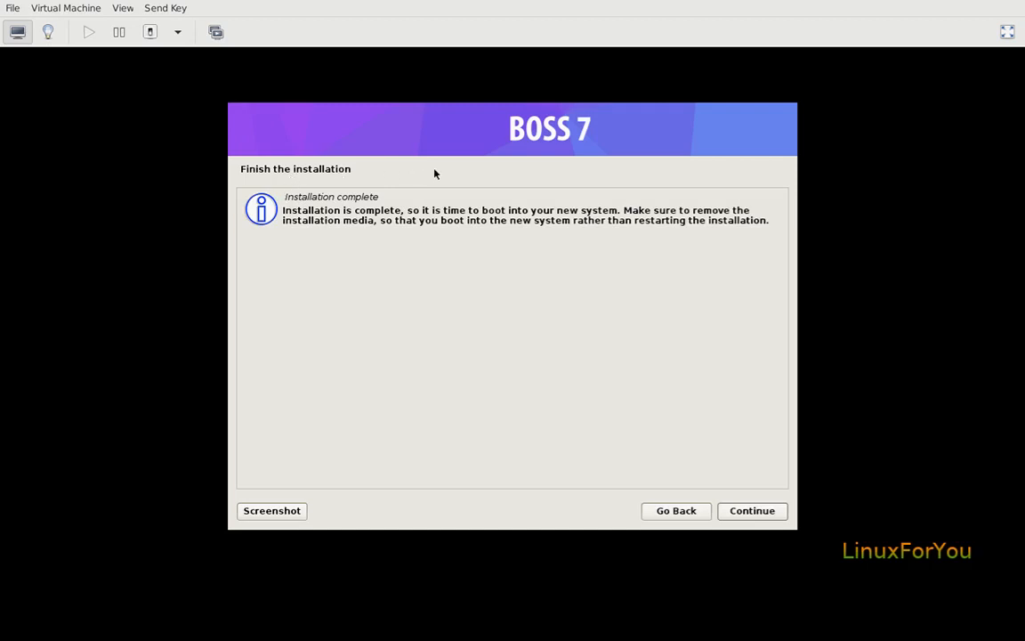
mouse_move(335, 217)
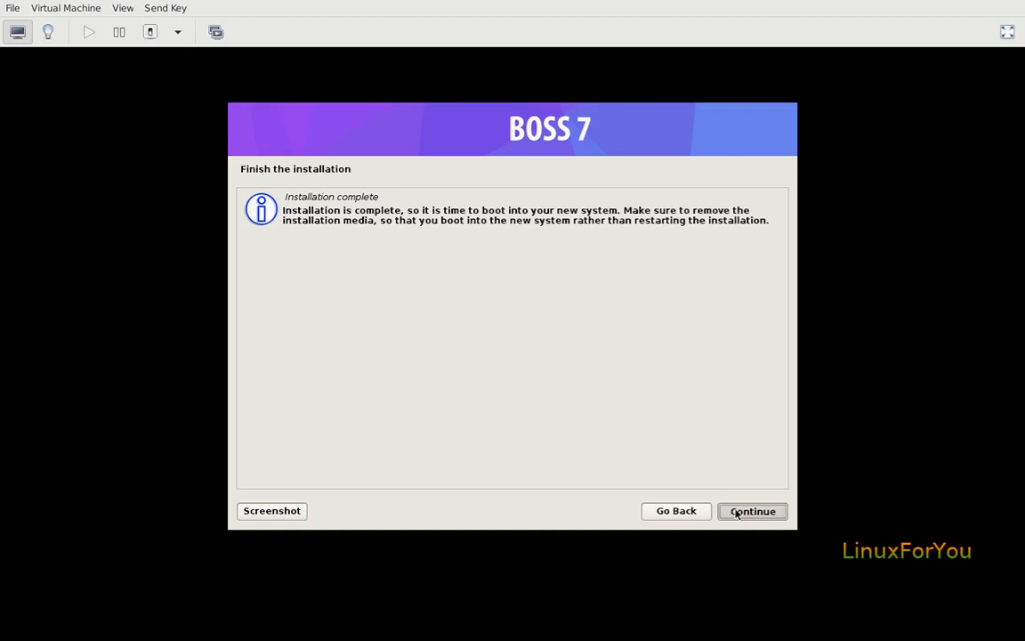
Step: Continue past the installation-complete notice to finish and boot the new system
left_click(751, 509)
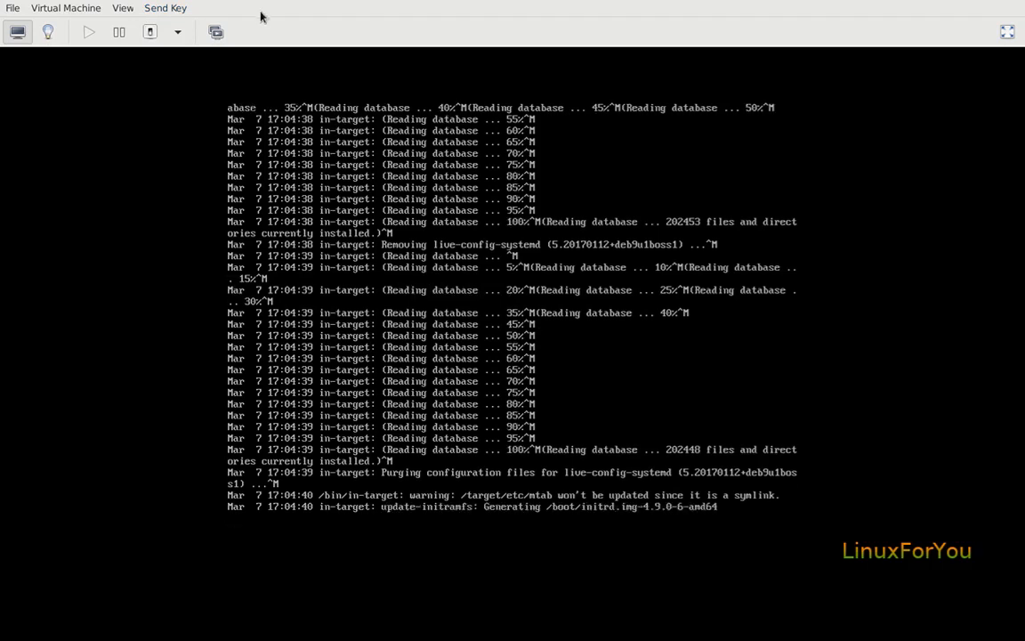
mouse_move(267, 32)
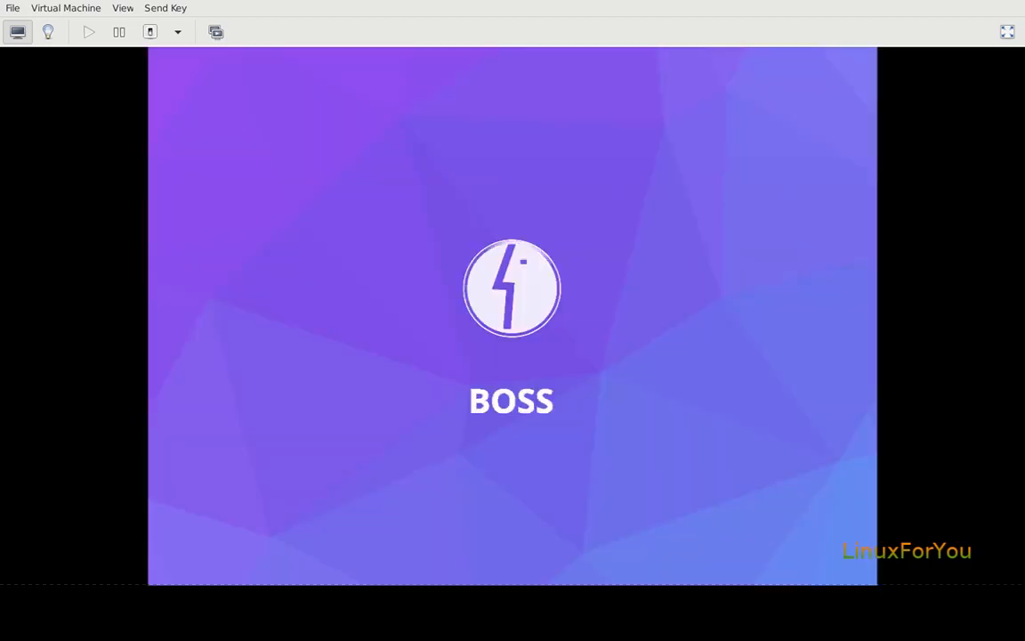
mouse_move(249, 67)
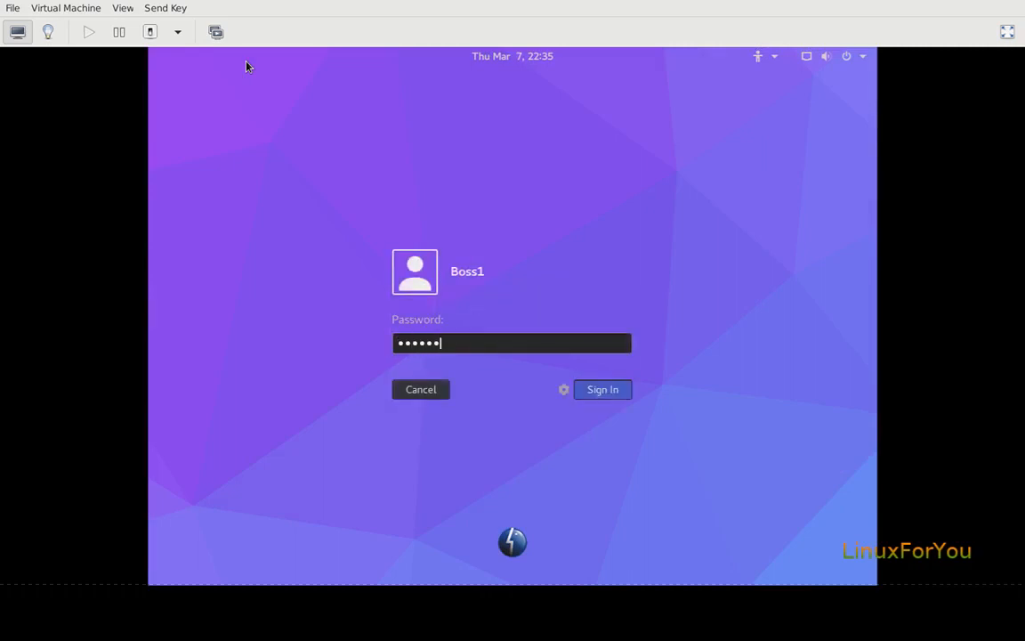
Step: Sign in as Boss1 at the GDM login screen with the entered password
left_click(602, 388)
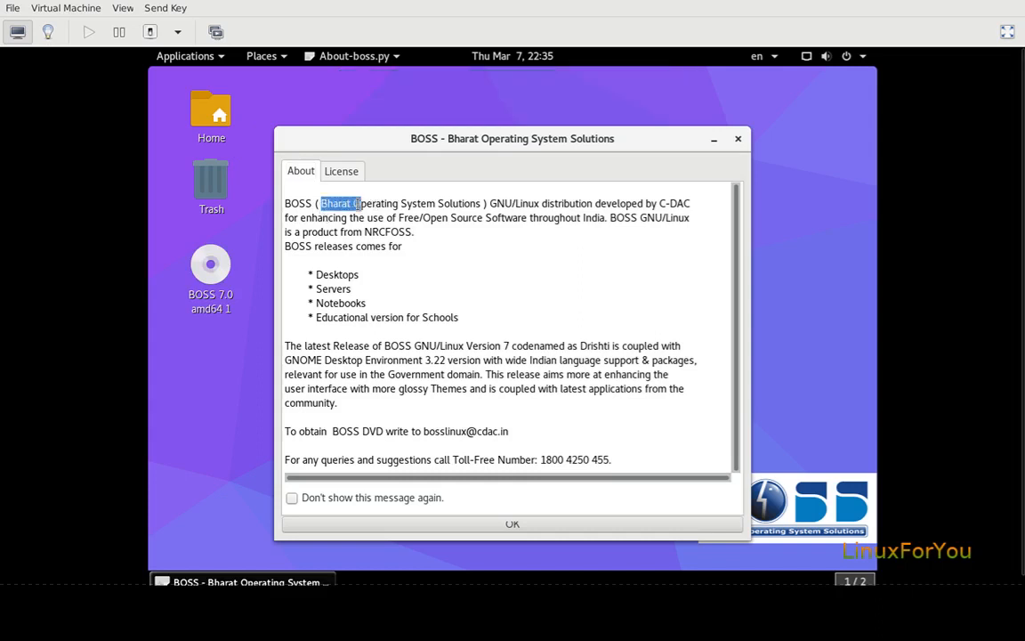
Step: Select the first sentence of the About BOSS description, then dismiss the welcome window with OK
left_click_drag(322, 203, 403, 203)
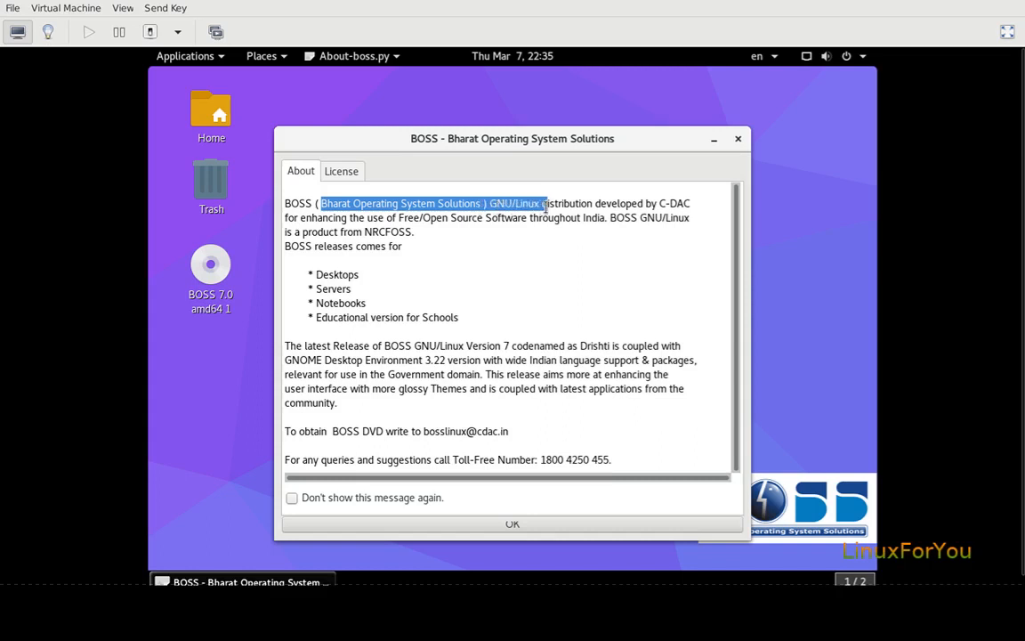
left_click_drag(543, 203, 662, 202)
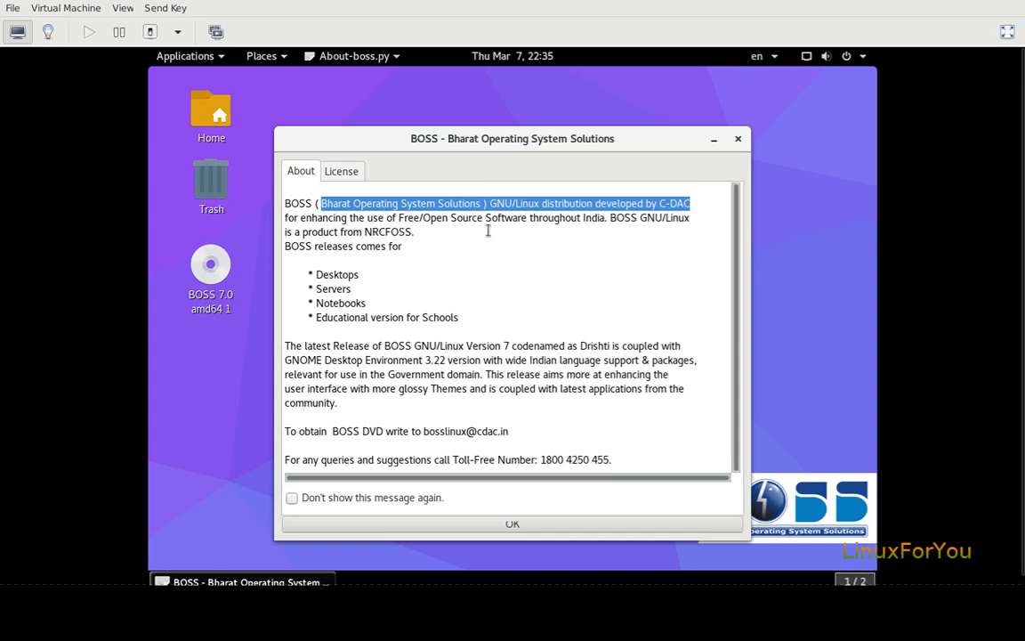
mouse_move(630, 230)
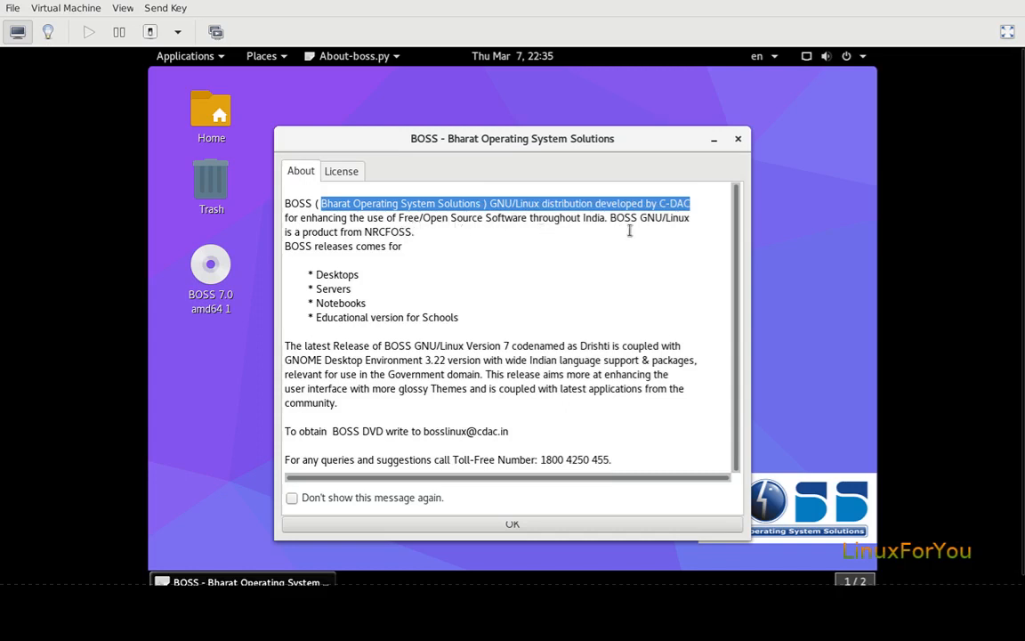
mouse_move(385, 114)
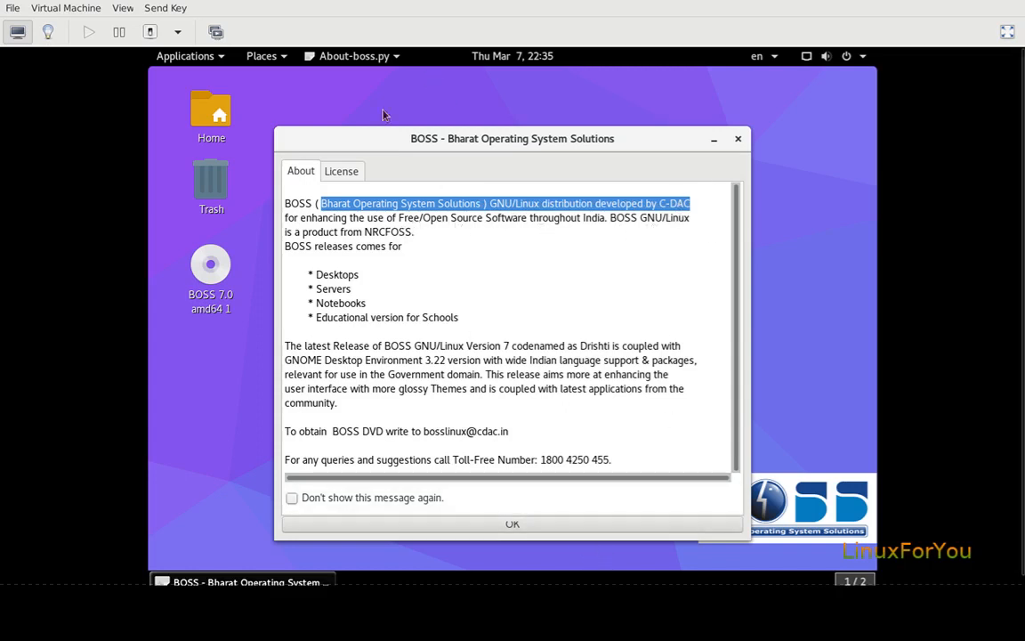
left_click(342, 171)
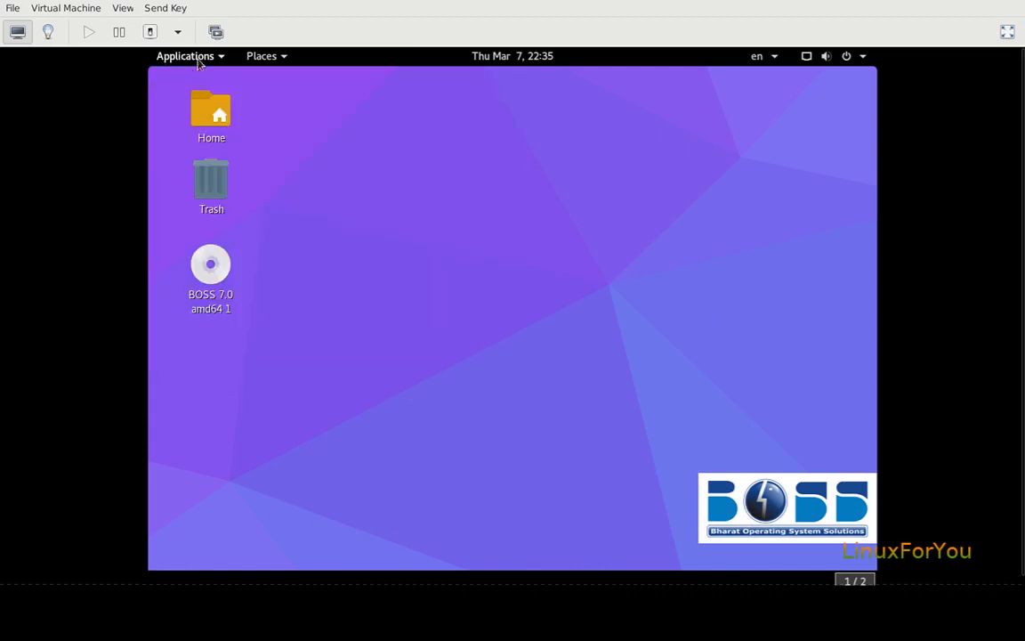
Step: Browse the Applications menu's Accessories, Games and Graphics categories and launch Shotwell
left_click(185, 55)
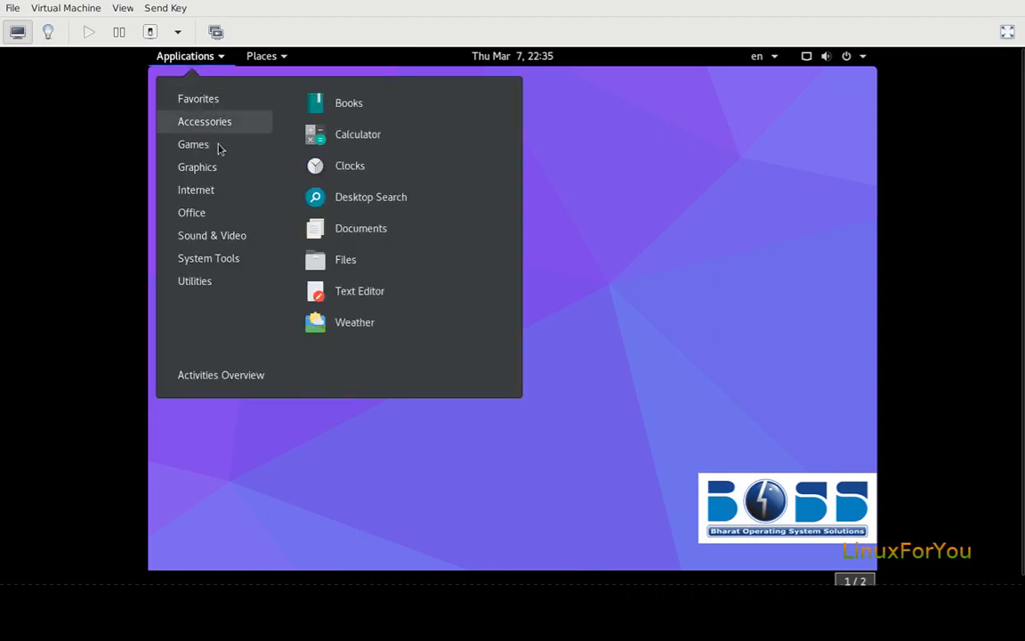
left_click(192, 144)
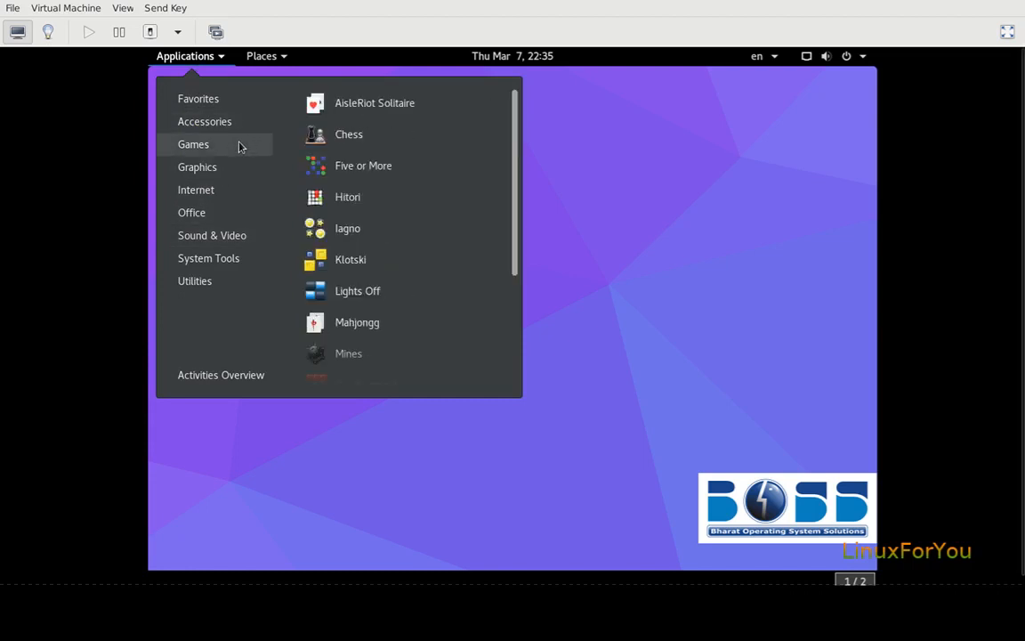
mouse_move(363, 352)
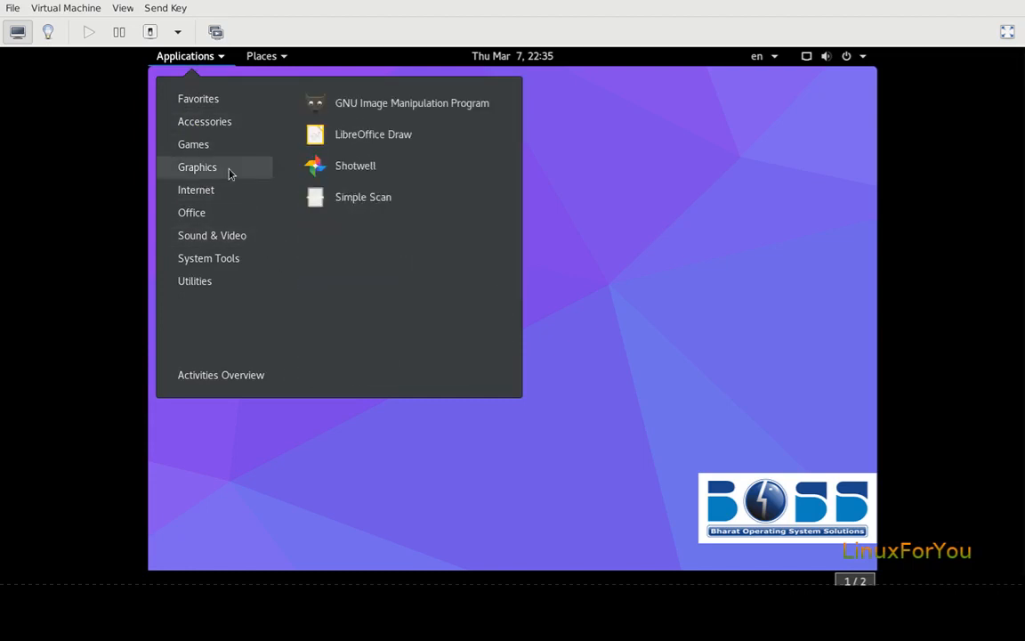
mouse_move(197, 100)
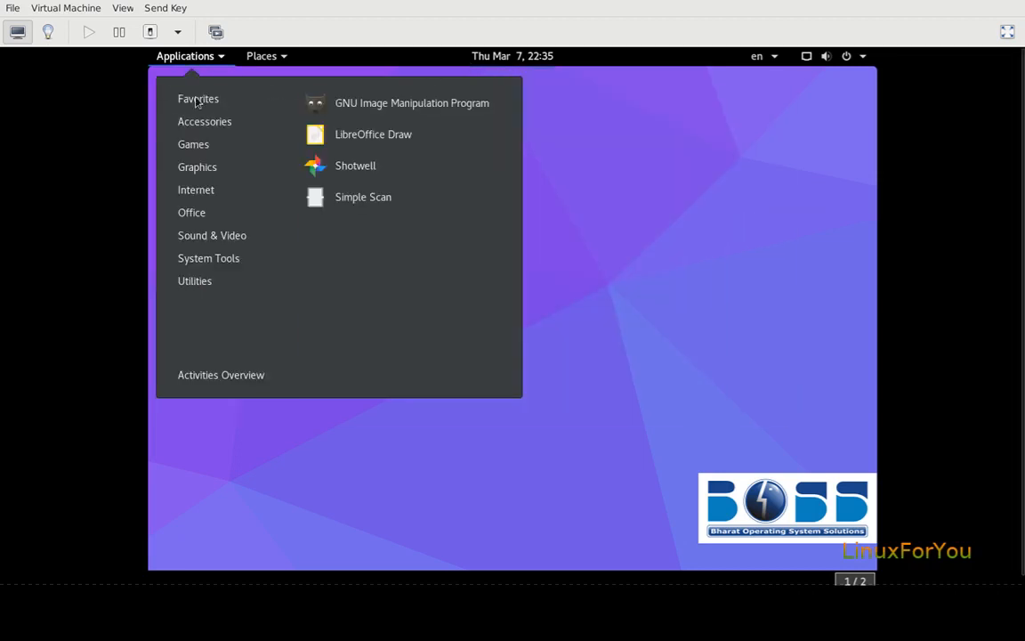
mouse_move(283, 168)
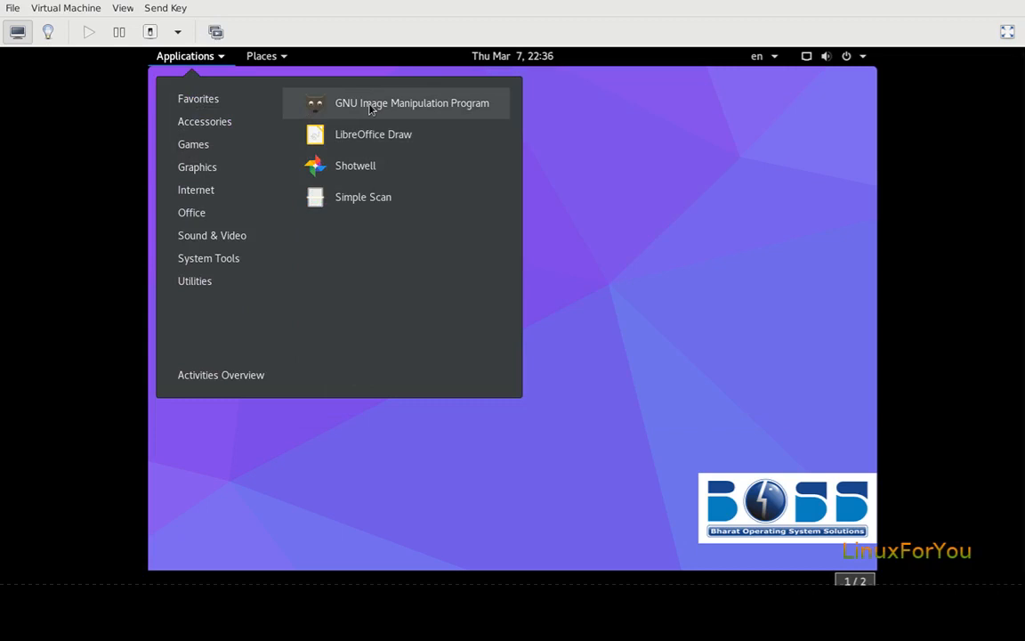
mouse_move(402, 114)
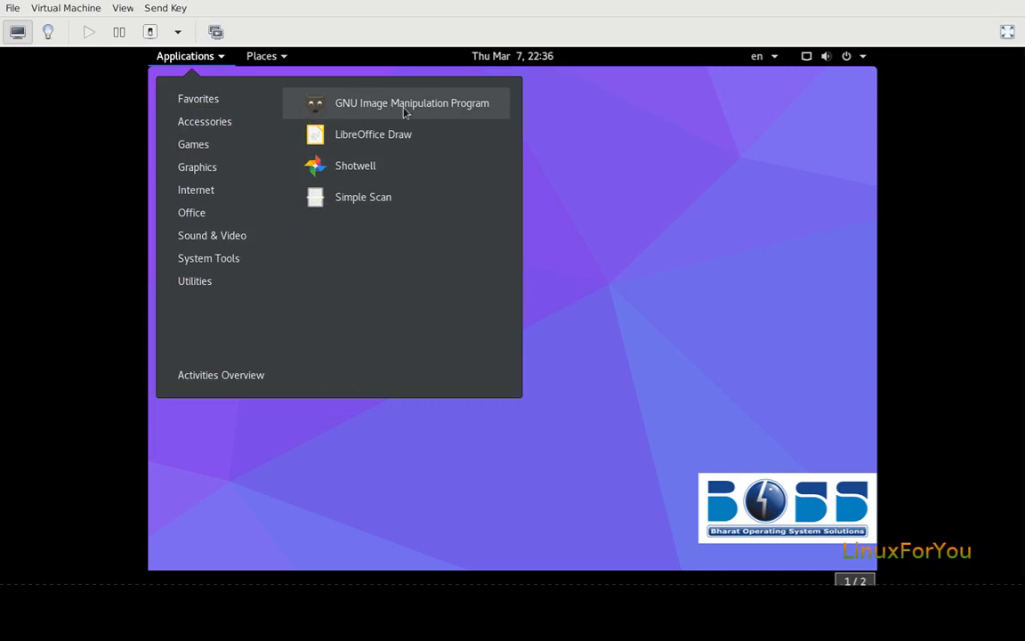
mouse_move(401, 135)
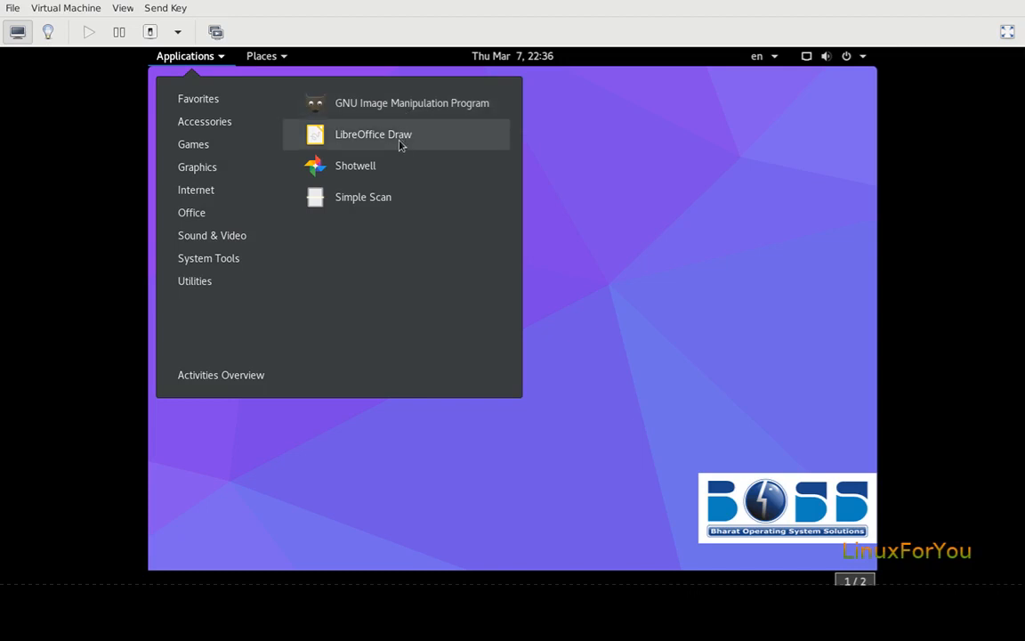
mouse_move(377, 174)
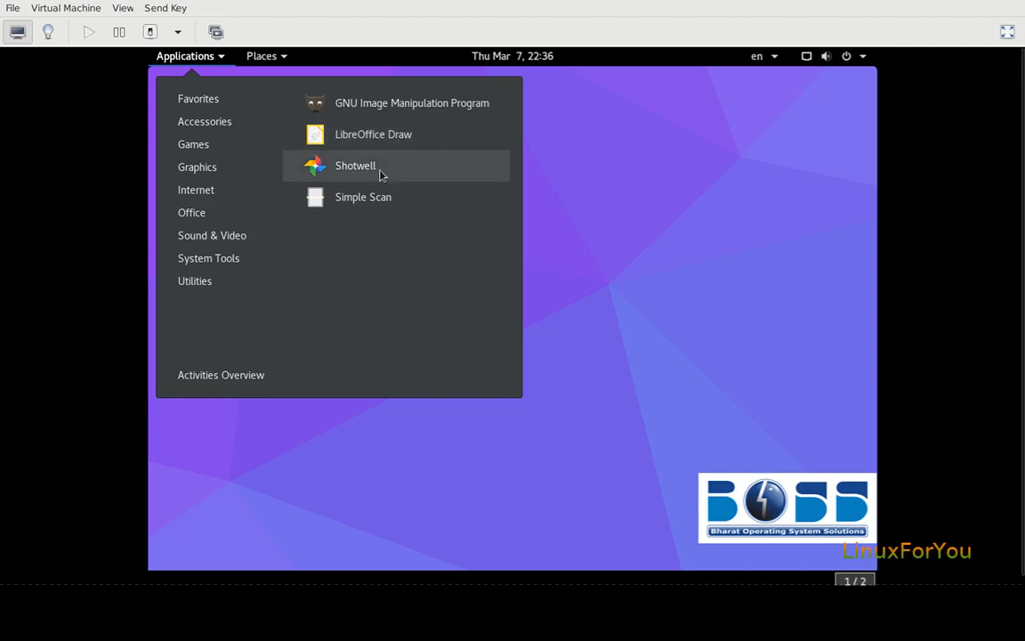
mouse_move(375, 171)
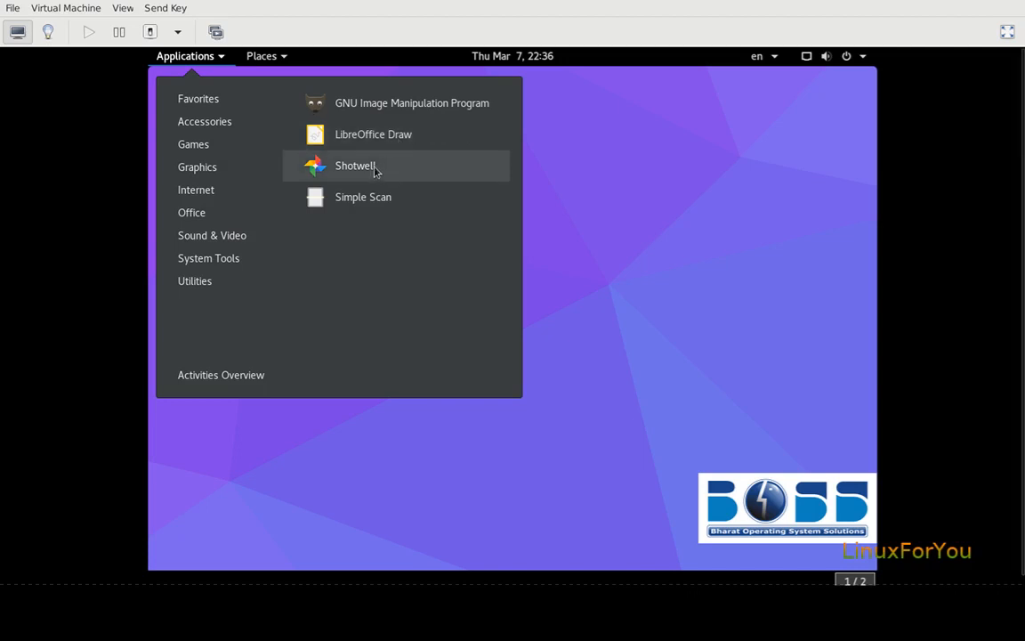
left_click(196, 188)
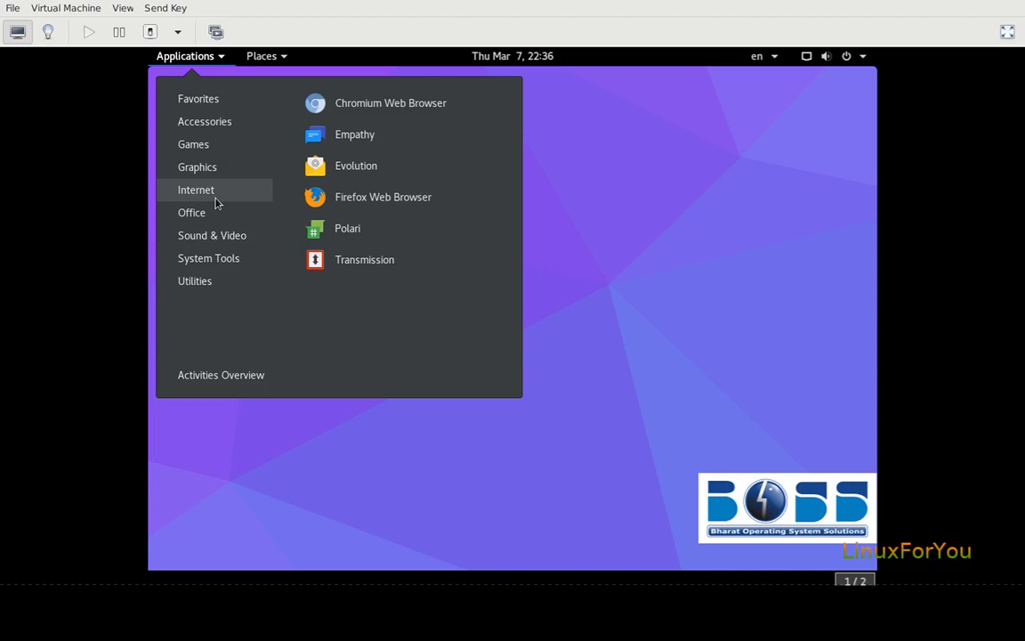
mouse_move(355, 136)
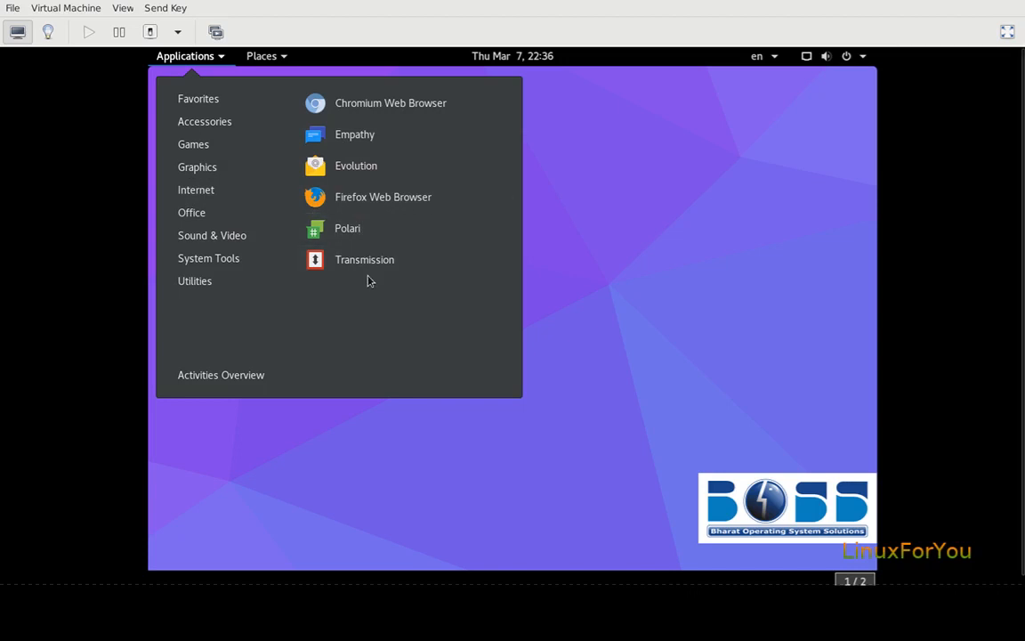
mouse_move(363, 260)
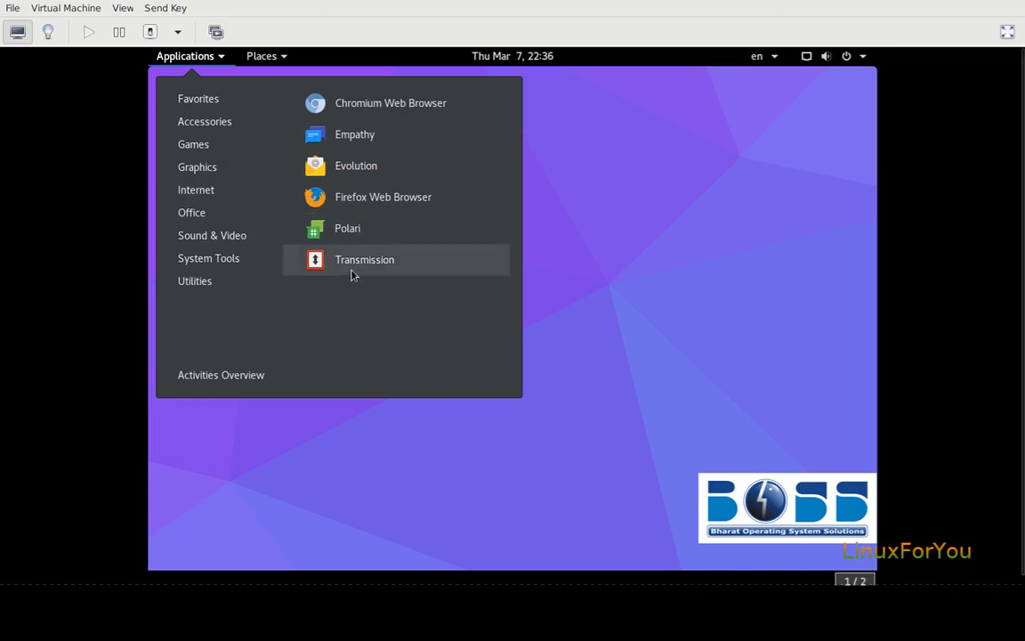
mouse_move(338, 268)
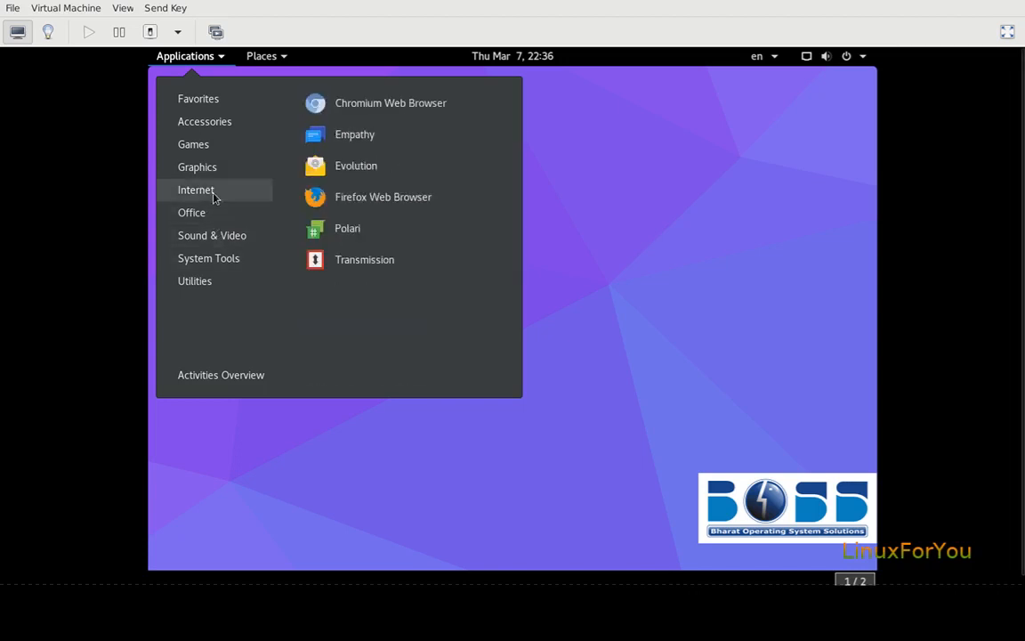
mouse_move(238, 185)
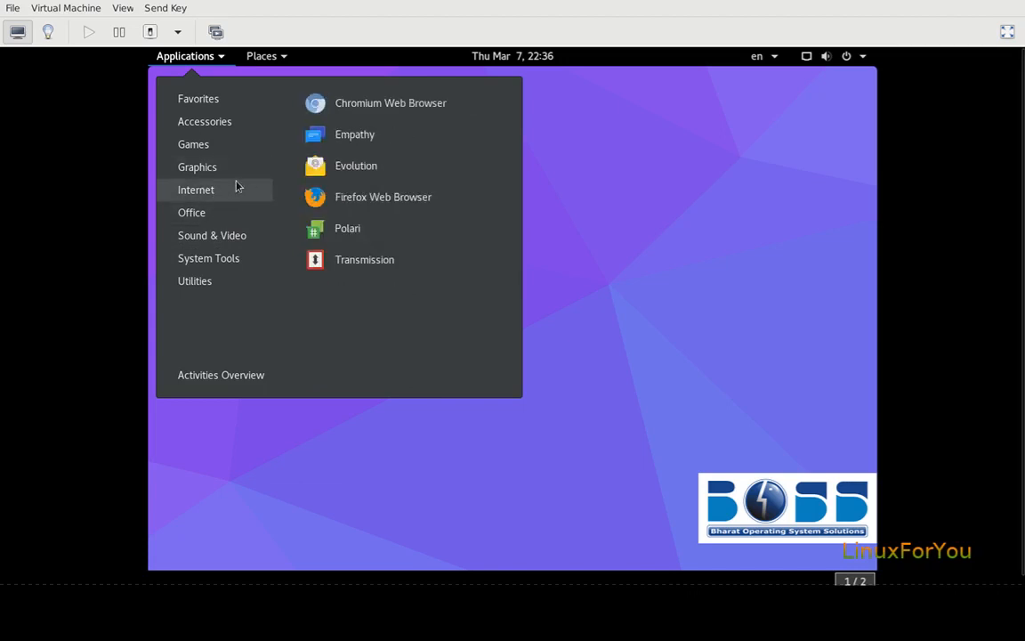
mouse_move(221, 206)
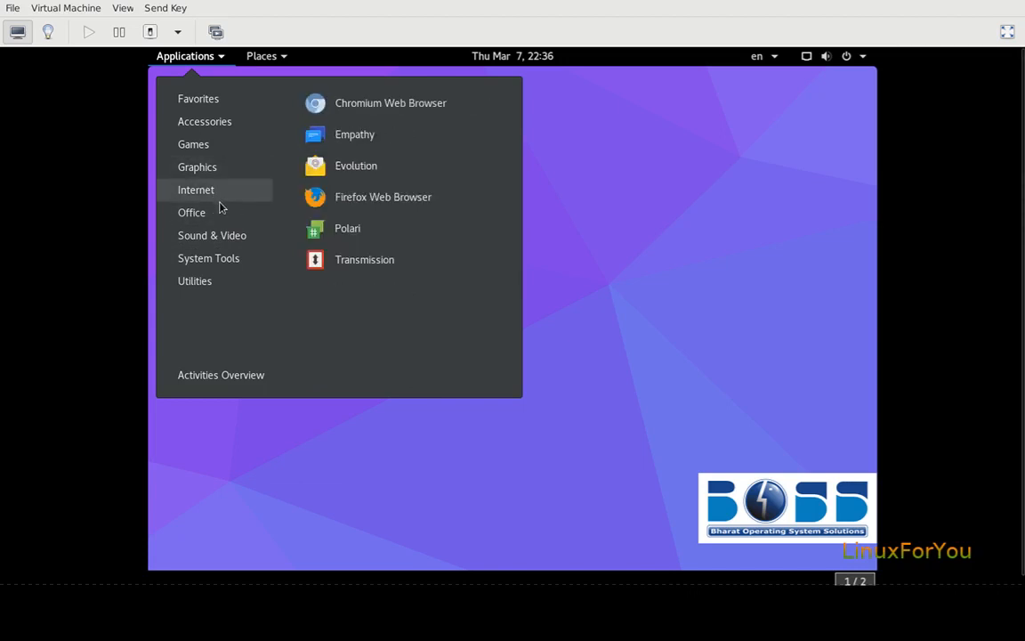
mouse_move(225, 198)
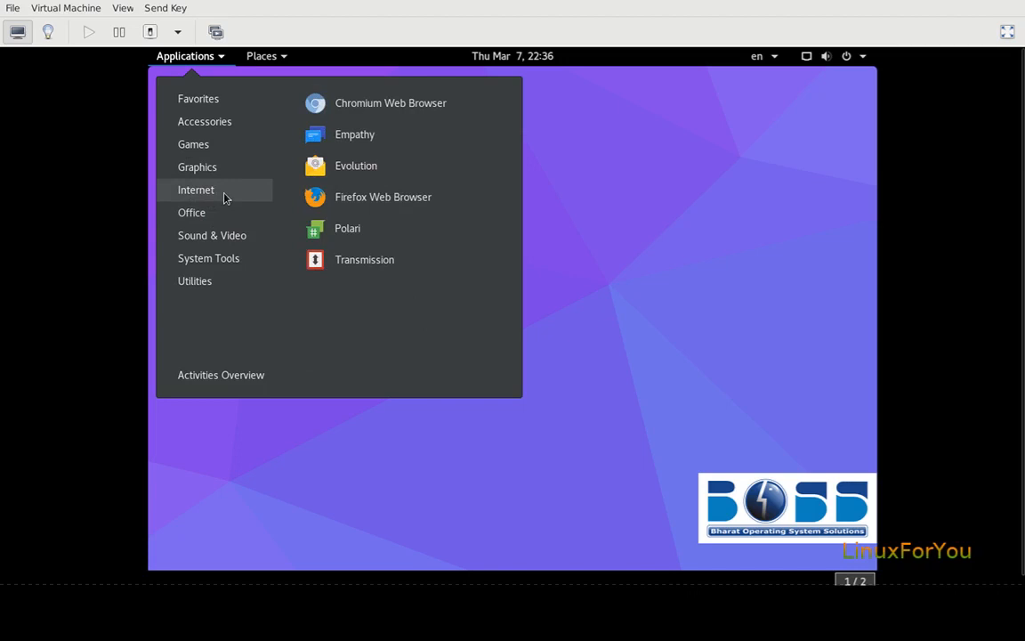
mouse_move(363, 260)
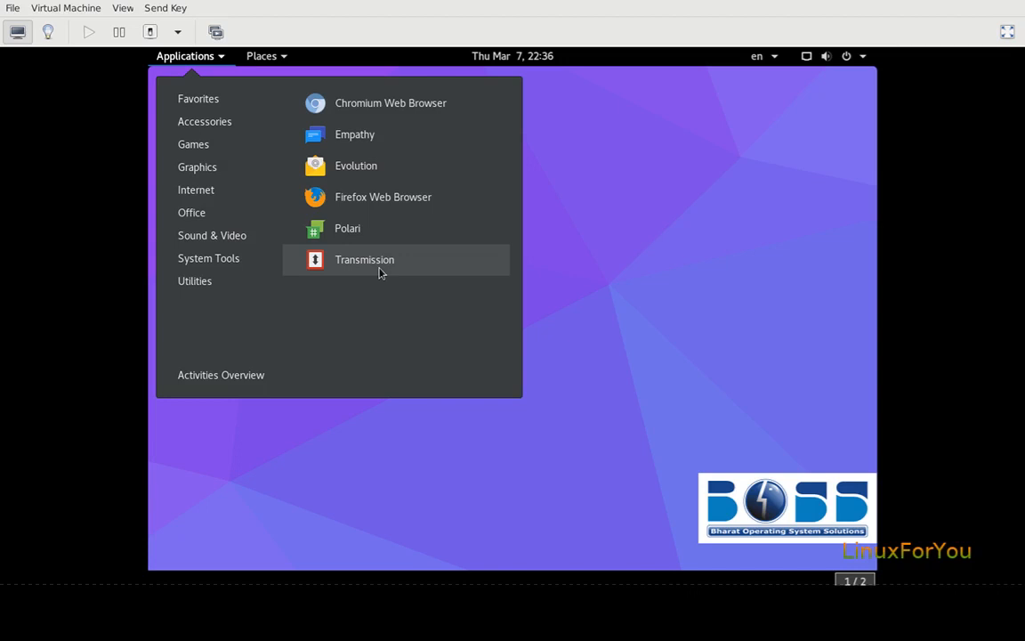
mouse_move(196, 188)
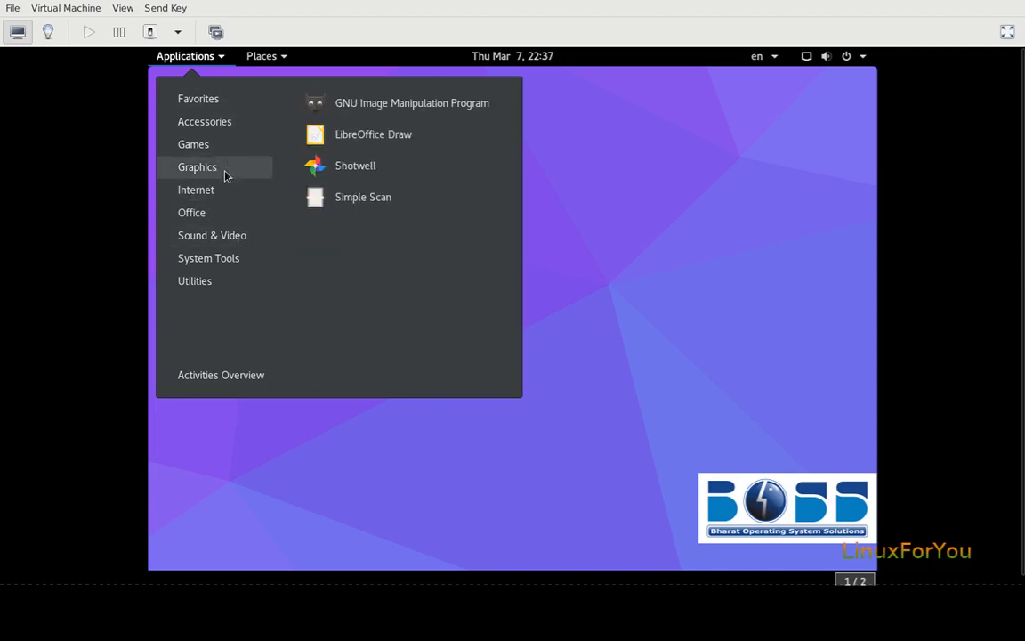
left_click(196, 189)
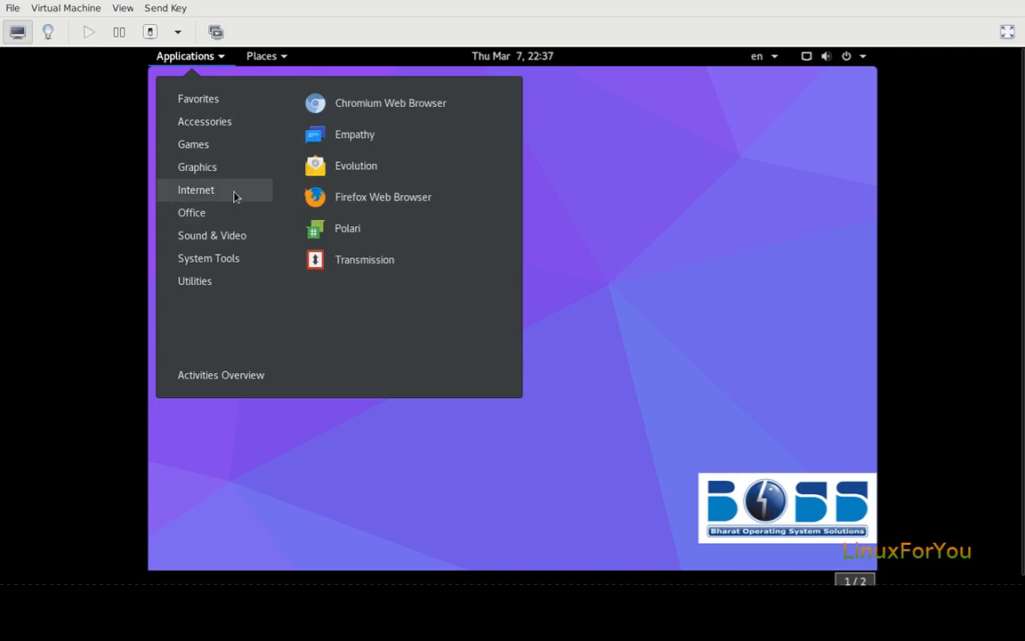
left_click(192, 212)
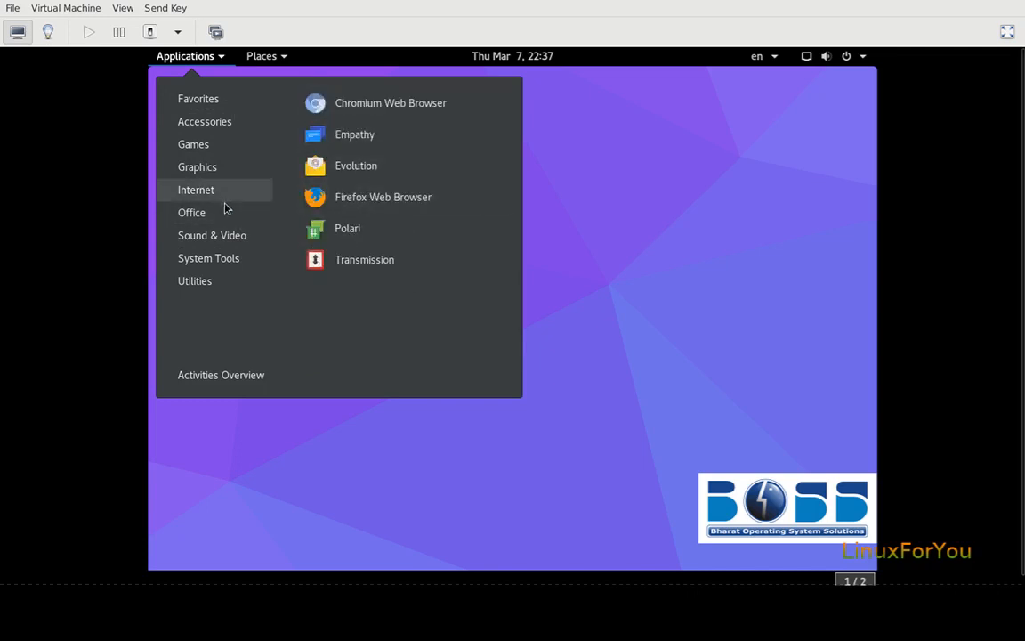
Step: Show the Office category listing Calendar, Dictionary and the LibreOffice apps
left_click(192, 212)
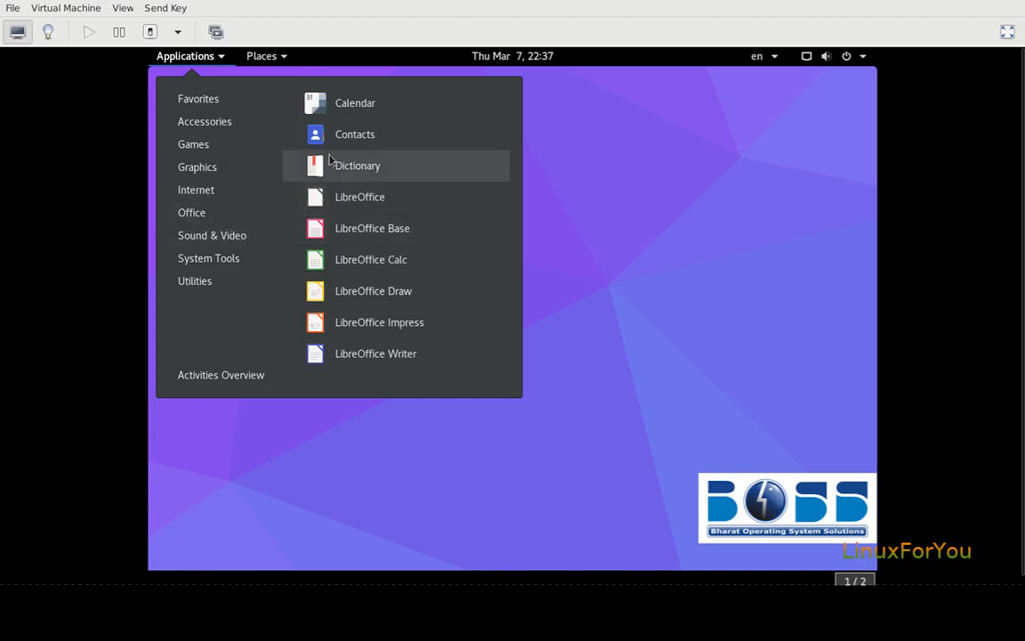
mouse_move(360, 196)
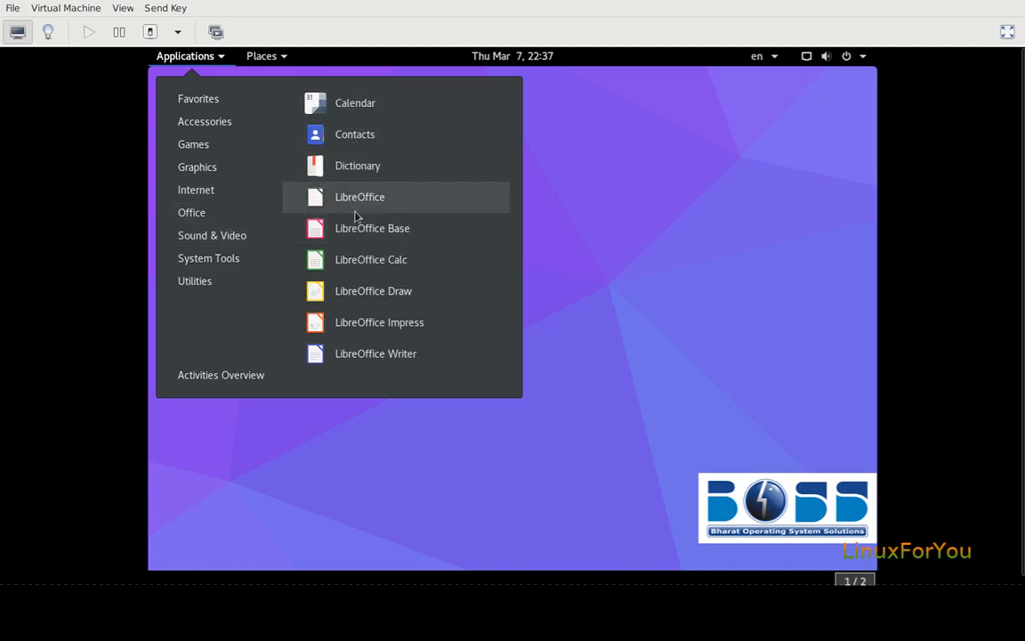
mouse_move(372, 291)
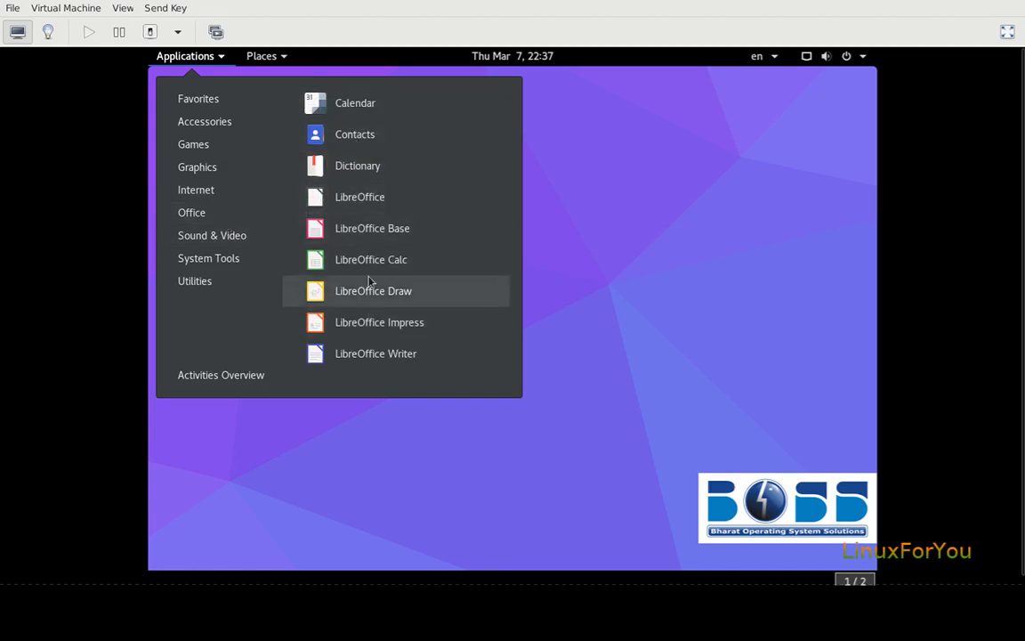
mouse_move(395, 260)
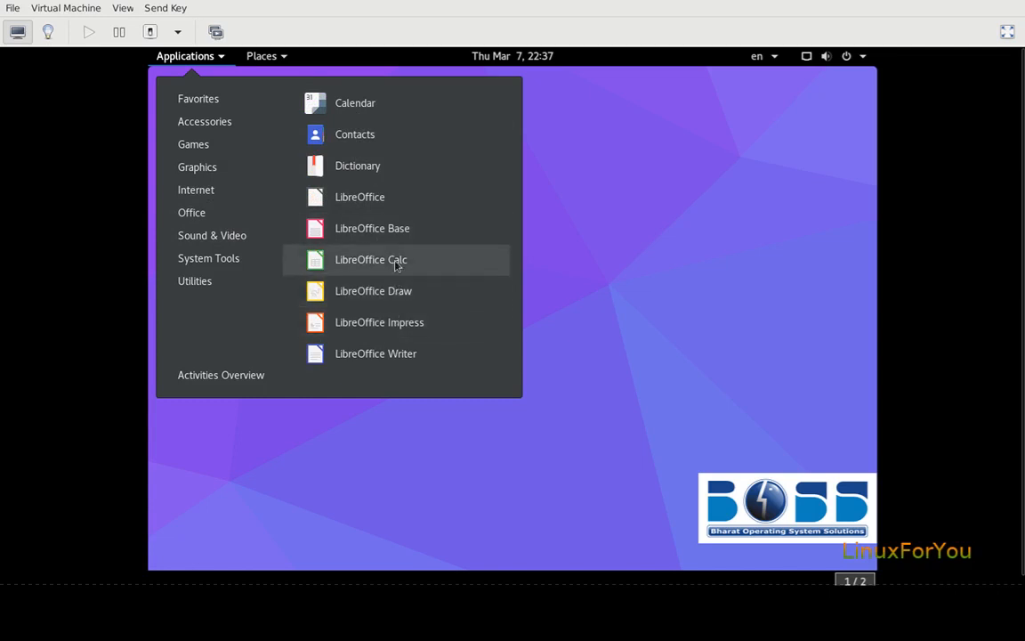
mouse_move(409, 240)
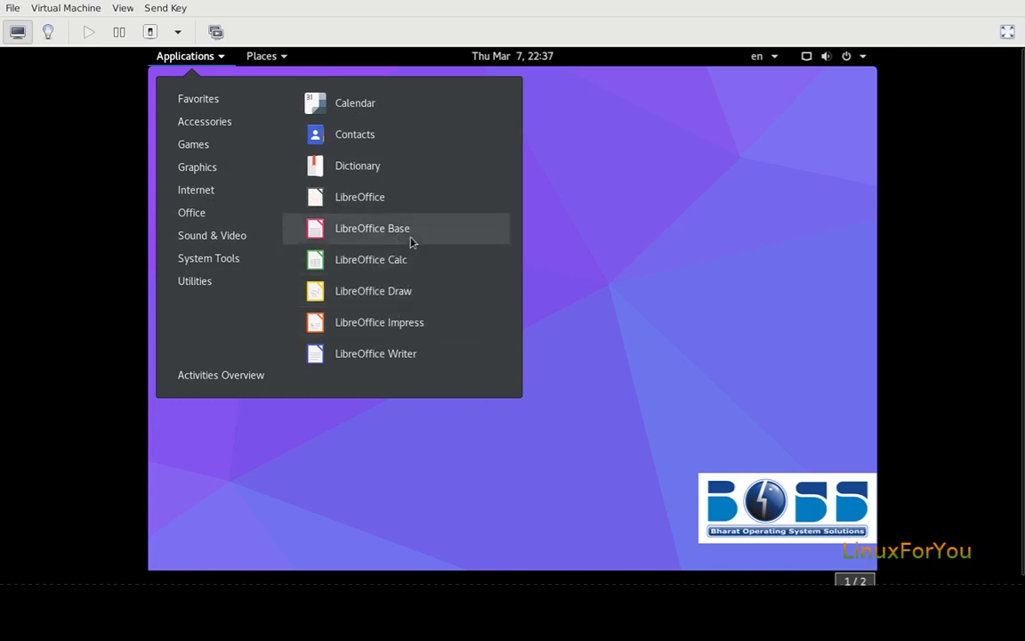
mouse_move(398, 292)
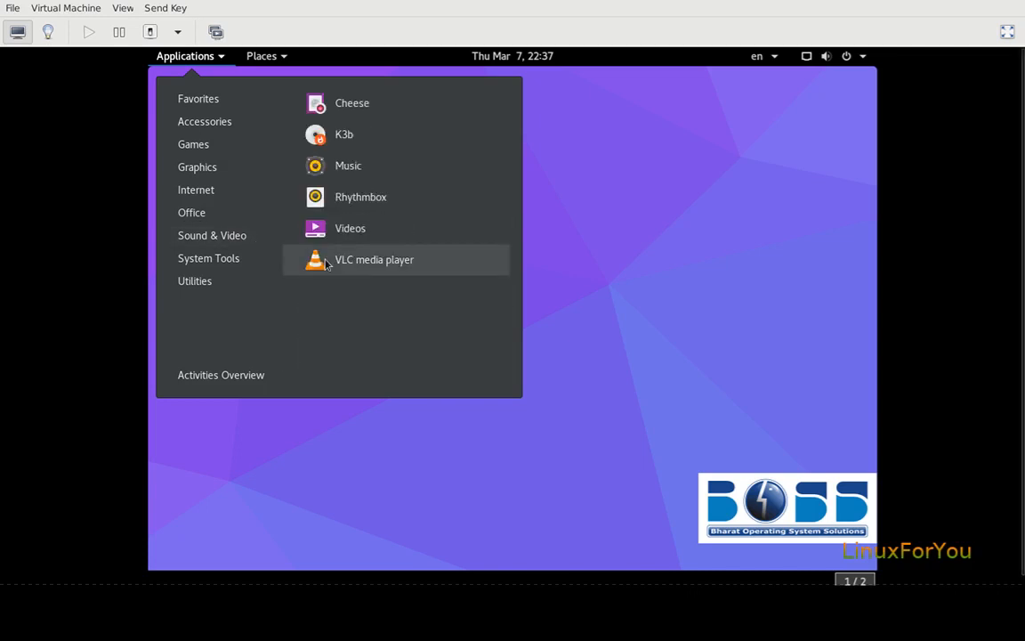
mouse_move(370, 121)
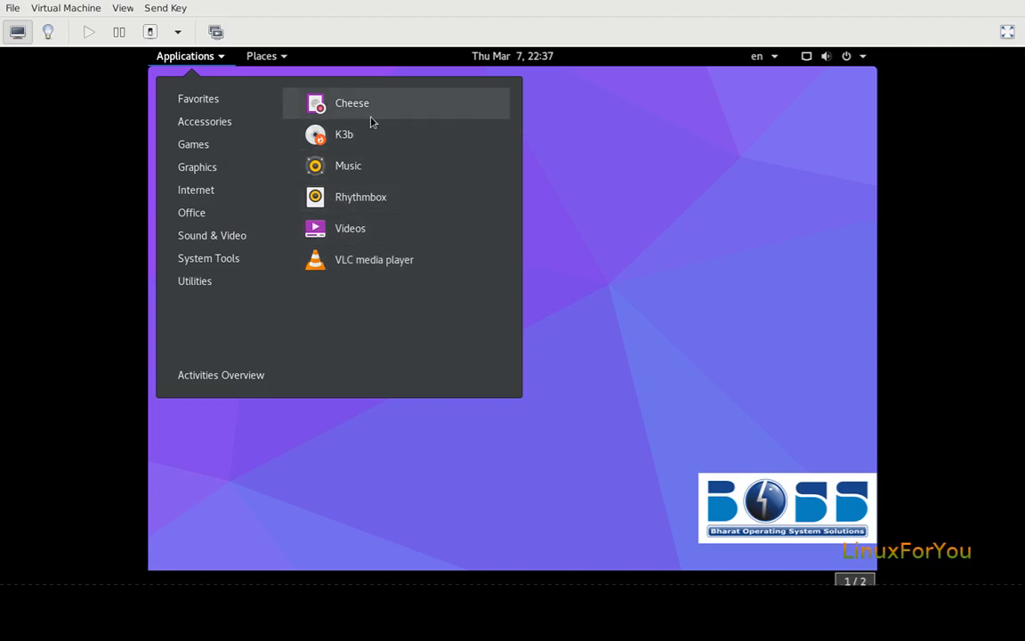
mouse_move(370, 136)
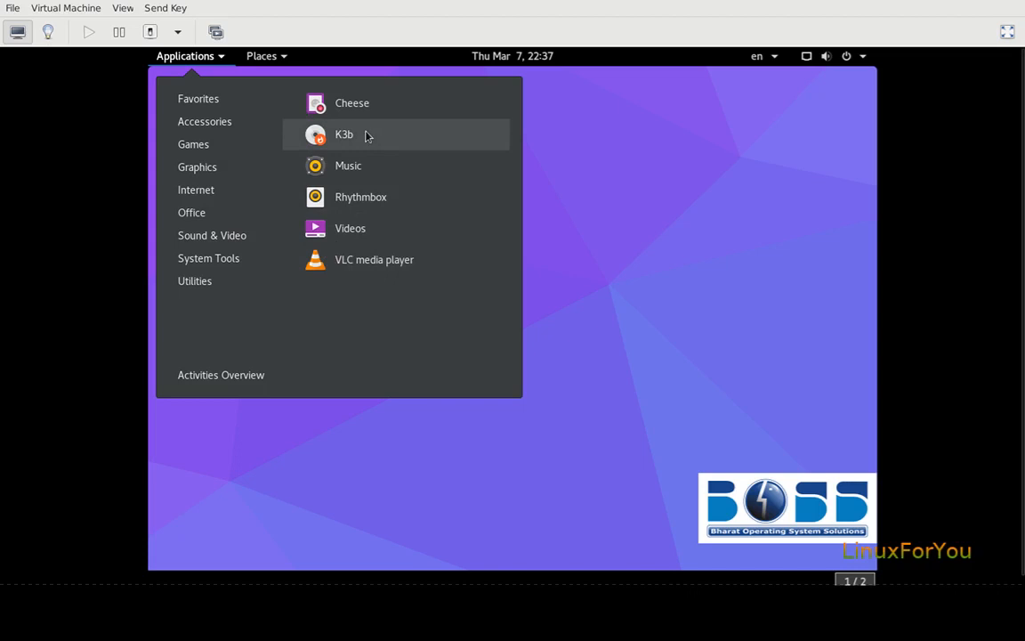
mouse_move(363, 166)
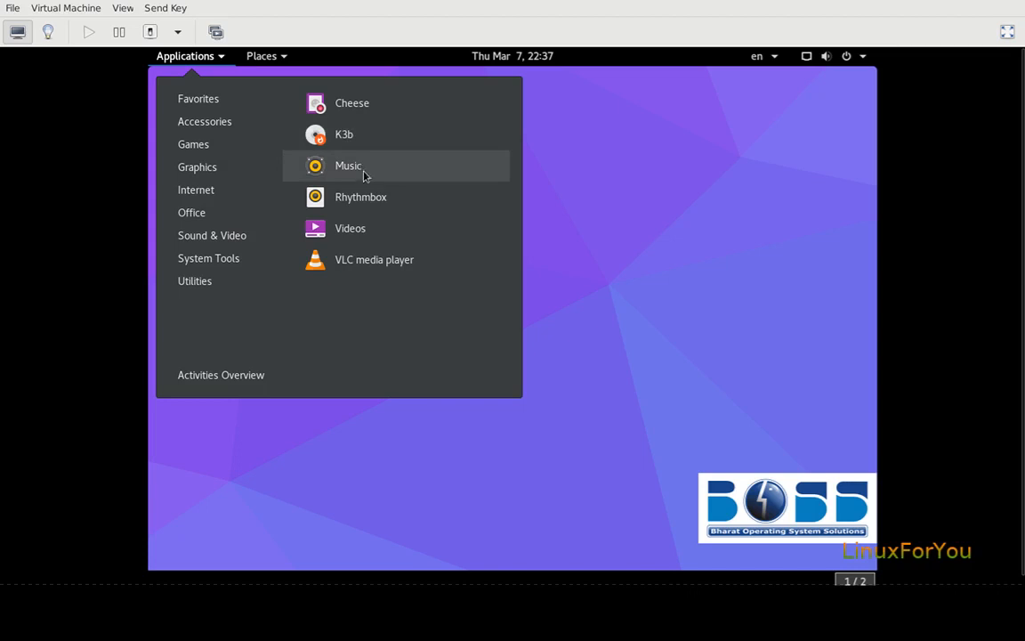
mouse_move(379, 203)
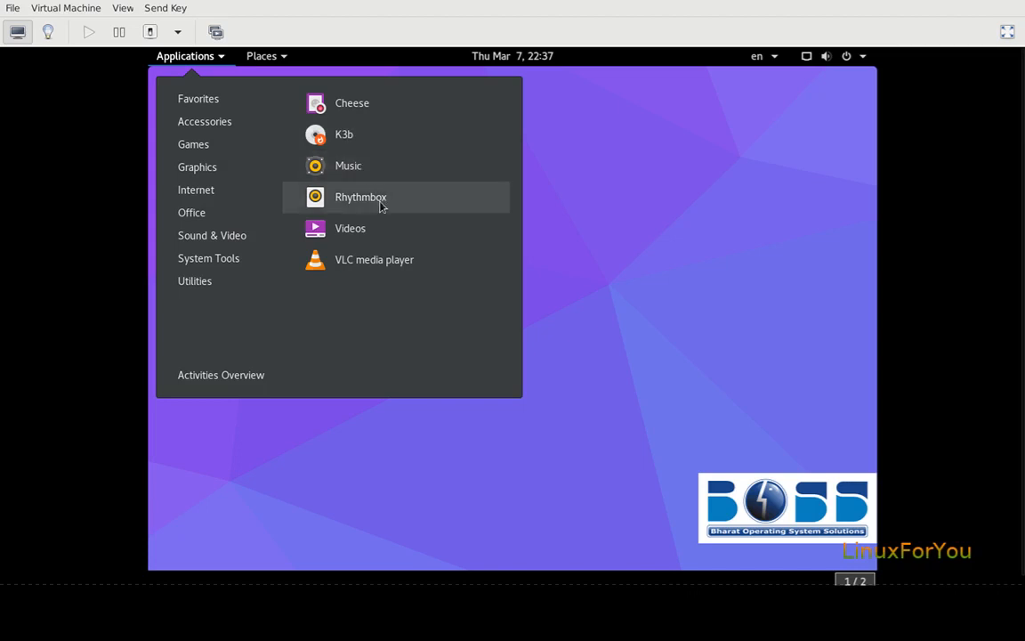
mouse_move(381, 232)
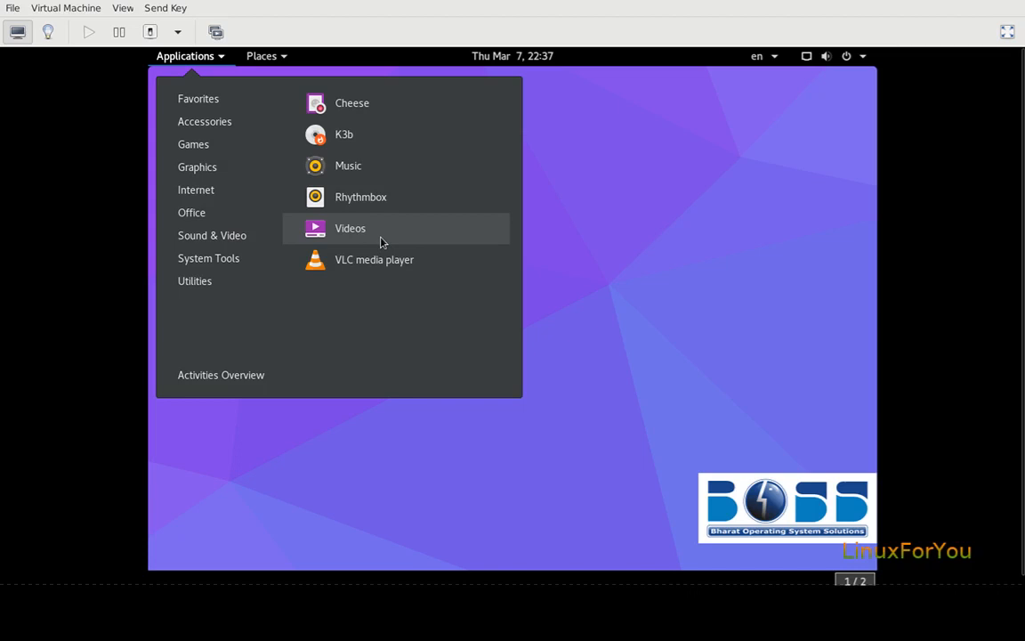
Step: Close the Applications menu after browsing Sound & Video, leaving the plain desktop
left_click(348, 228)
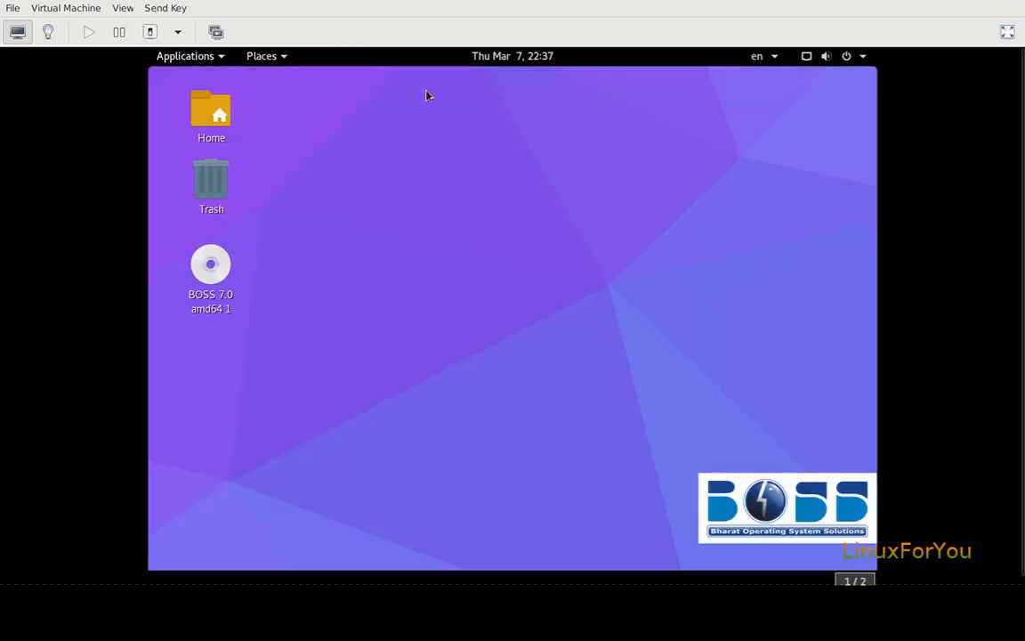
left_click(185, 55)
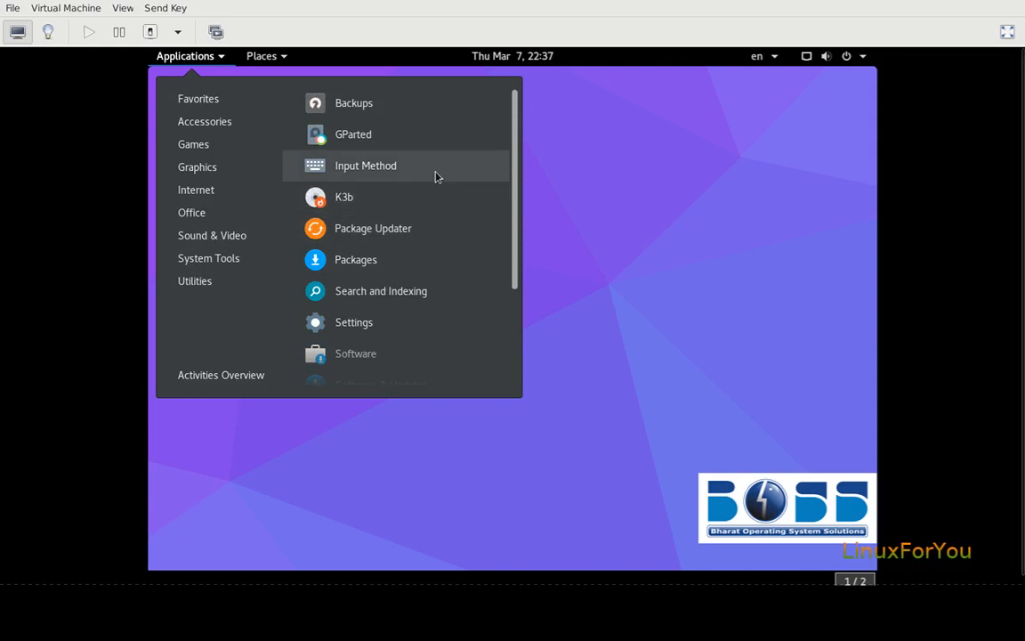
mouse_move(413, 135)
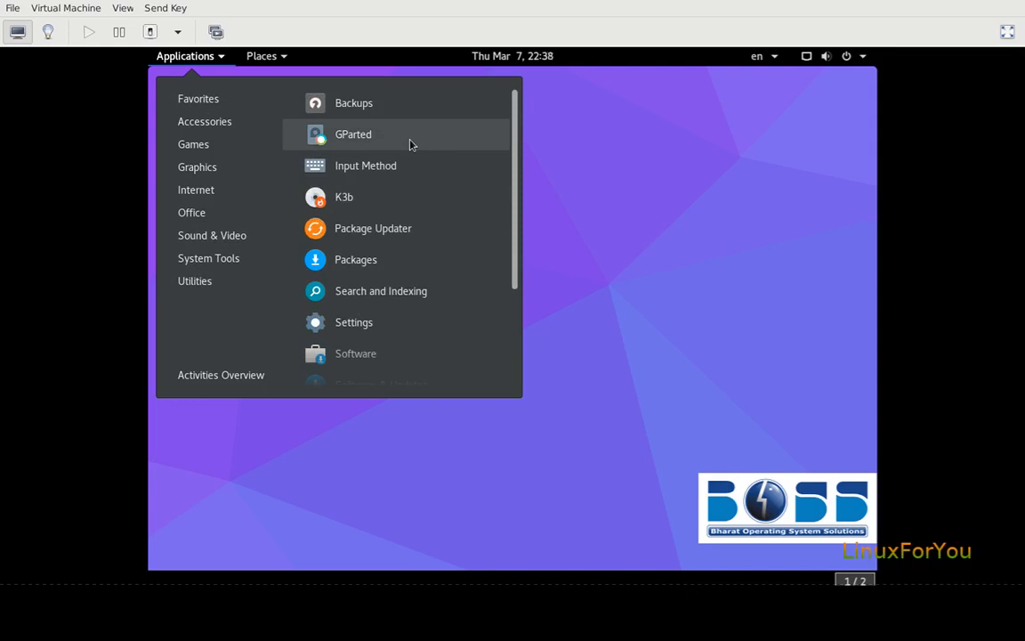
mouse_move(397, 242)
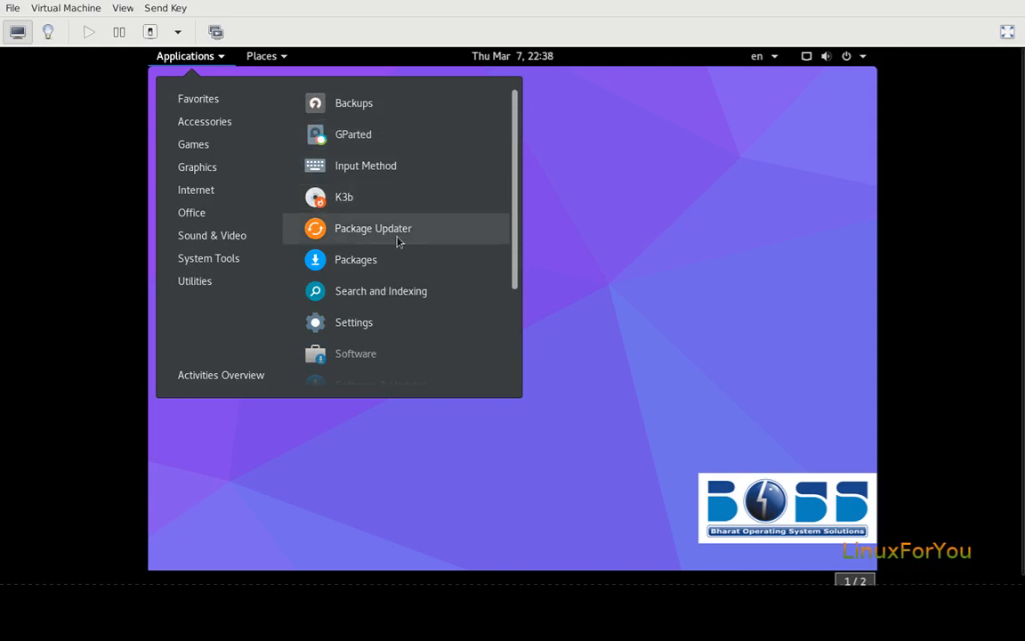
mouse_move(438, 235)
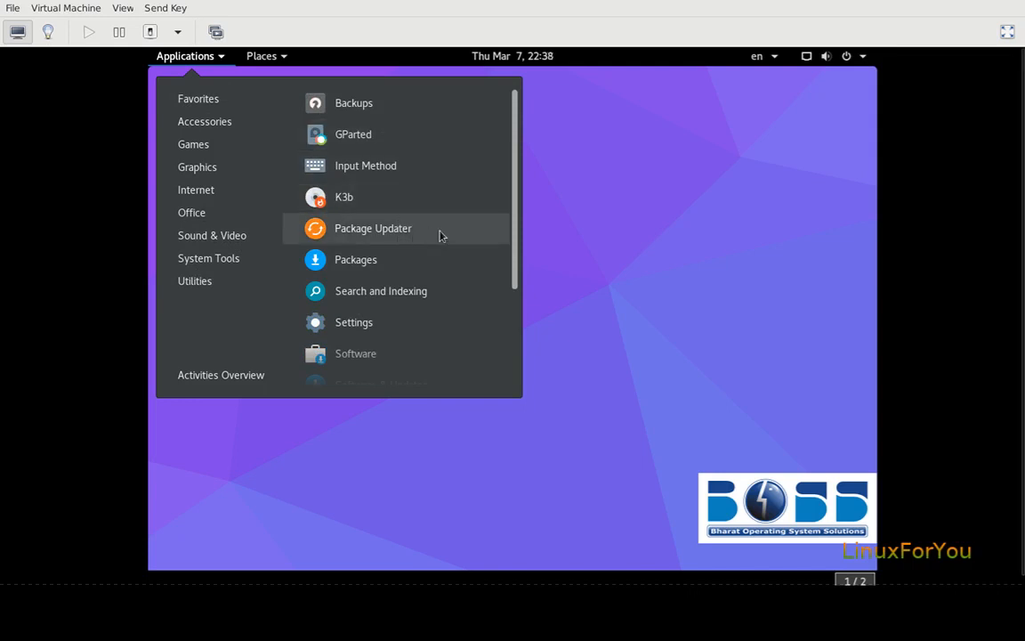
scroll("down", 3)
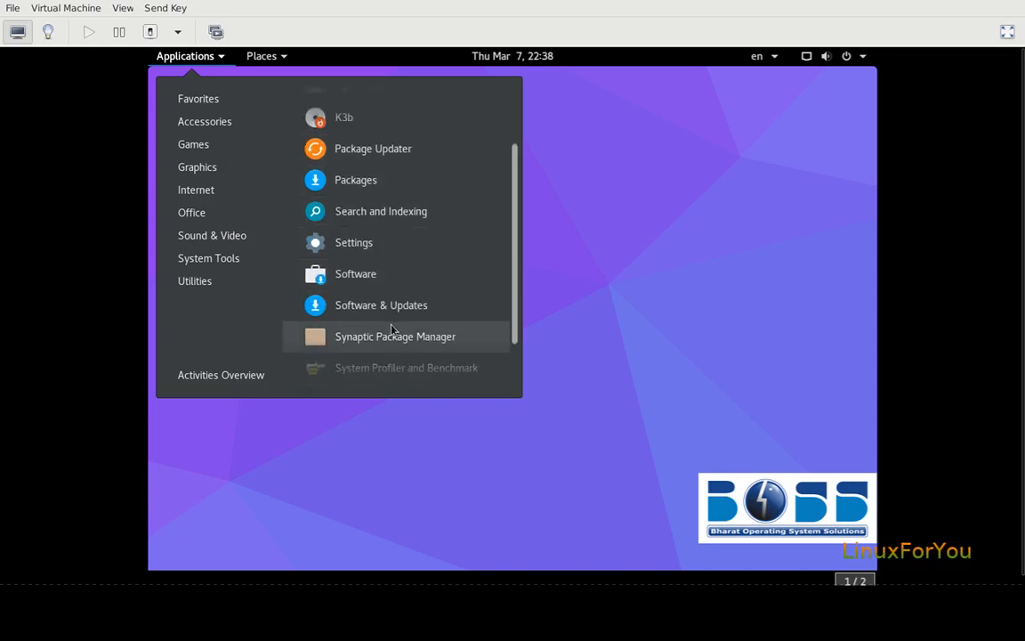
scroll("down", 3)
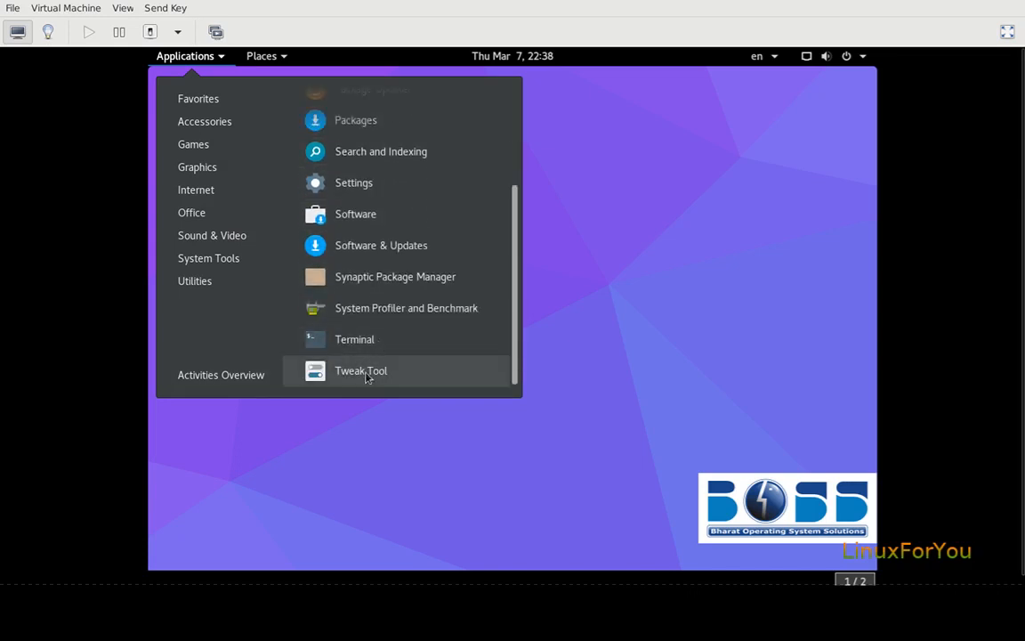
mouse_move(255, 295)
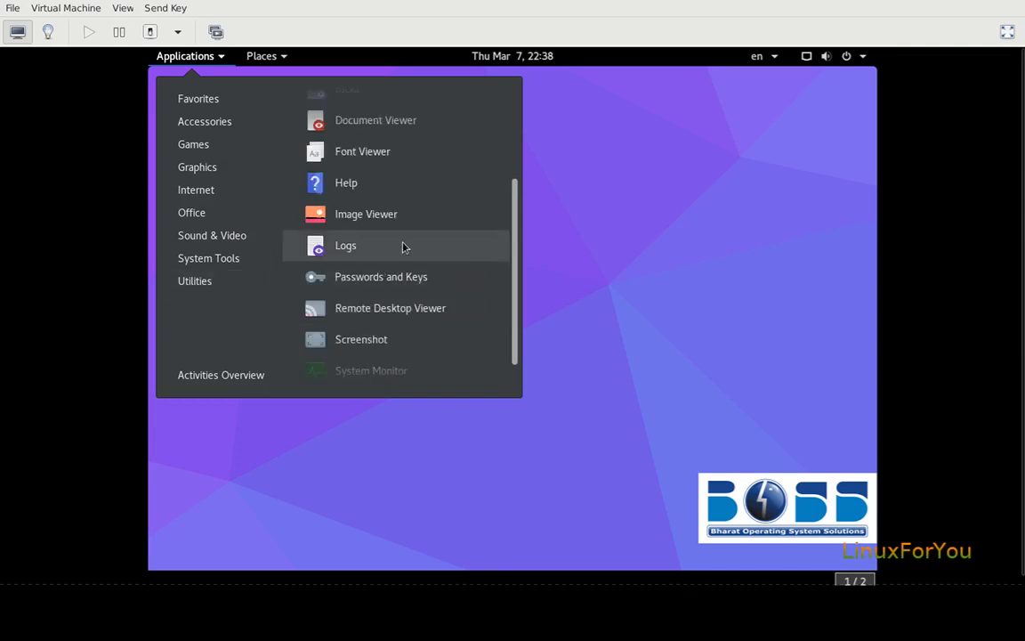
mouse_move(424, 182)
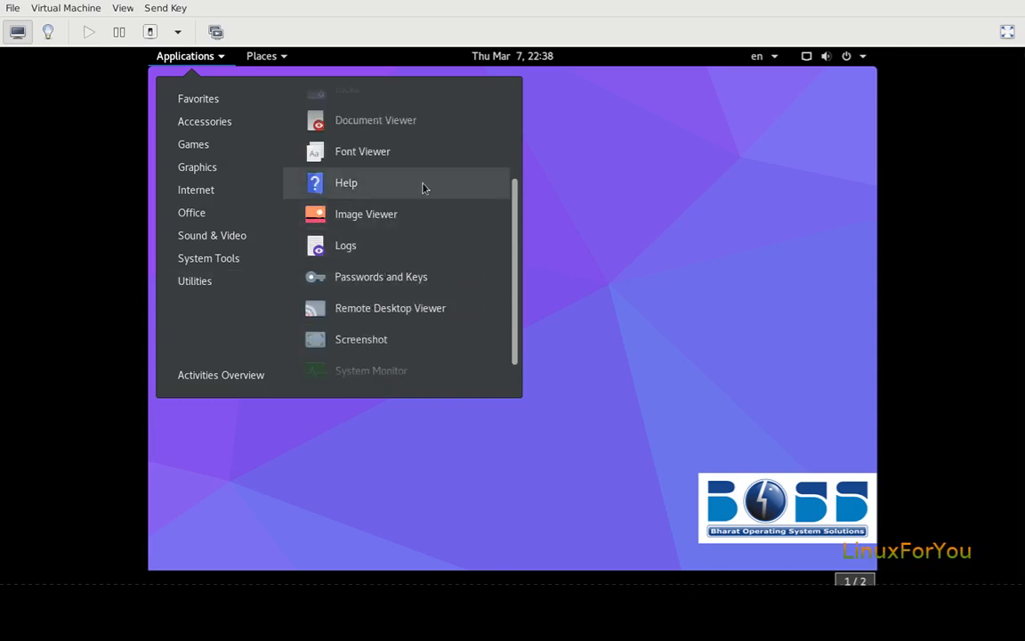
scroll("down", 3)
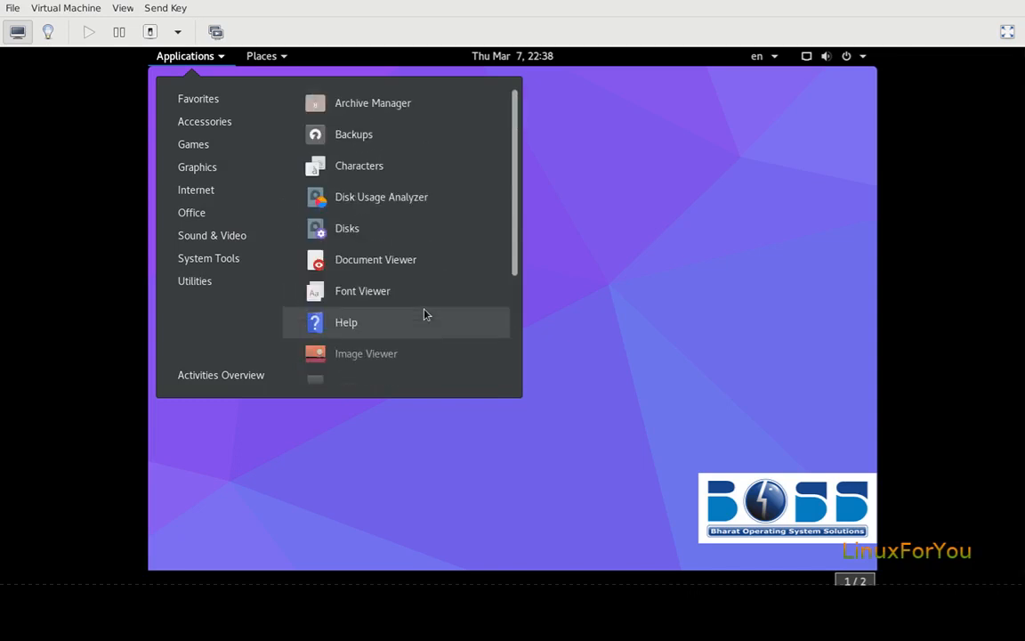
left_click(513, 55)
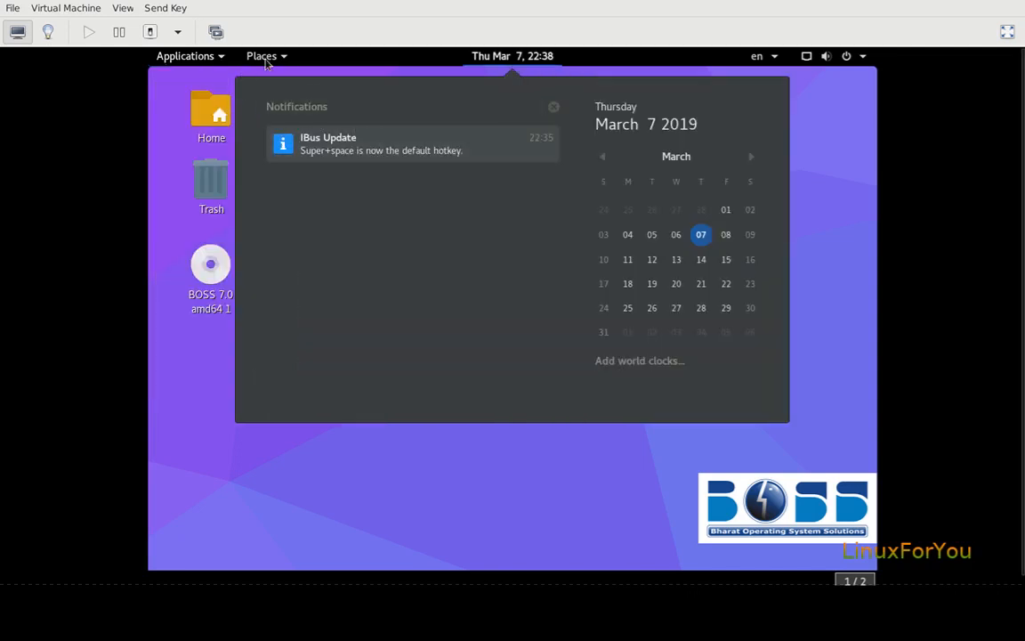
left_click(185, 55)
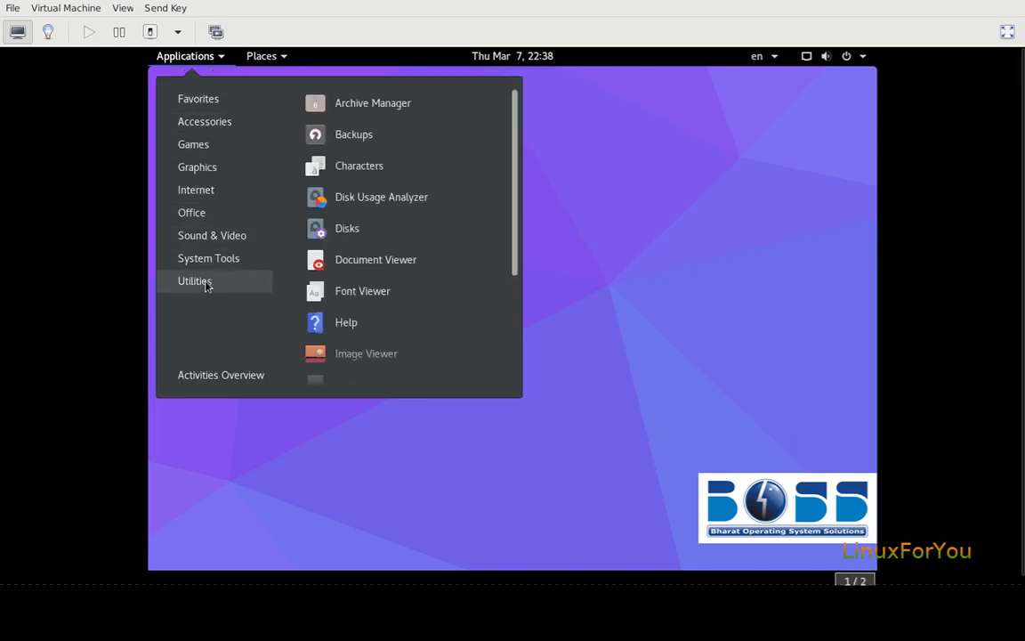
mouse_move(264, 399)
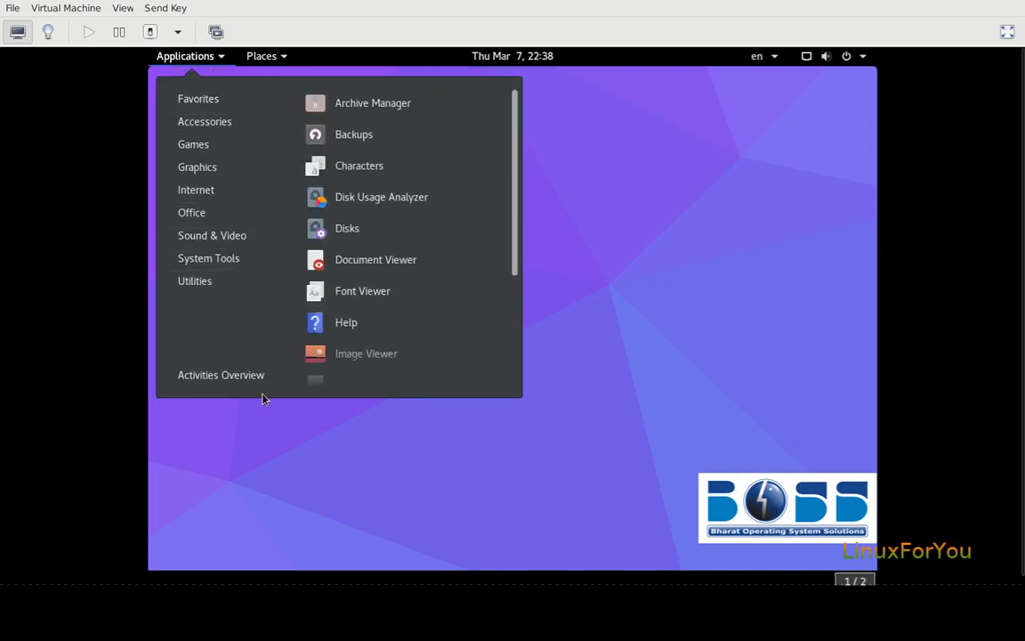
mouse_move(430, 167)
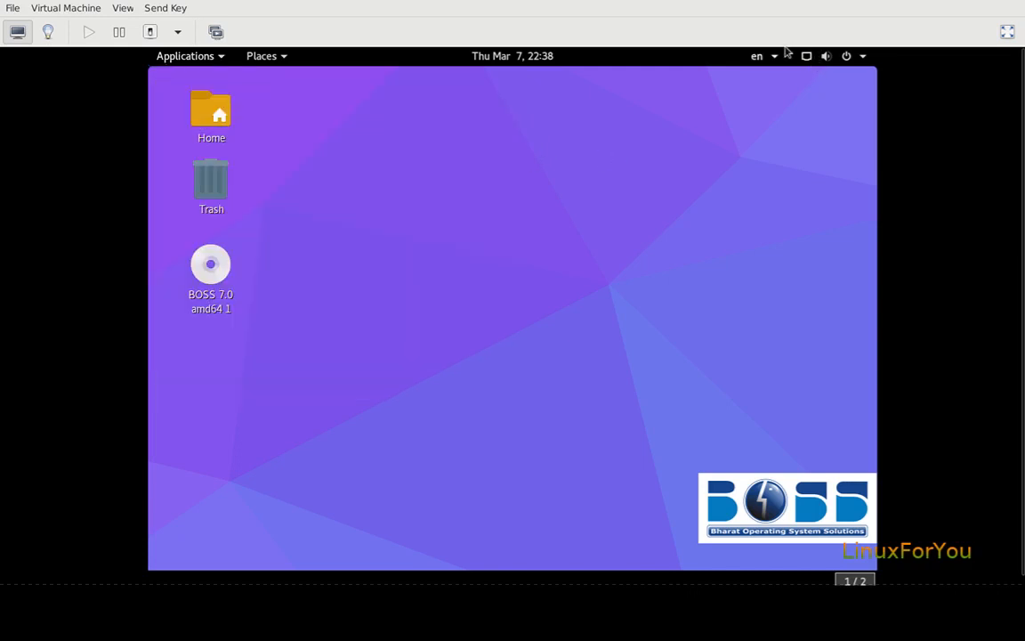
Step: Select Hindi (inscript (m17n)) from the input indicator, then bring up the desktop's right-click options
left_click(757, 55)
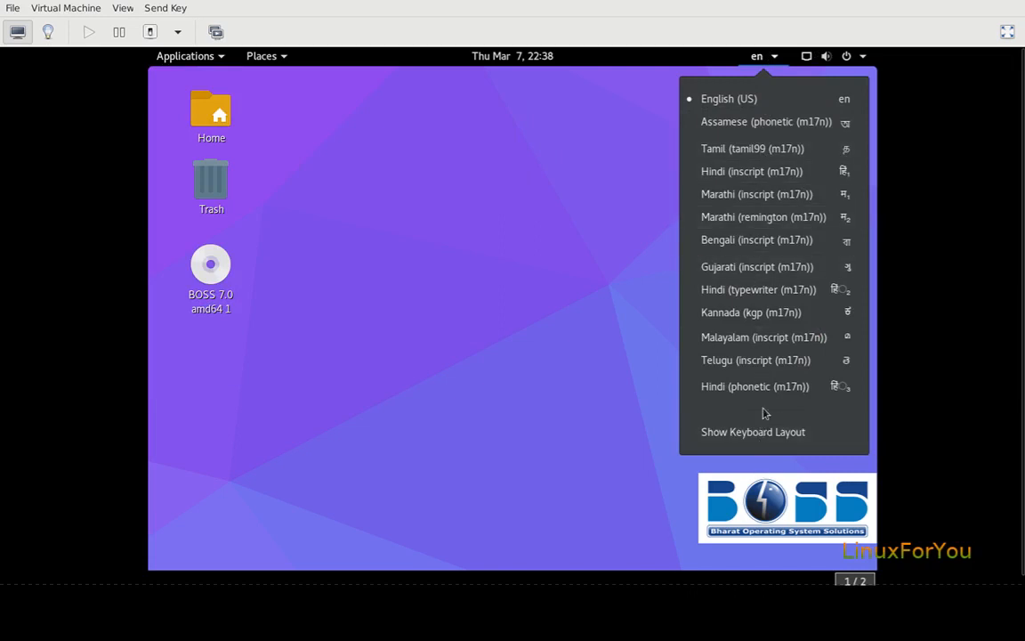
mouse_move(758, 194)
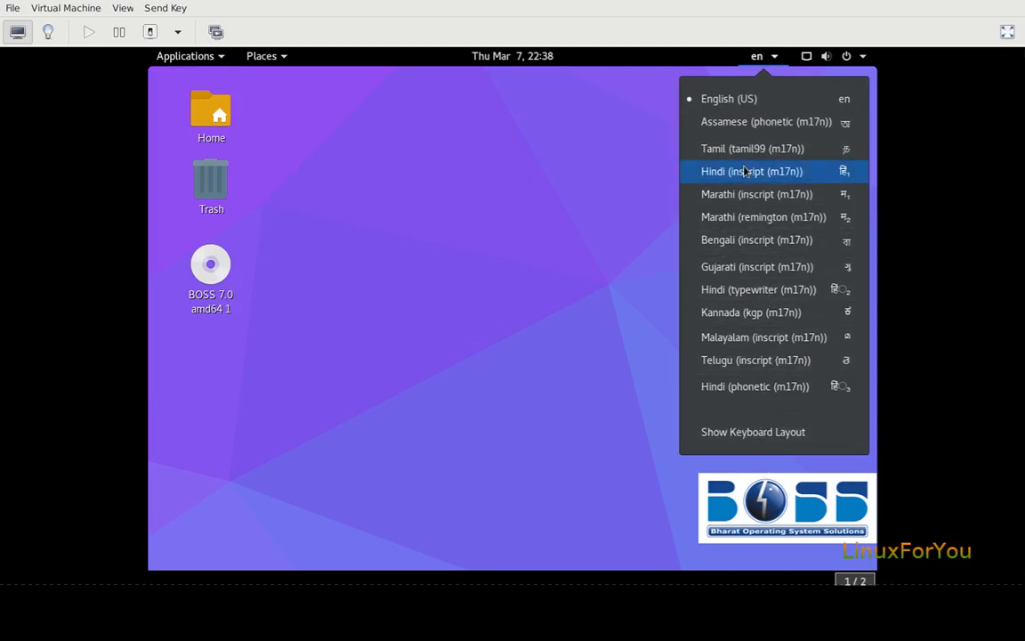
left_click(751, 171)
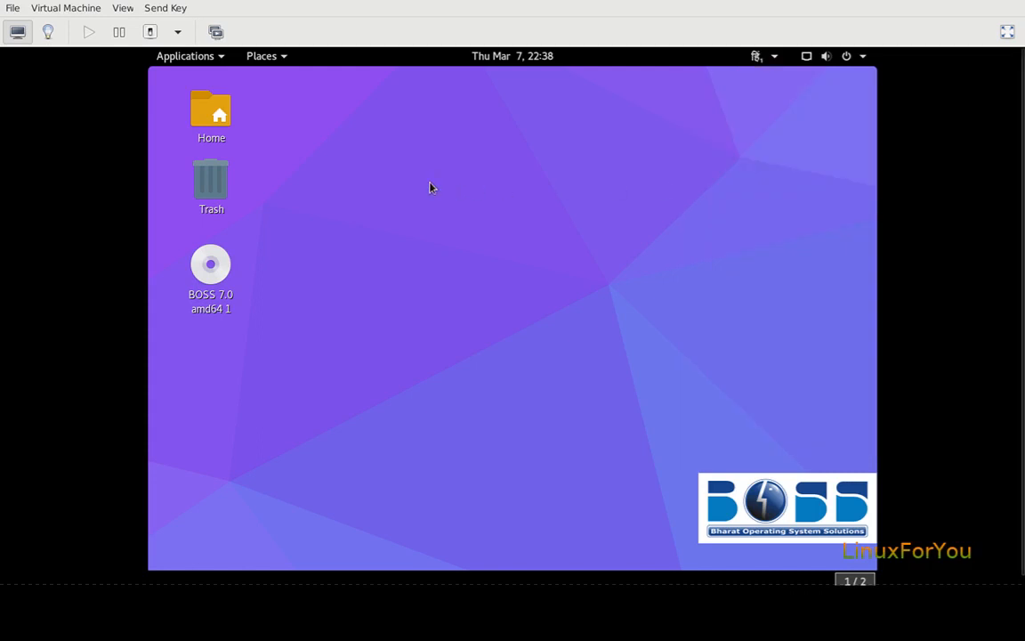
left_click(260, 55)
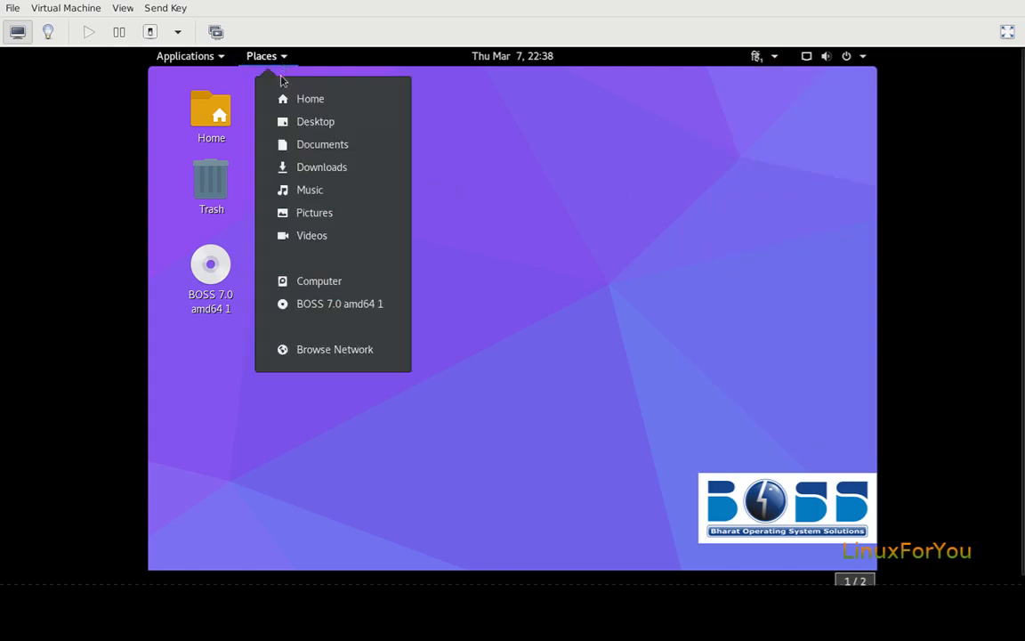
right_click(559, 321)
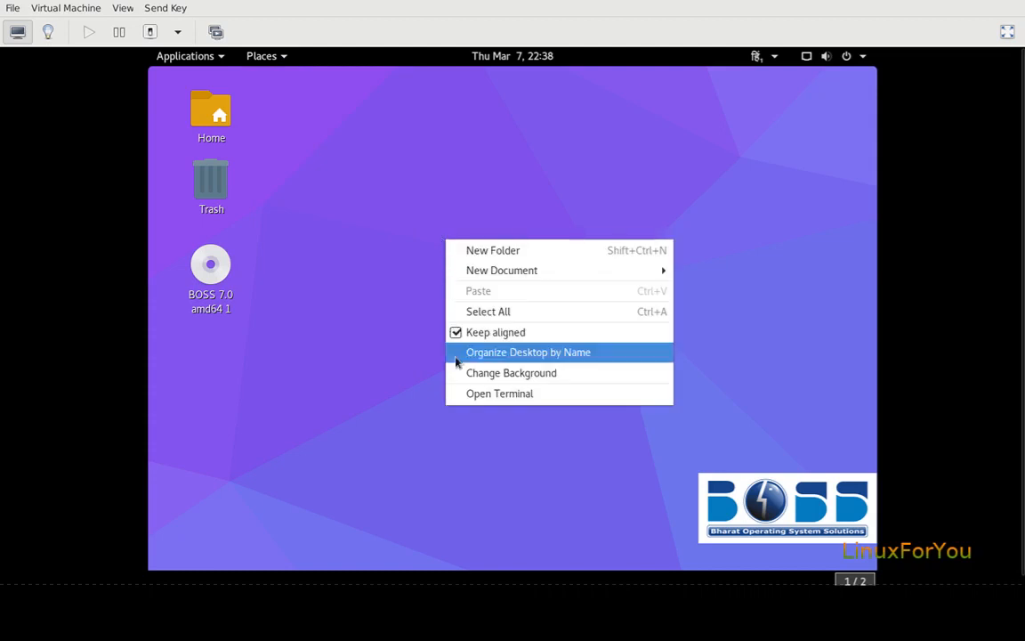
Step: Launch a terminal from the desktop menu and set typing back to English (US)
left_click(498, 393)
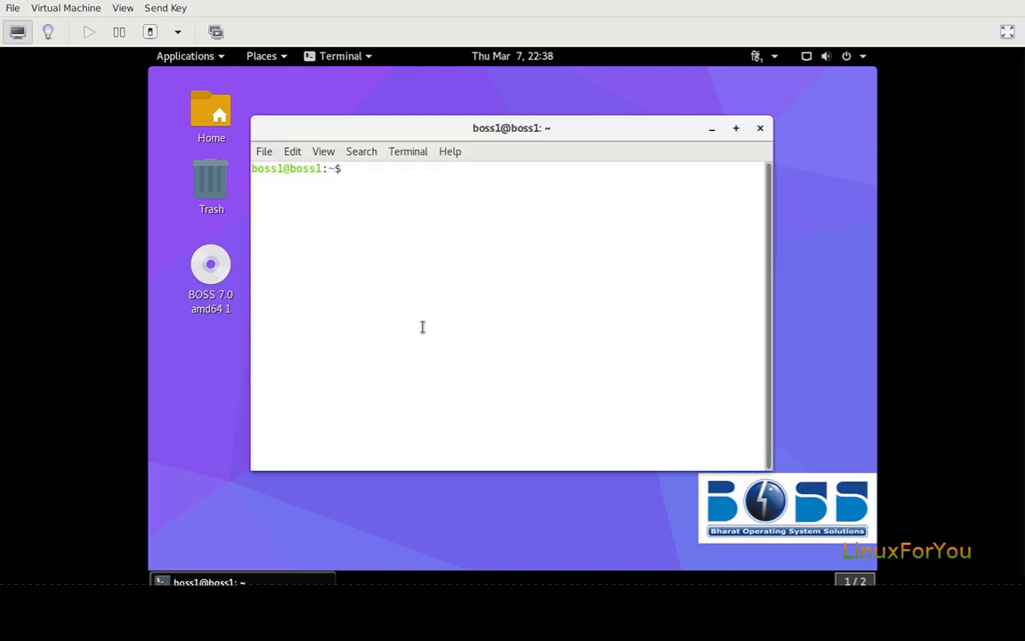
left_click(185, 55)
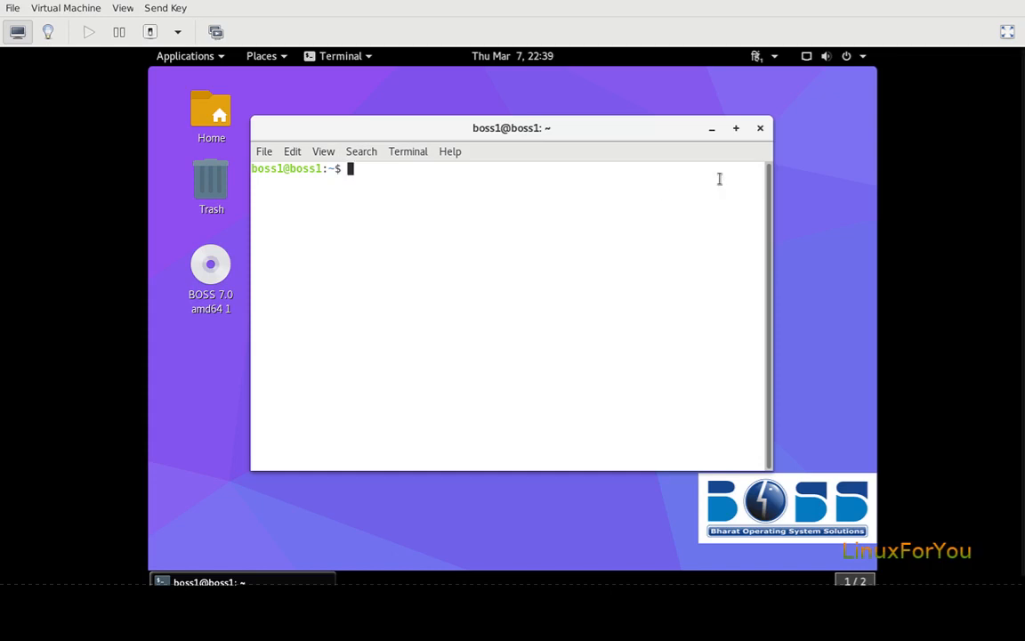
left_click(757, 55)
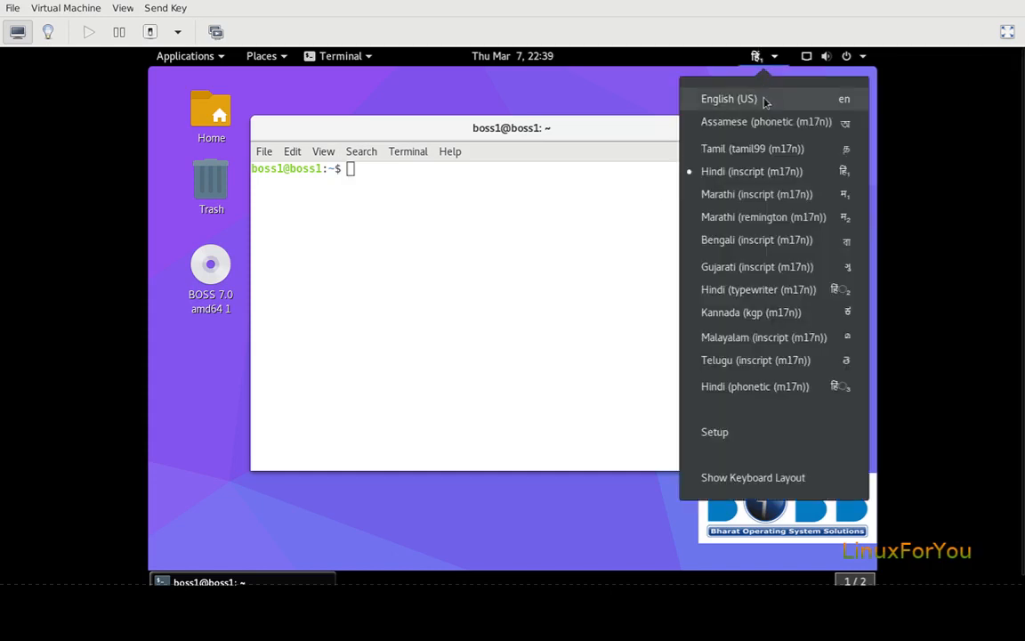
left_click(730, 98)
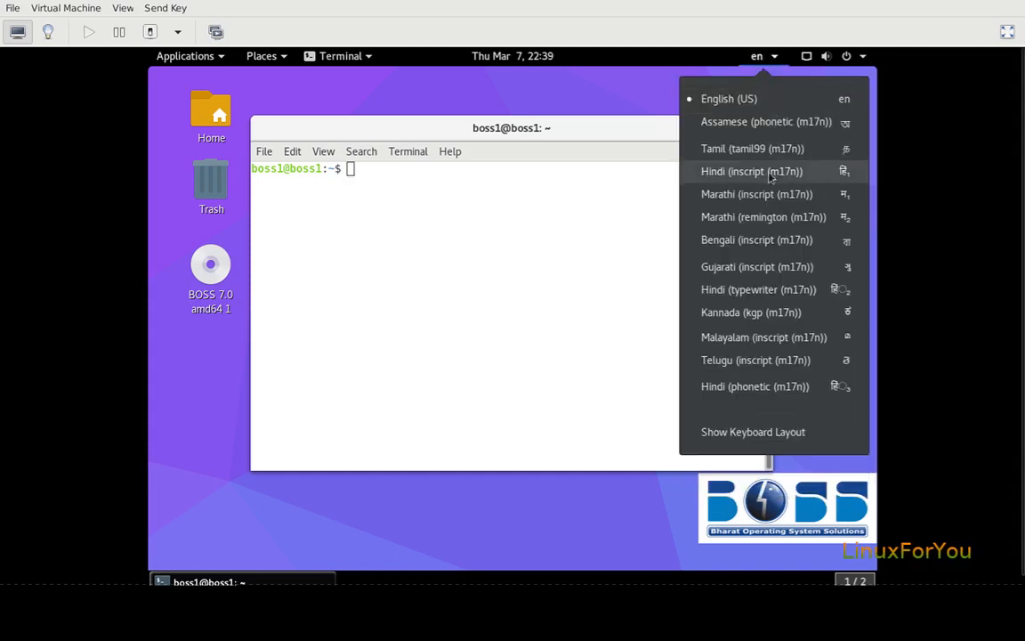
mouse_move(810, 365)
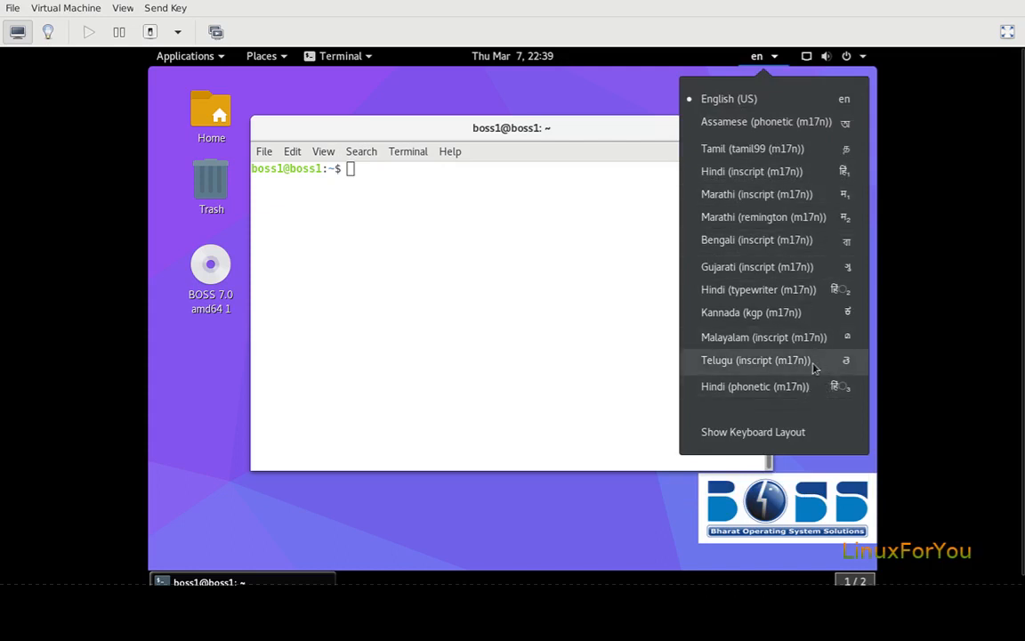
mouse_move(756, 194)
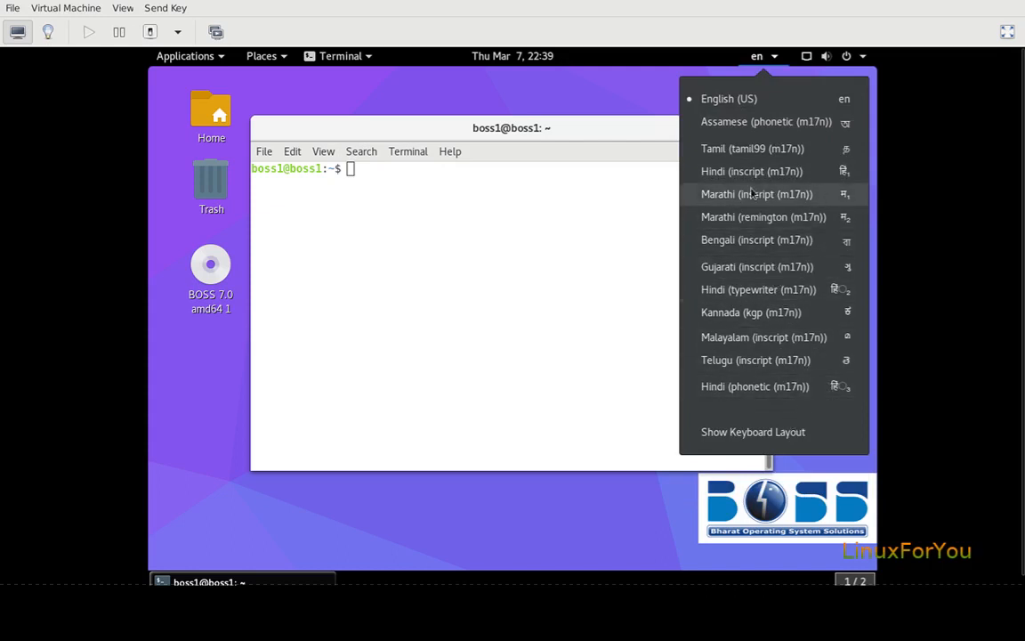
mouse_move(751, 121)
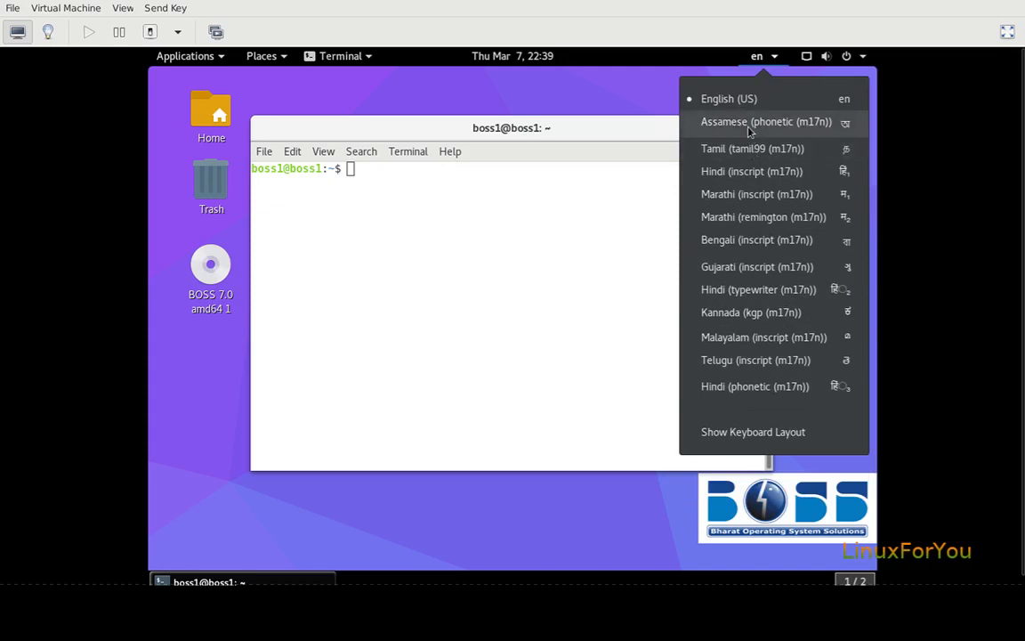
mouse_move(742, 240)
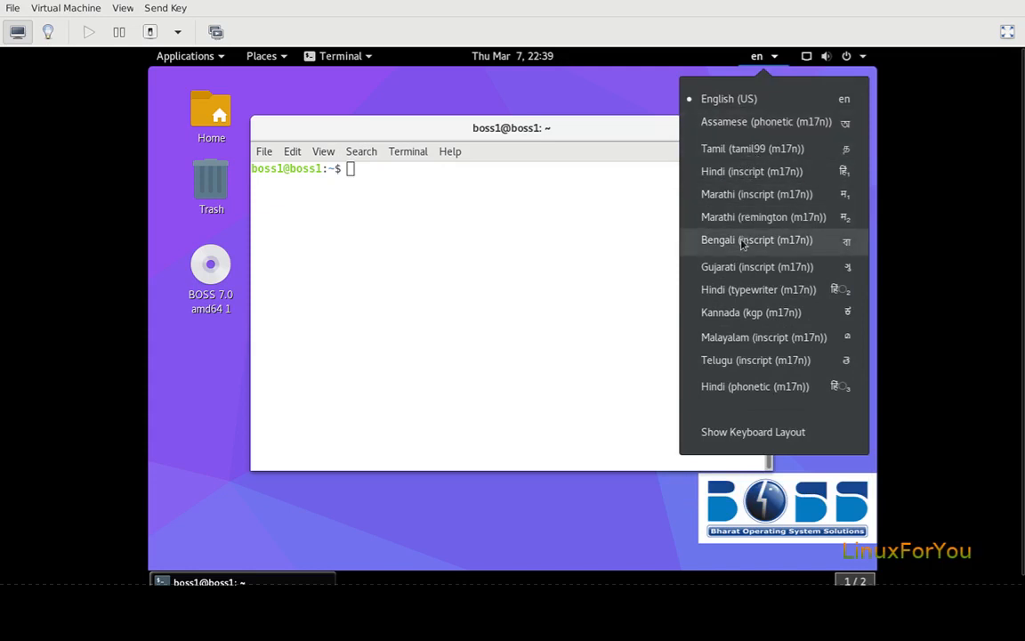
mouse_move(737, 288)
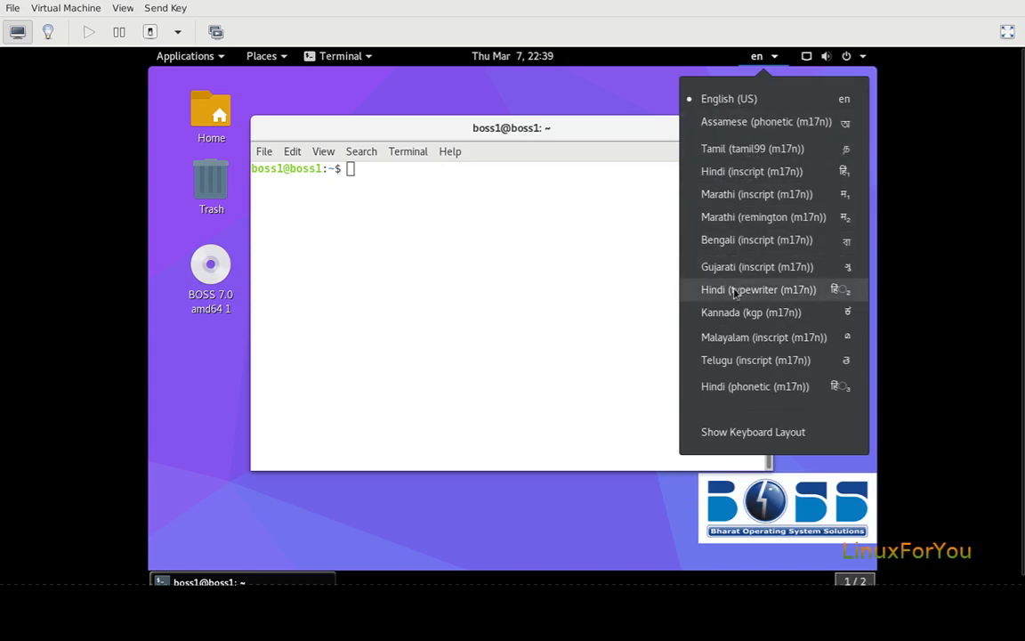
mouse_move(721, 367)
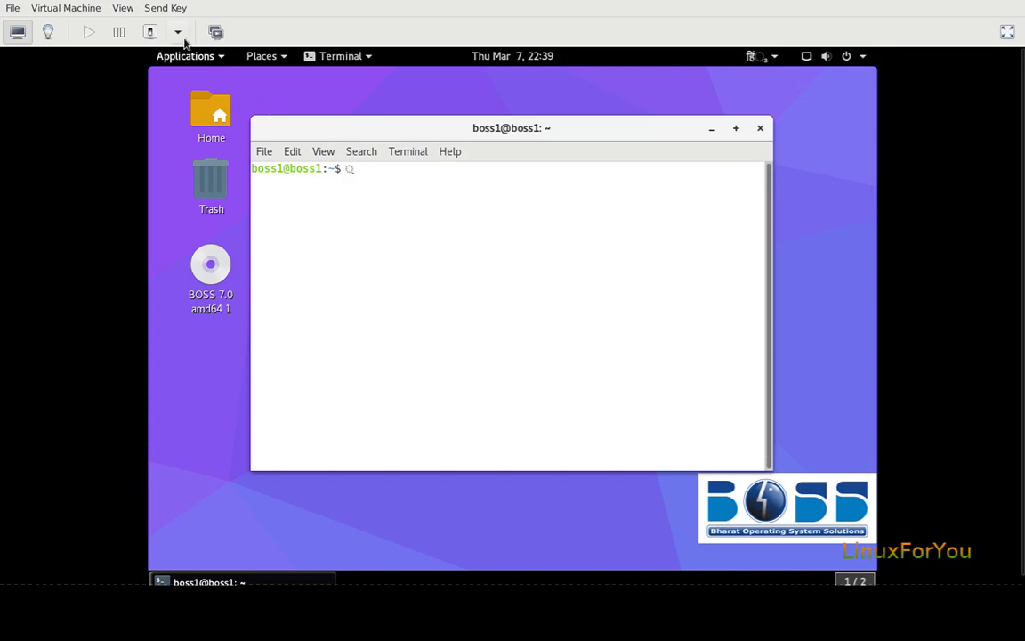
left_click(185, 55)
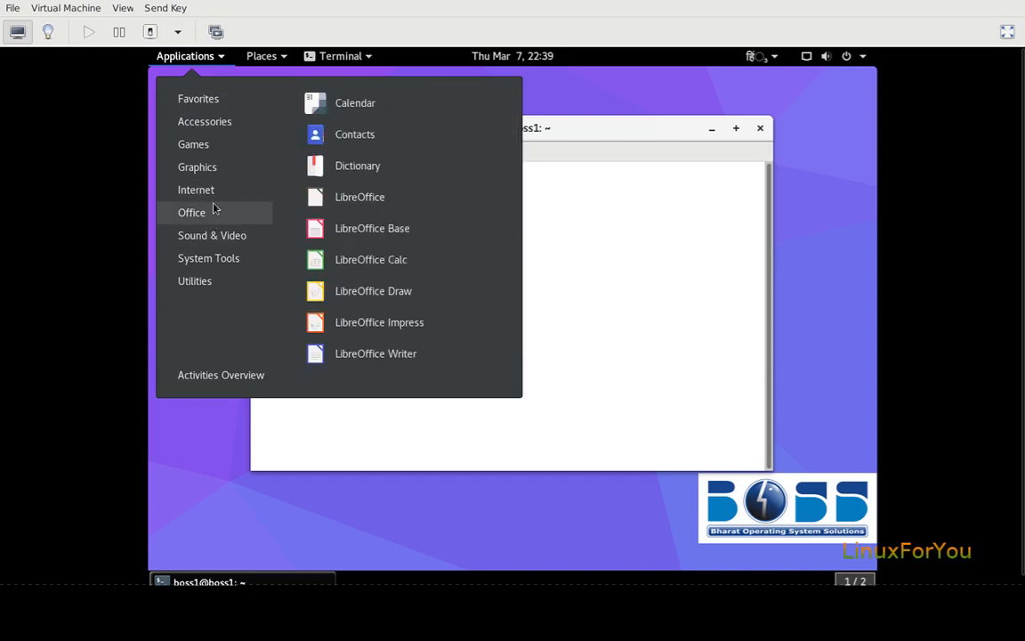
mouse_move(360, 196)
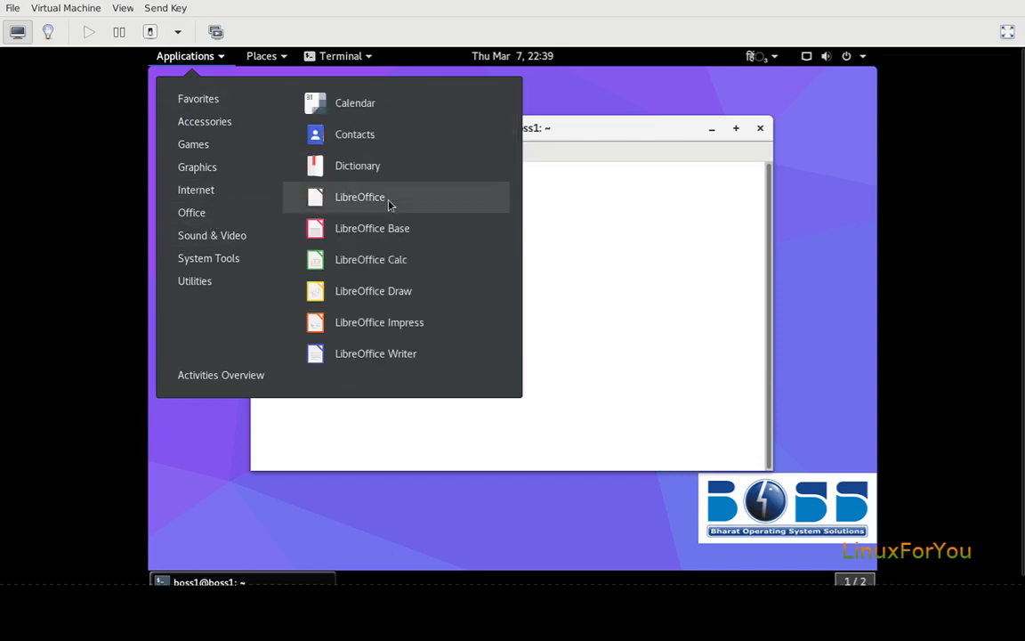
left_click(376, 353)
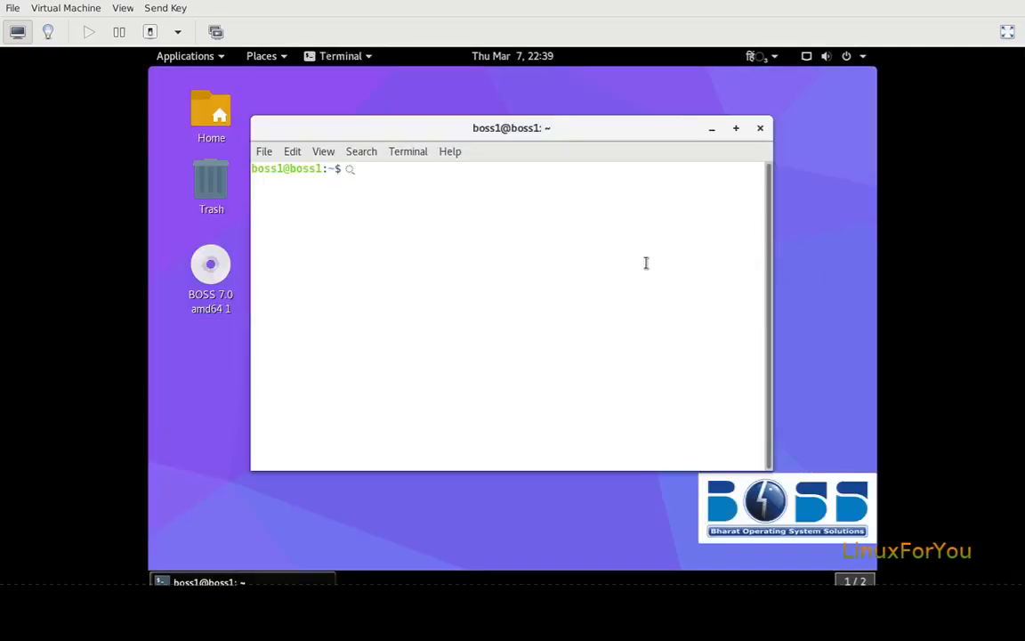
Step: Cancel the pending command with Ctrl+C and restore the English (US) layout
key("ctrl+c")
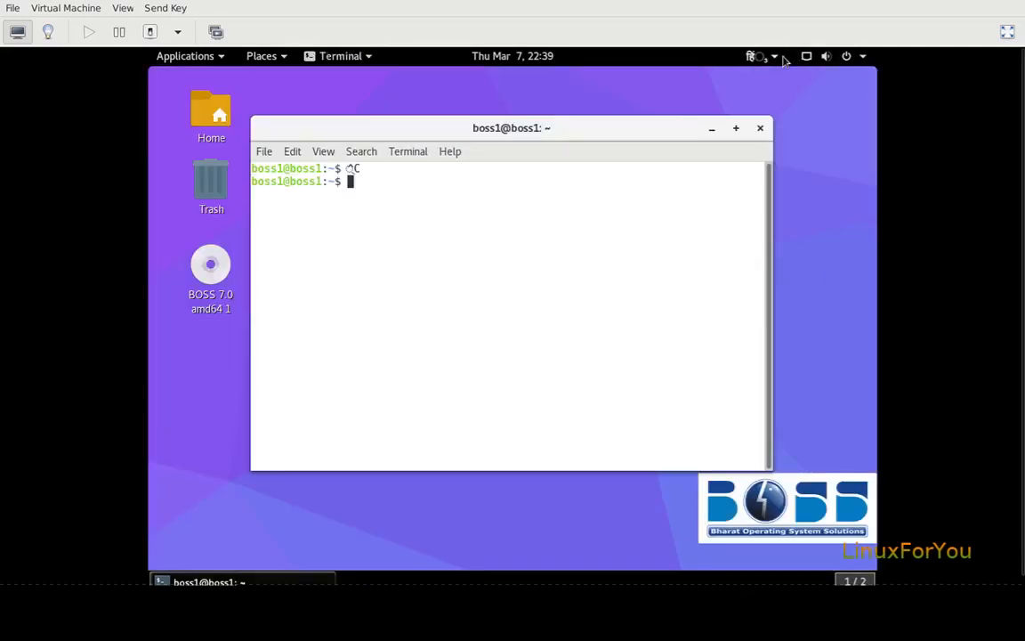
left_click(755, 55)
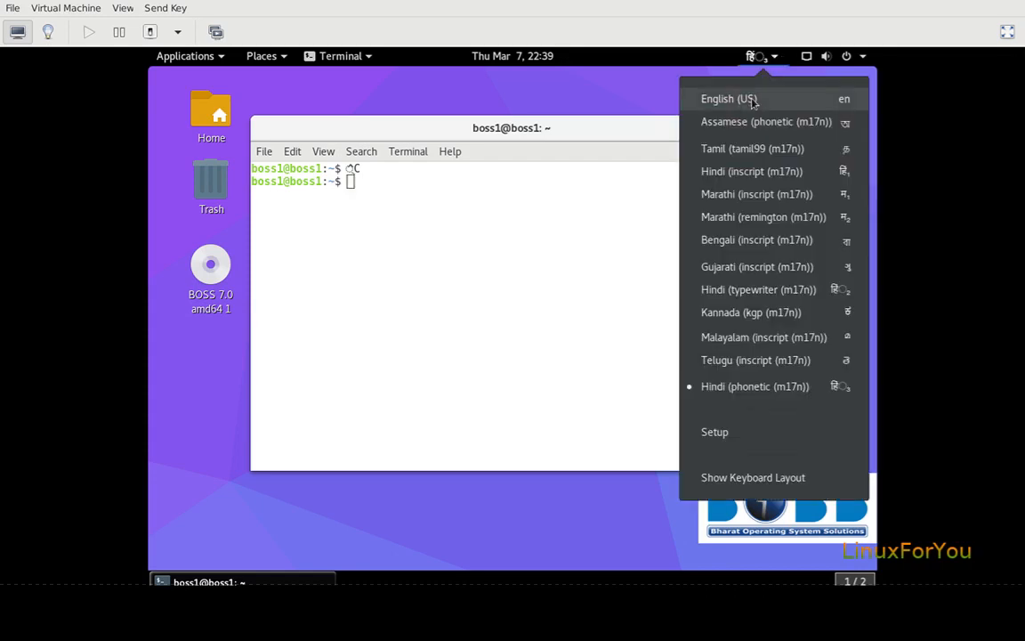
left_click(727, 100)
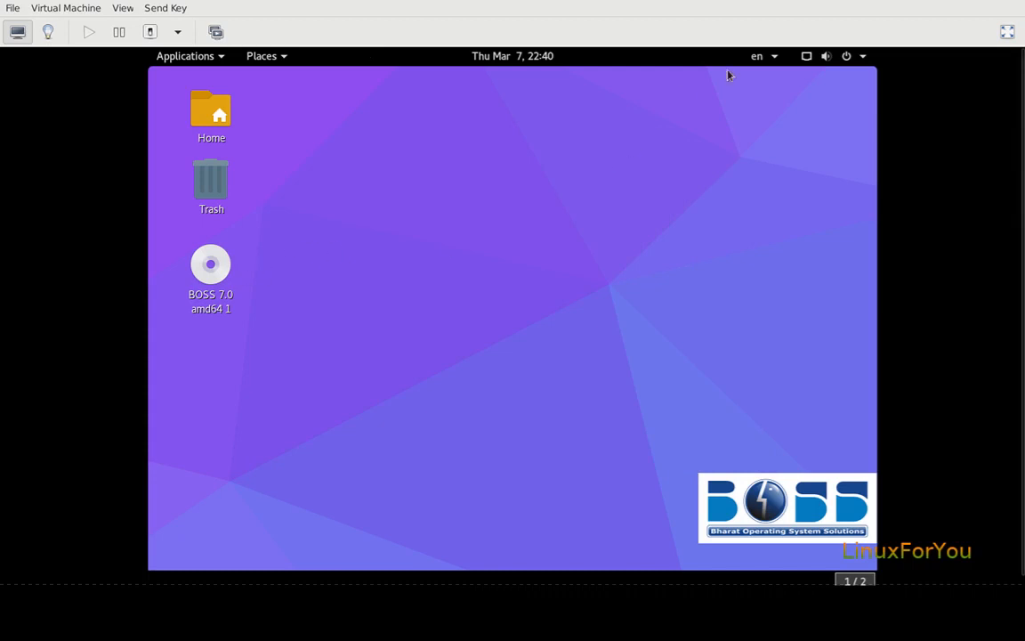
mouse_move(533, 111)
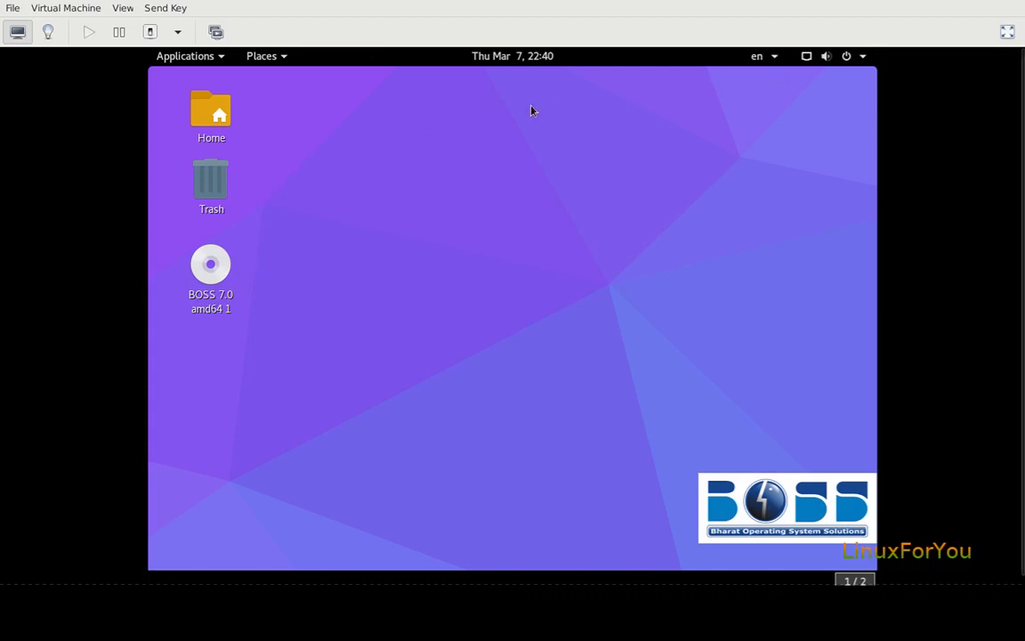
mouse_move(449, 193)
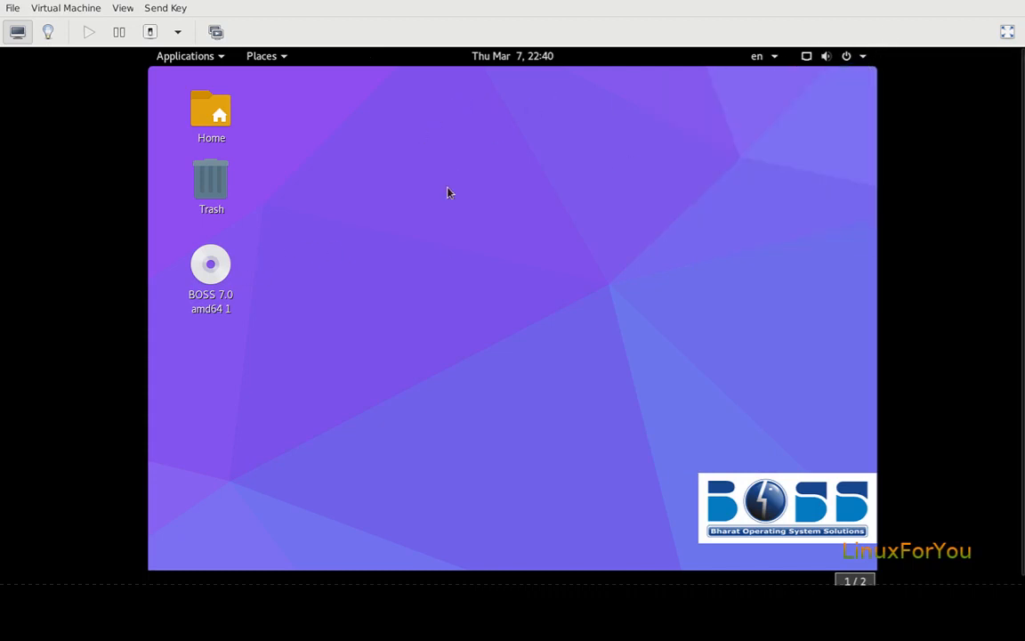
mouse_move(942, 432)
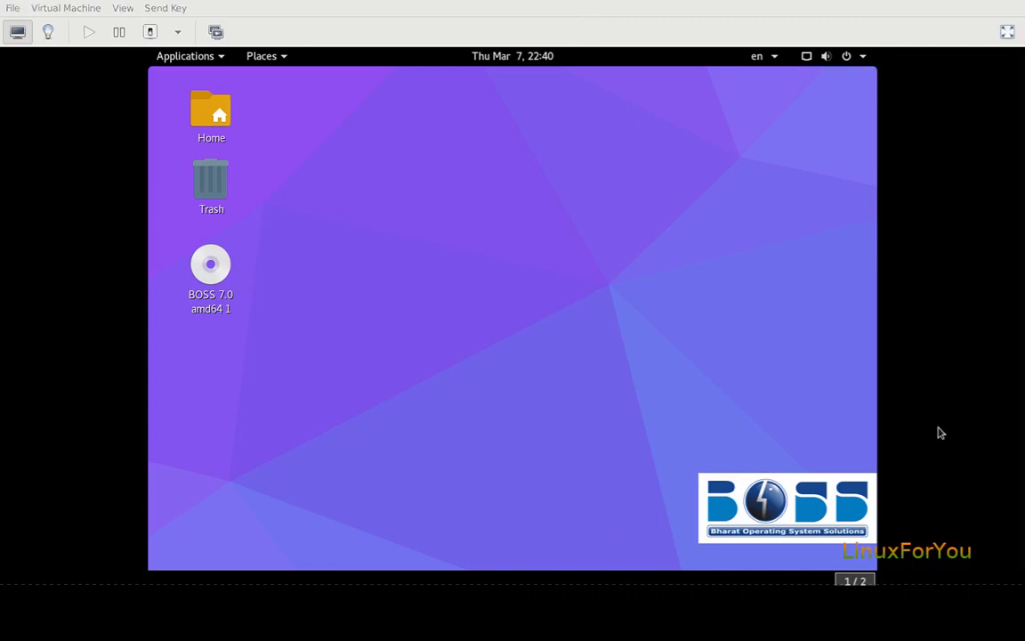